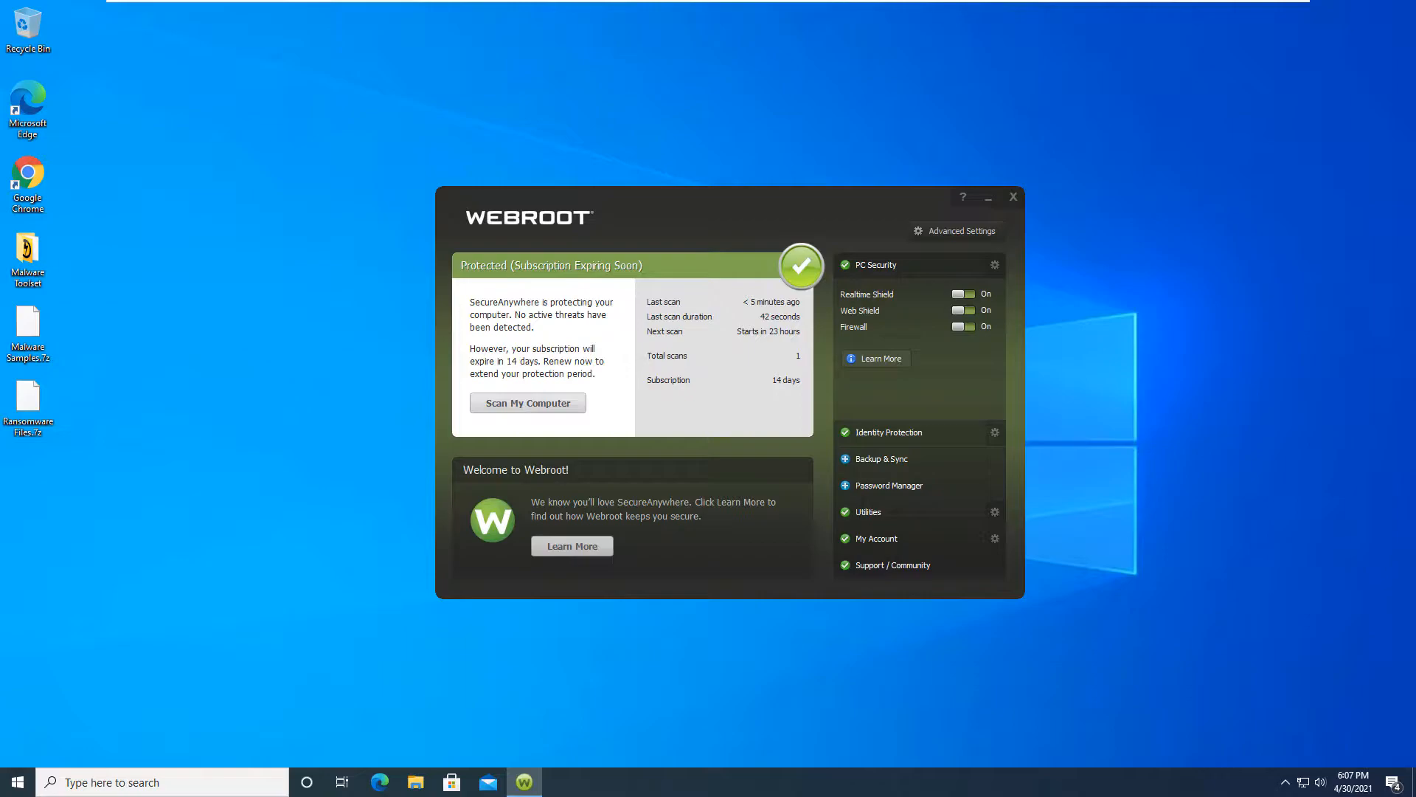
{"action": "mouse_move", "coordinate": [239, 516]}
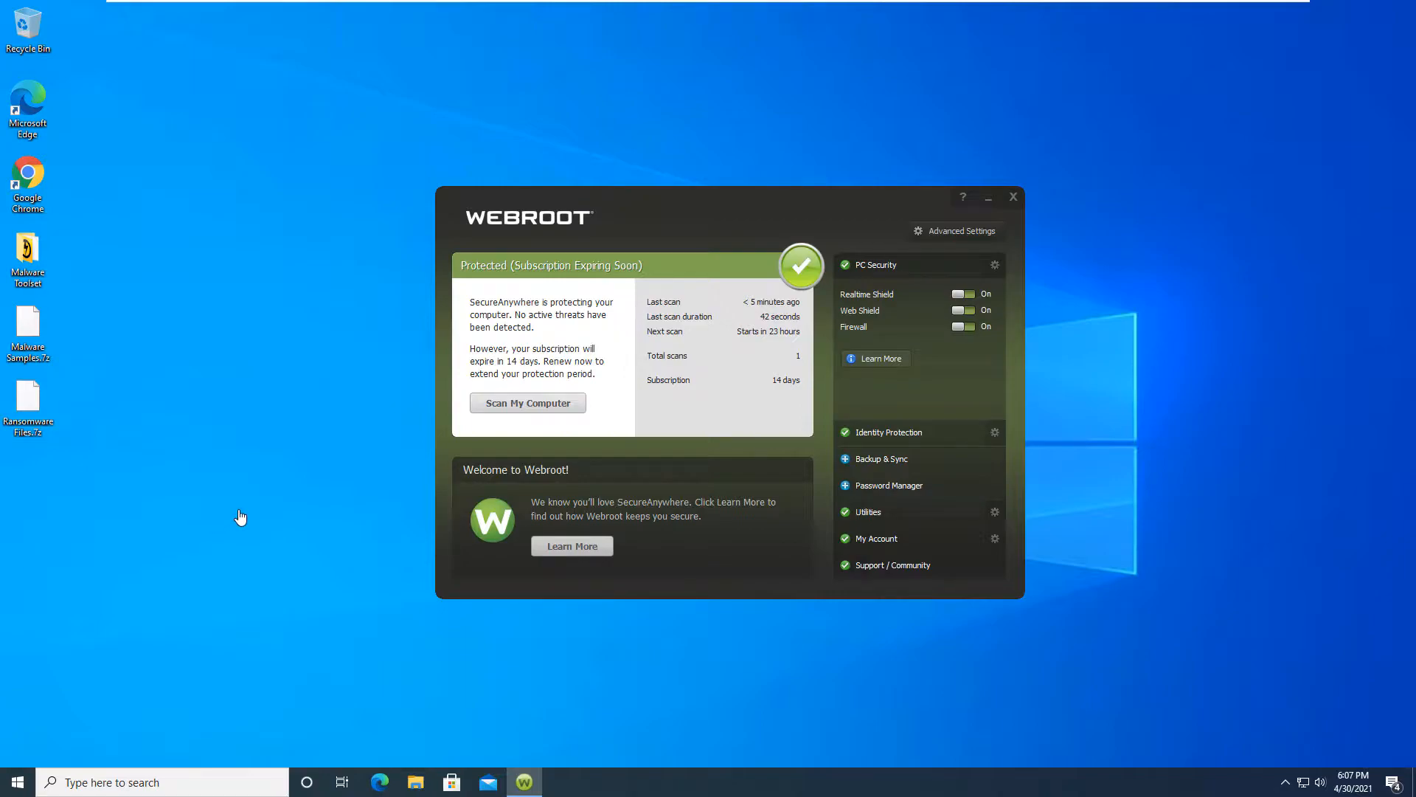
{"action": "mouse_move", "coordinate": [85, 350]}
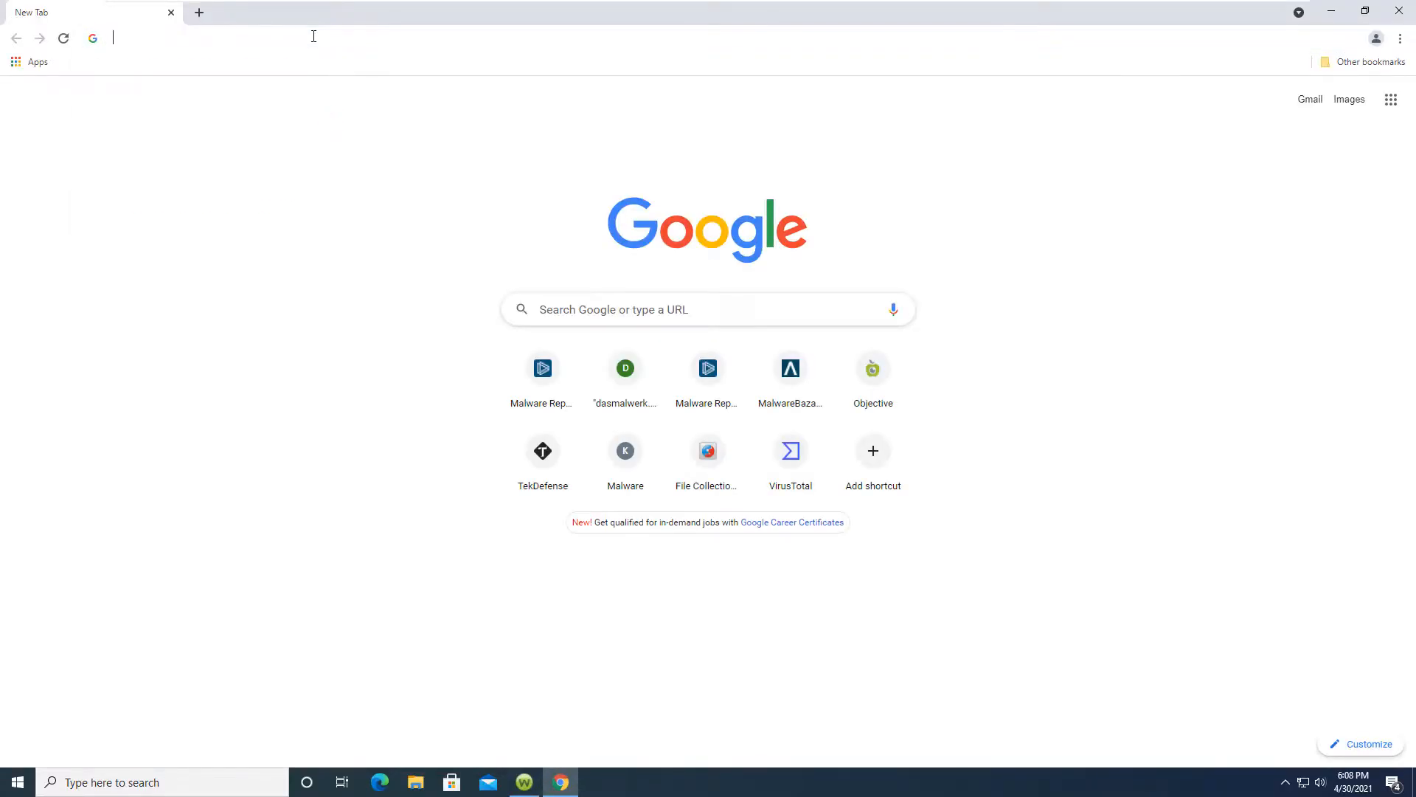
Step: Search Google for 'webroot secureanywhere trial' to reach Webroot's product comparison page
{"action": "type", "text": "tech"}
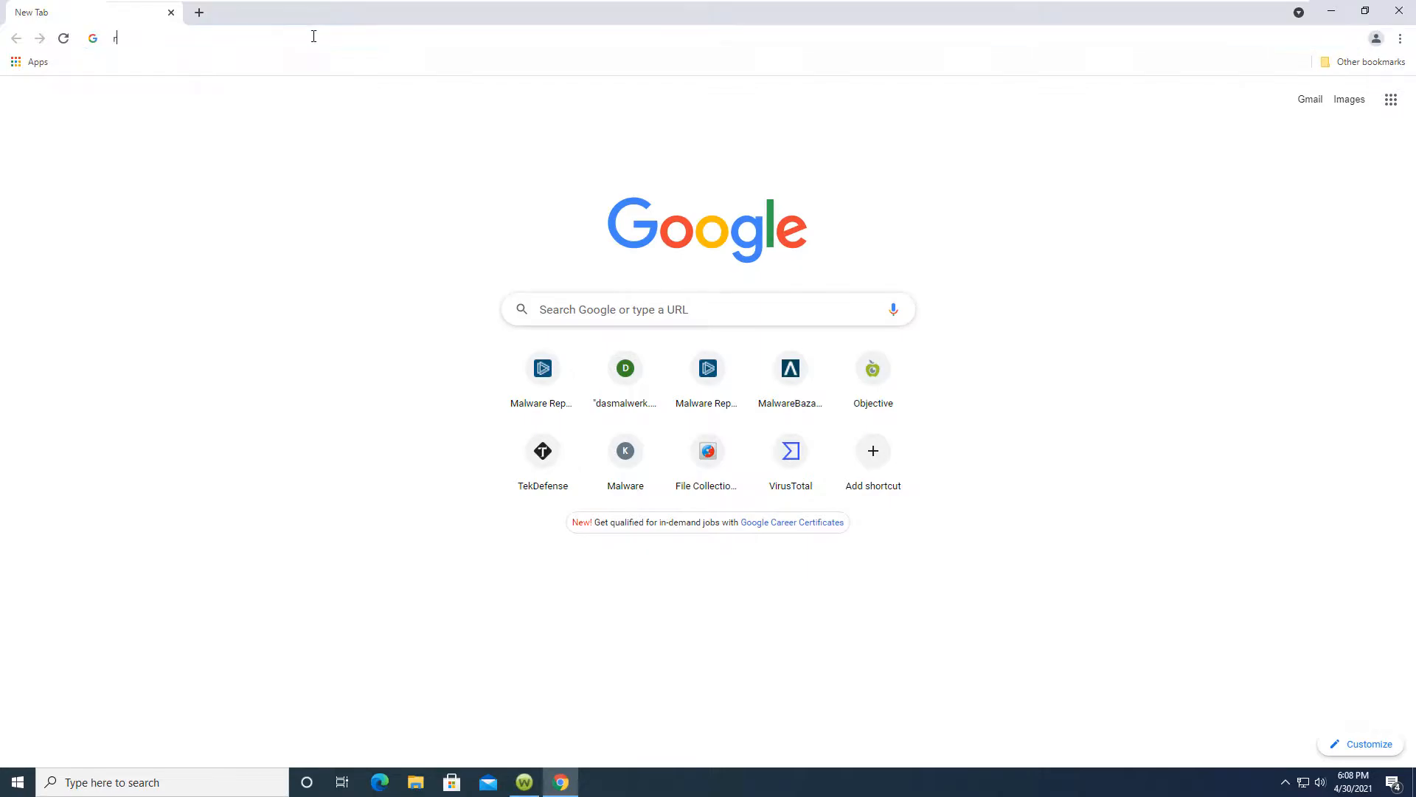
{"action": "type", "text": "webroot secureanywhere trial"}
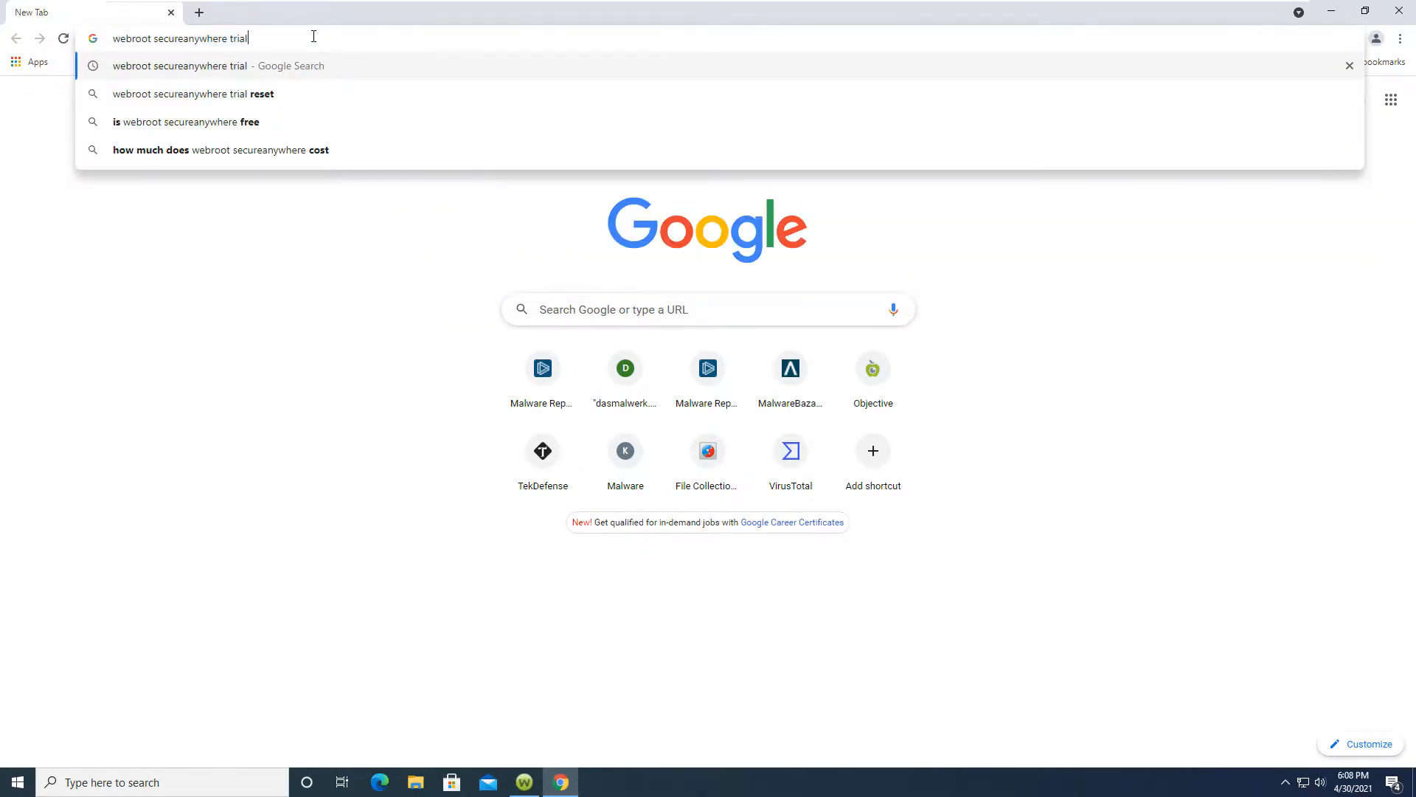
{"action": "key", "text": "backspace"}
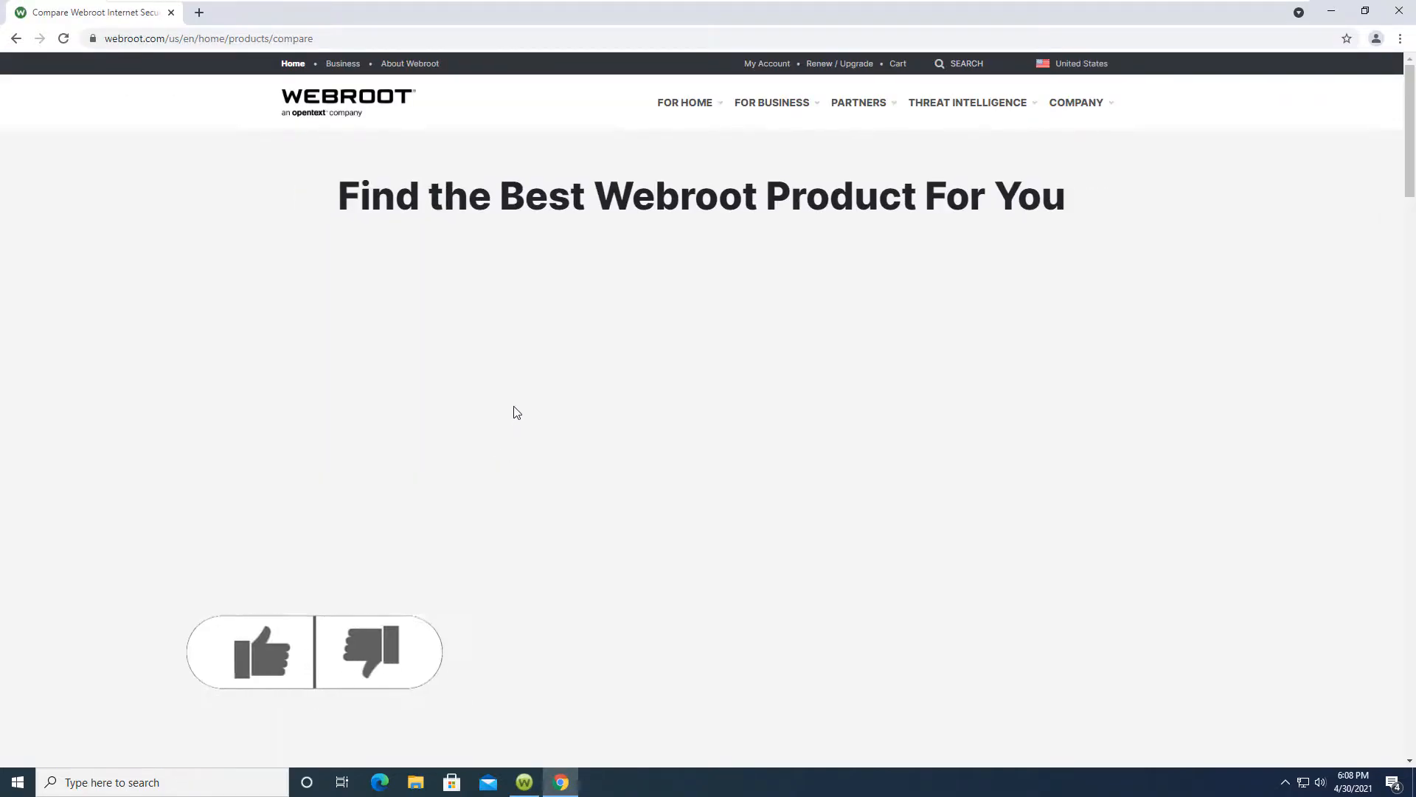
{"action": "scroll", "scroll_direction": "down", "scroll_amount": 3}
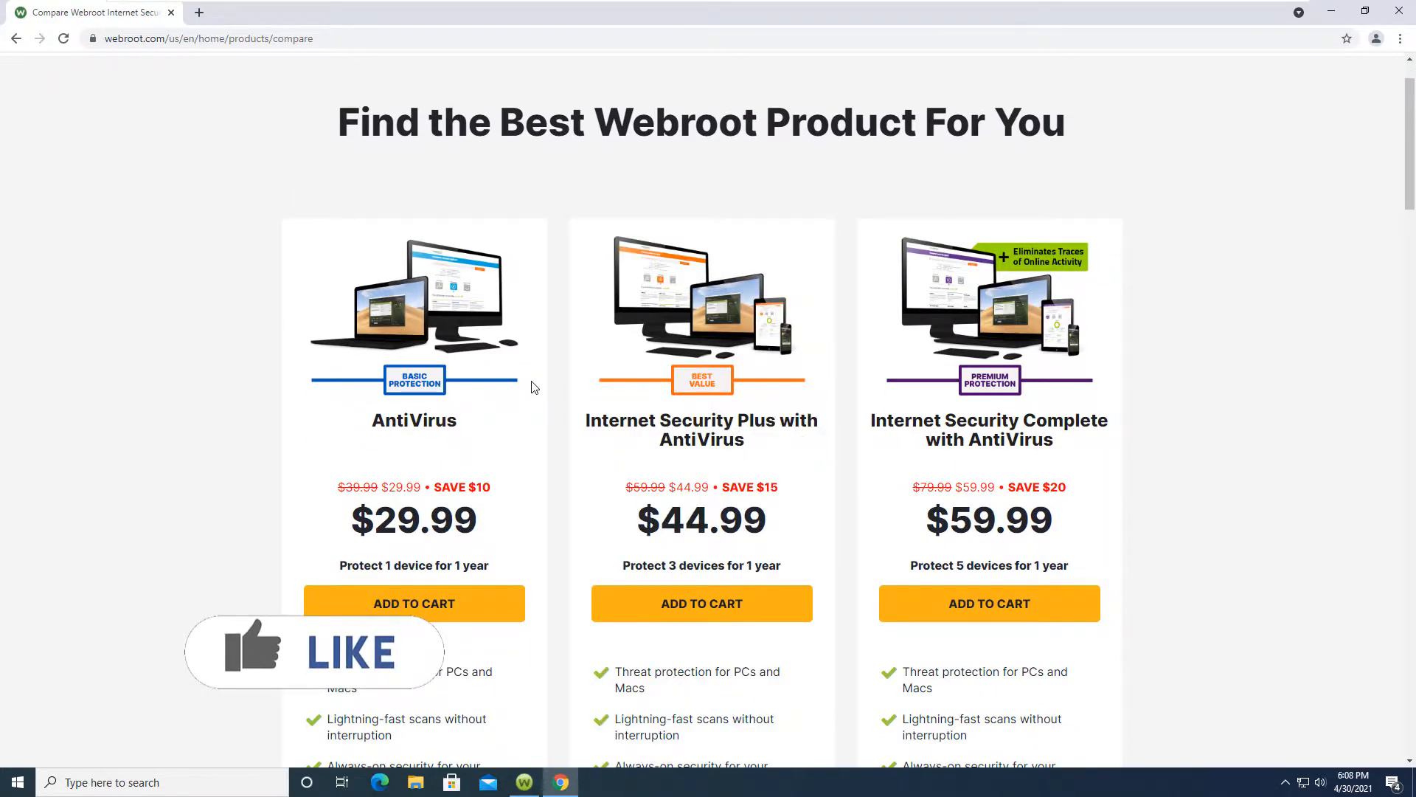
{"action": "mouse_move", "coordinate": [701, 420]}
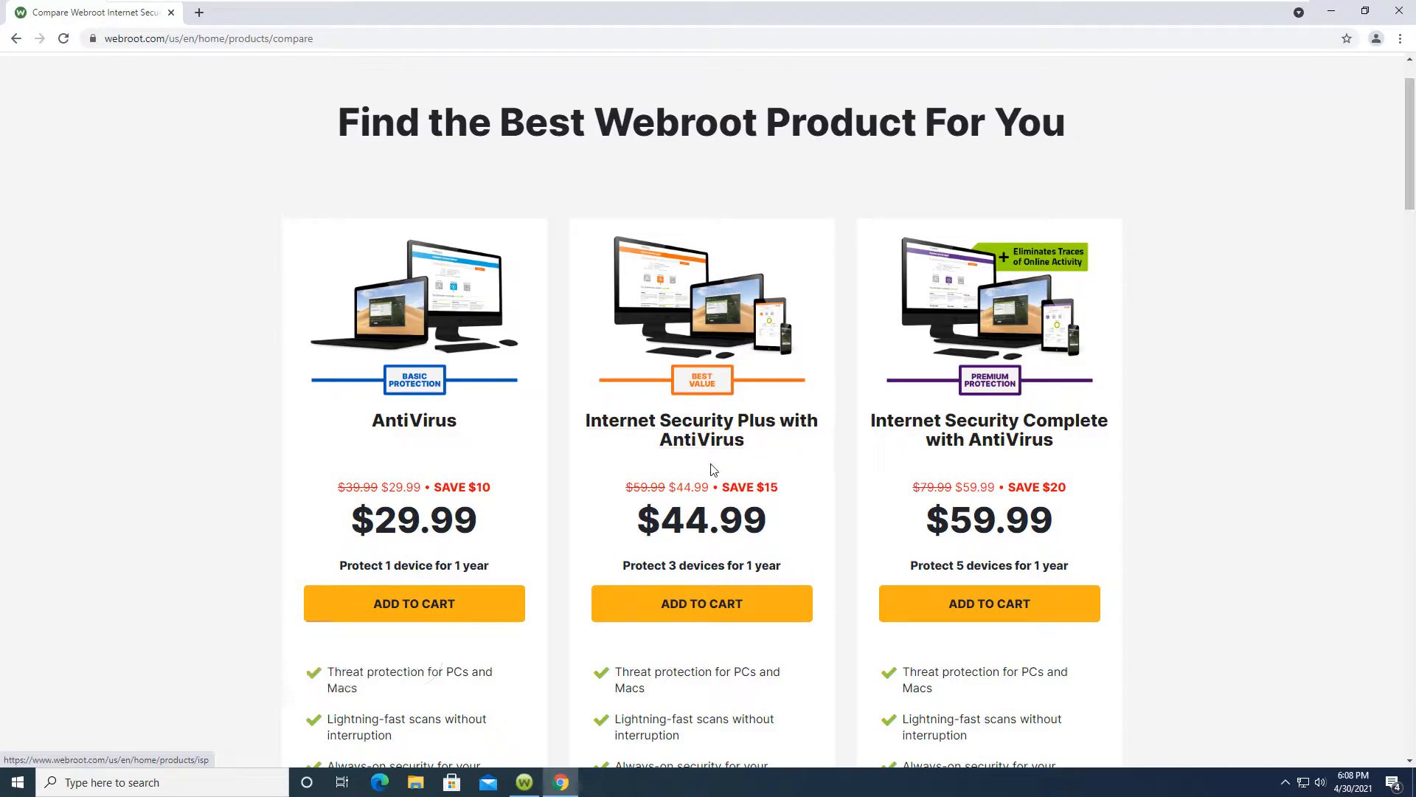
{"action": "mouse_move", "coordinate": [957, 434]}
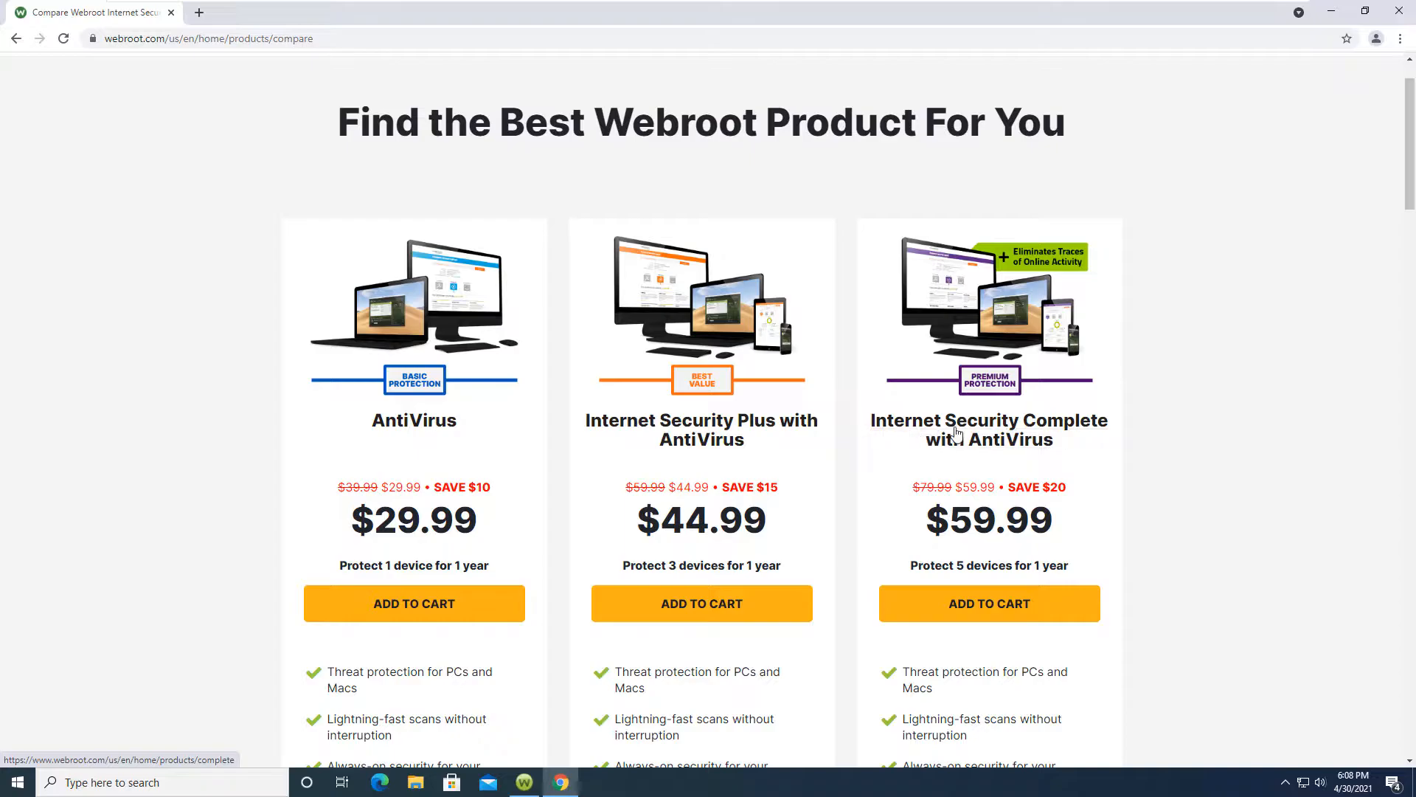
{"action": "scroll", "scroll_direction": "down", "scroll_amount": 3}
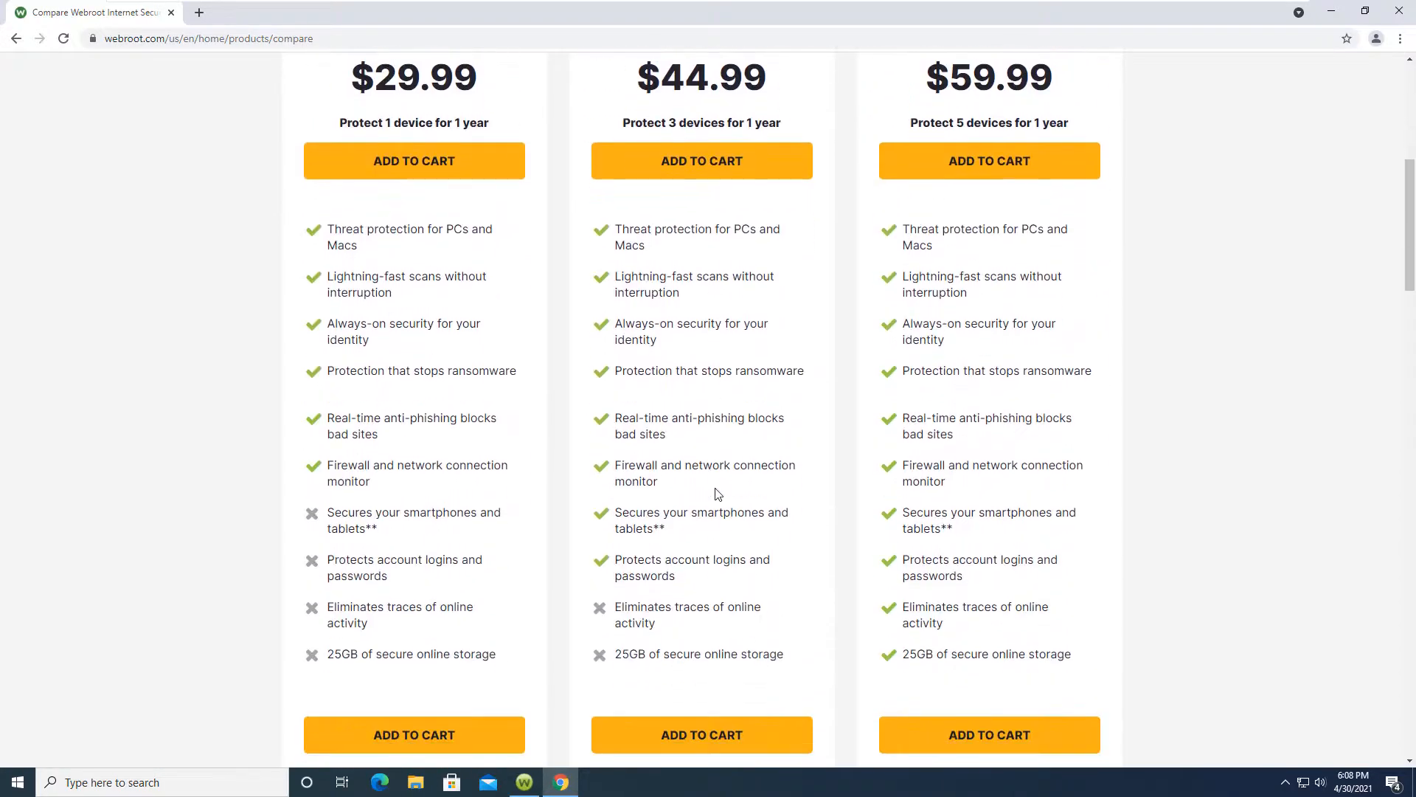
{"action": "scroll", "scroll_direction": "down", "scroll_amount": 3}
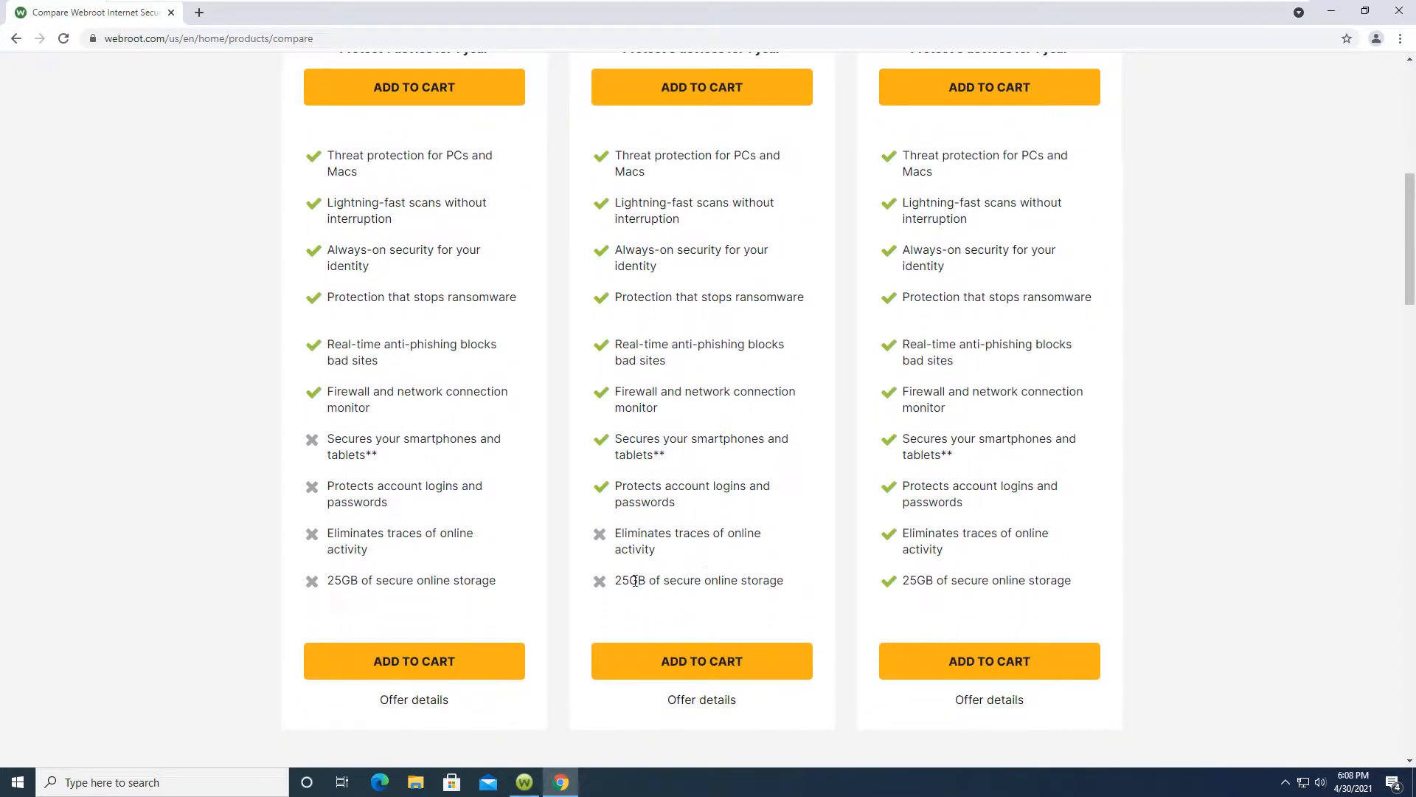
{"action": "mouse_move", "coordinate": [618, 532]}
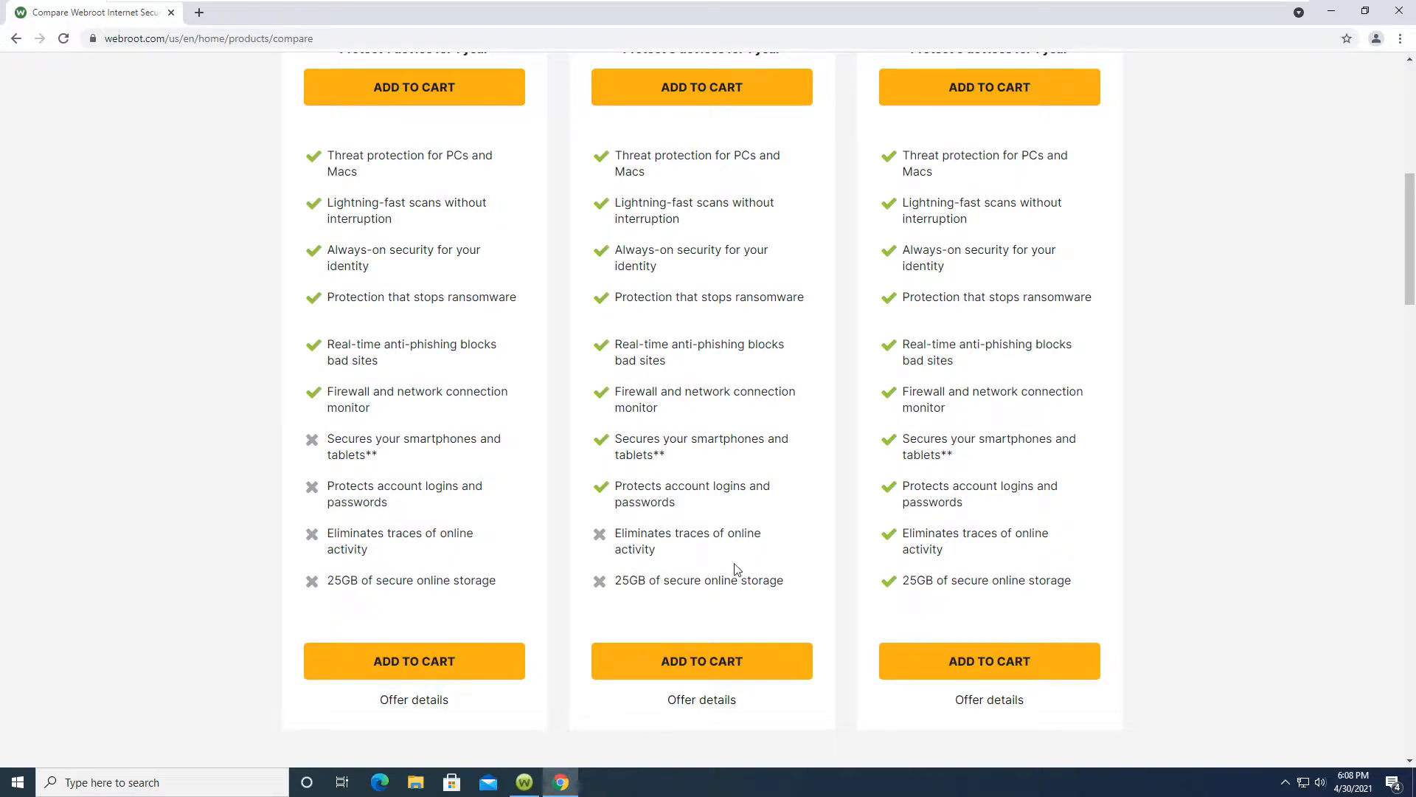
{"action": "scroll", "scroll_direction": "up", "scroll_amount": 3}
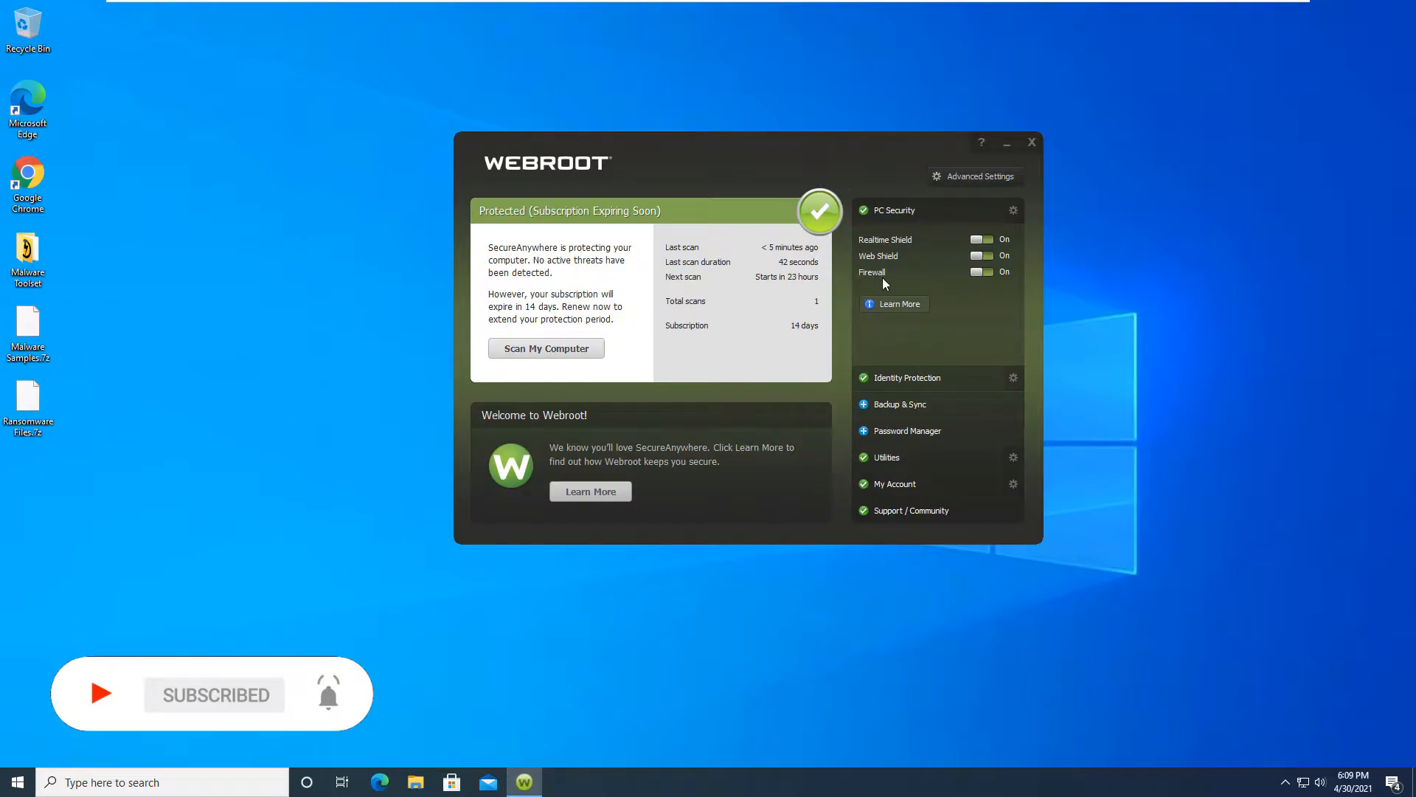
{"action": "mouse_move", "coordinate": [826, 500]}
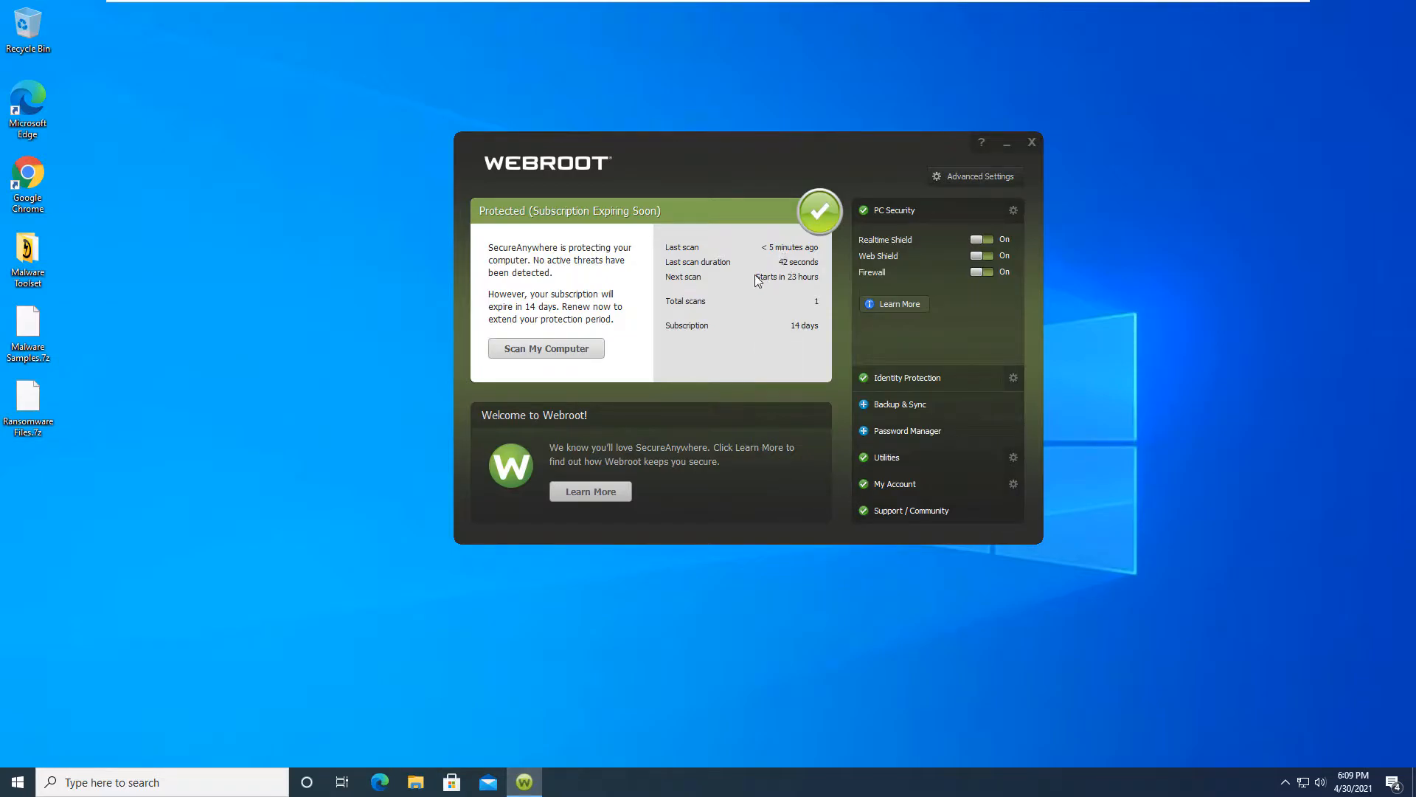
{"action": "mouse_move", "coordinate": [955, 184]}
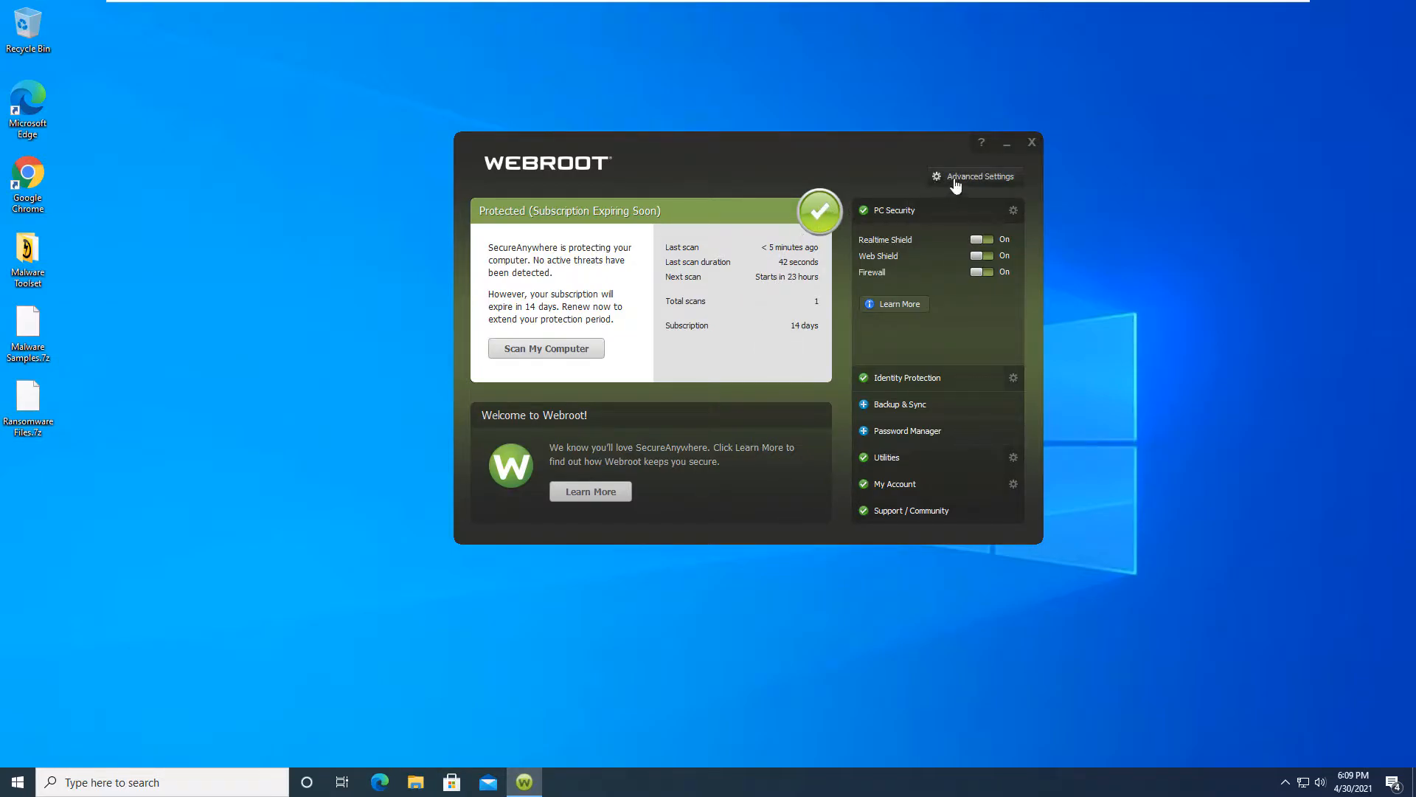
{"action": "left_click", "coordinate": [981, 176]}
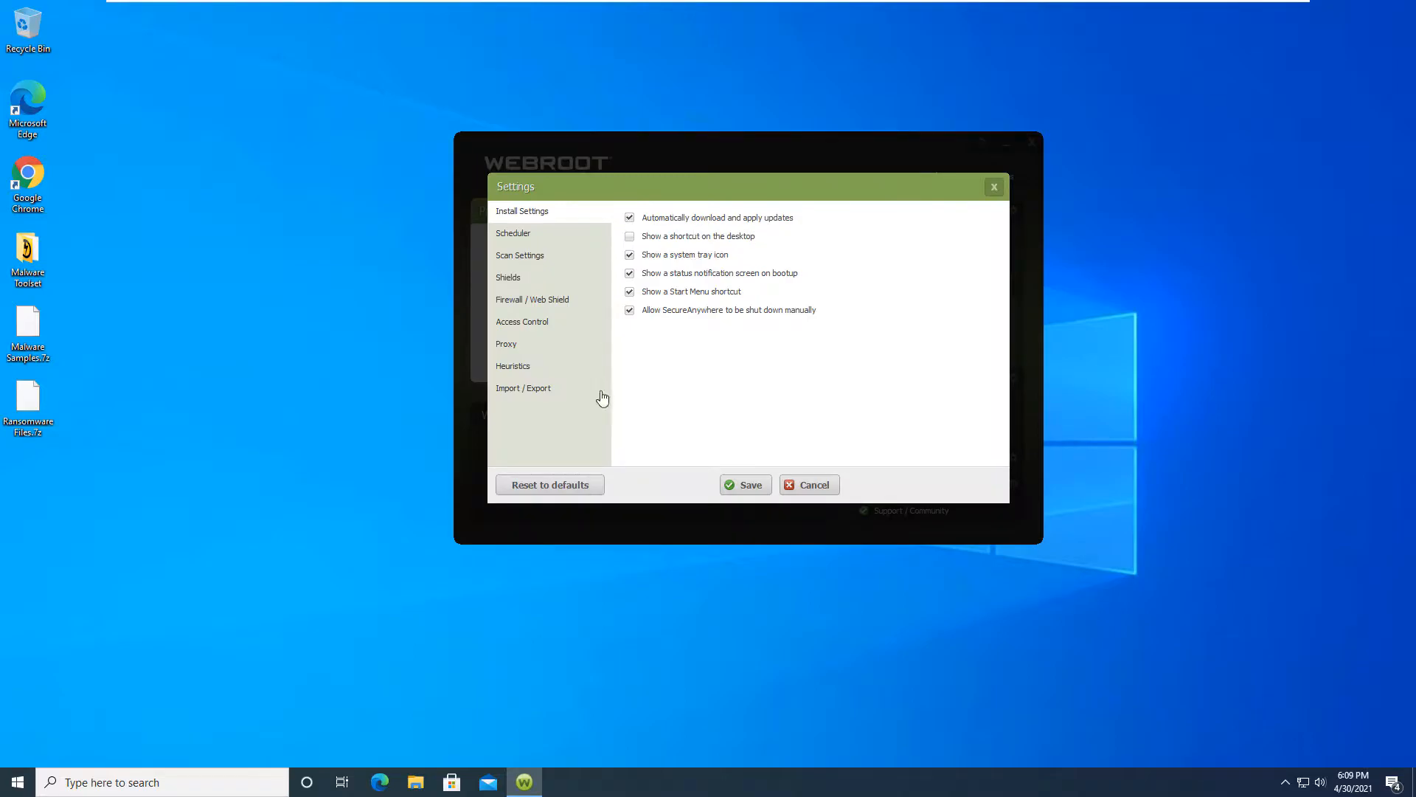
{"action": "mouse_move", "coordinate": [779, 464]}
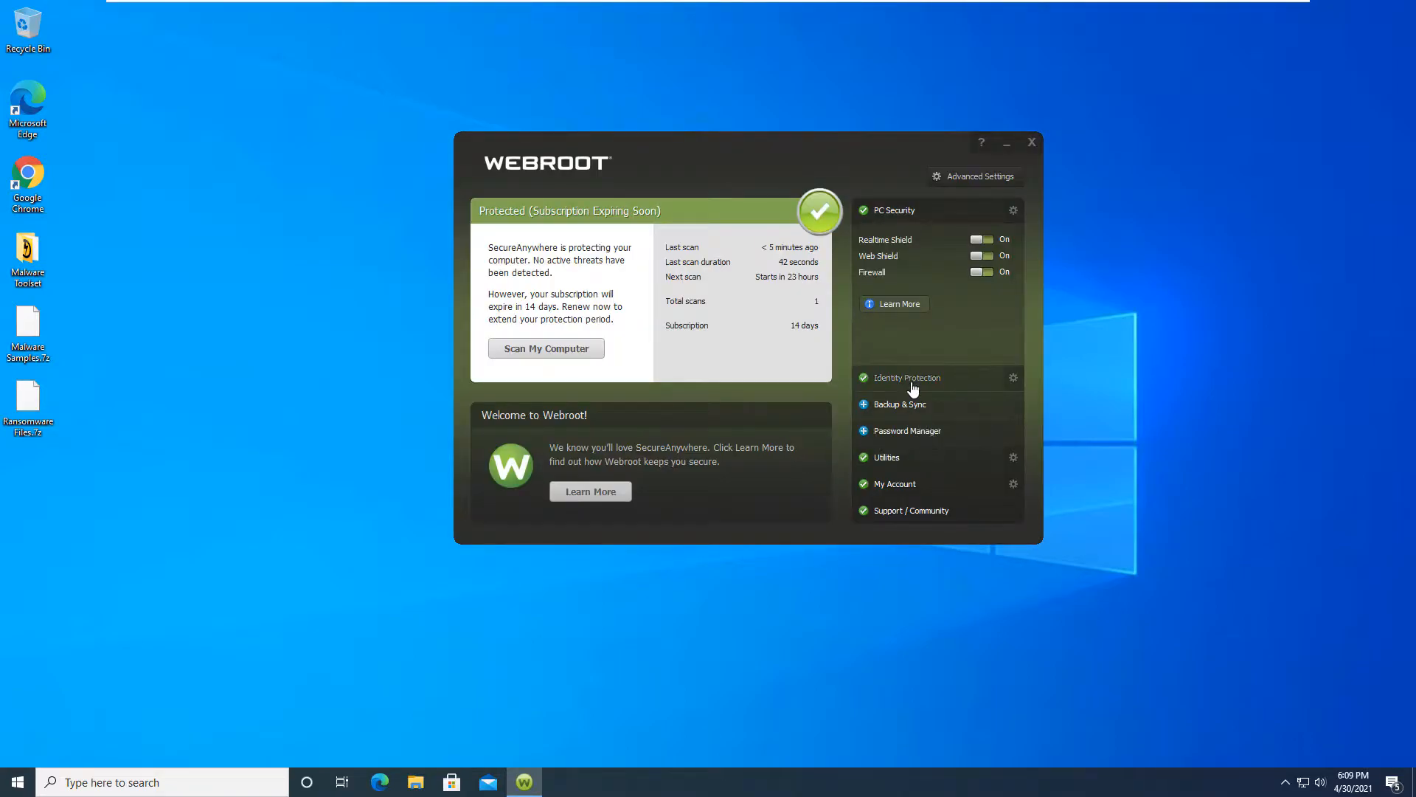
{"action": "right_click", "coordinate": [1286, 748]}
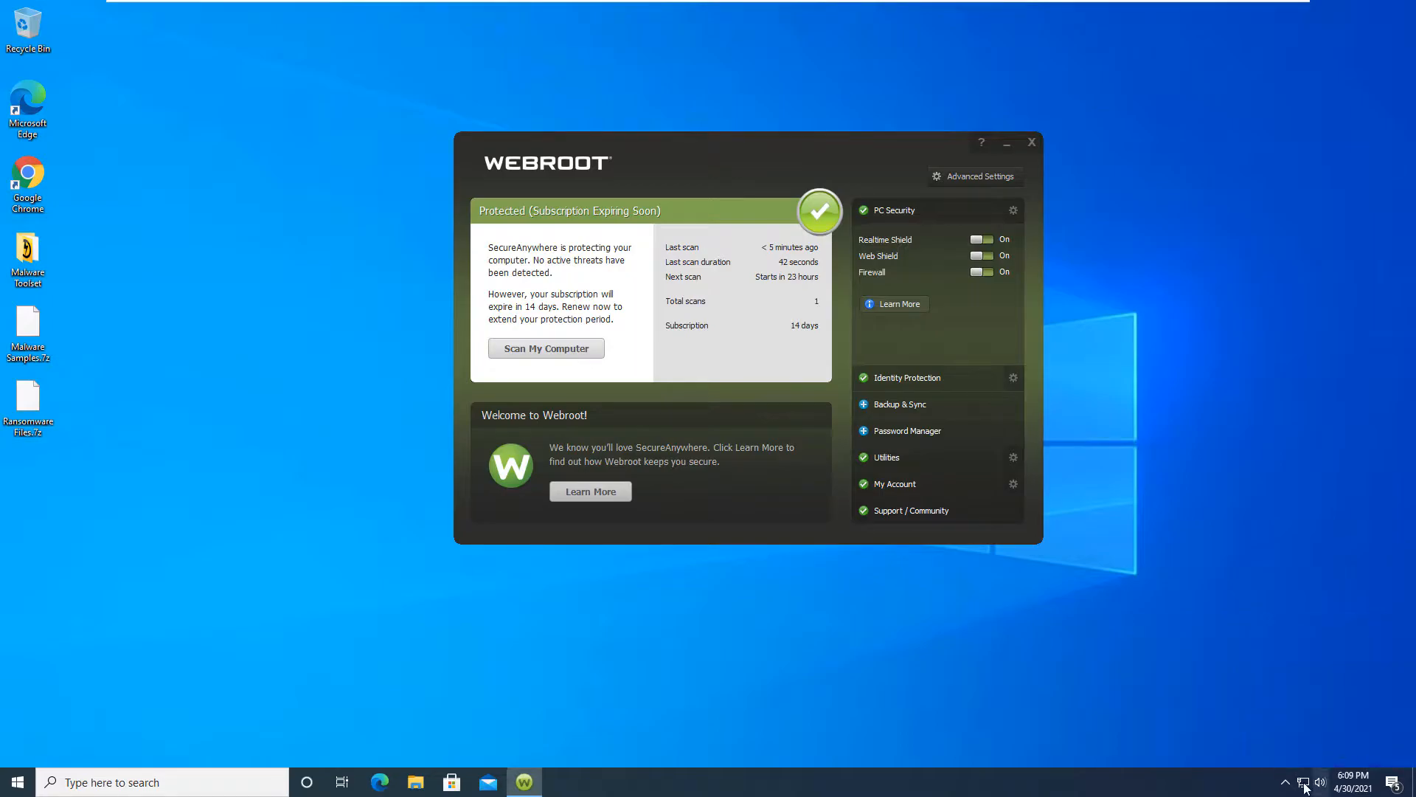
Step: Run Webroot's Check for Updates from the system tray and dismiss the up-to-date notice
{"action": "left_click", "coordinate": [1286, 782]}
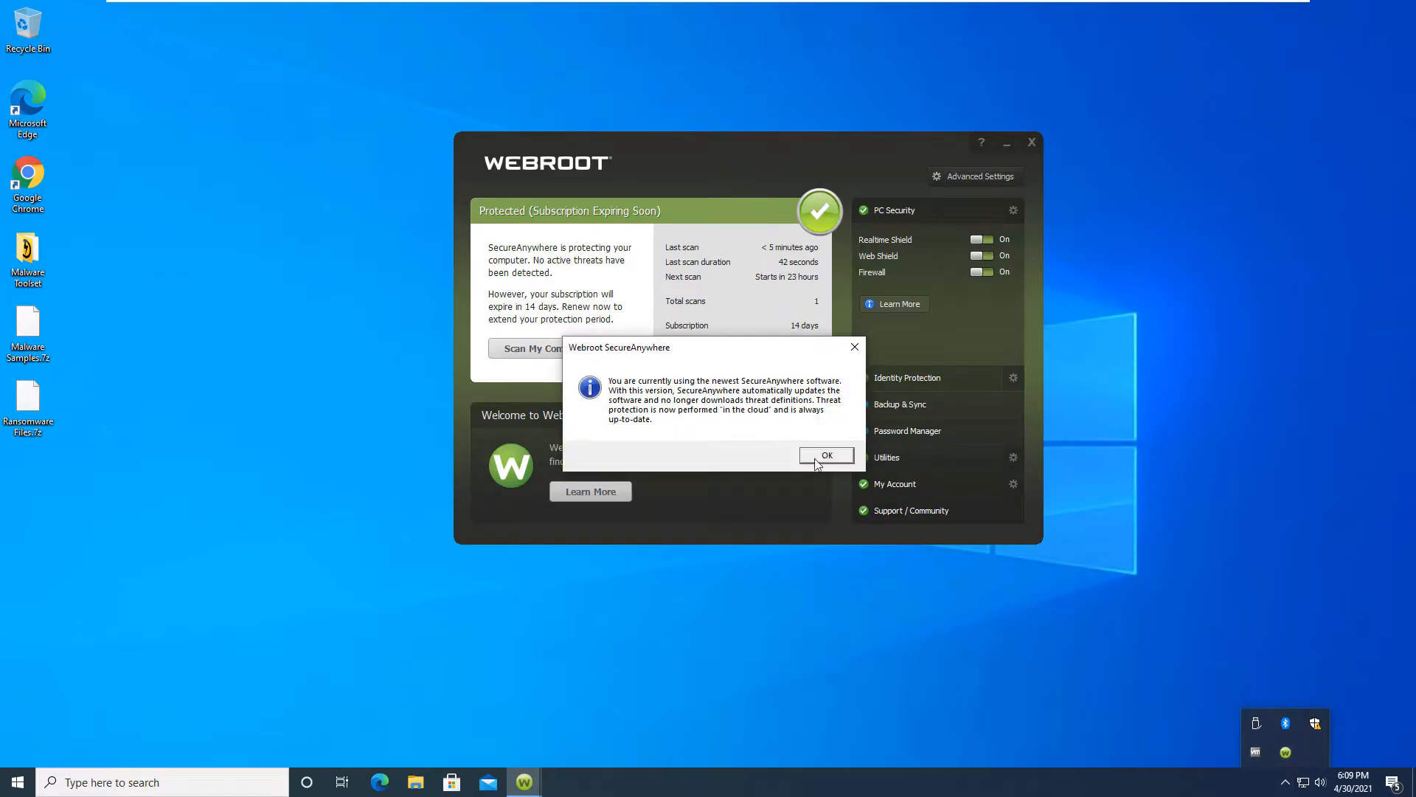
{"action": "left_click", "coordinate": [824, 455]}
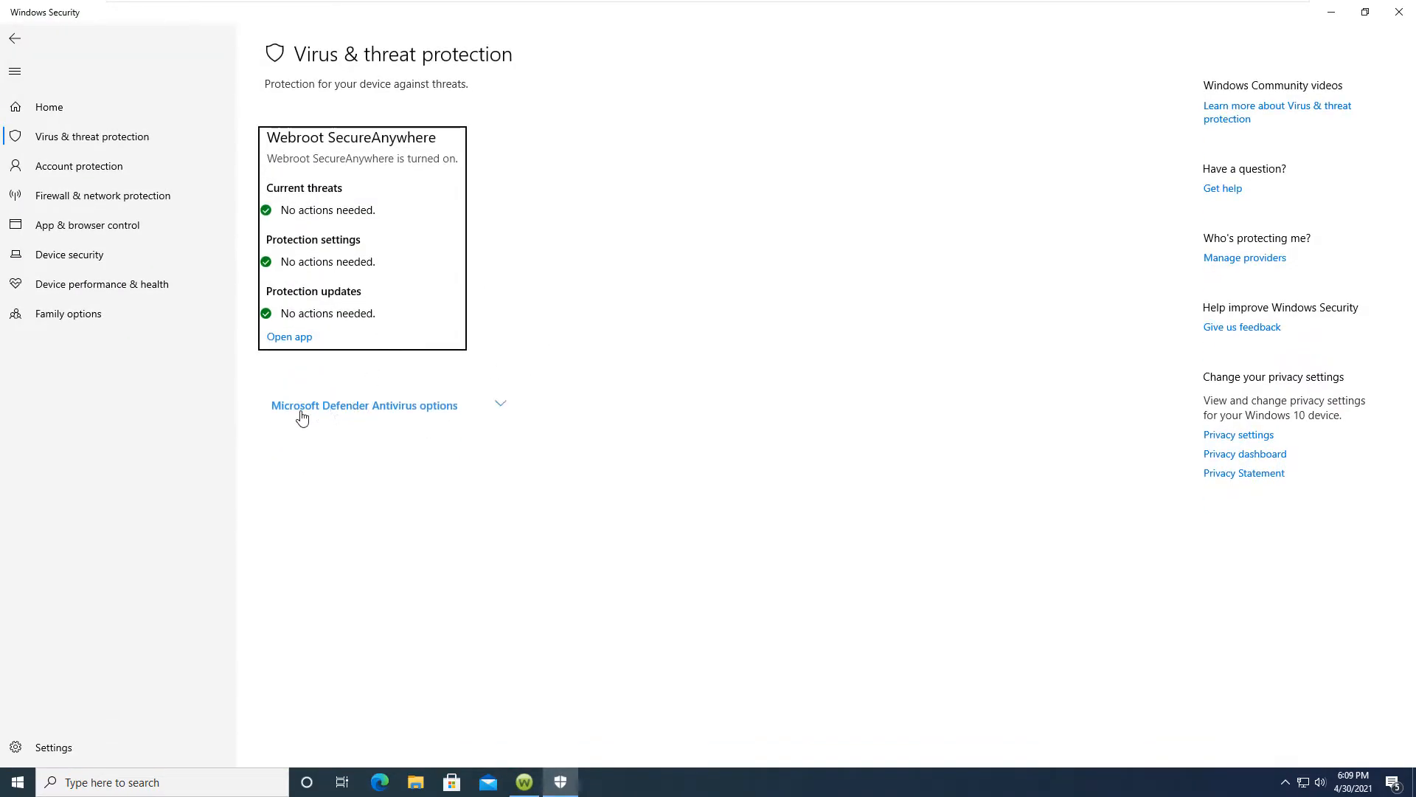
Step: Check that Defender's periodic scanning is off, then close Windows Security
{"action": "left_click", "coordinate": [363, 405]}
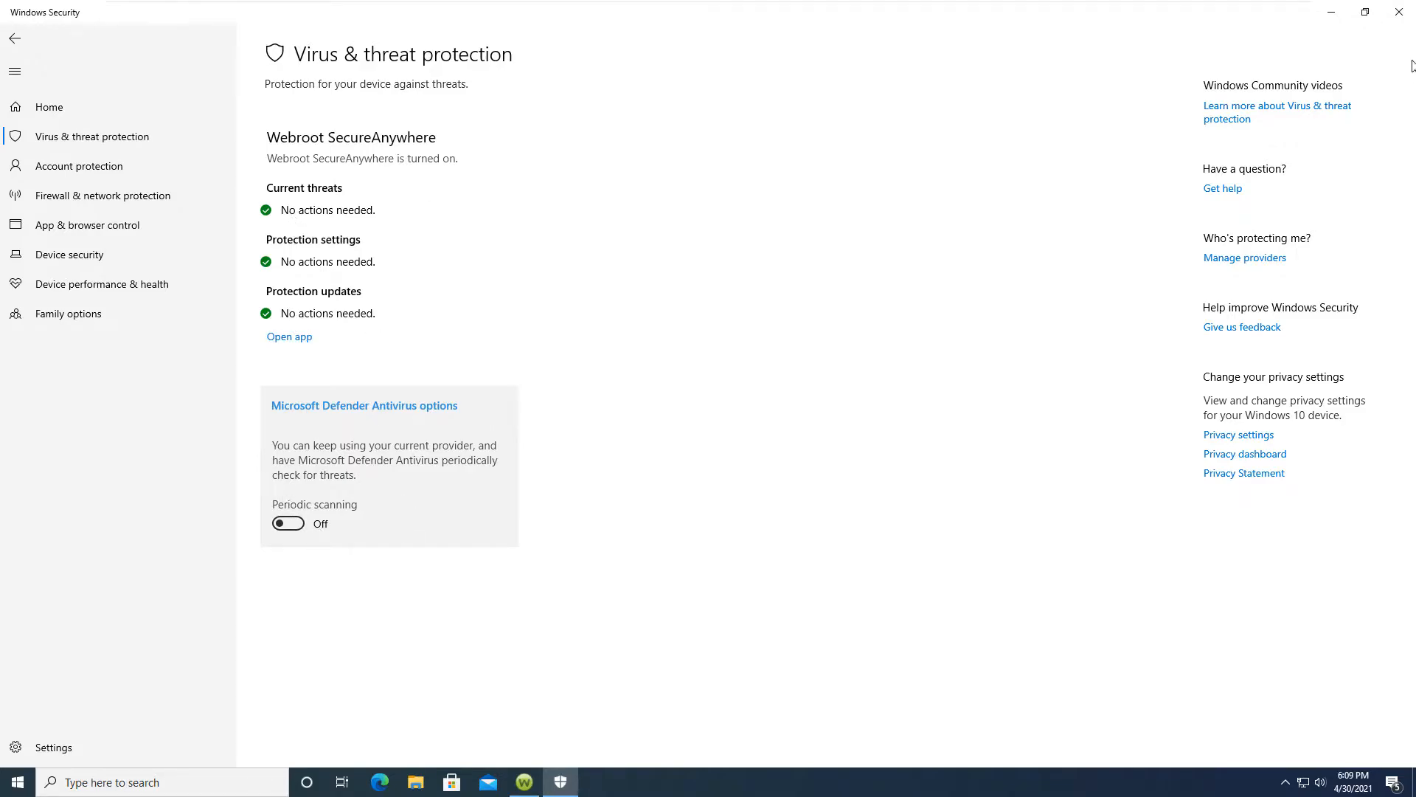
{"action": "left_click", "coordinate": [289, 336]}
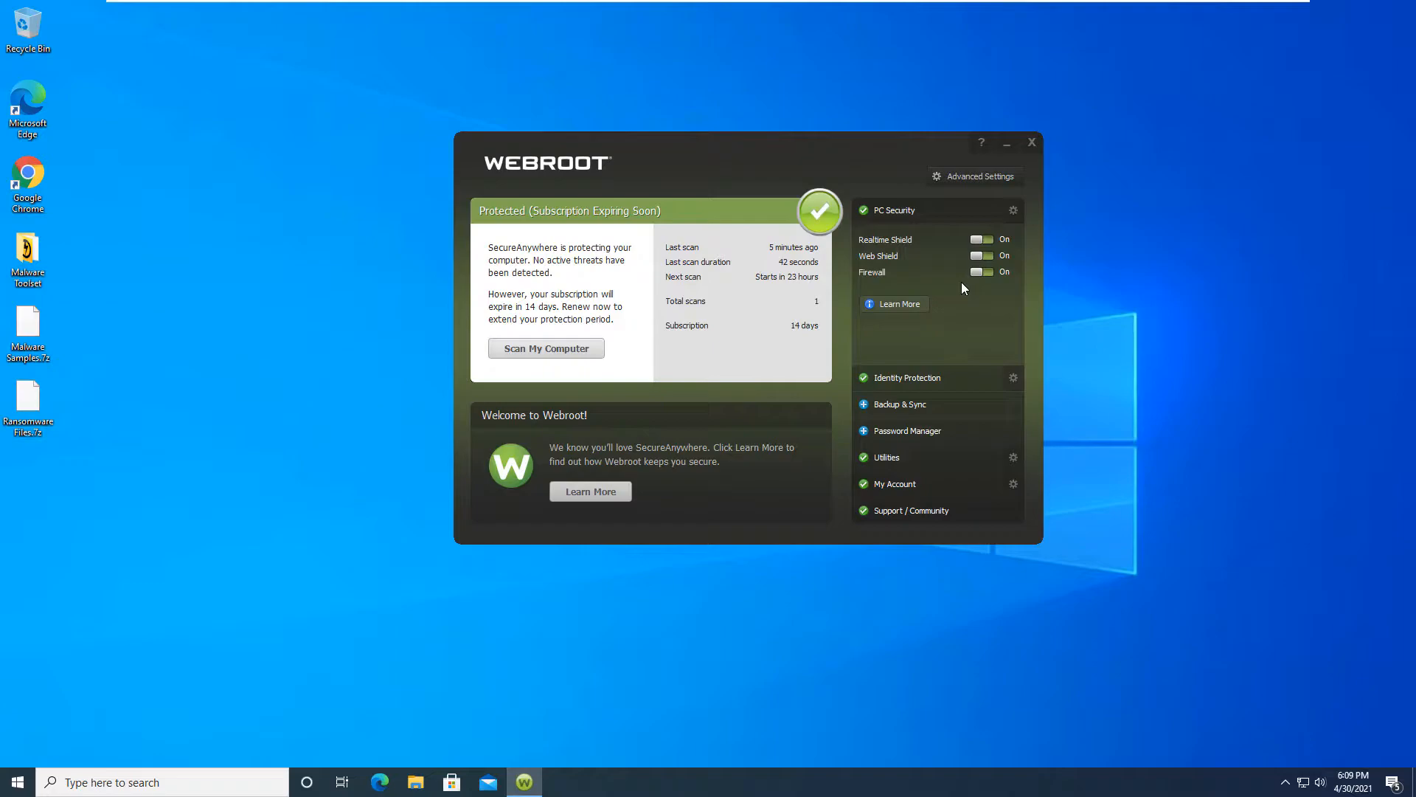
{"action": "mouse_move", "coordinate": [924, 241]}
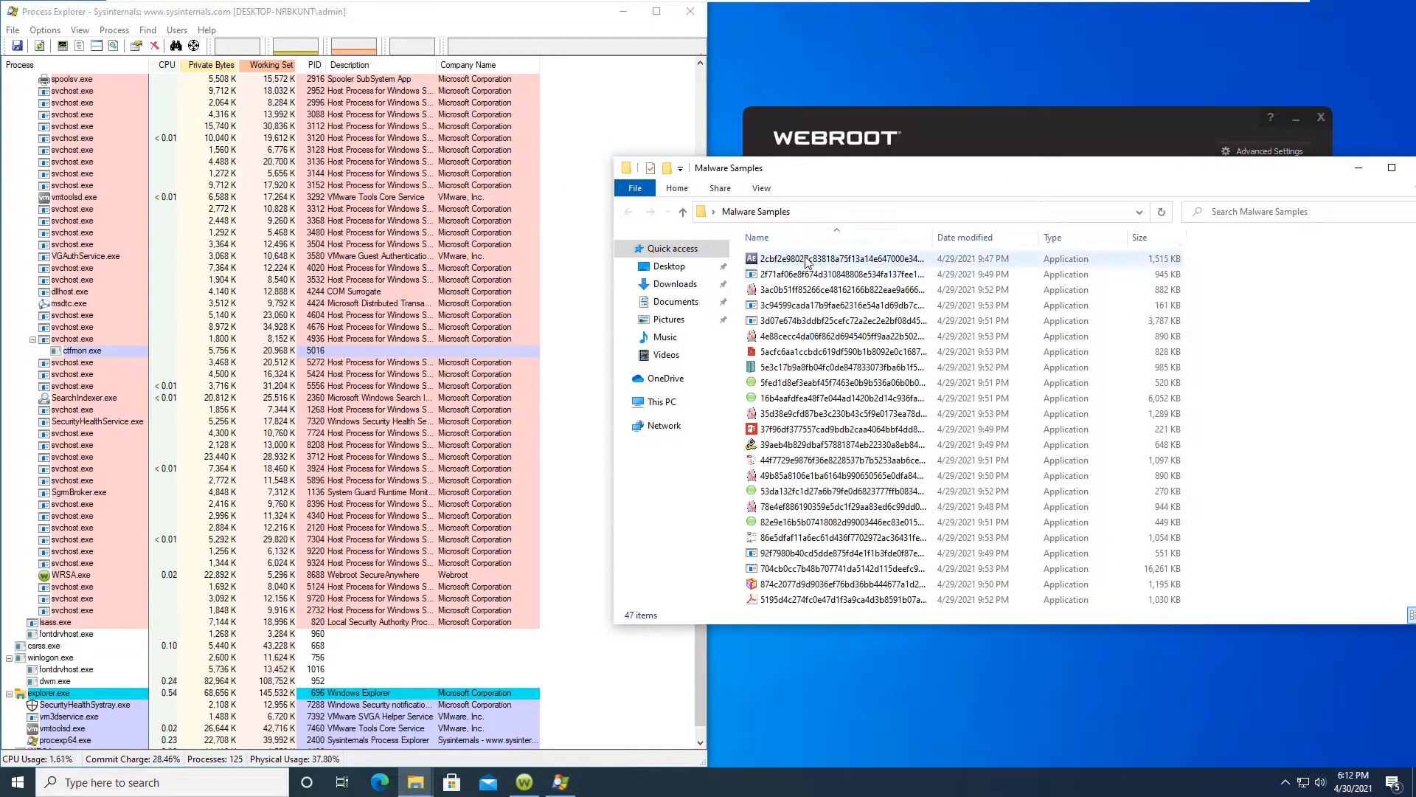
{"action": "mouse_move", "coordinate": [793, 259]}
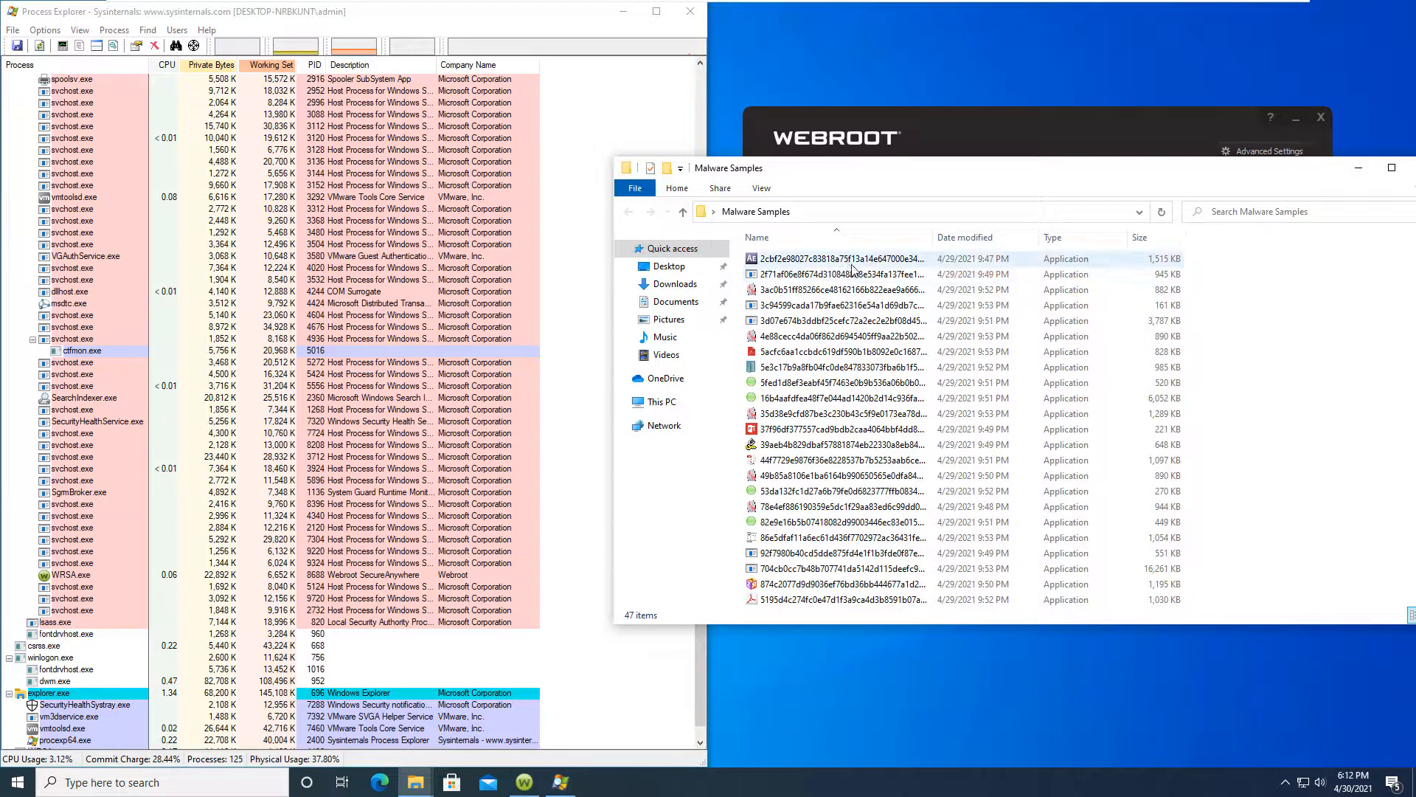
Step: Scroll through the 47 sample applications in the Malware Samples folder
{"action": "scroll", "scroll_direction": "down", "scroll_amount": 3}
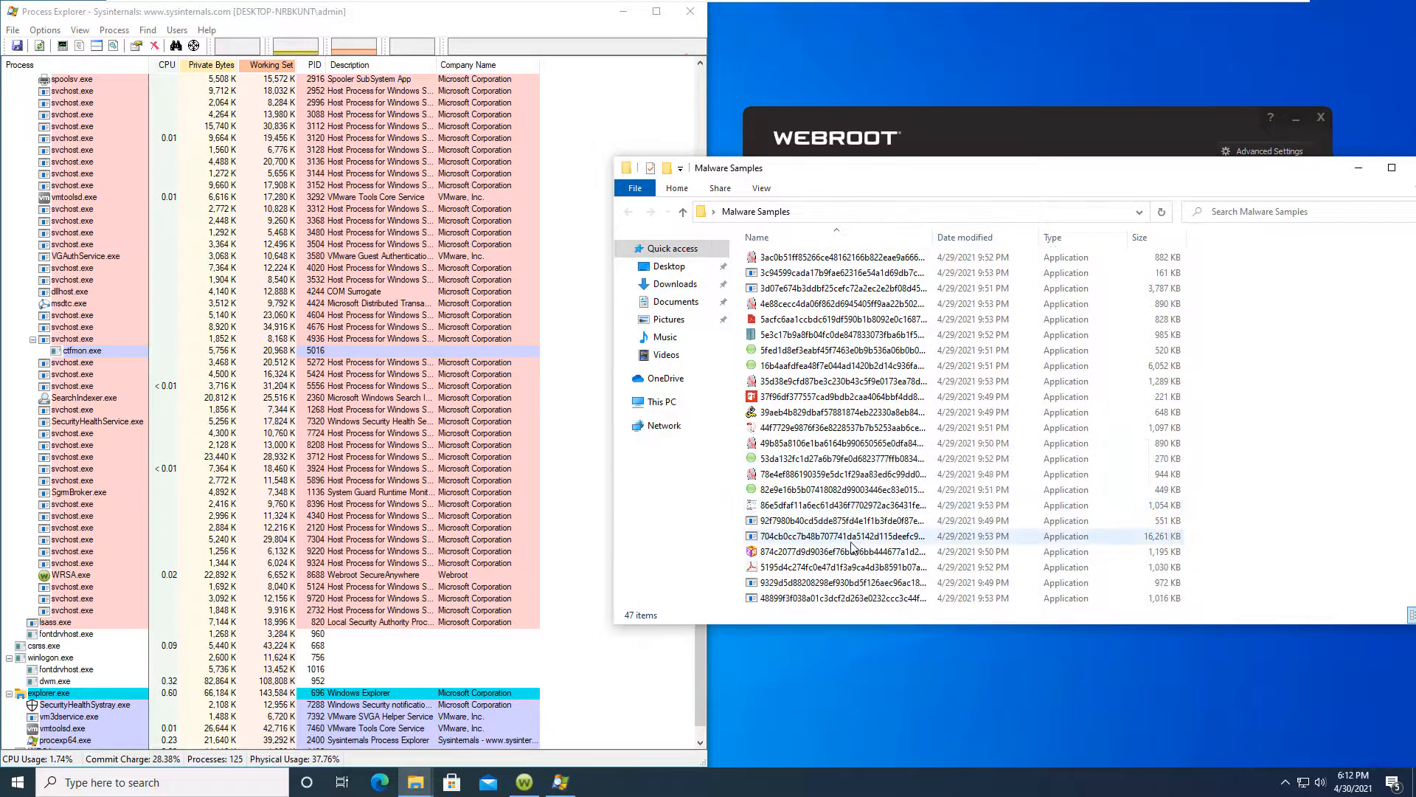
{"action": "scroll", "scroll_direction": "down", "scroll_amount": 3}
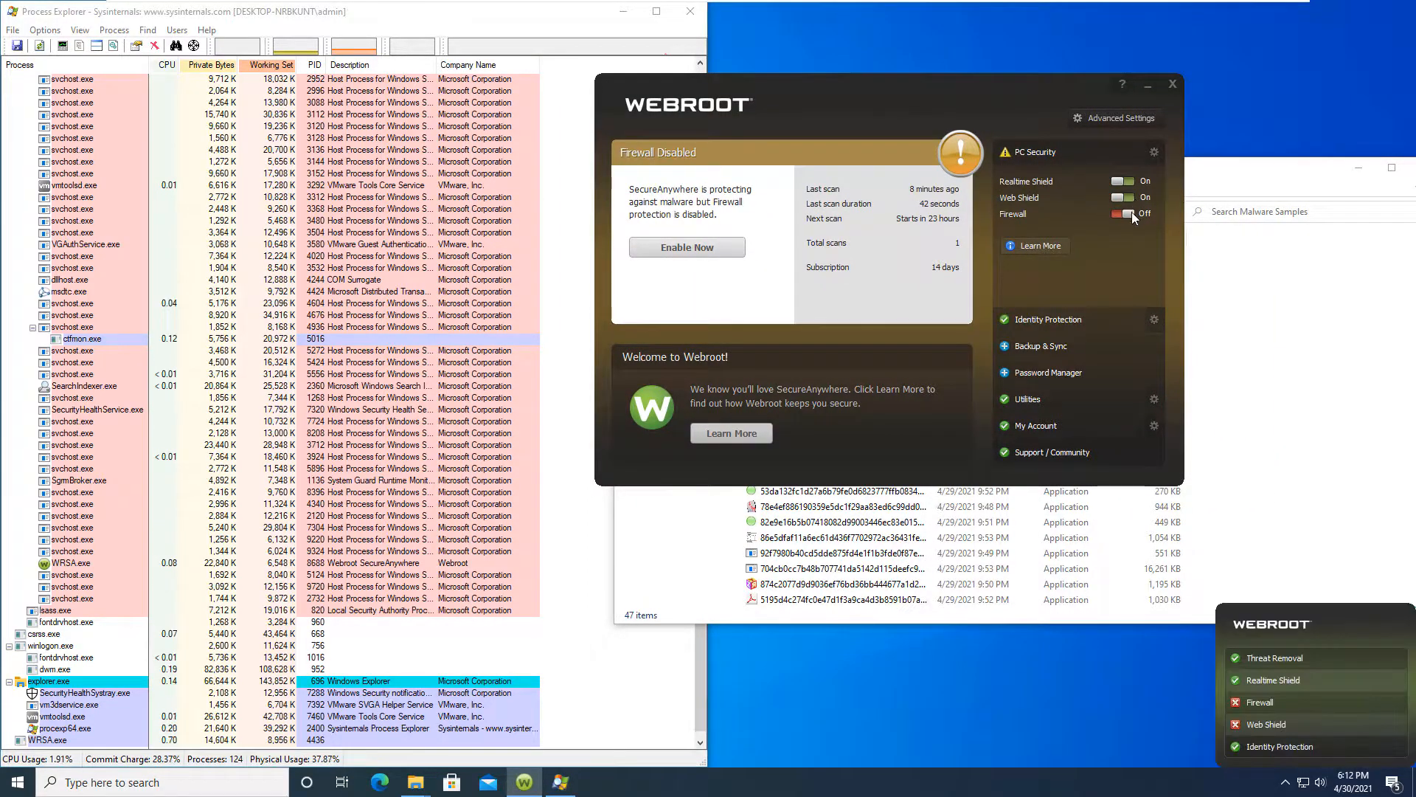
Step: Switch Webroot's firewall back On and minimize the Webroot window
{"action": "left_click", "coordinate": [1132, 214]}
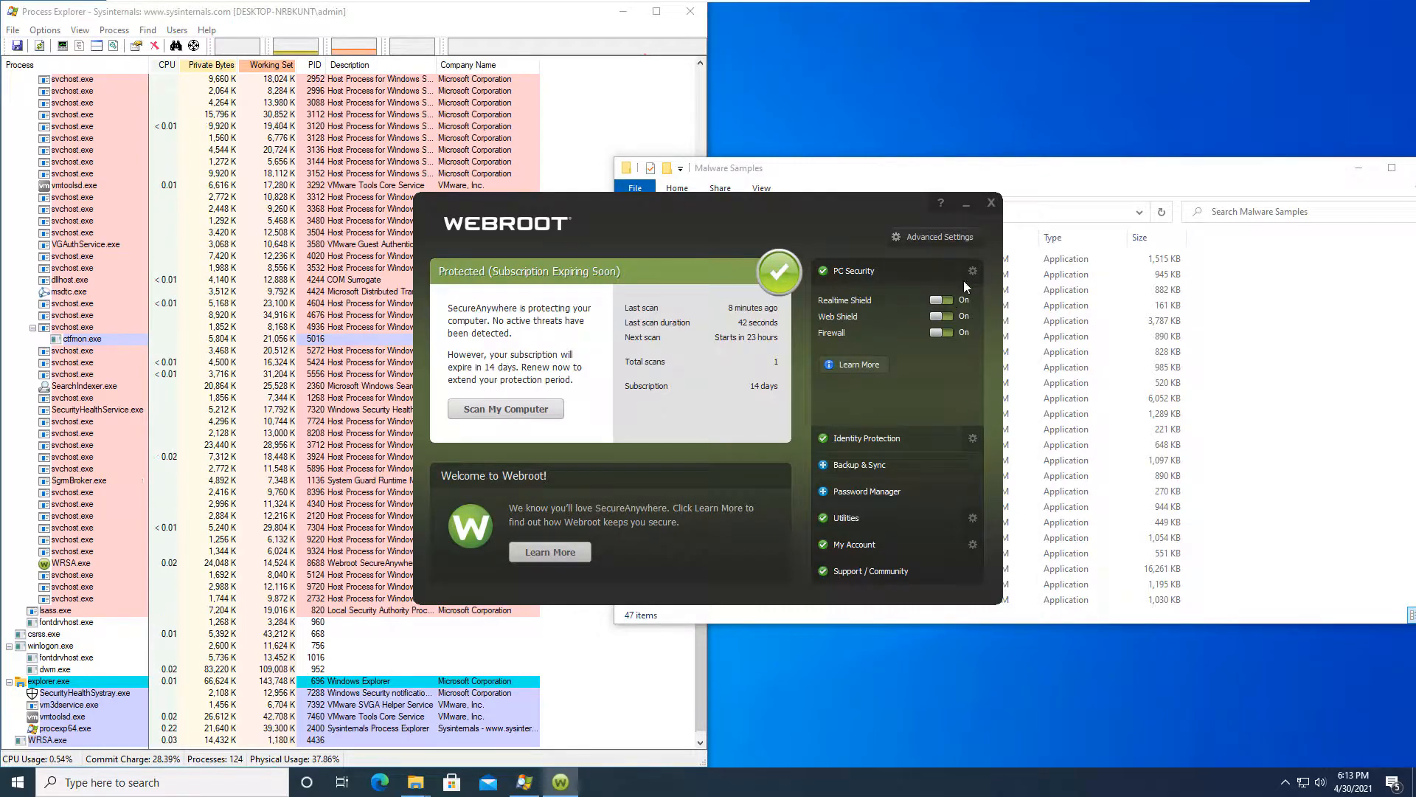
{"action": "left_click", "coordinate": [990, 202]}
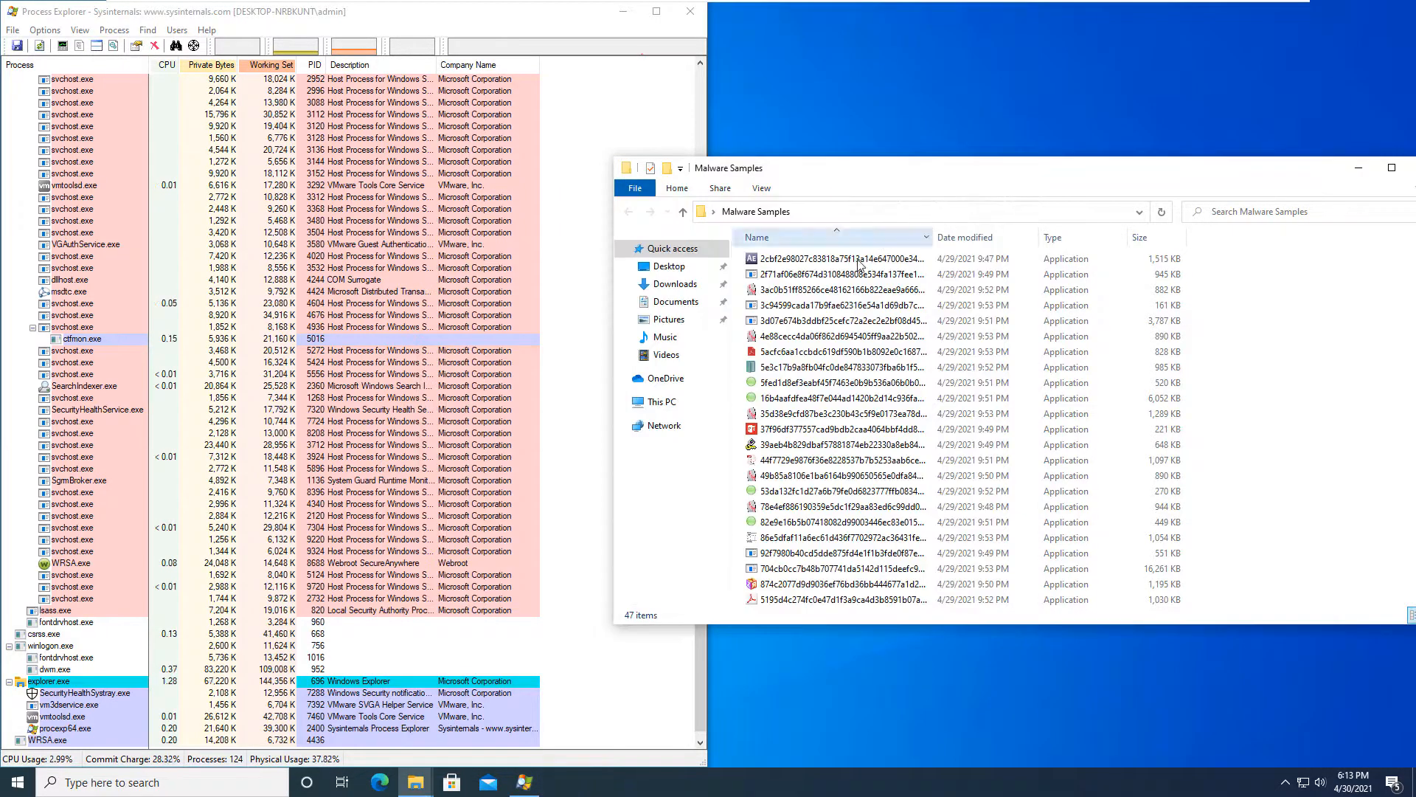
{"action": "mouse_move", "coordinate": [832, 259]}
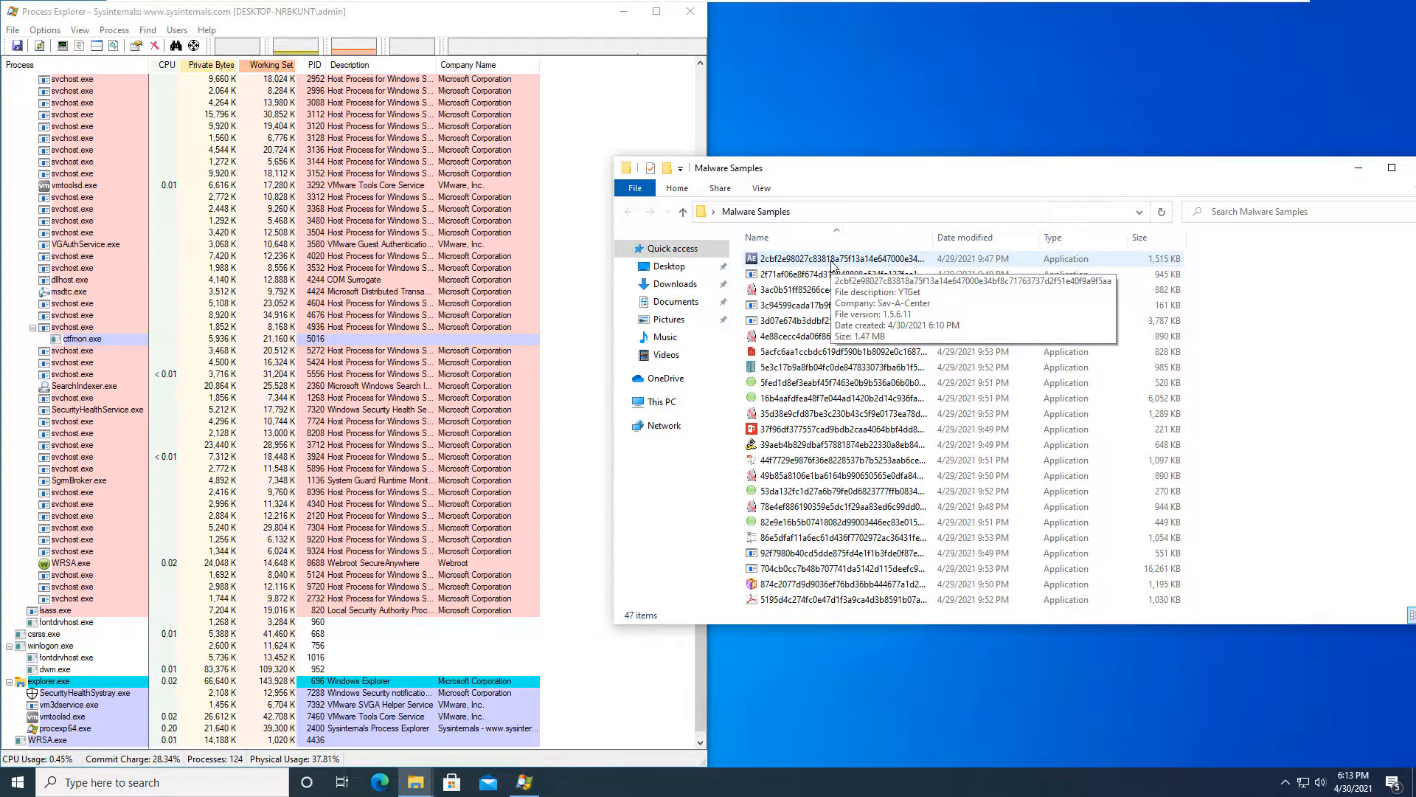
Step: Run the first malware sample, approve it, and remove the detected W32.Trojan.Gen threat
{"action": "double_click", "coordinate": [831, 259]}
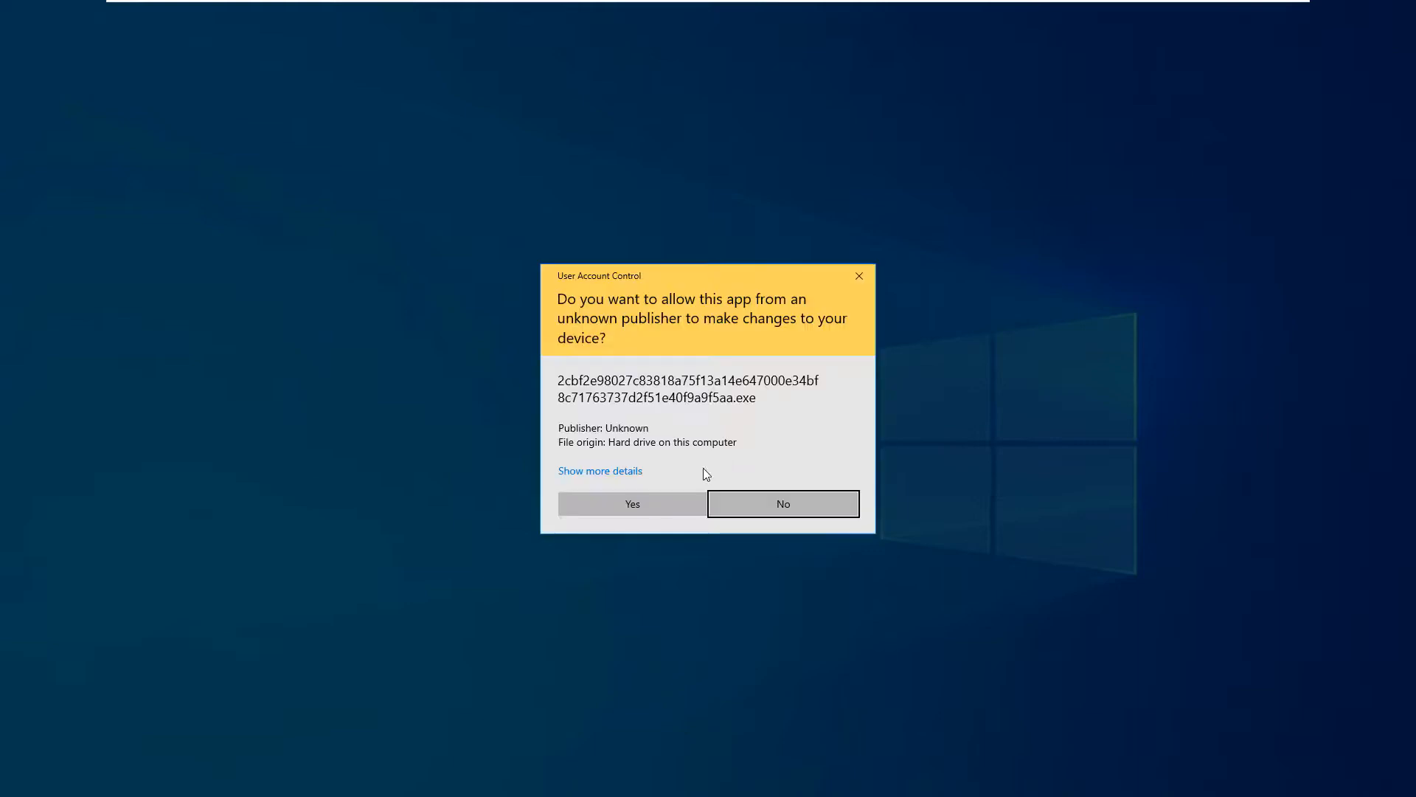
{"action": "left_click", "coordinate": [630, 503]}
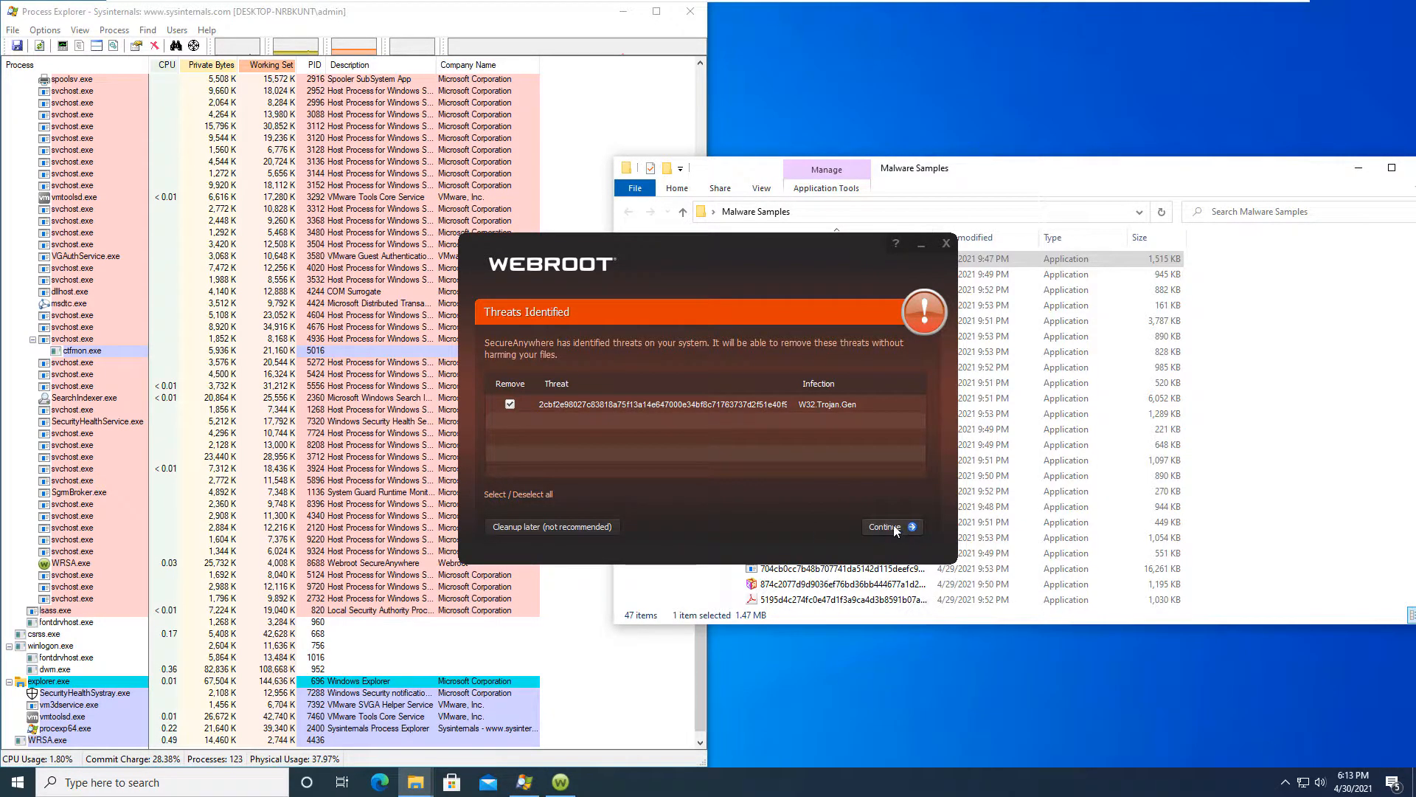
{"action": "left_click", "coordinate": [885, 526]}
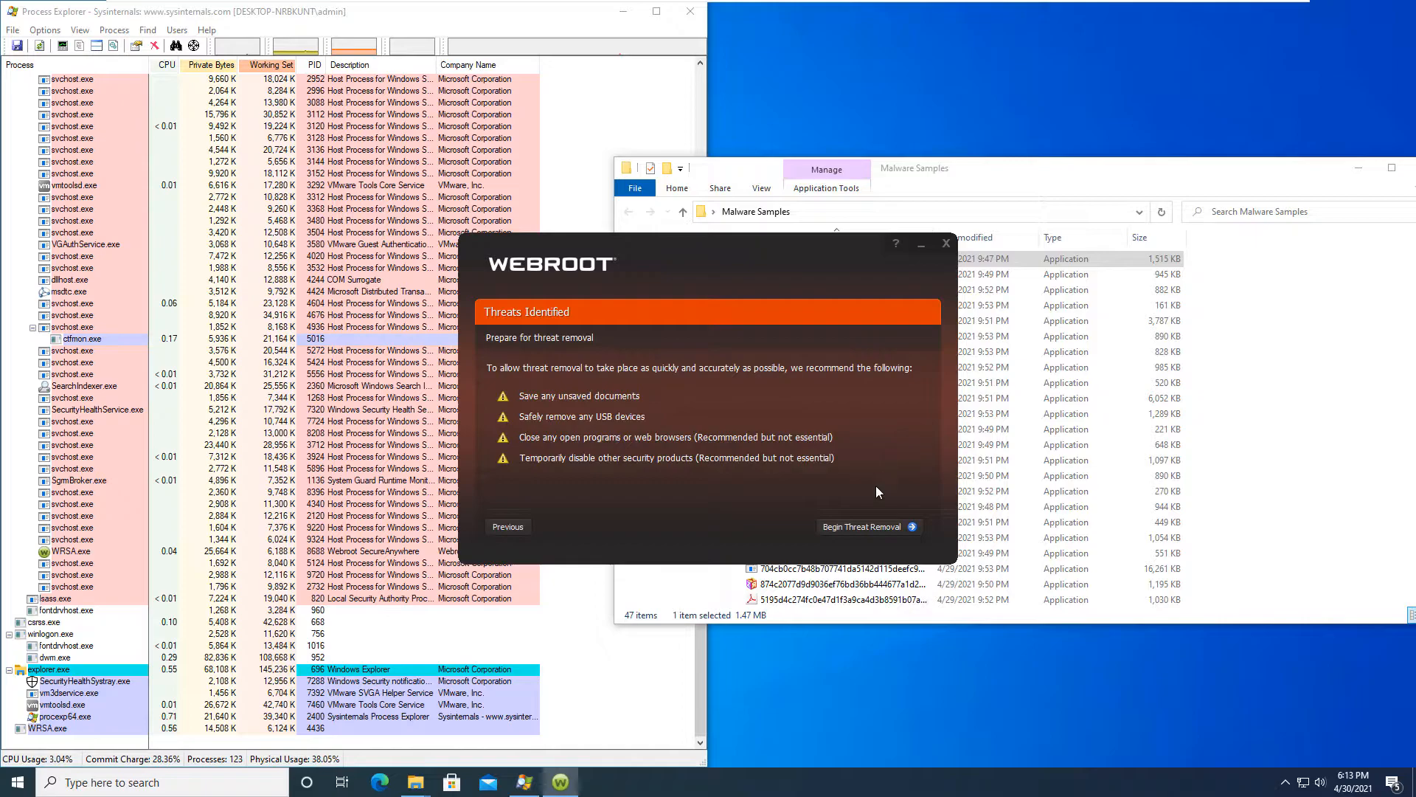
{"action": "left_click", "coordinate": [862, 526]}
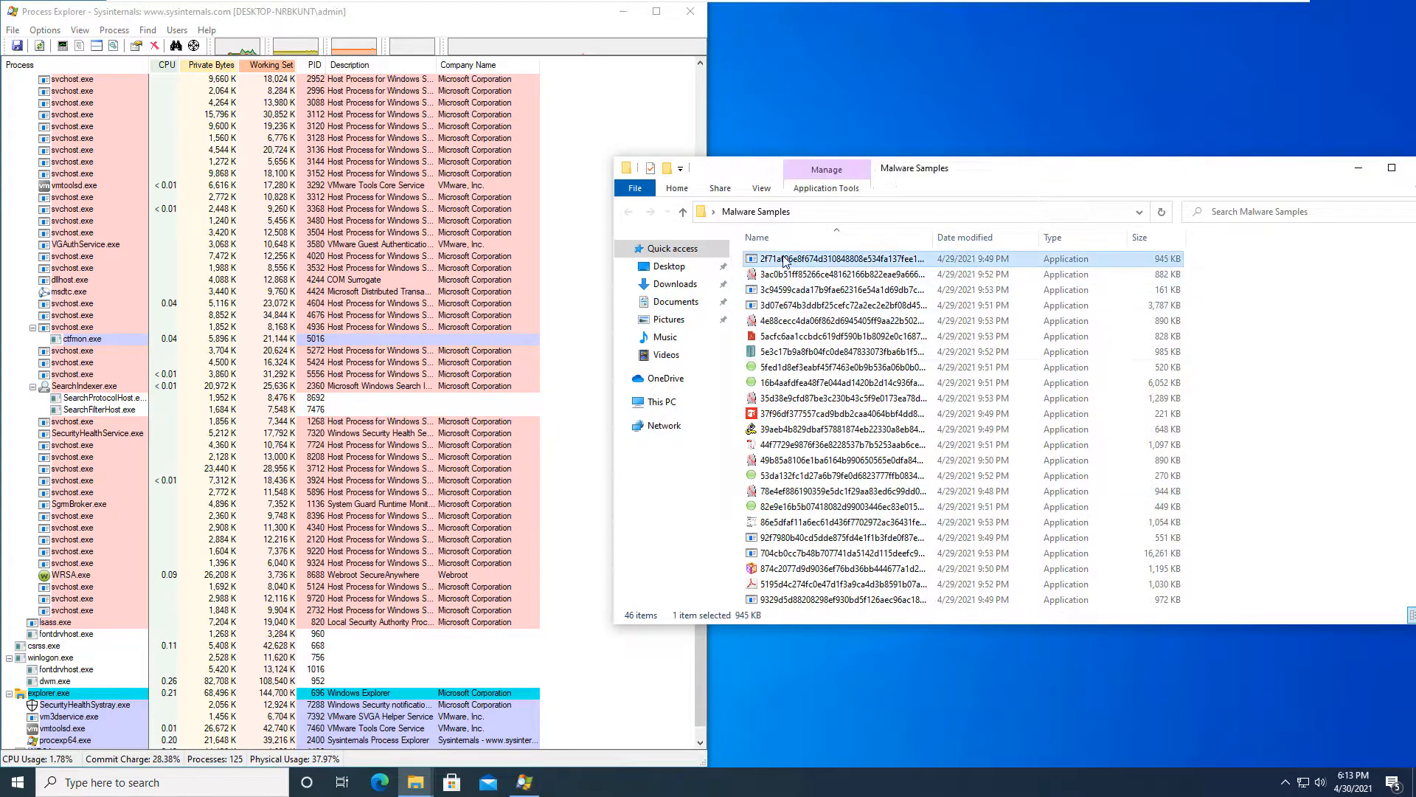
Step: Launch a sample and approve three successive User Account Control prompts
{"action": "double_click", "coordinate": [831, 259]}
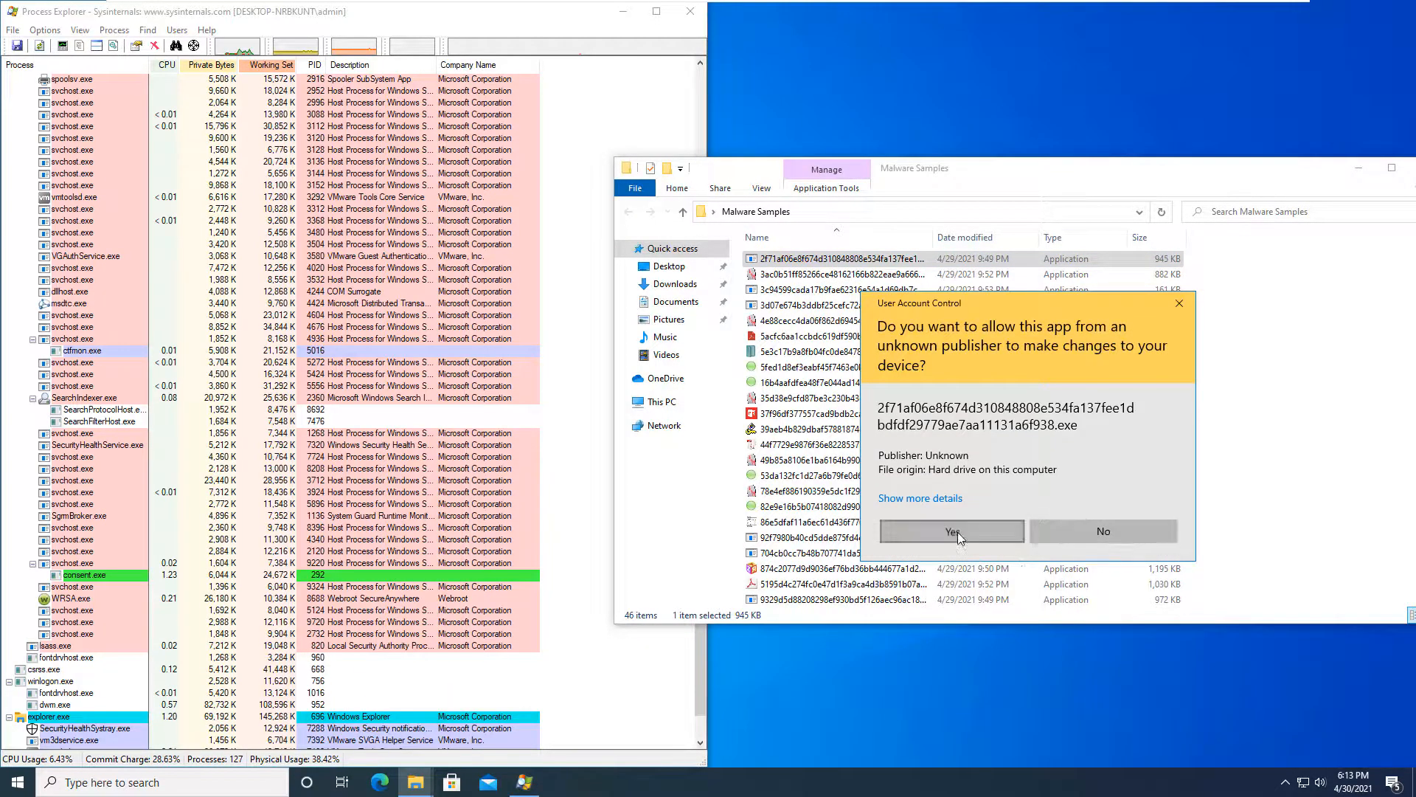
{"action": "left_click", "coordinate": [950, 530]}
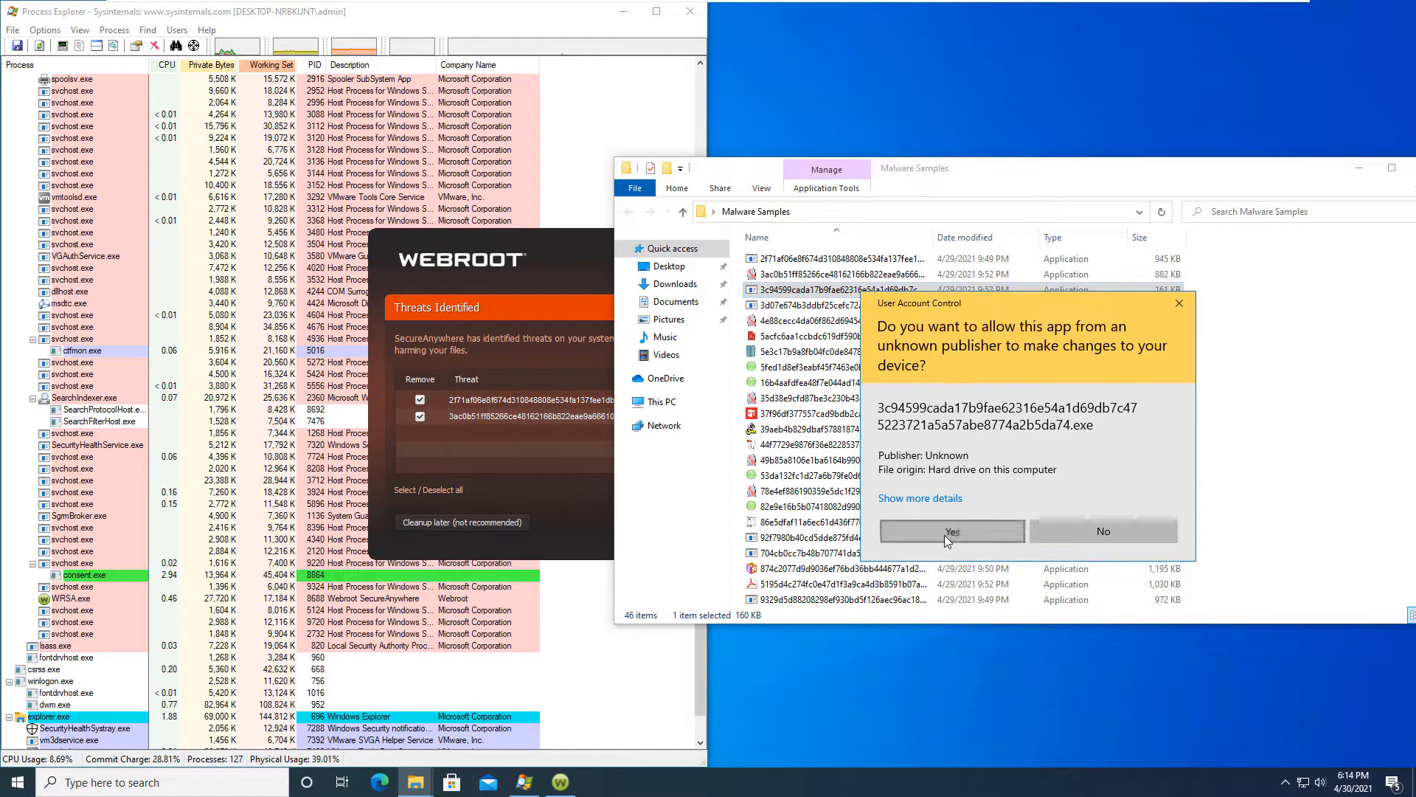
{"action": "left_click", "coordinate": [950, 531]}
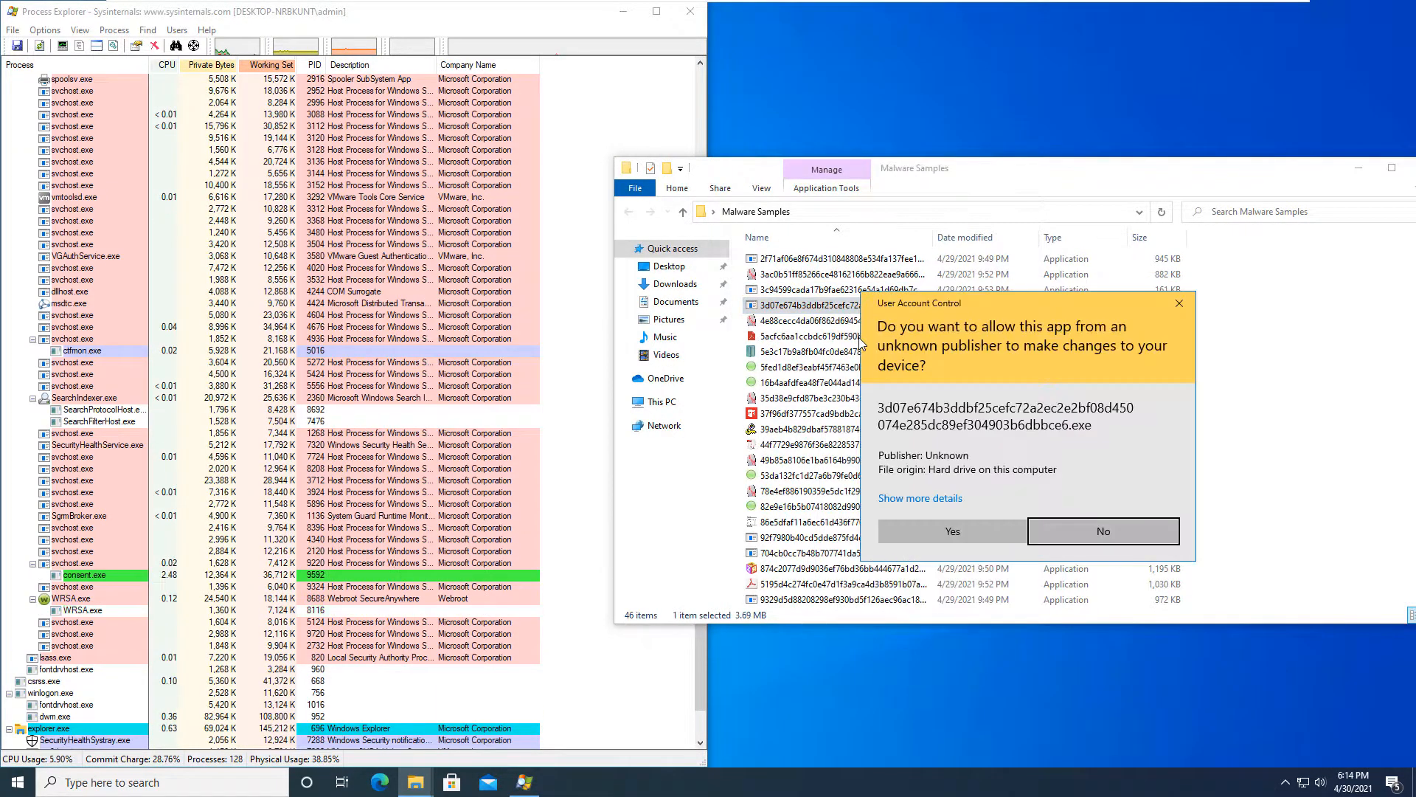
{"action": "left_click", "coordinate": [951, 530]}
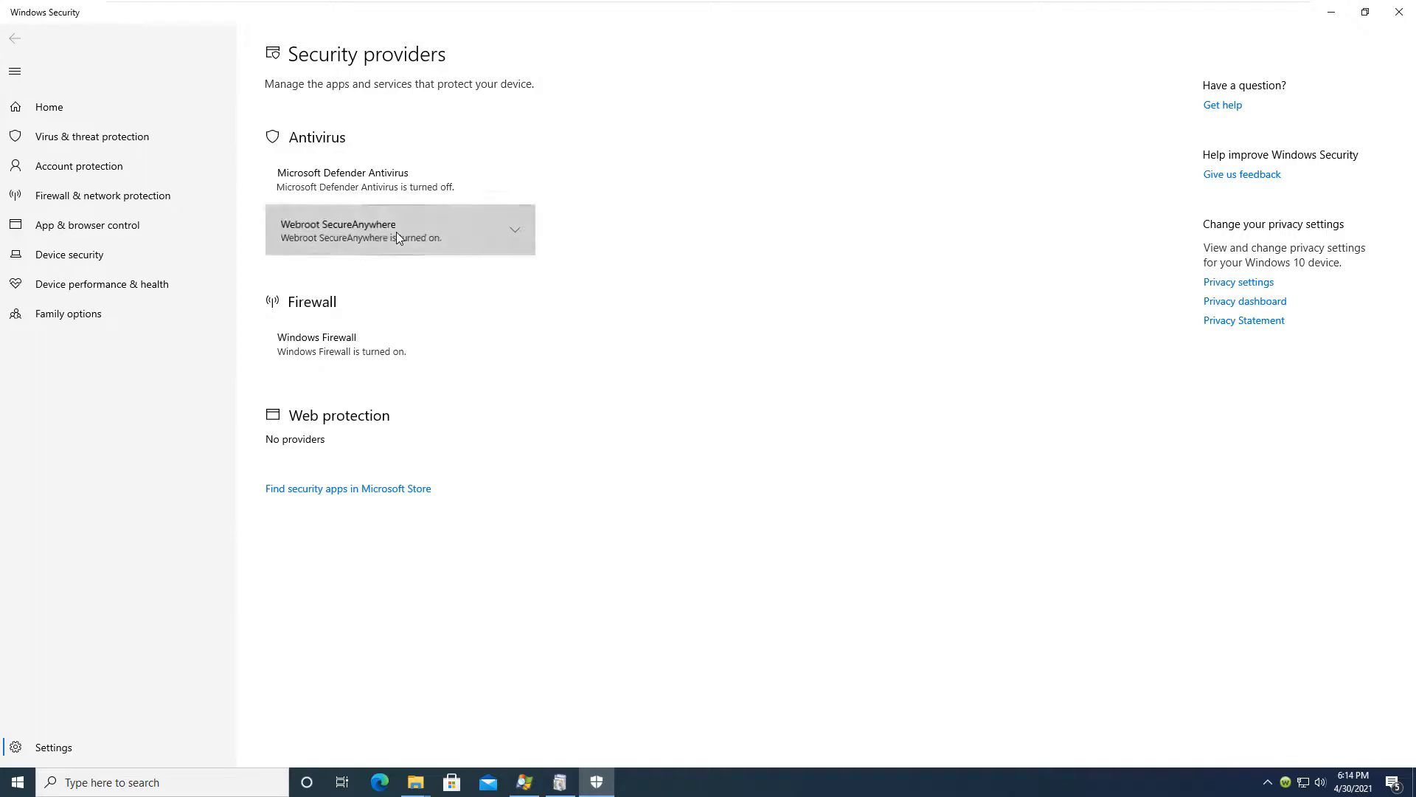
Step: Expand the Webroot SecureAnywhere provider entry, then close Windows Security
{"action": "left_click", "coordinate": [400, 229]}
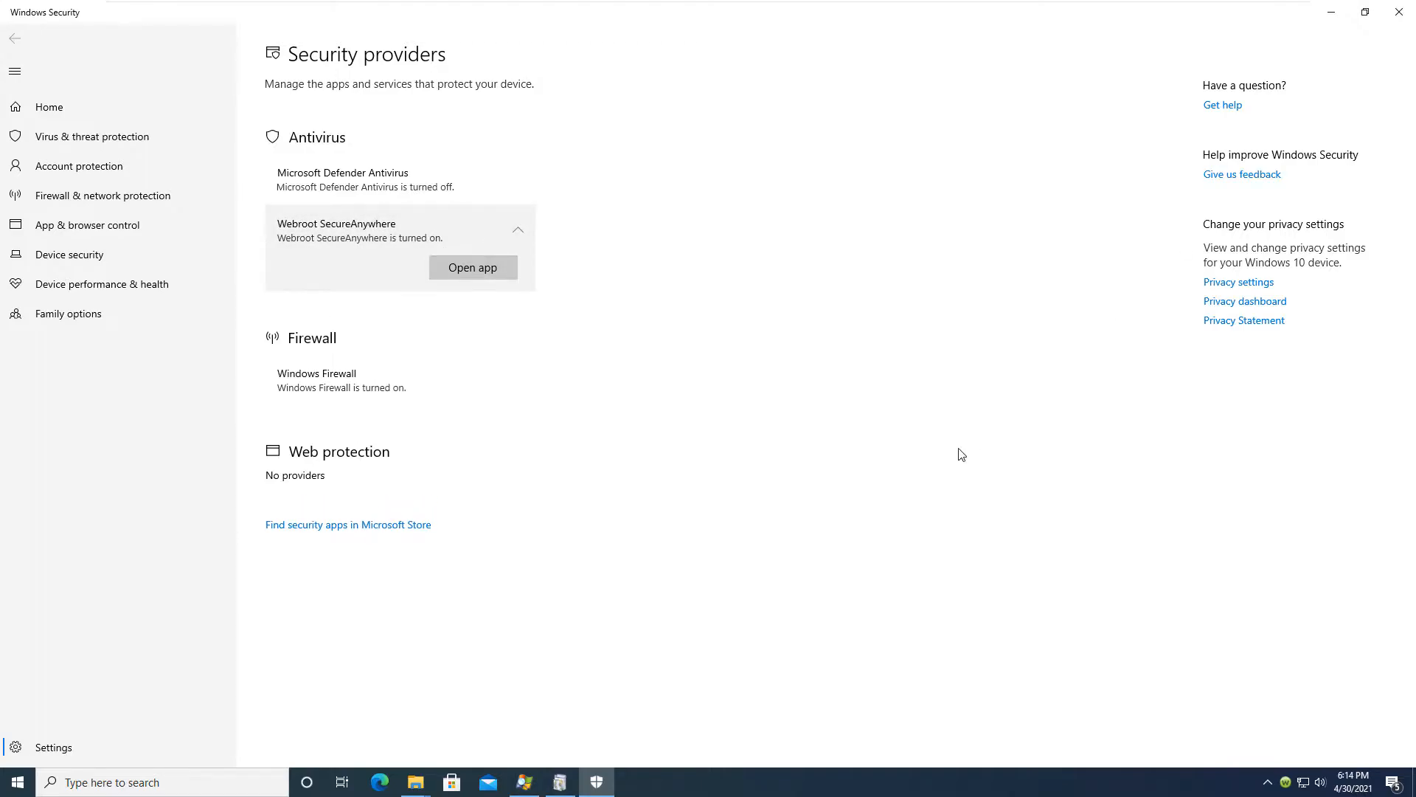
{"action": "mouse_move", "coordinate": [1399, 13]}
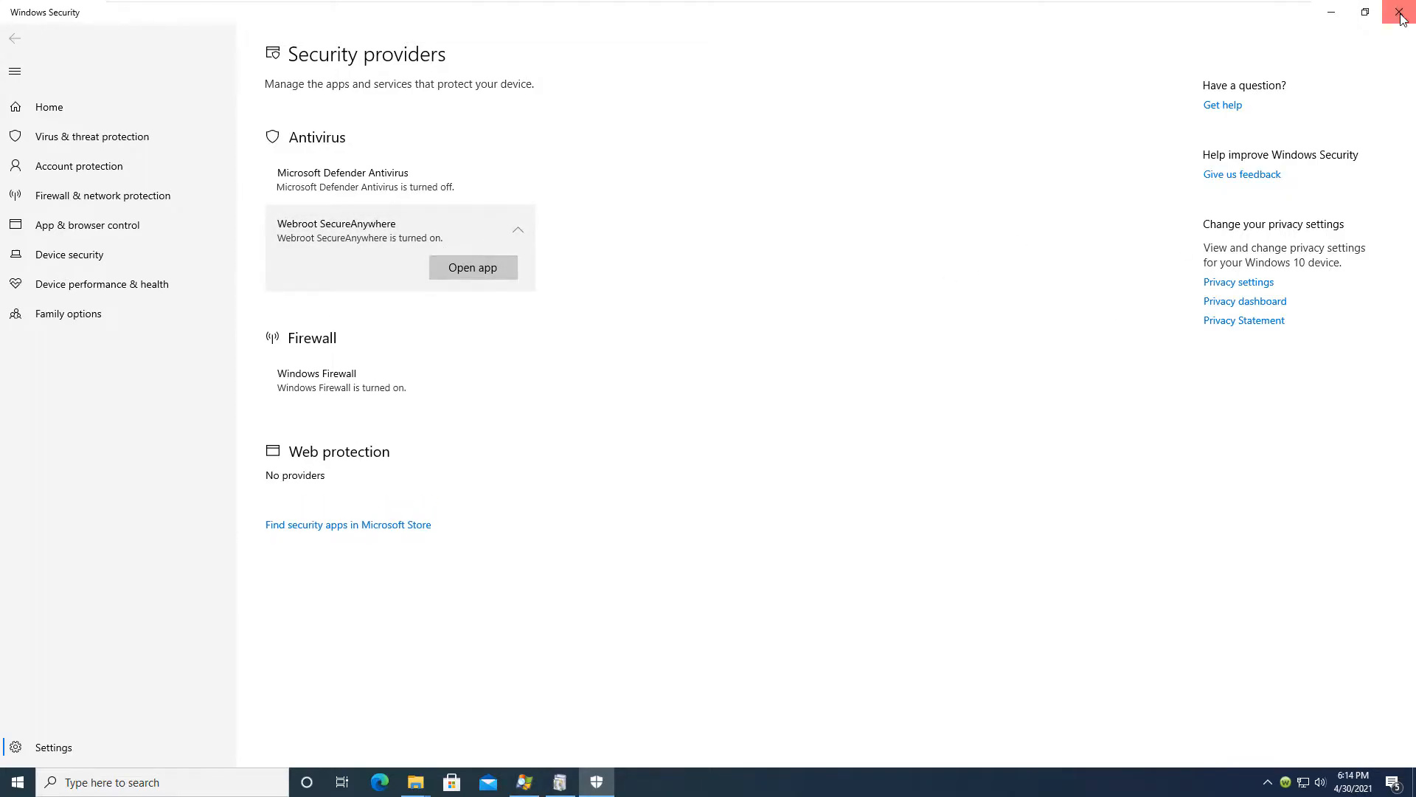
{"action": "left_click", "coordinate": [1403, 14]}
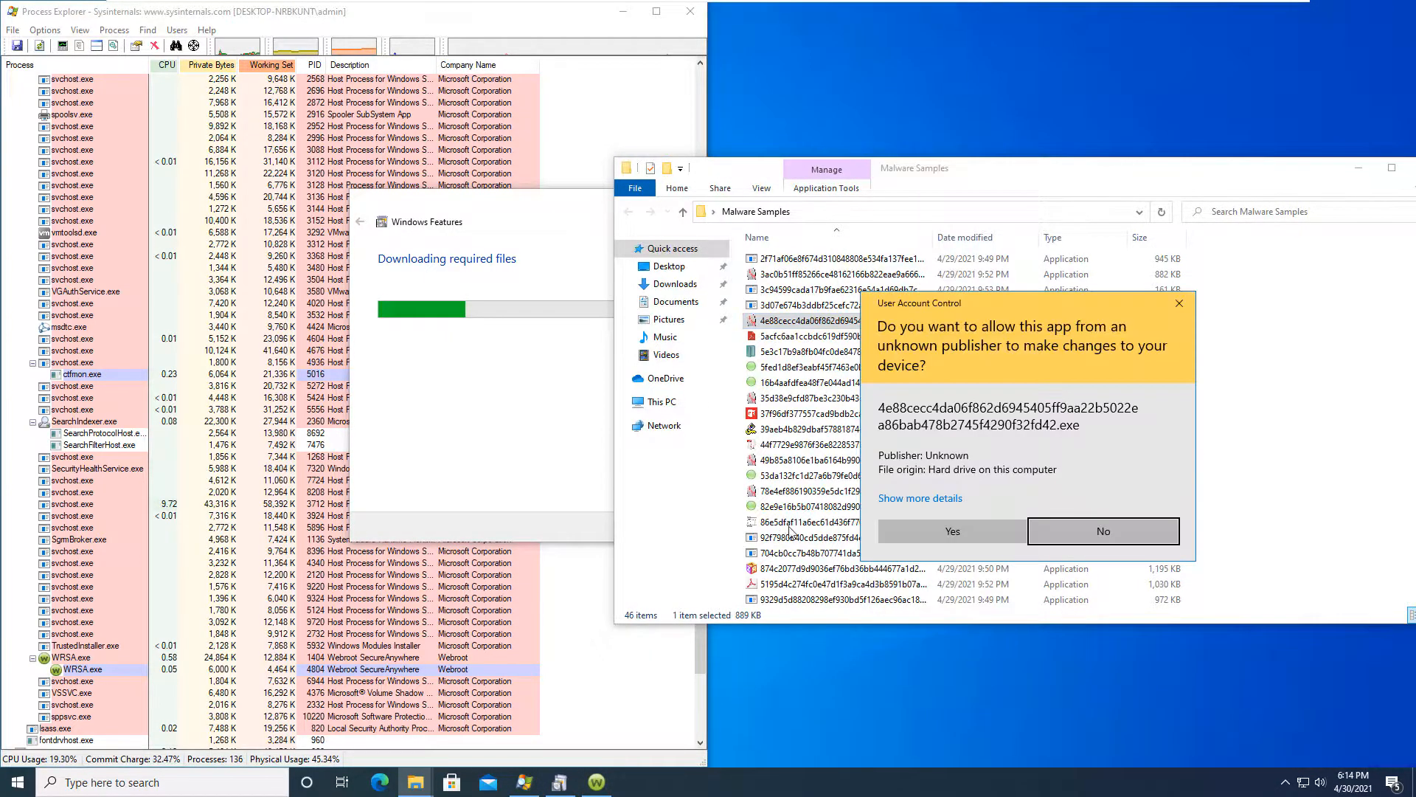
Step: Approve the next sample, remove its W32.Trojan.Gen detection, and continue past two new threats
{"action": "left_click", "coordinate": [950, 531]}
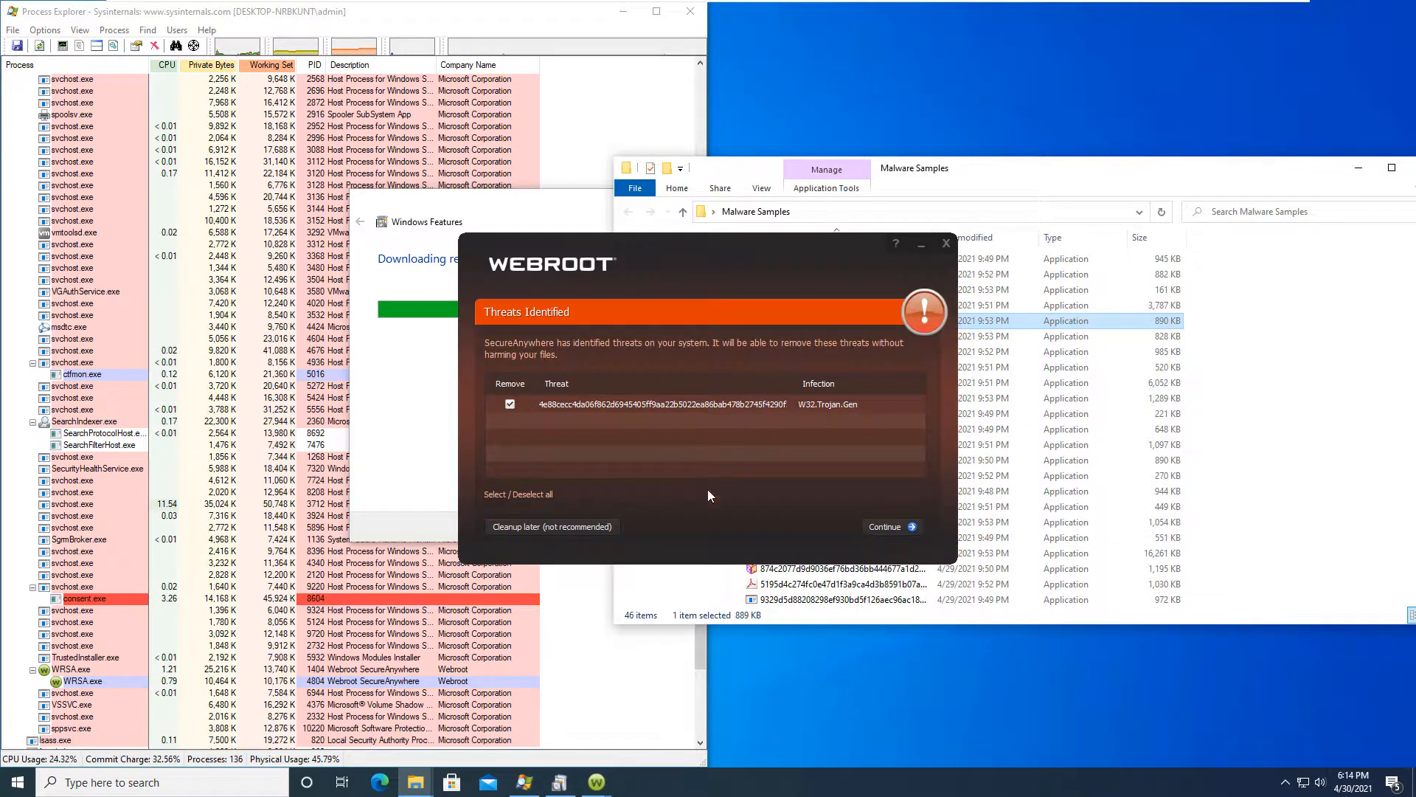
{"action": "left_click", "coordinate": [886, 527]}
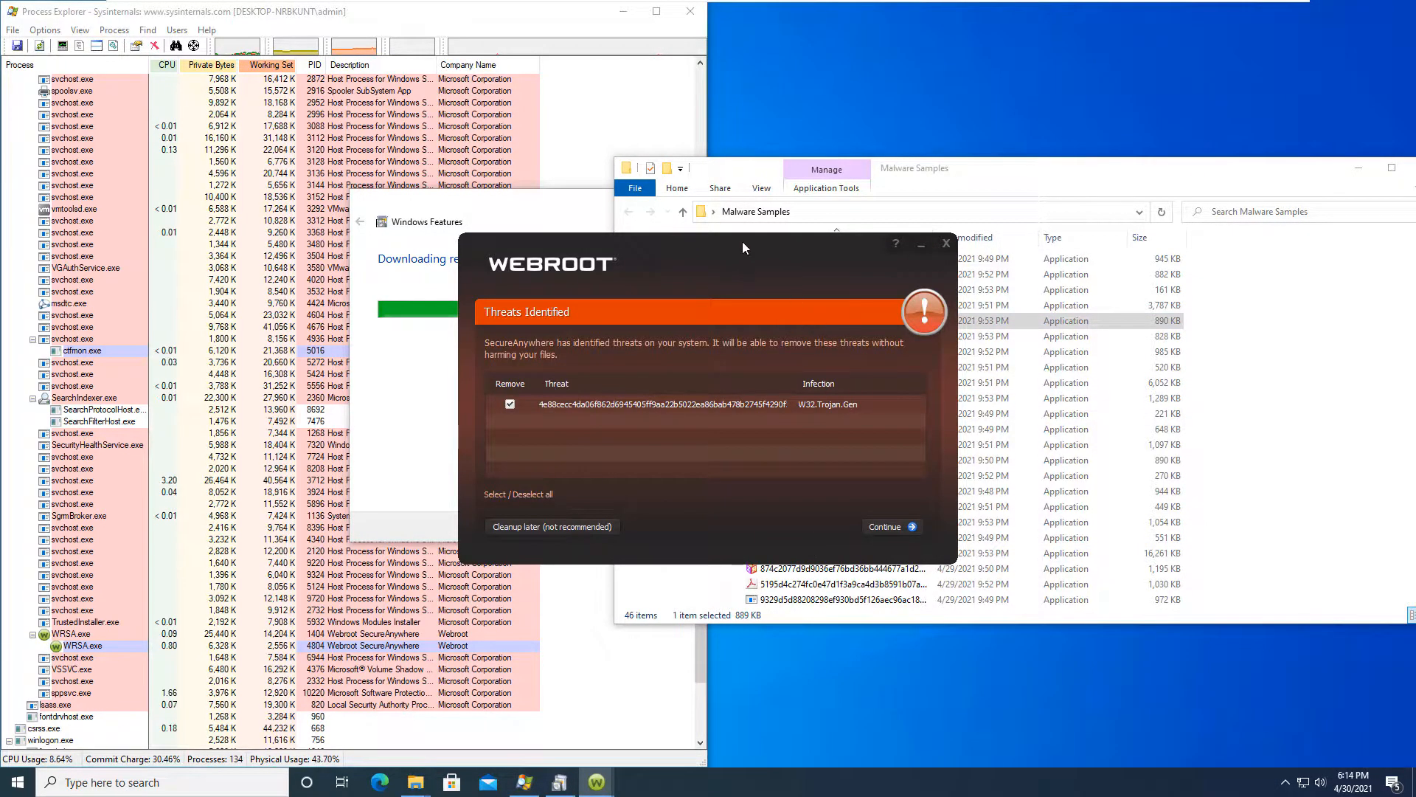
{"action": "left_click_drag", "start_coordinate": [743, 248], "coordinate": [596, 247]}
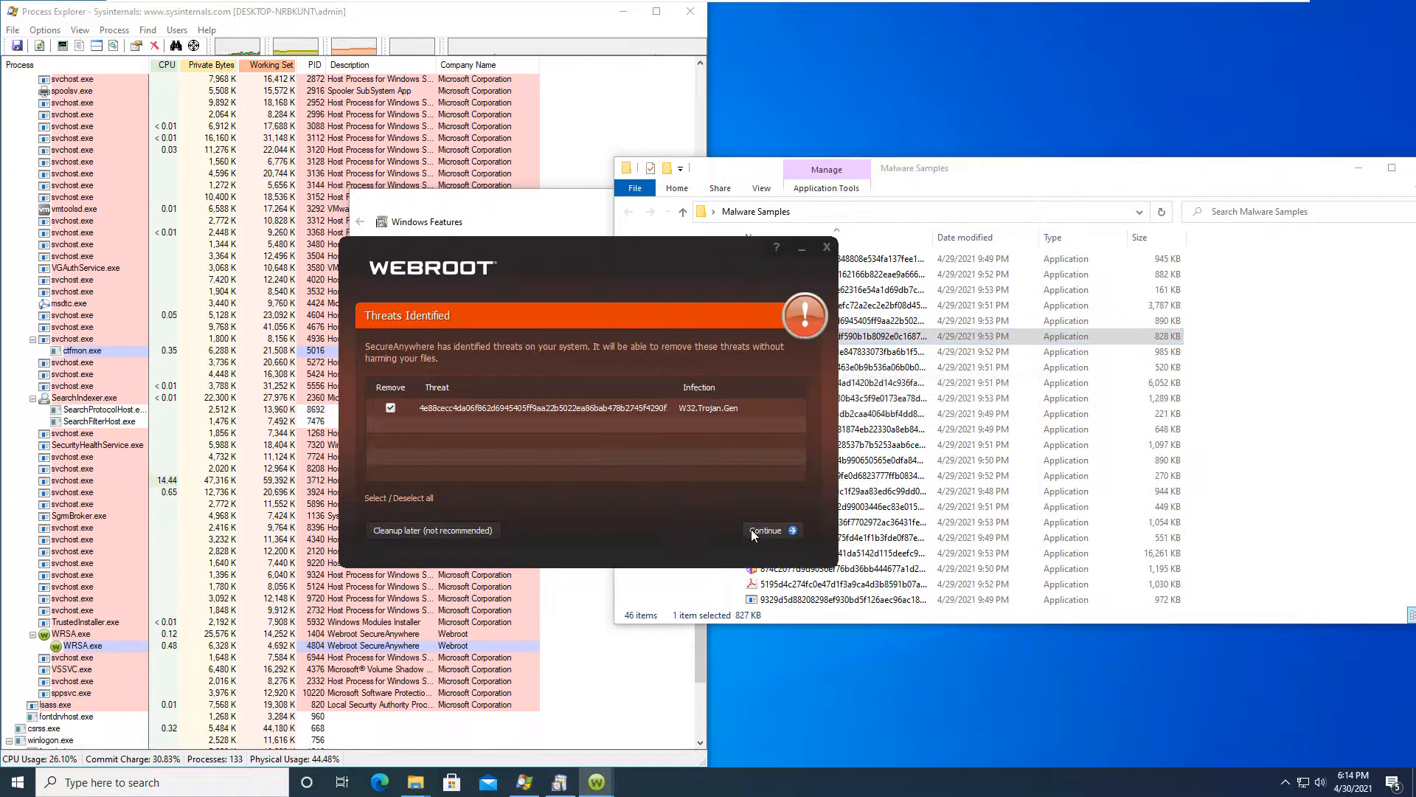
{"action": "left_click", "coordinate": [766, 530]}
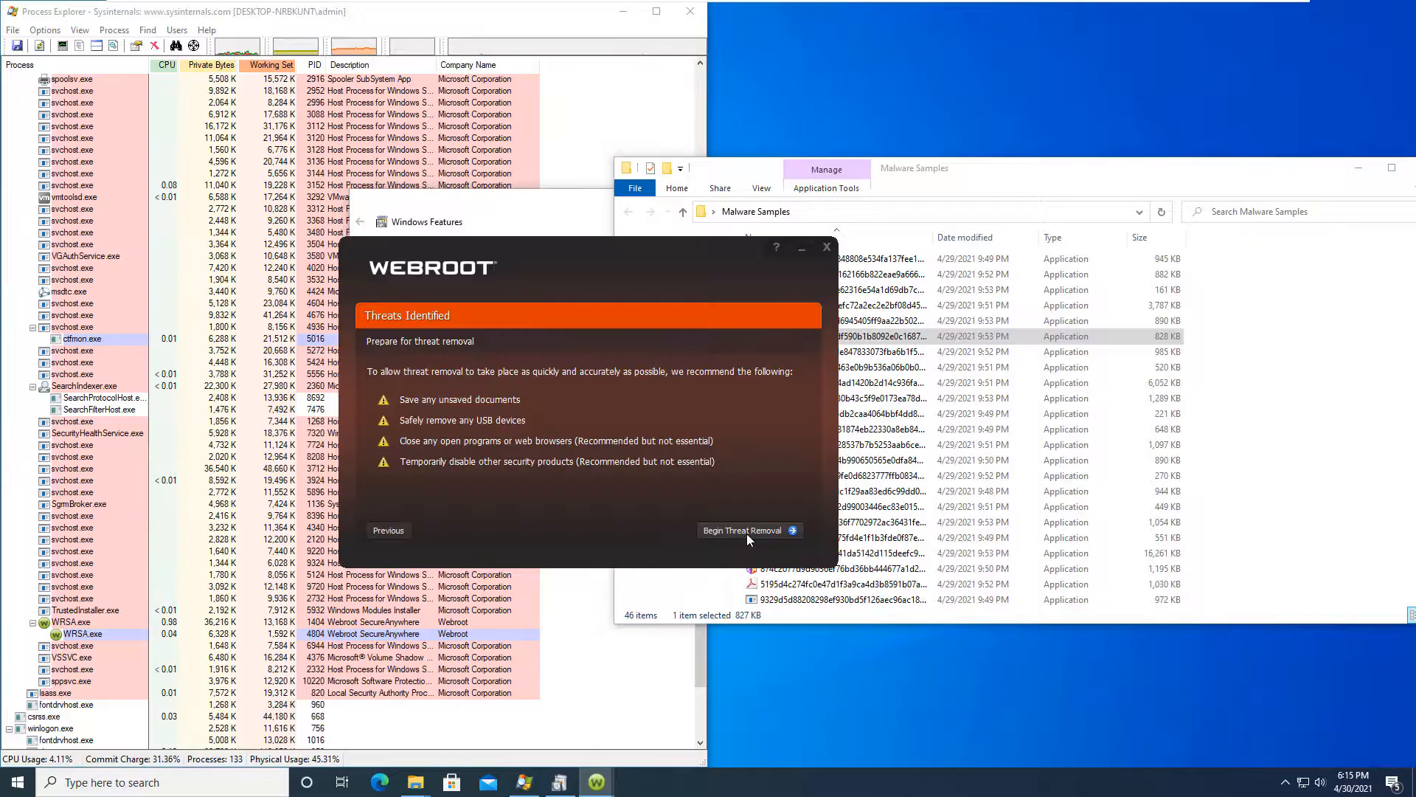
{"action": "left_click", "coordinate": [743, 530]}
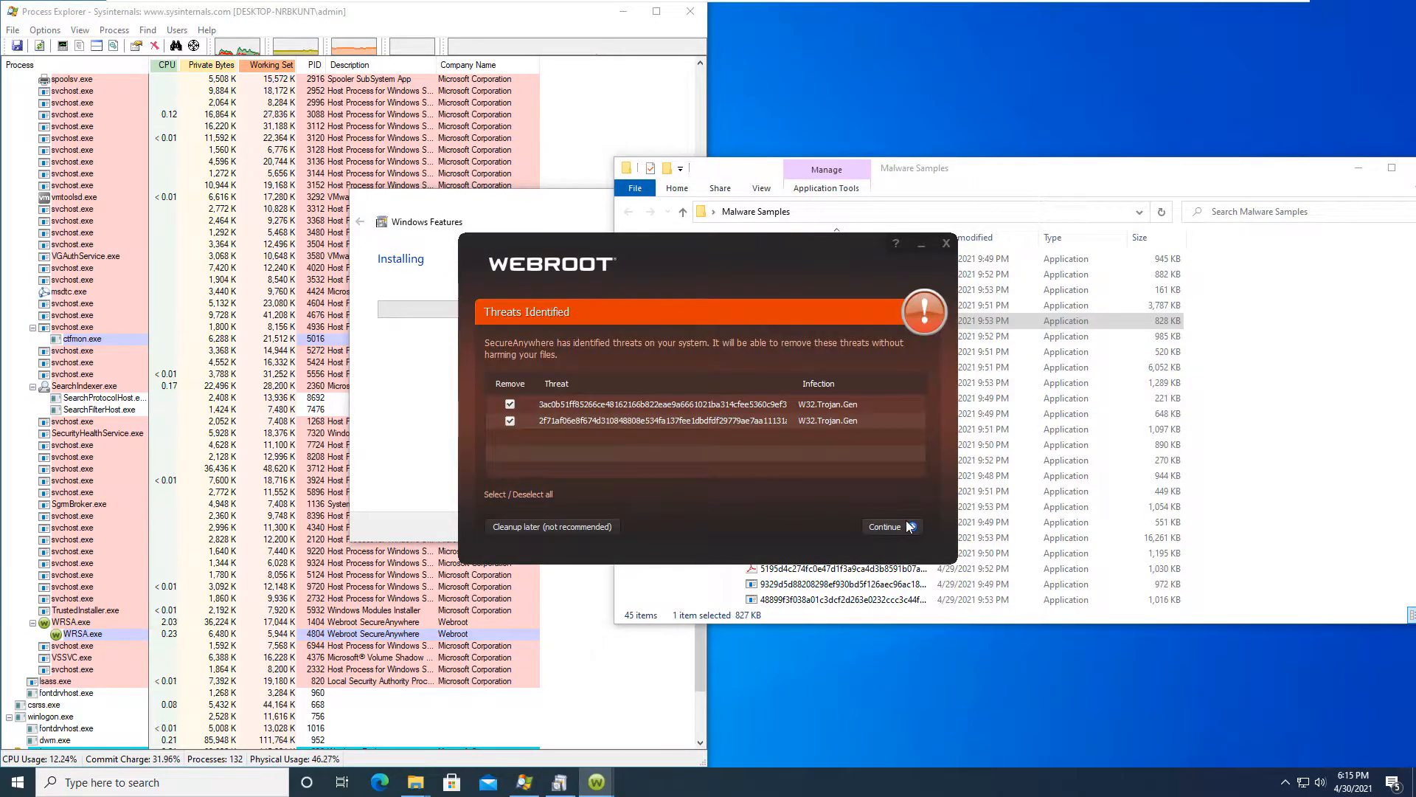
{"action": "left_click", "coordinate": [884, 527]}
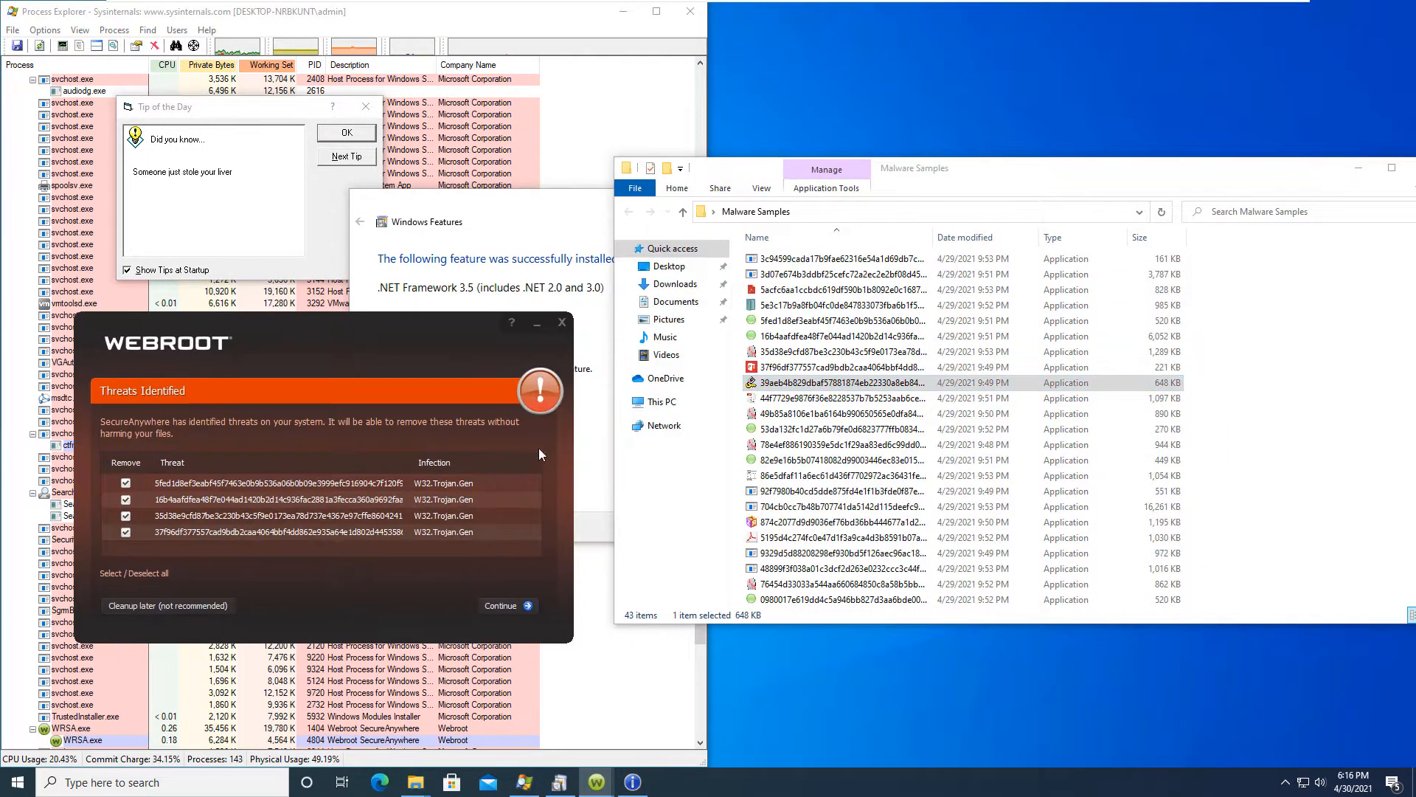
Step: Launch four more malware samples through their right-click context menus
{"action": "right_click", "coordinate": [831, 413]}
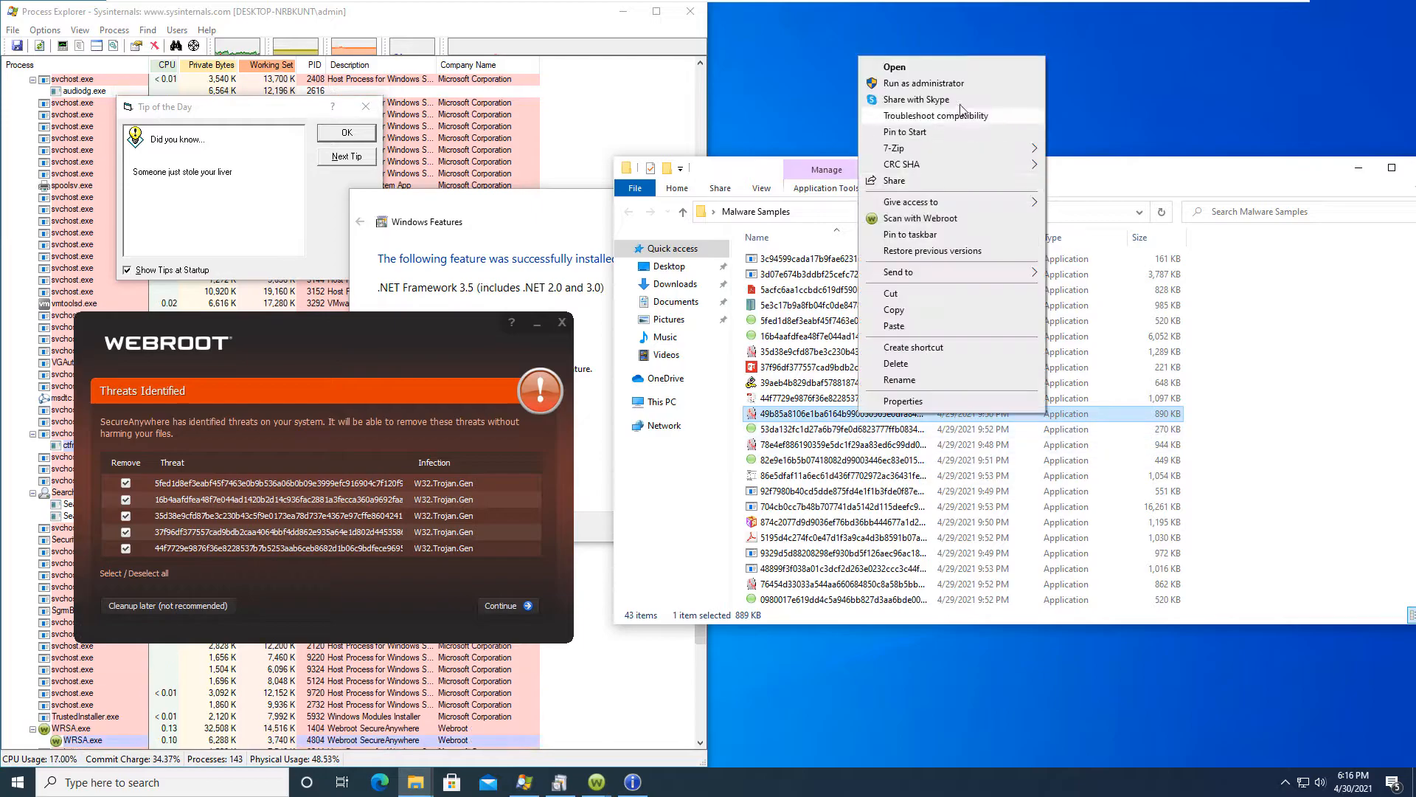
{"action": "left_click", "coordinate": [894, 66]}
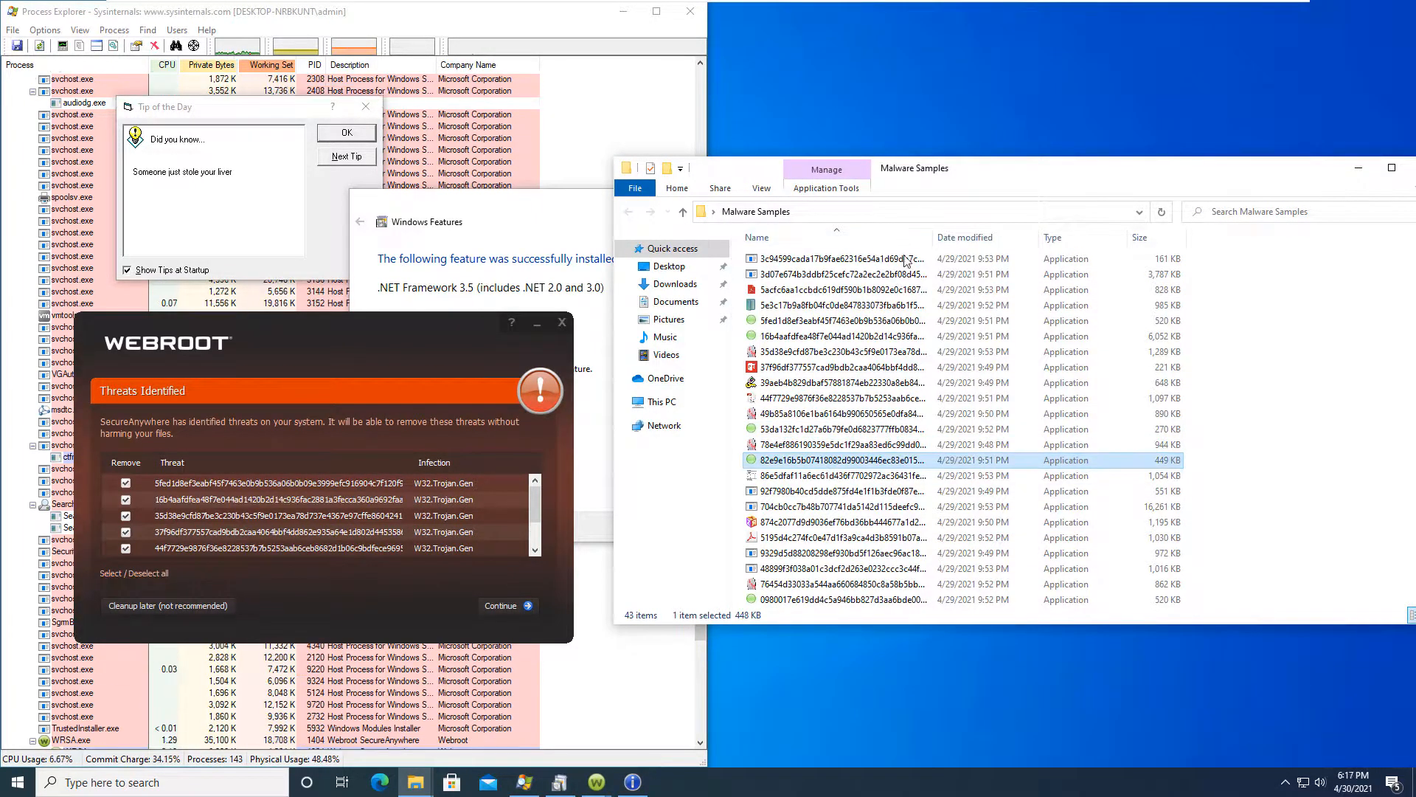
{"action": "right_click", "coordinate": [813, 475]}
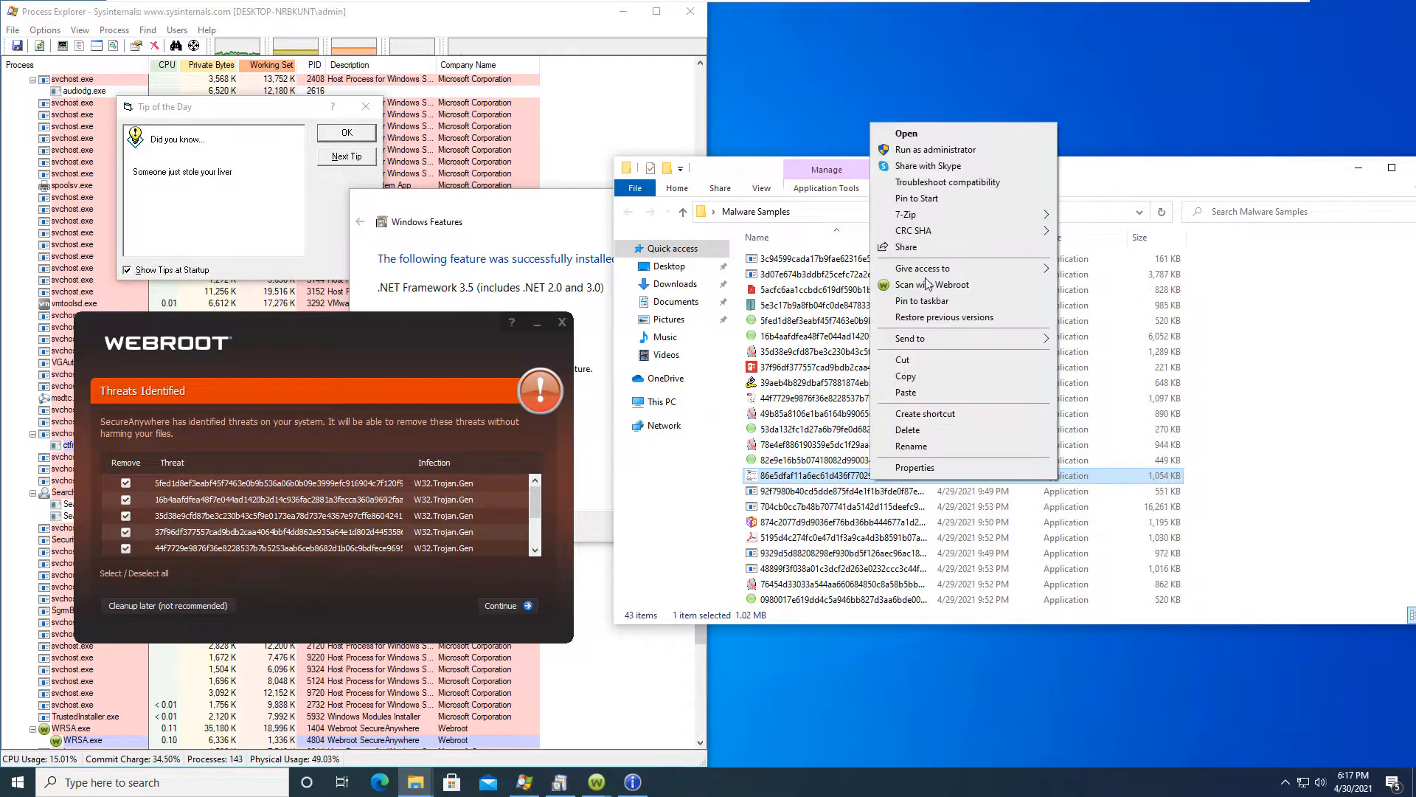
{"action": "left_click", "coordinate": [836, 491]}
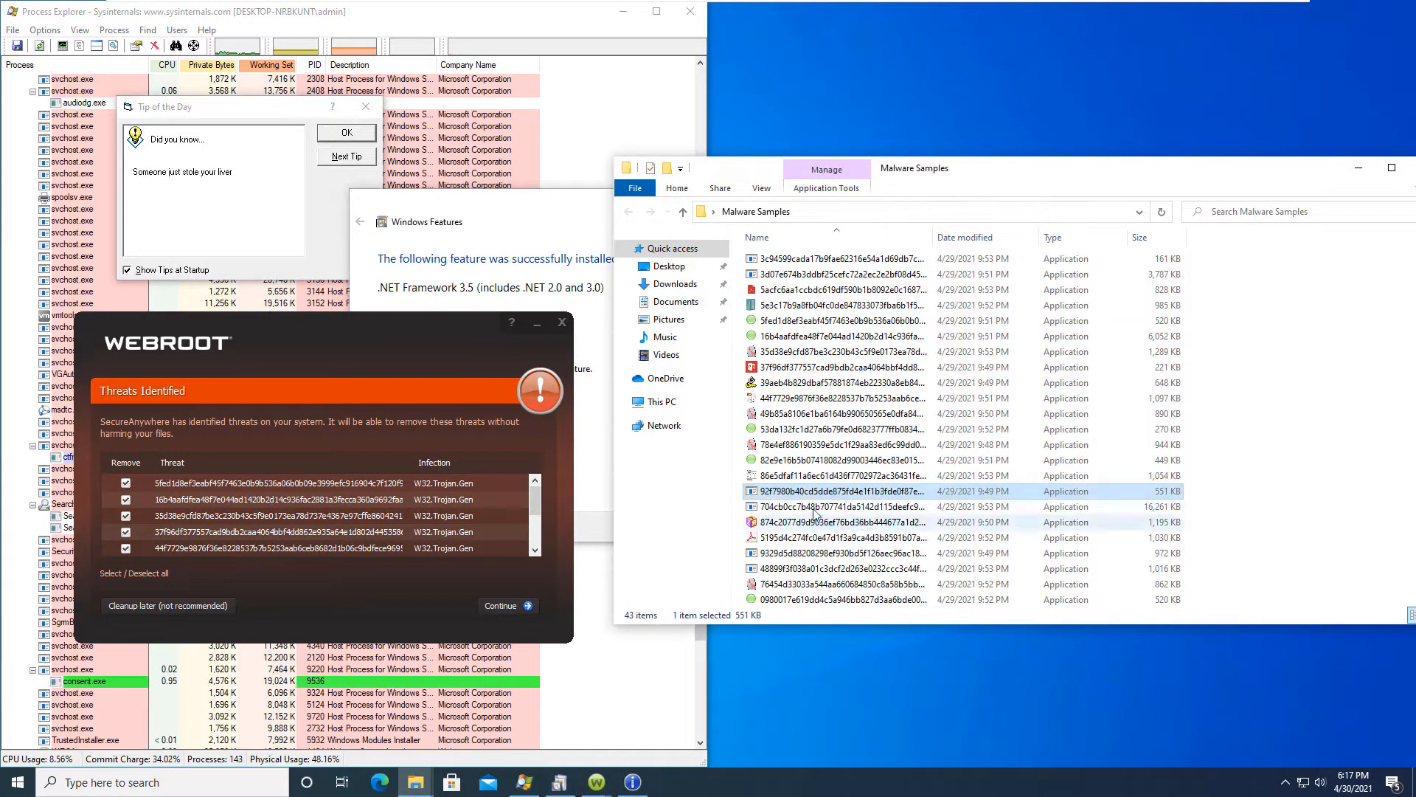
{"action": "right_click", "coordinate": [822, 303]}
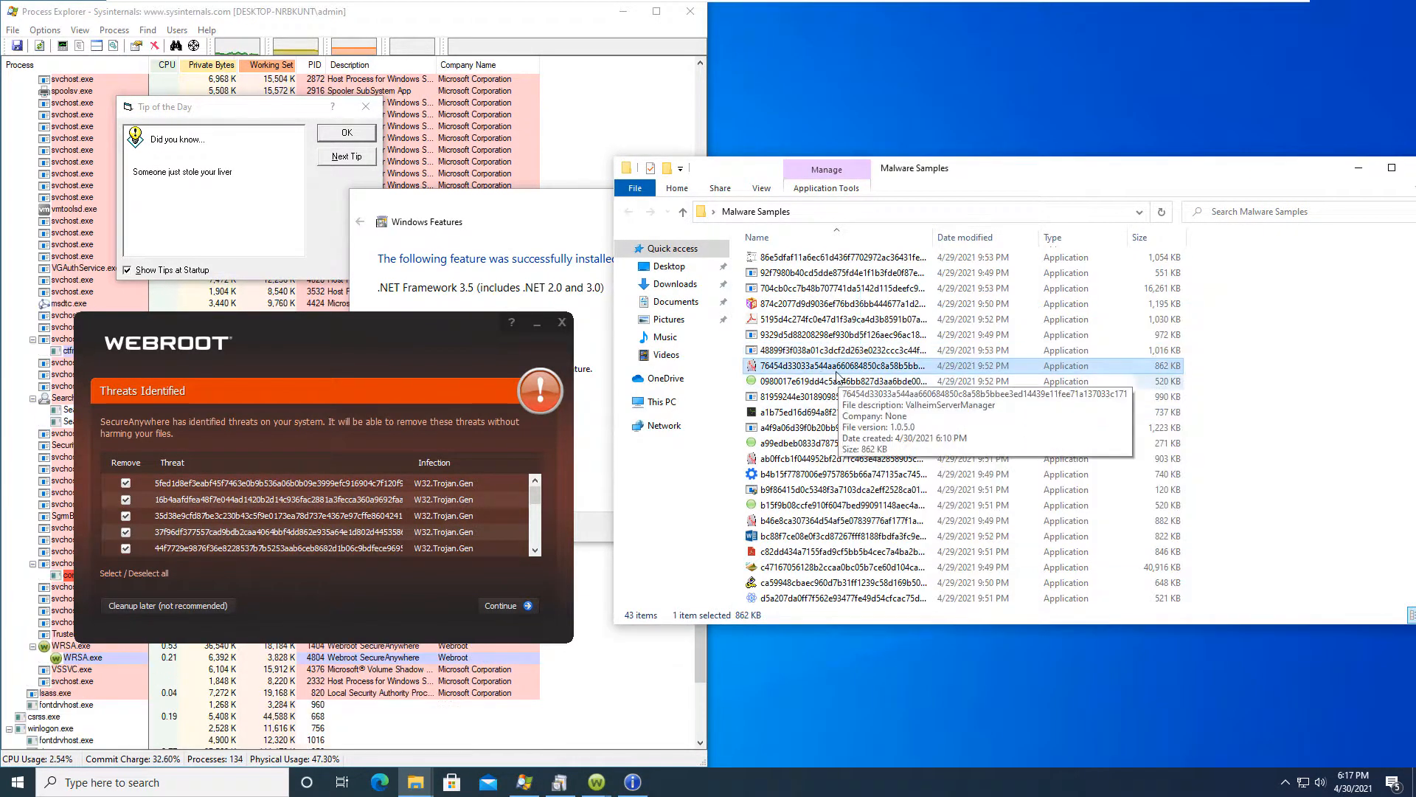
{"action": "left_click", "coordinate": [831, 397]}
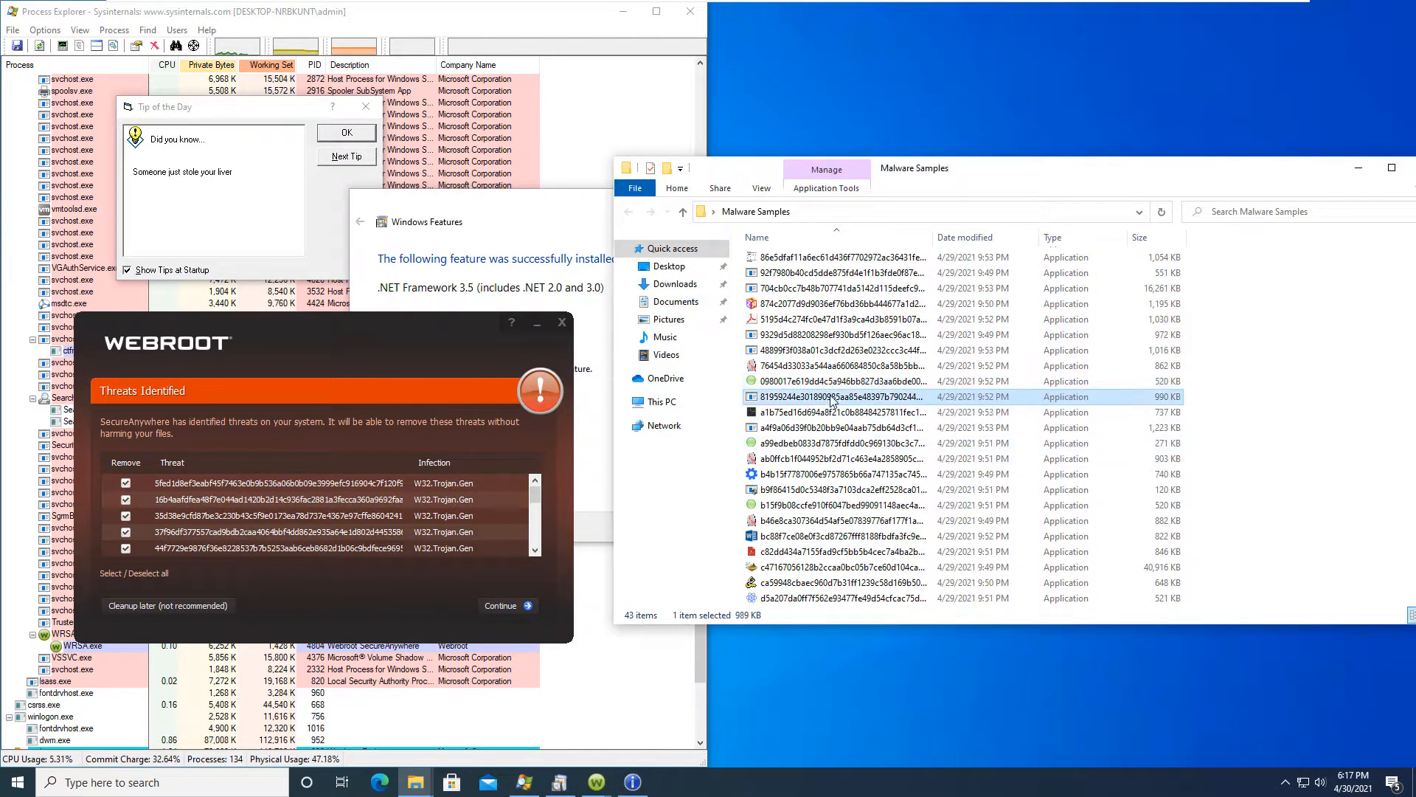
{"action": "right_click", "coordinate": [841, 411]}
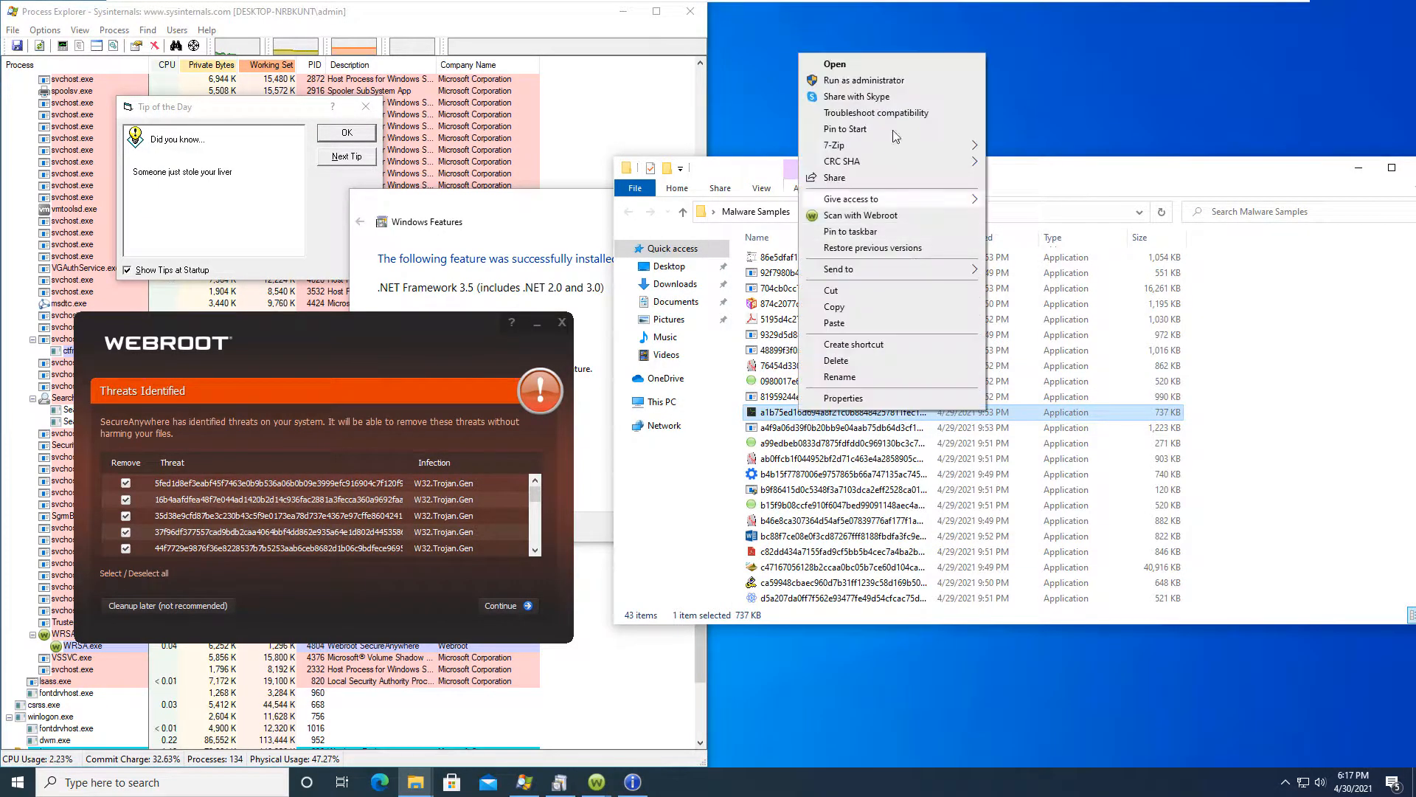
{"action": "left_click", "coordinate": [831, 442]}
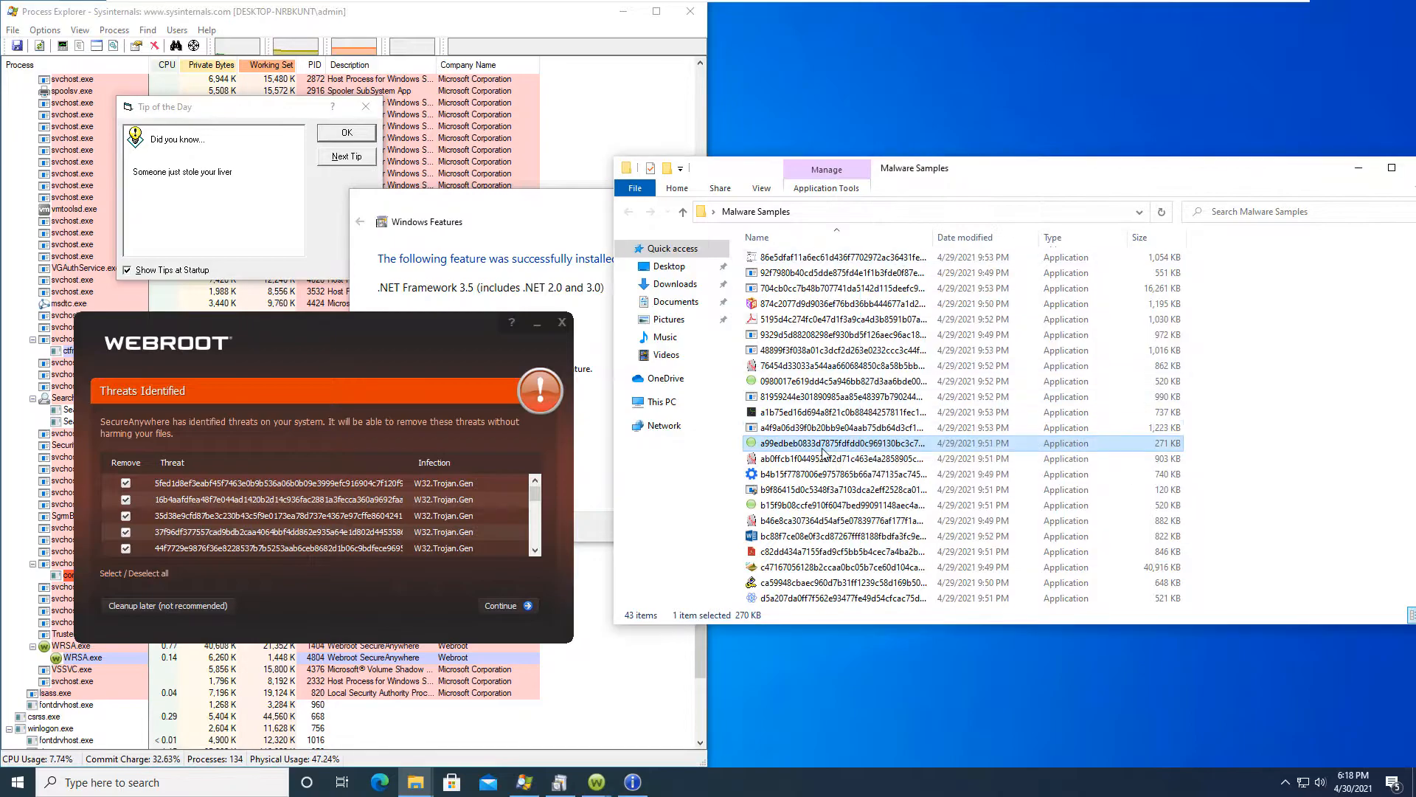
{"action": "left_click", "coordinate": [831, 458]}
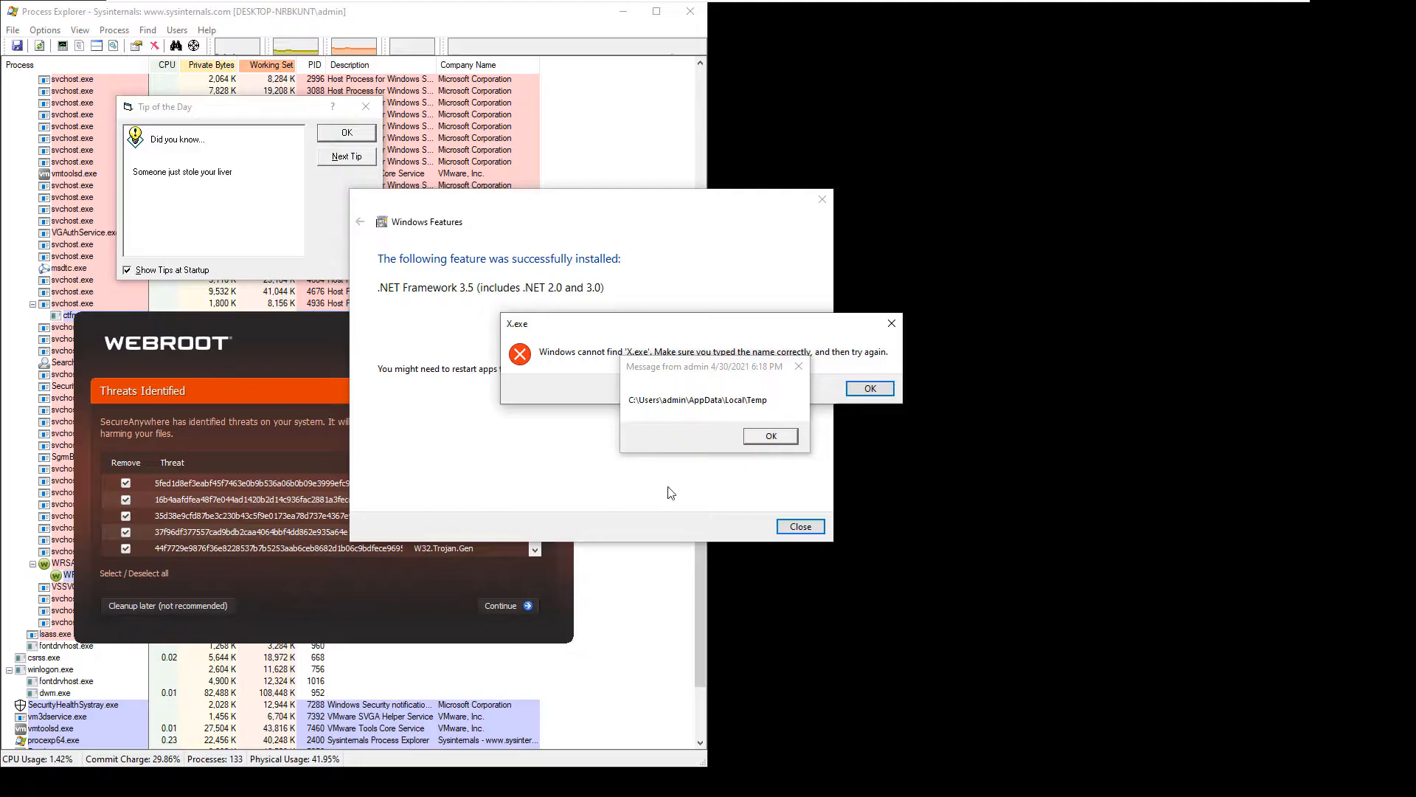
Step: Dismiss the X.exe error and Tip of the Day, then select both sample processes
{"action": "left_click", "coordinate": [868, 387]}
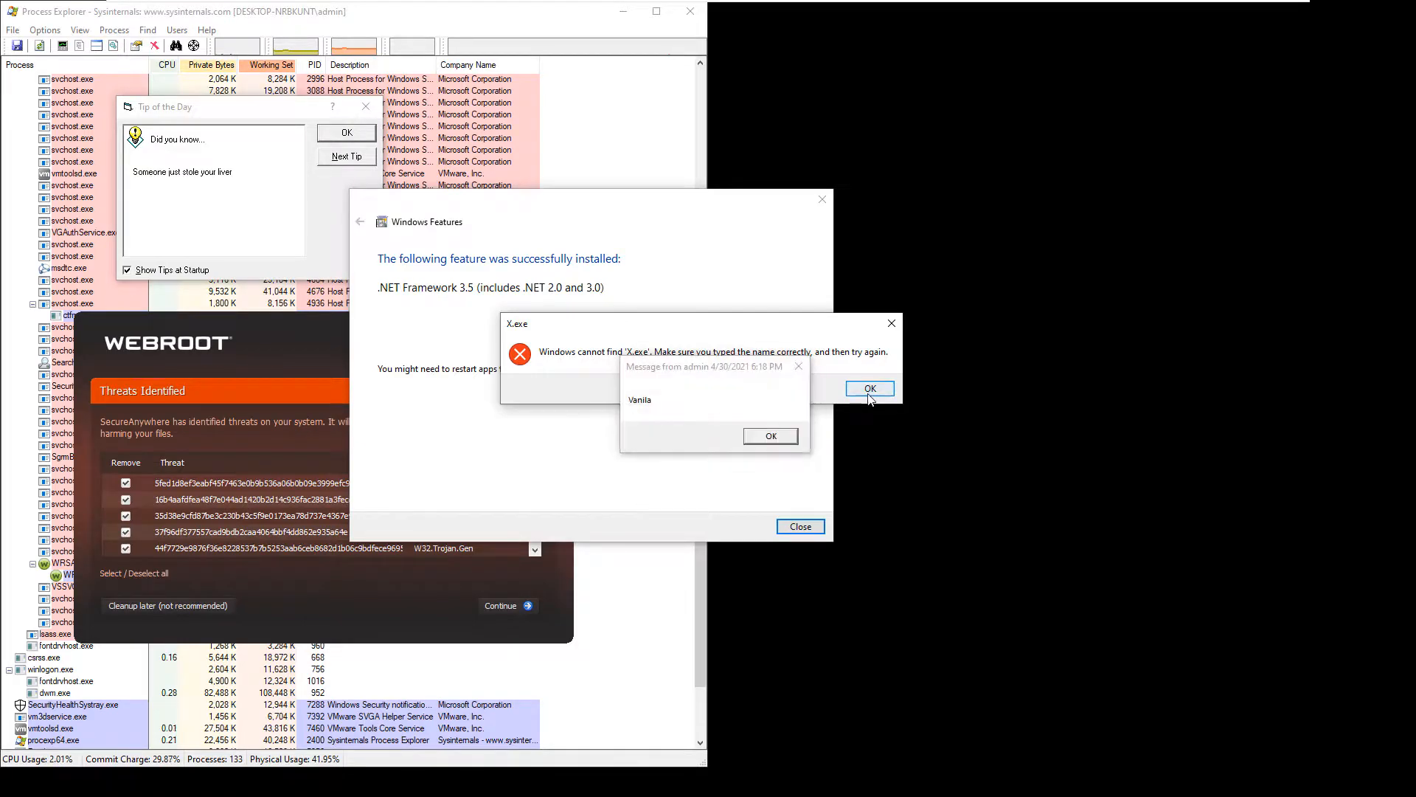
{"action": "left_click", "coordinate": [868, 387]}
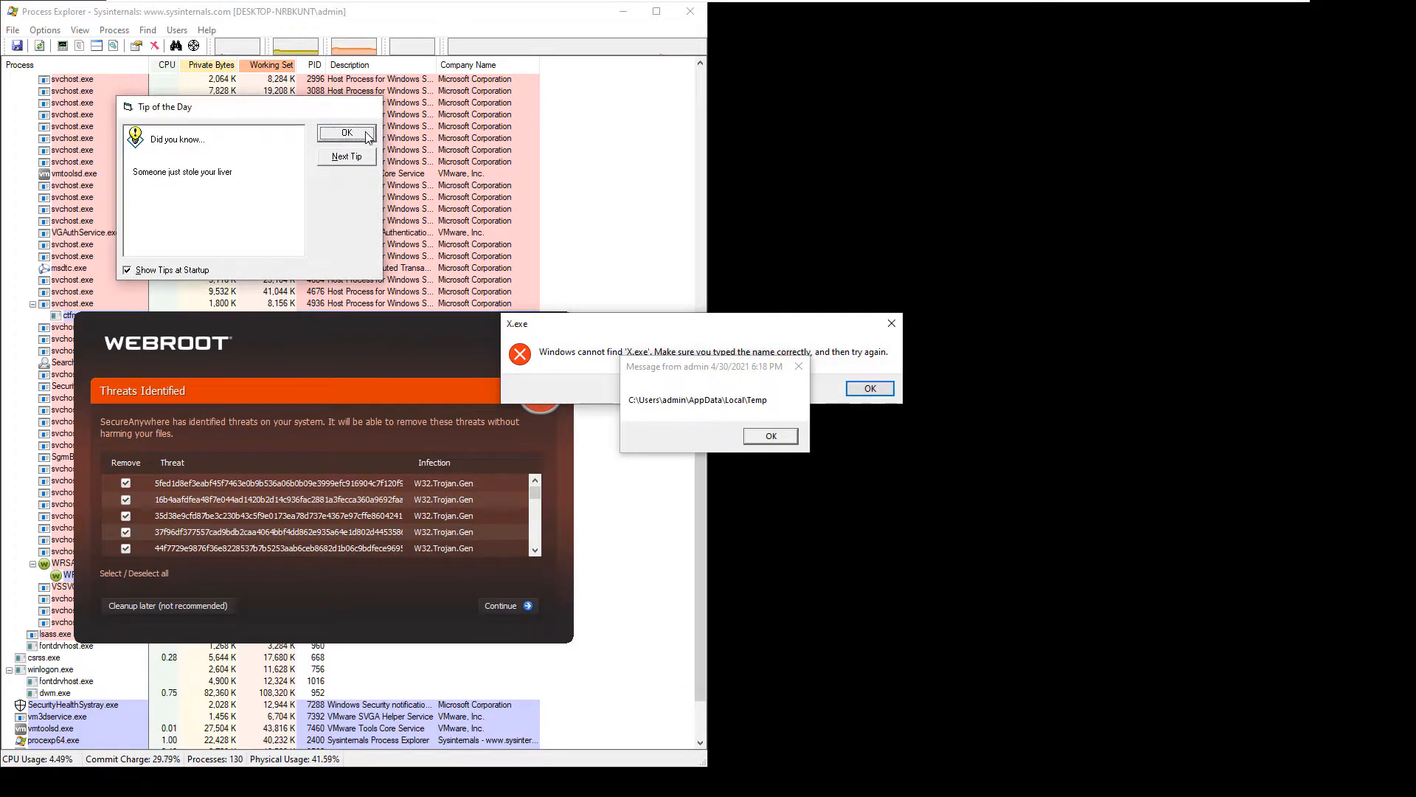
{"action": "left_click", "coordinate": [346, 134]}
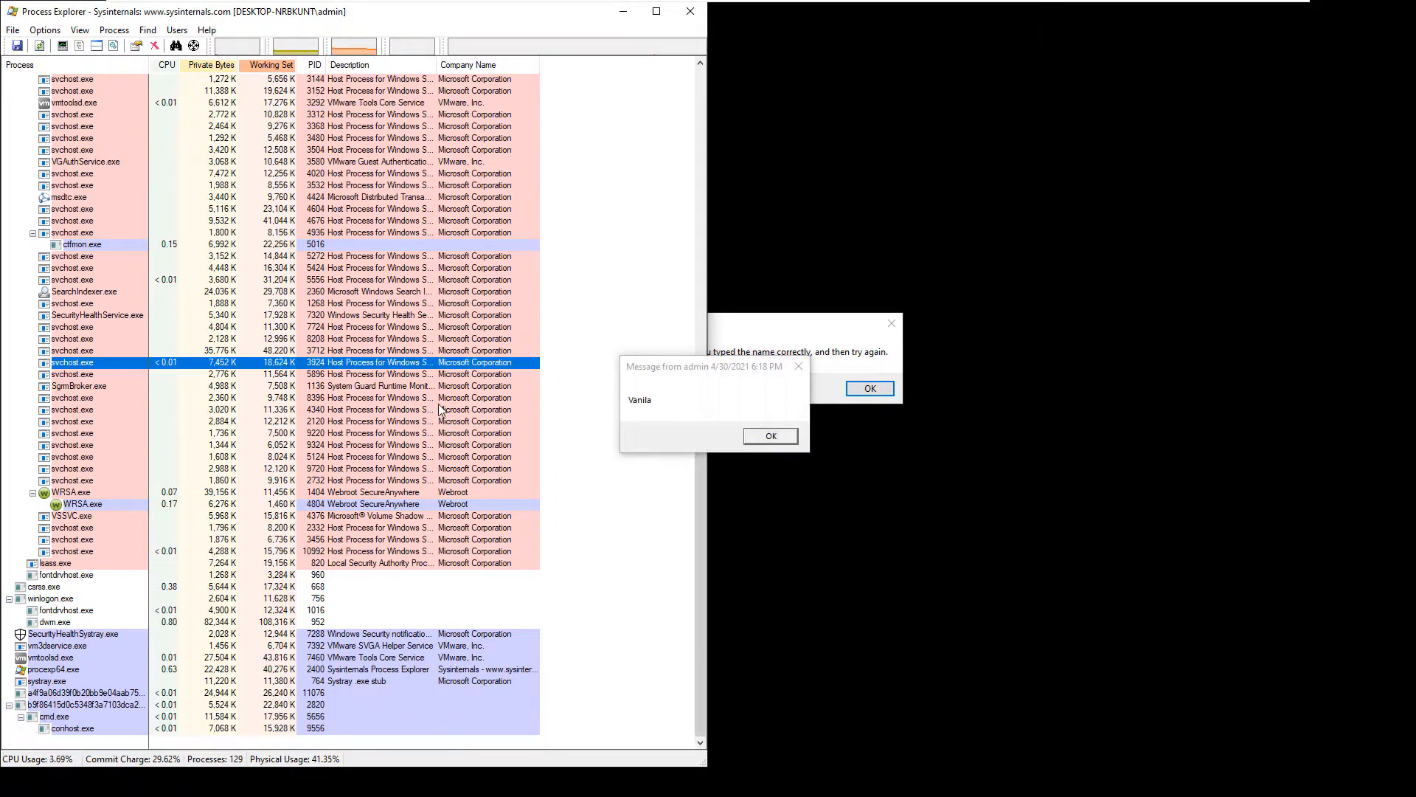
{"action": "left_click", "coordinate": [86, 692]}
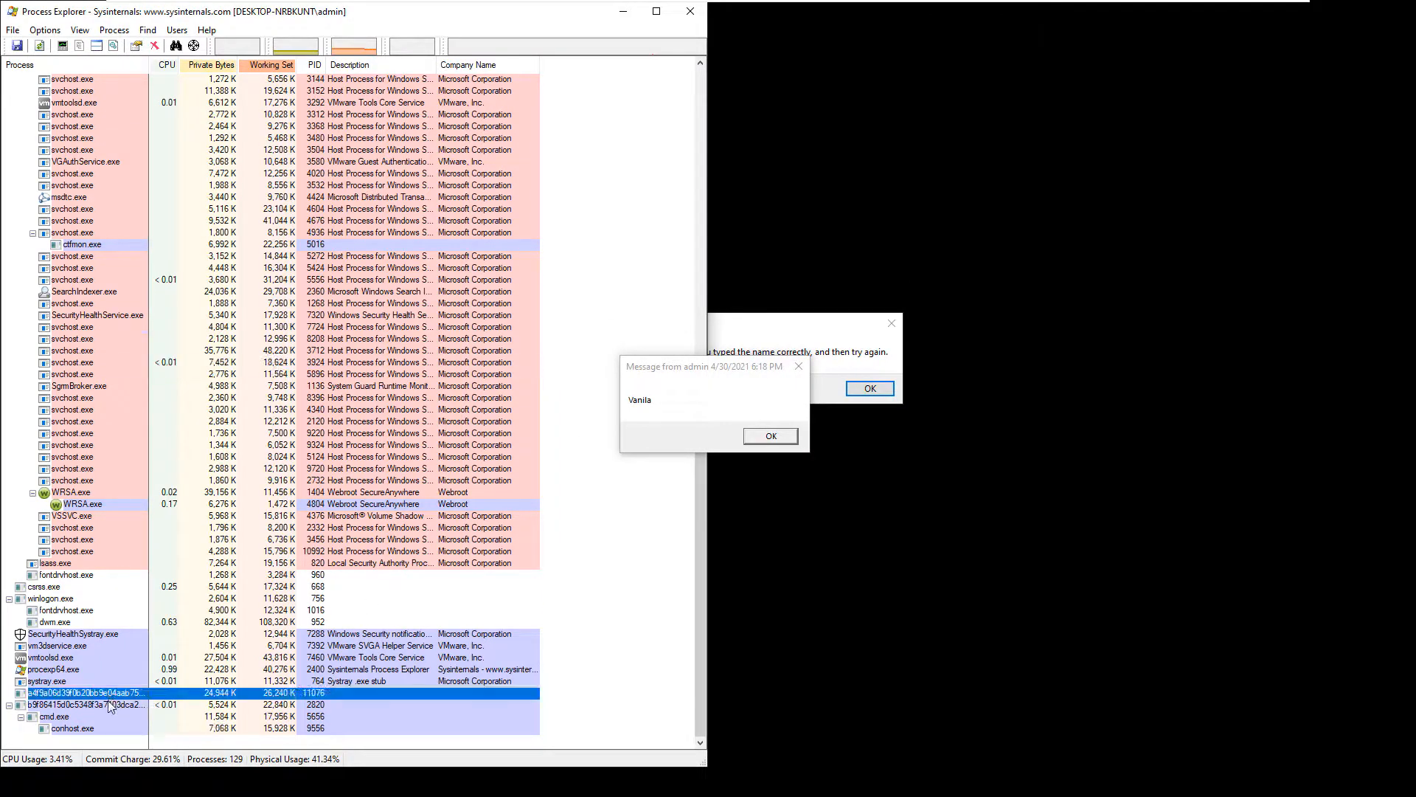
{"action": "left_click", "coordinate": [85, 704]}
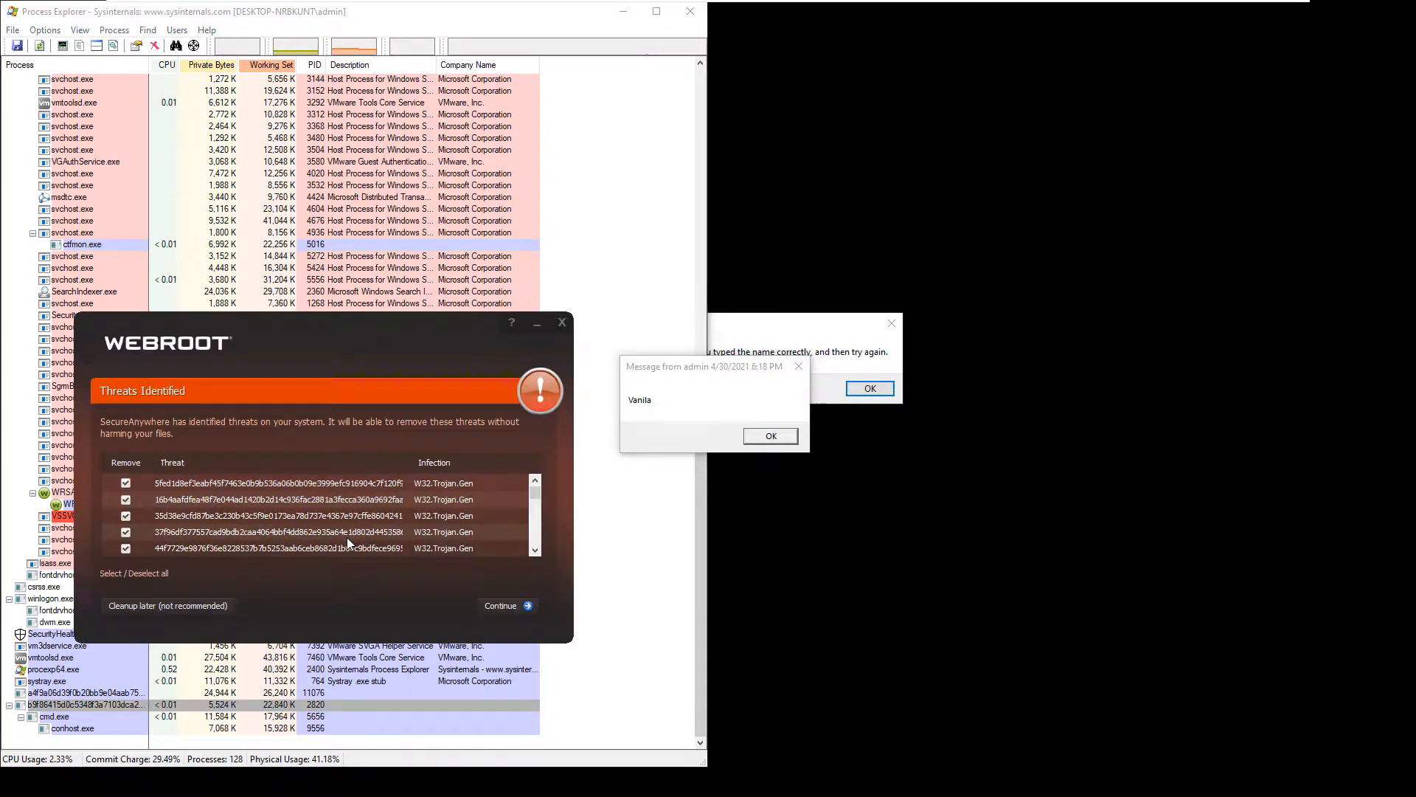
Step: Continue past the detection summary and begin removing the detected trojans
{"action": "left_click", "coordinate": [503, 605]}
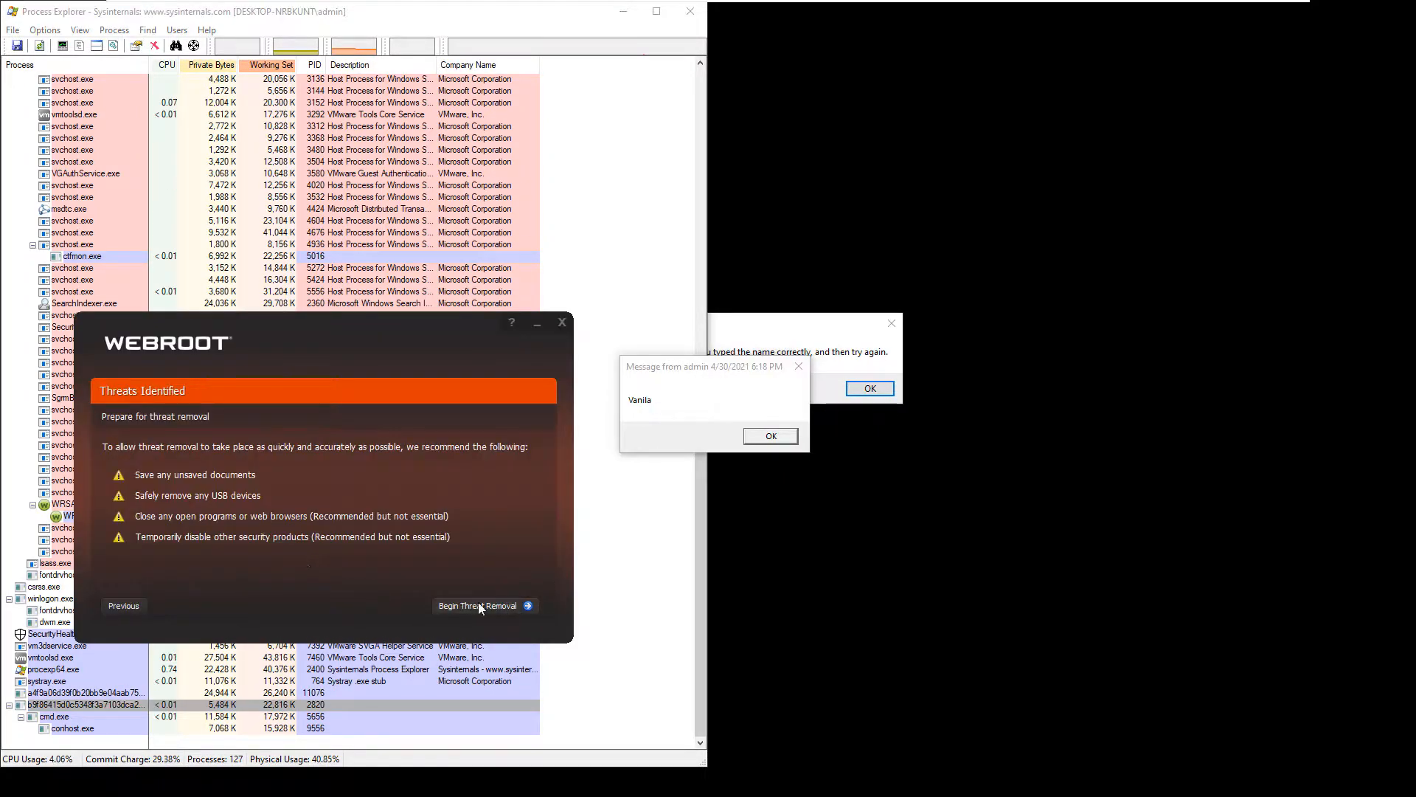
{"action": "left_click", "coordinate": [477, 605]}
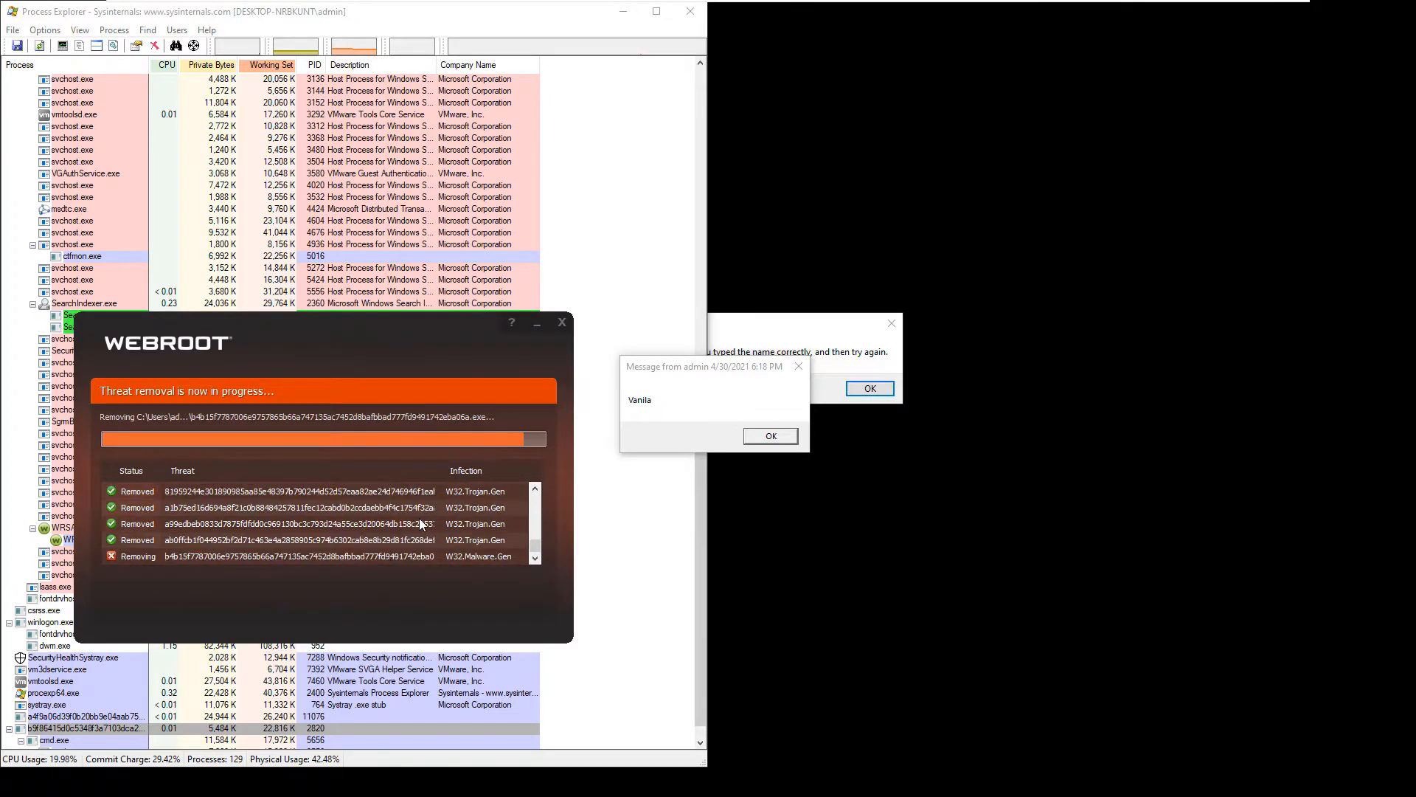
{"action": "mouse_move", "coordinate": [287, 610]}
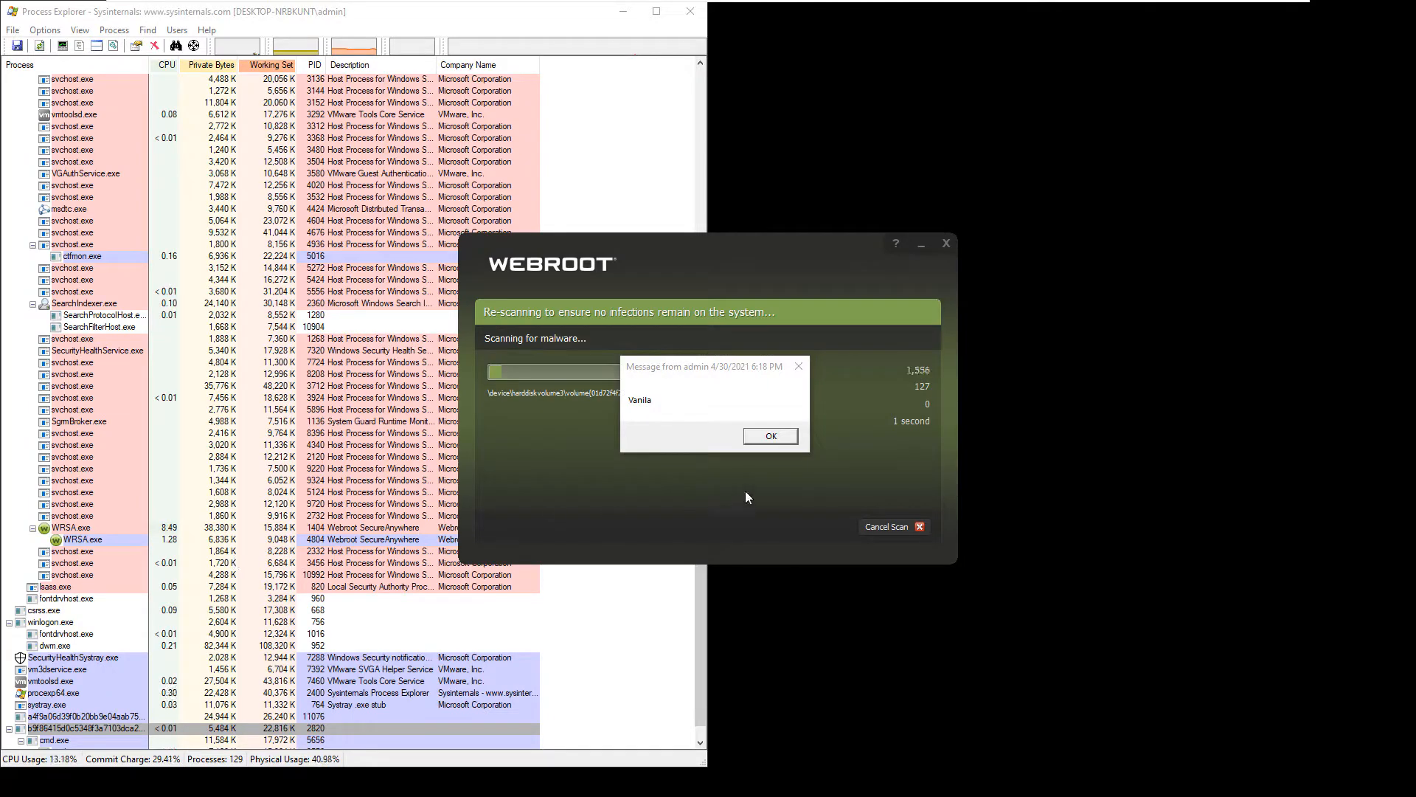
Step: Close the malware's pop-up message while Webroot re-scans the system
{"action": "left_click", "coordinate": [770, 435]}
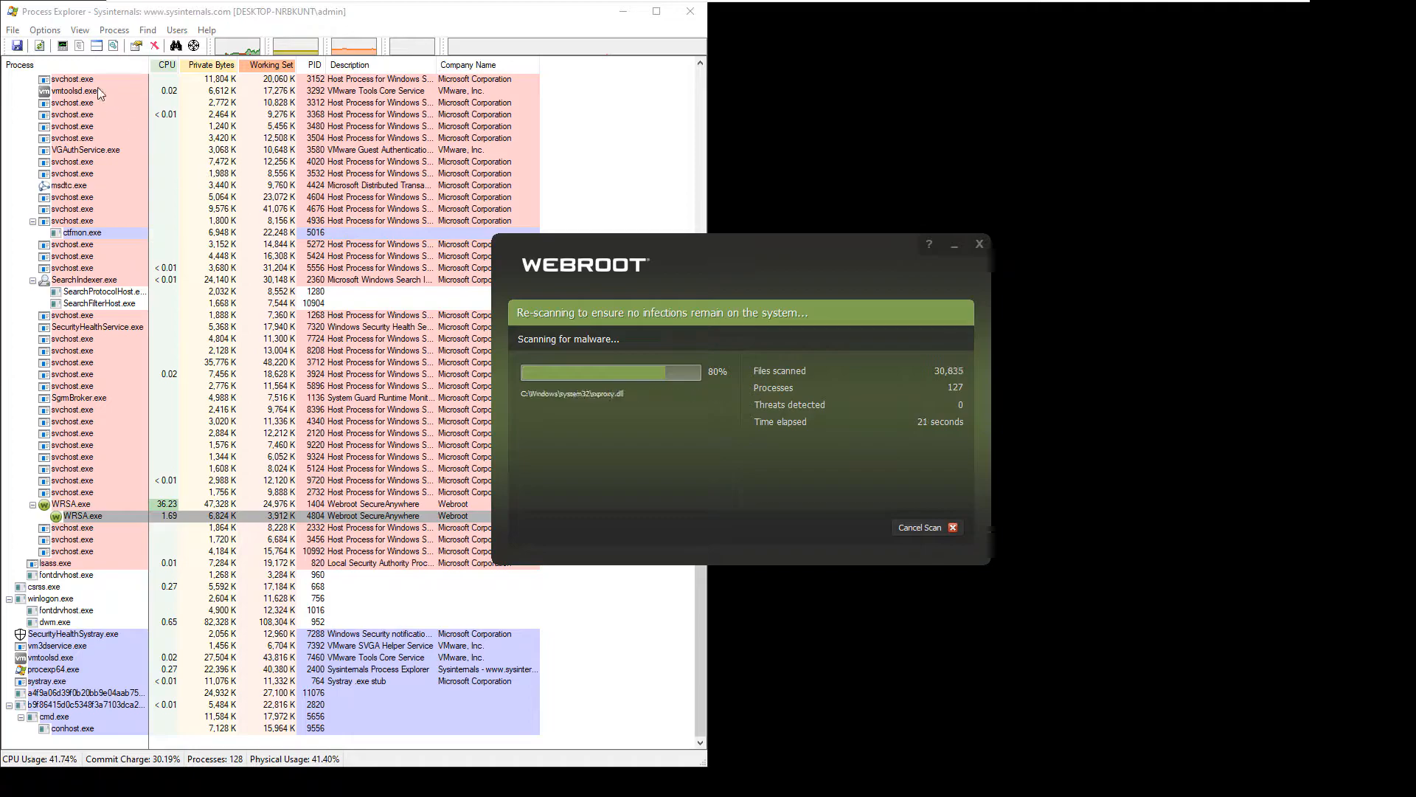
Step: Run 'explorer' through Process Explorer's File > Run dialog
{"action": "left_click", "coordinate": [13, 29]}
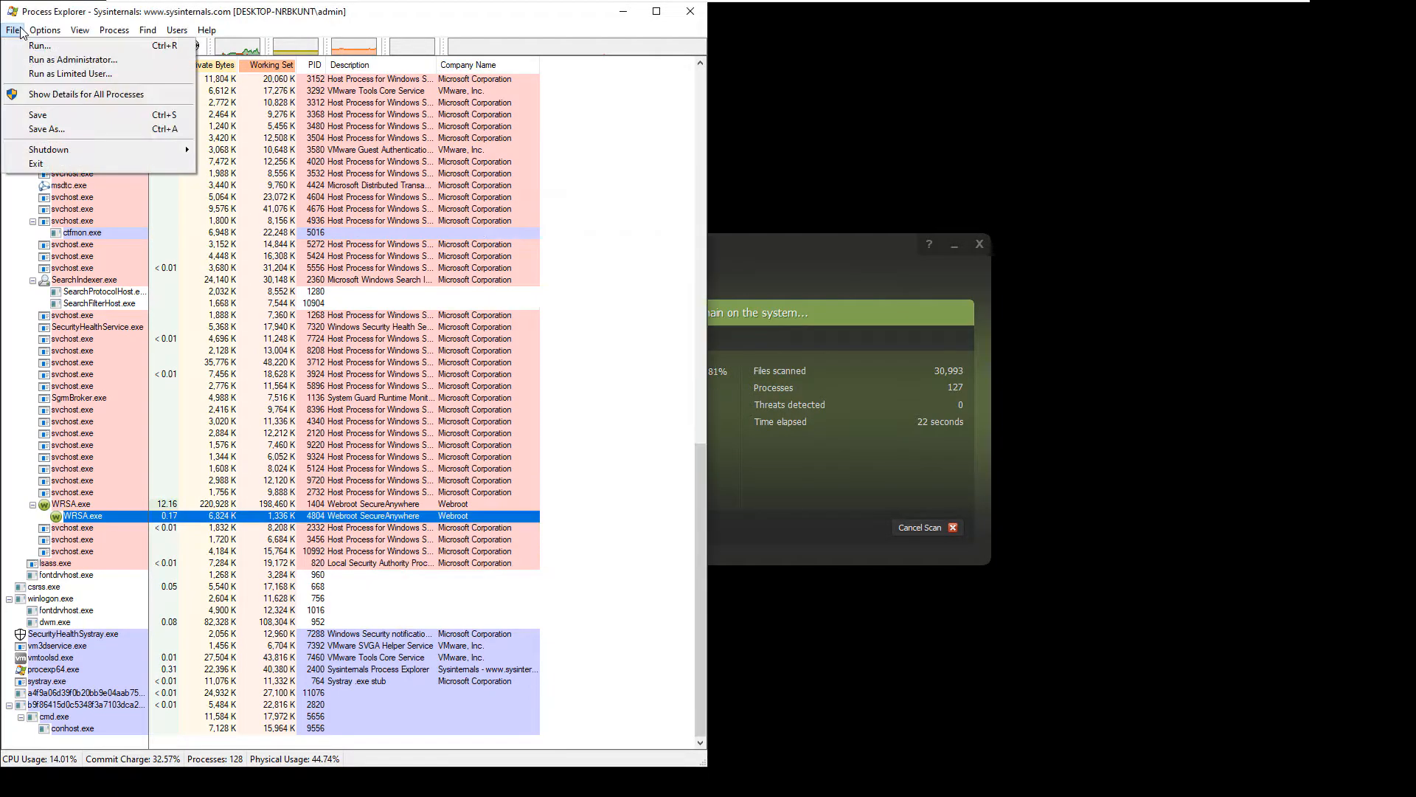
{"action": "mouse_move", "coordinate": [39, 45]}
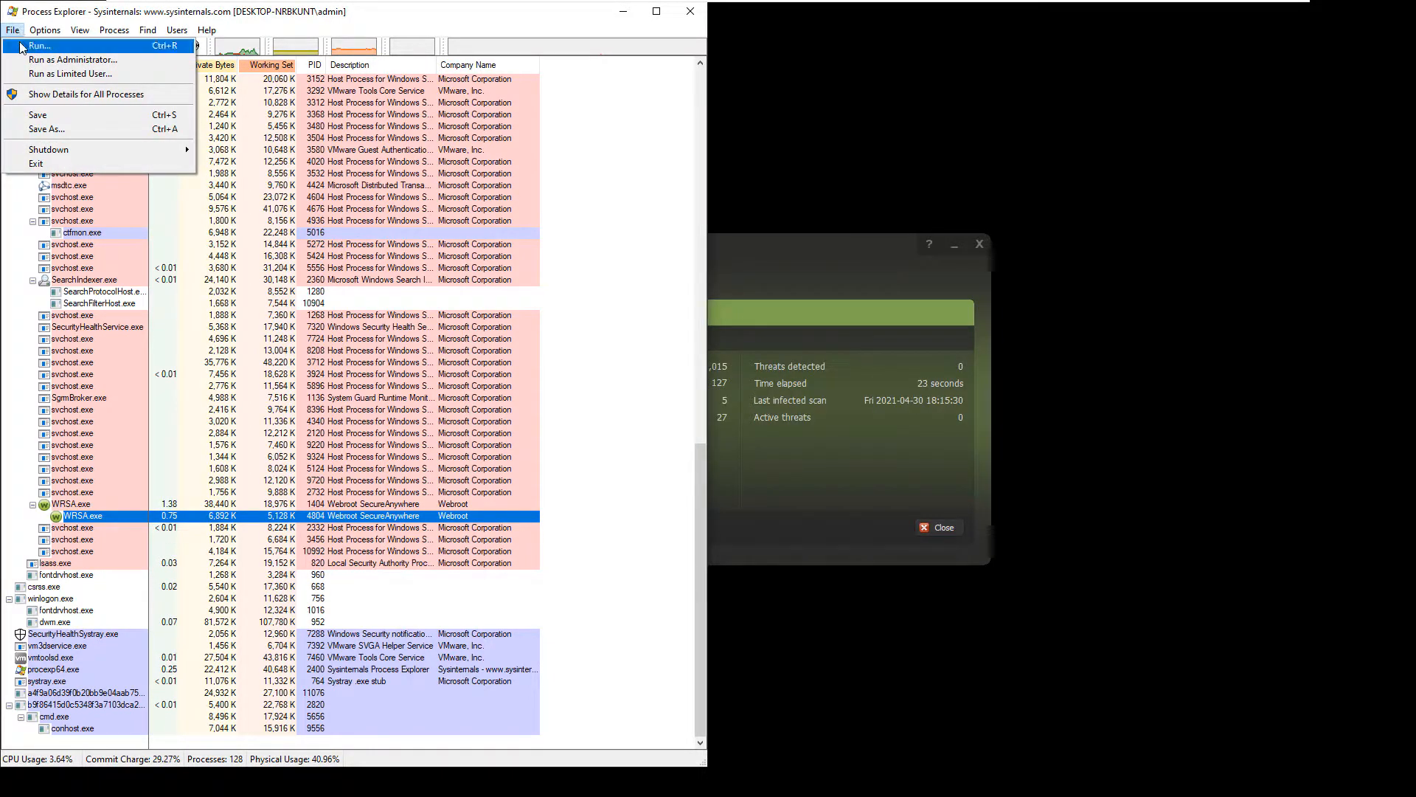
{"action": "left_click", "coordinate": [39, 46]}
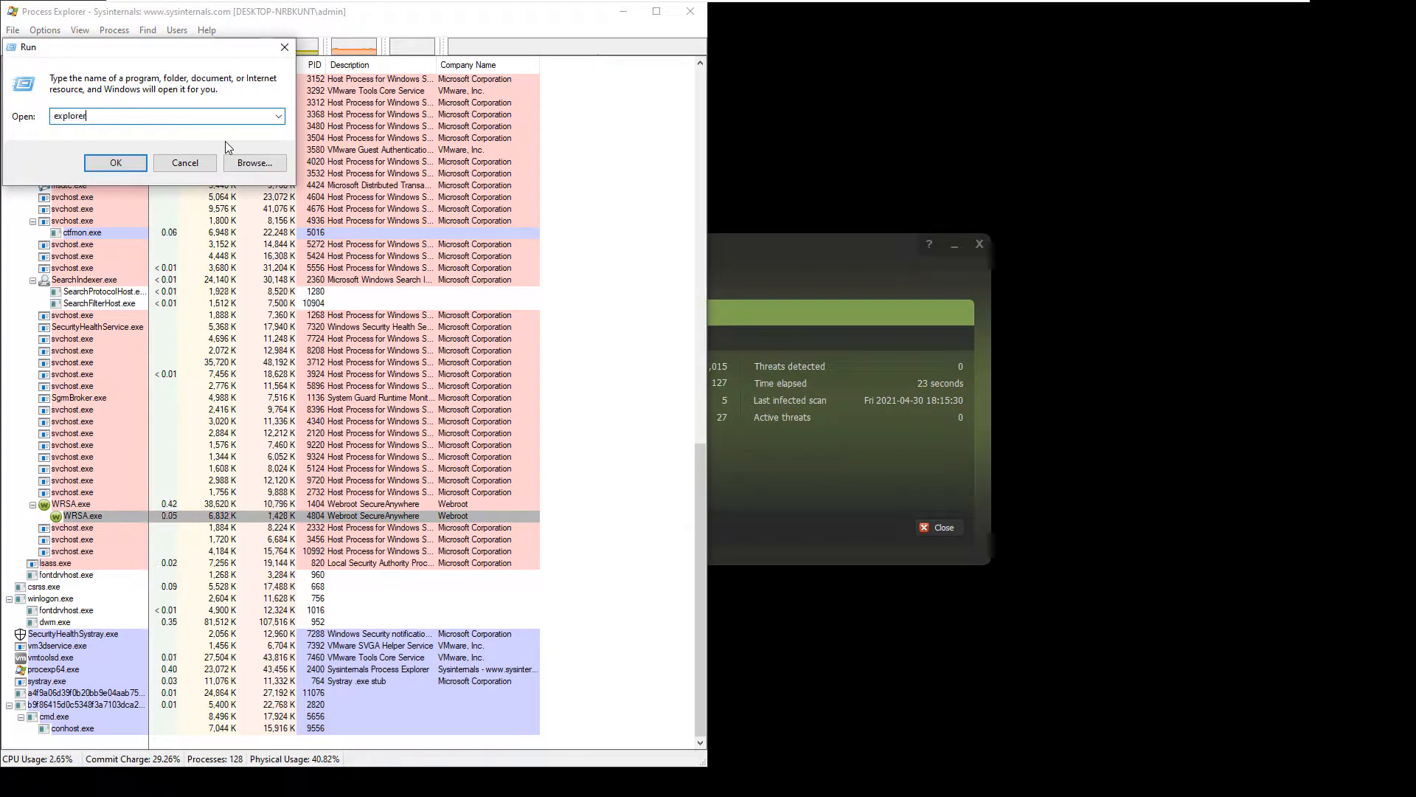
{"action": "left_click", "coordinate": [115, 162]}
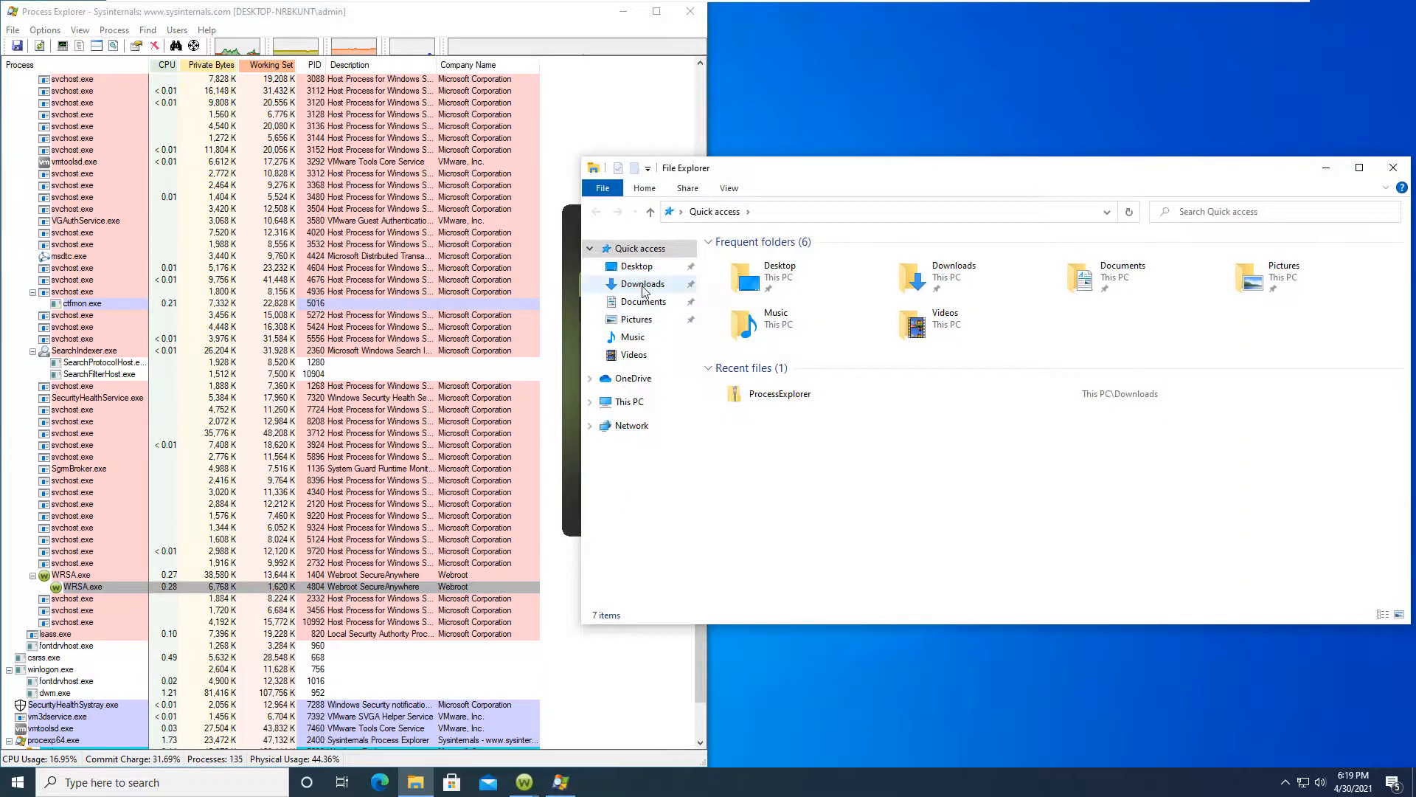
Step: Open Desktop > Malware Samples and launch several samples, allowing them past UAC
{"action": "left_click", "coordinate": [637, 266]}
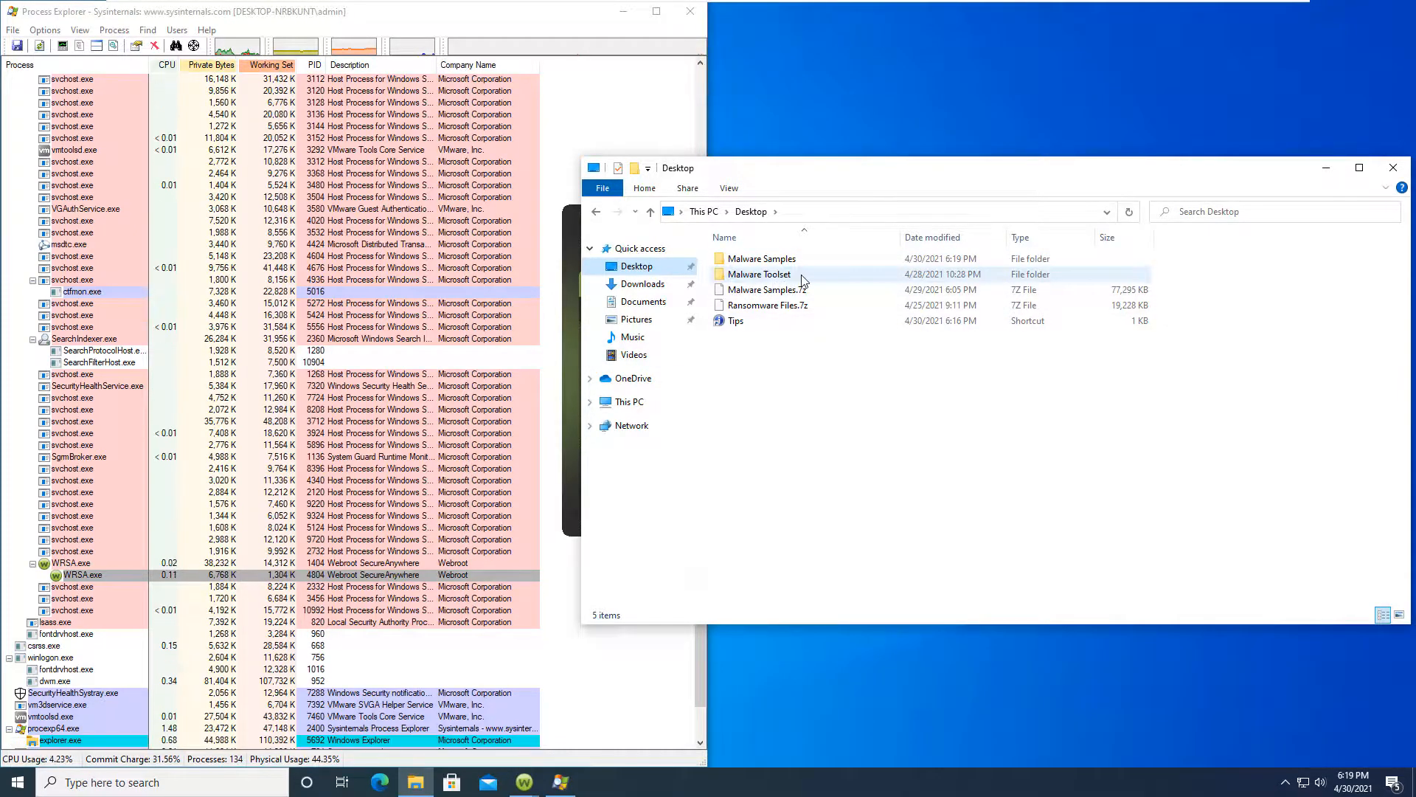
{"action": "double_click", "coordinate": [759, 258]}
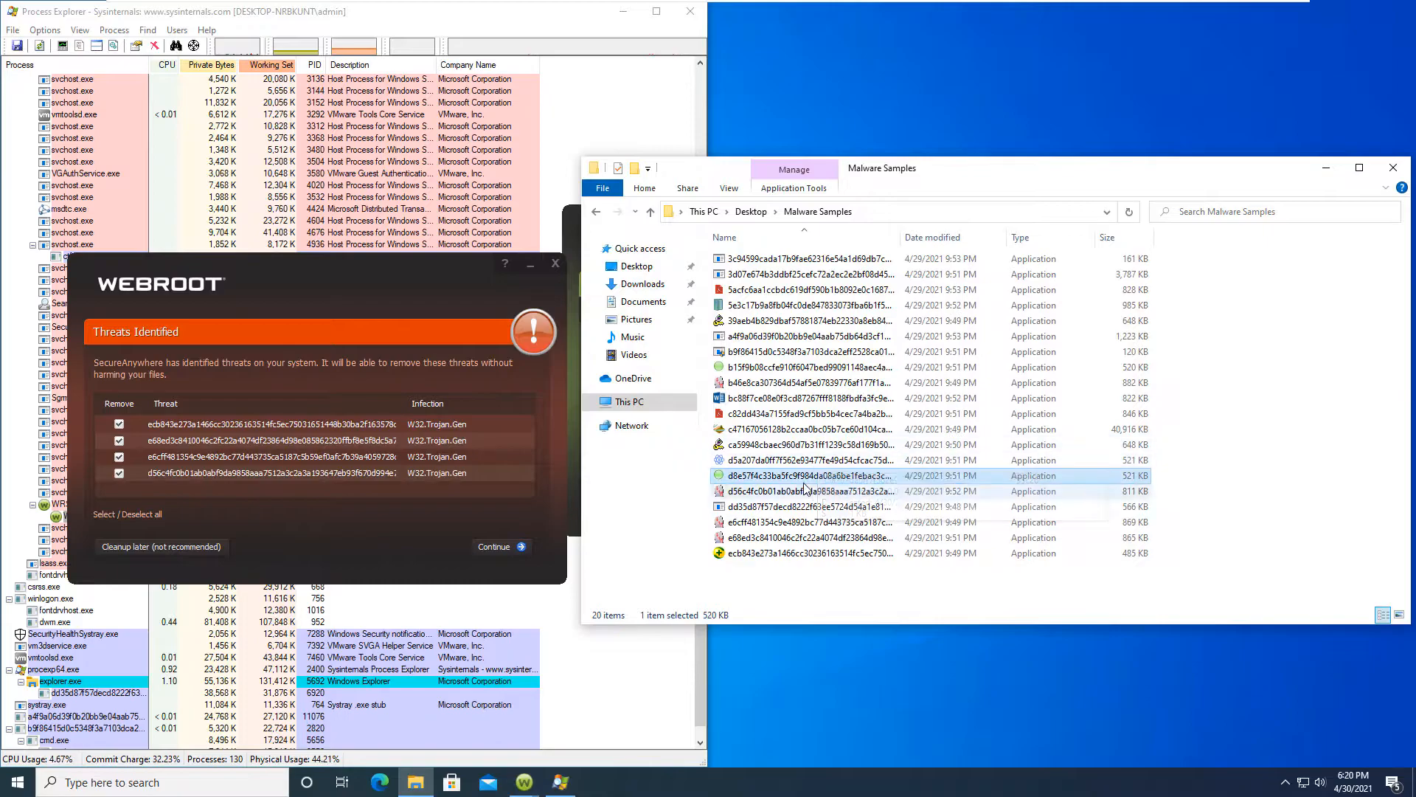
{"action": "left_click", "coordinate": [804, 444]}
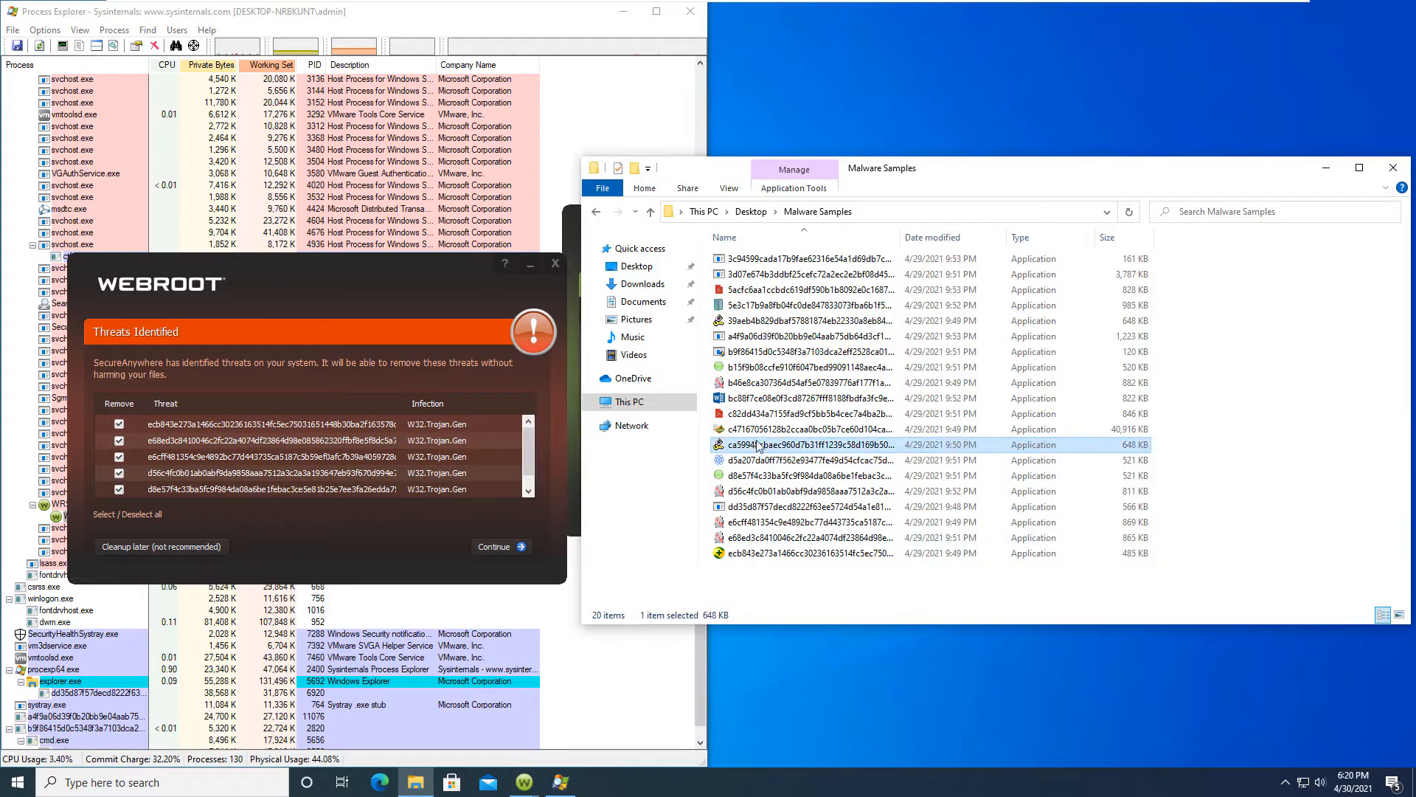
{"action": "double_click", "coordinate": [799, 428]}
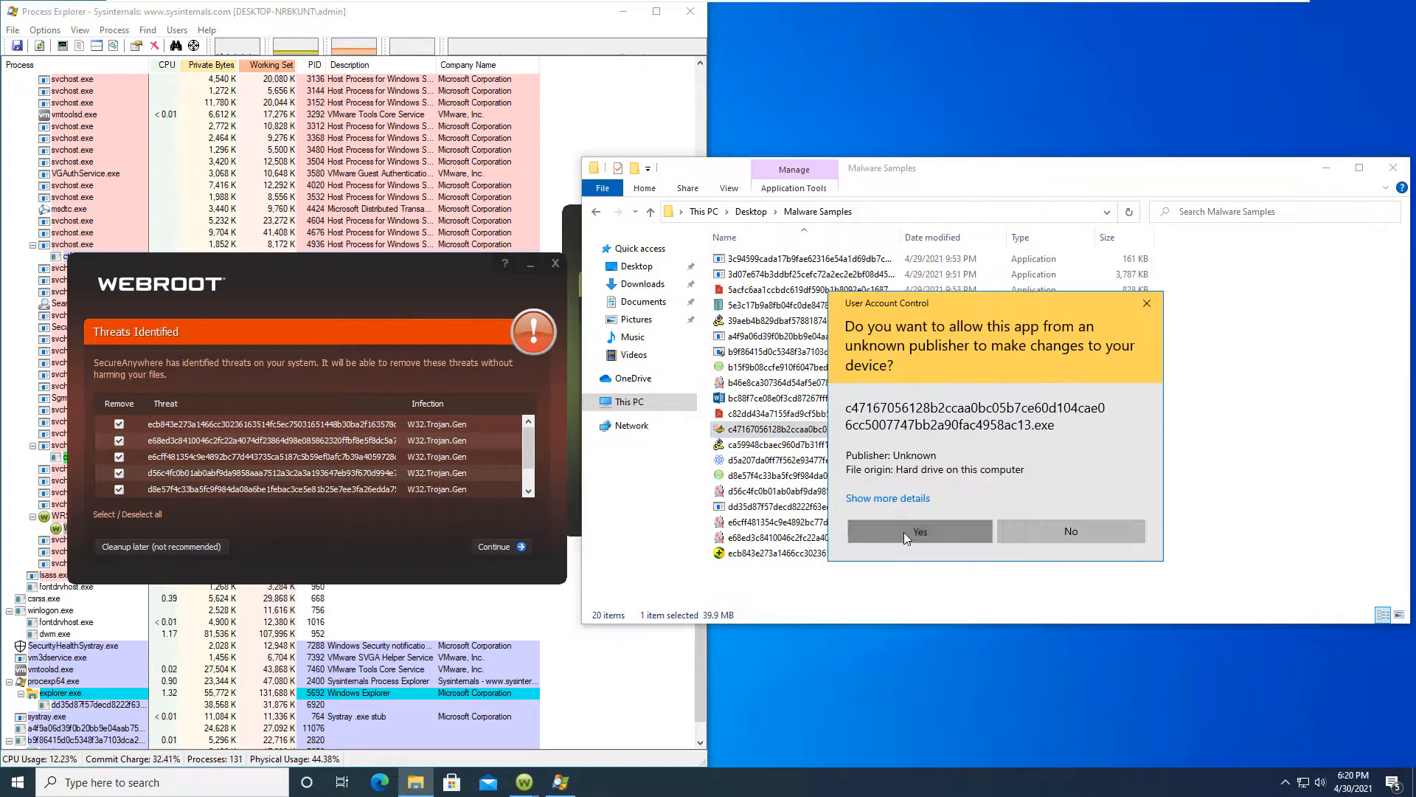
{"action": "left_click", "coordinate": [918, 530]}
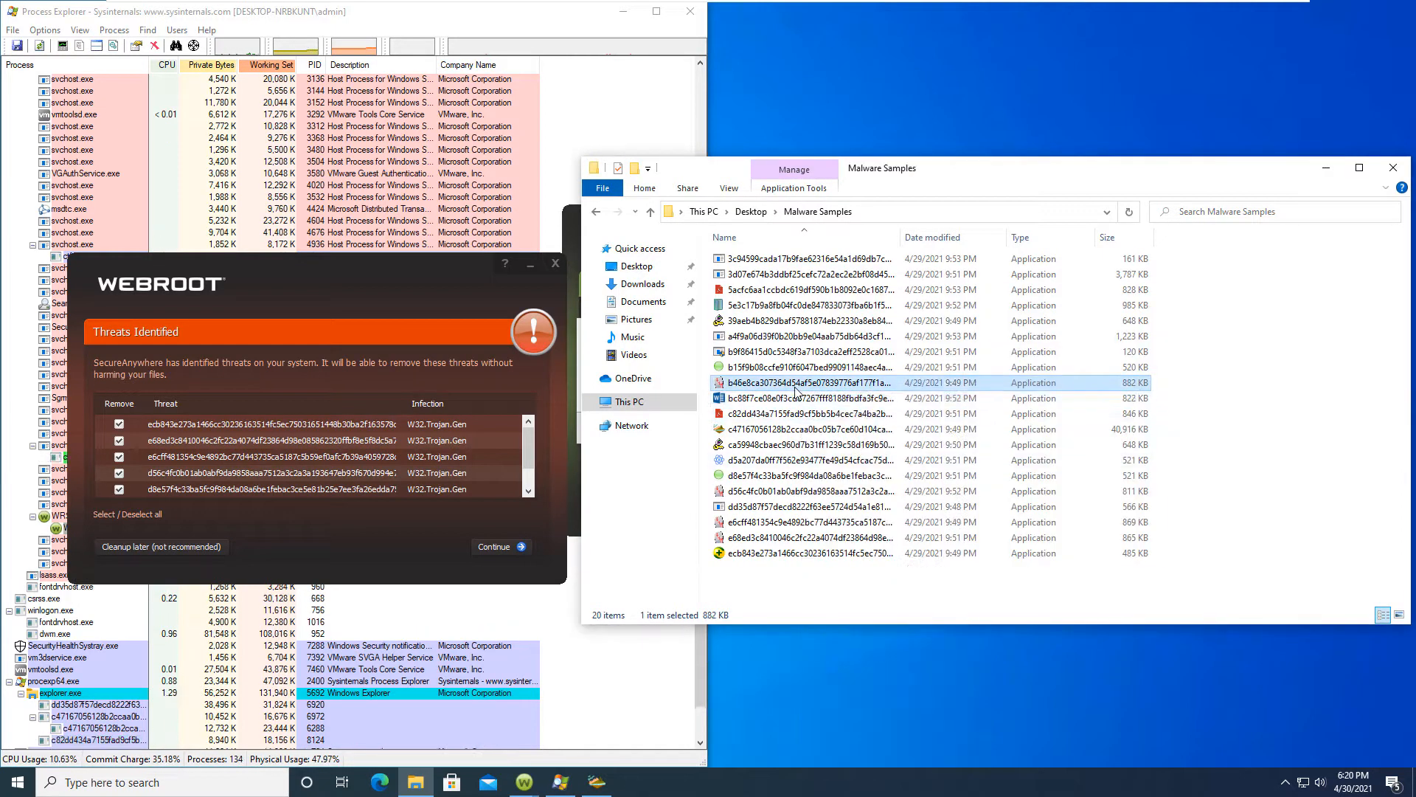
{"action": "left_click", "coordinate": [804, 351]}
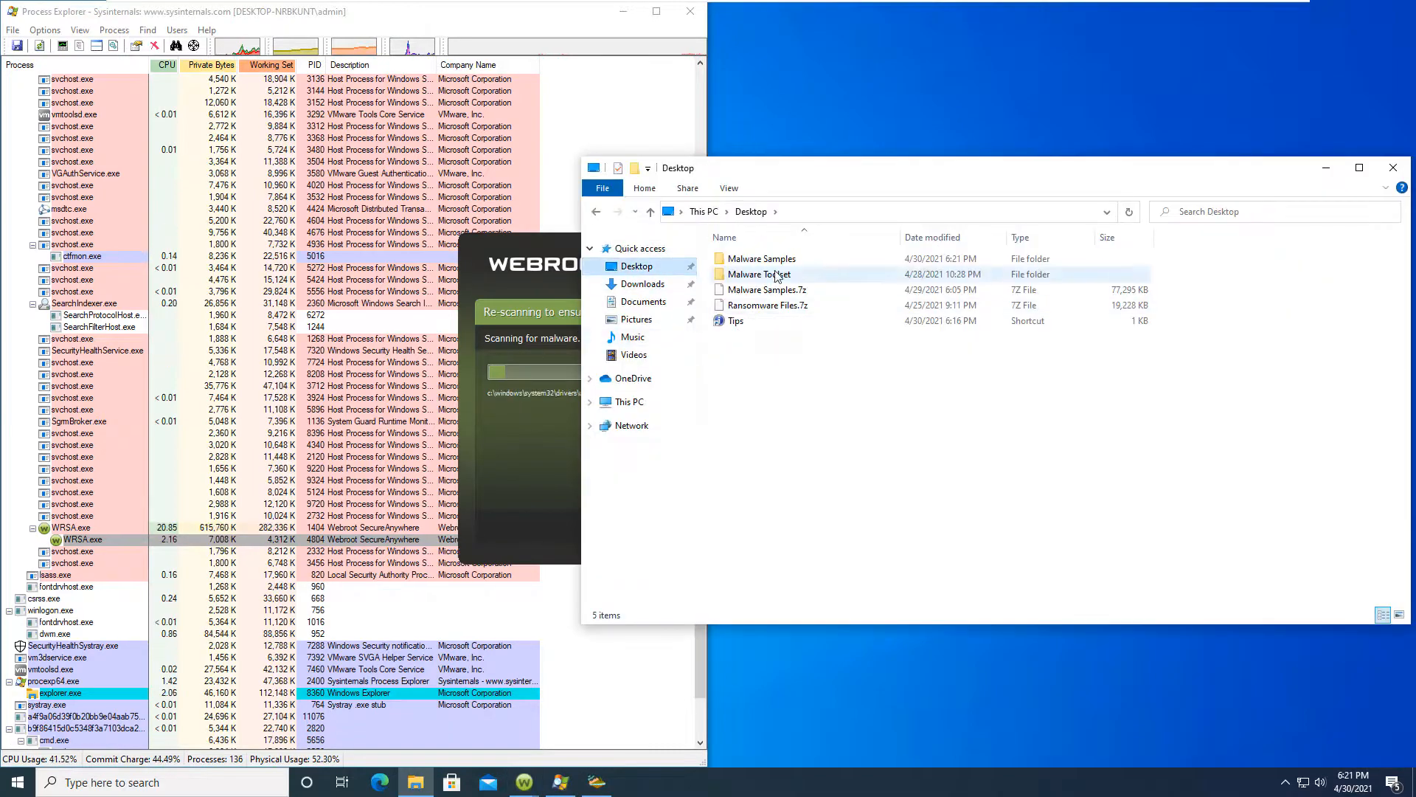
{"action": "double_click", "coordinate": [760, 259]}
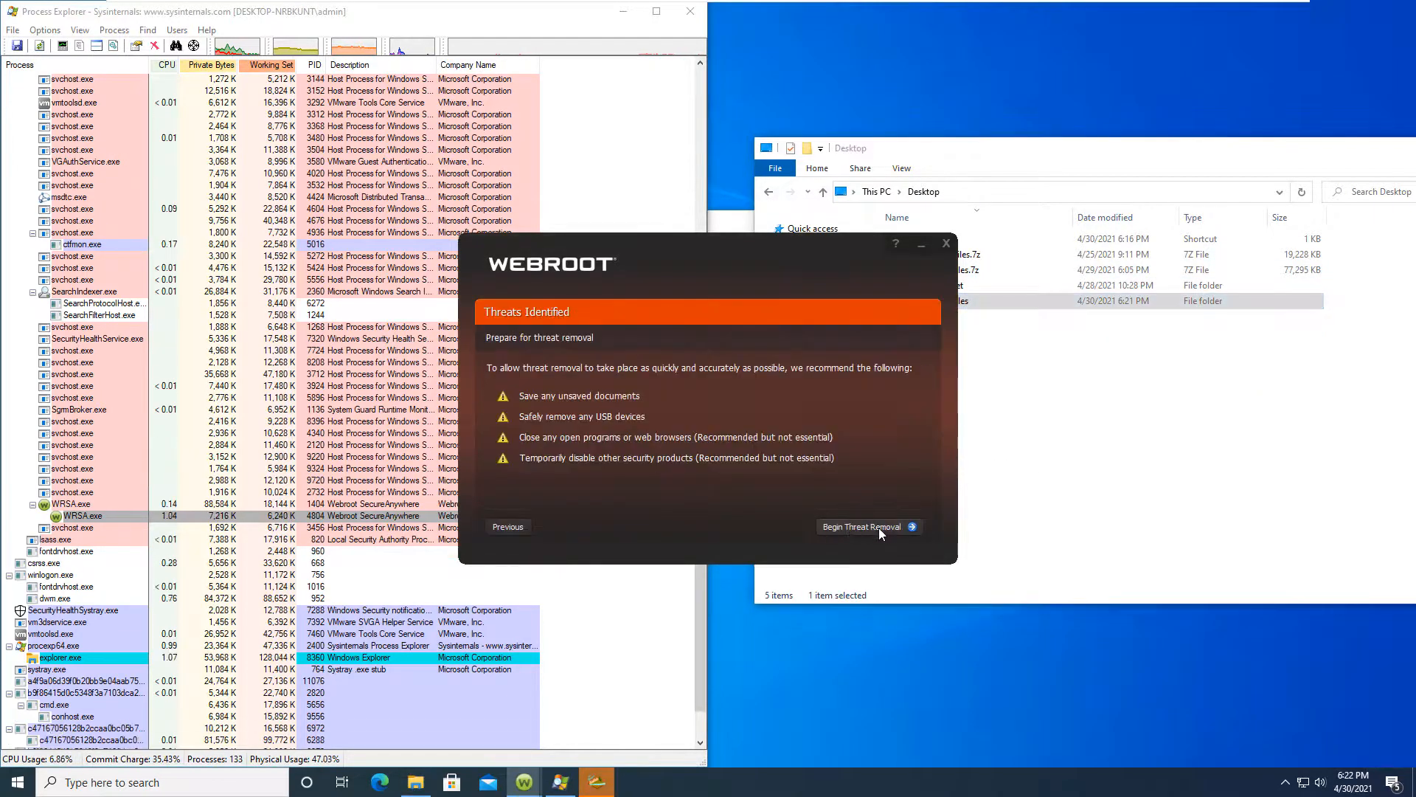
Step: Begin Webroot threat removal, inspect surviving malware processes, and dismiss the pop-up
{"action": "left_click", "coordinate": [861, 527]}
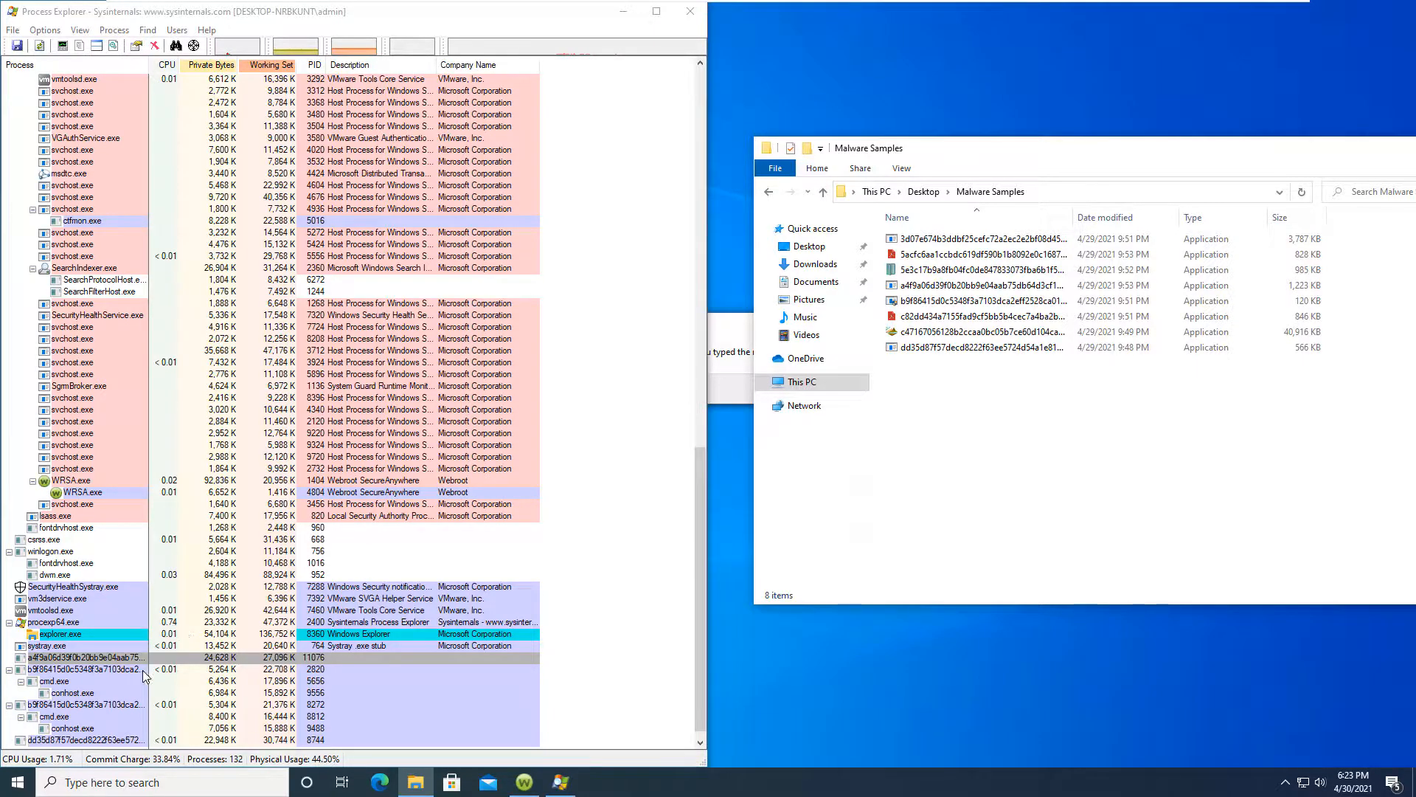
{"action": "left_click", "coordinate": [86, 668]}
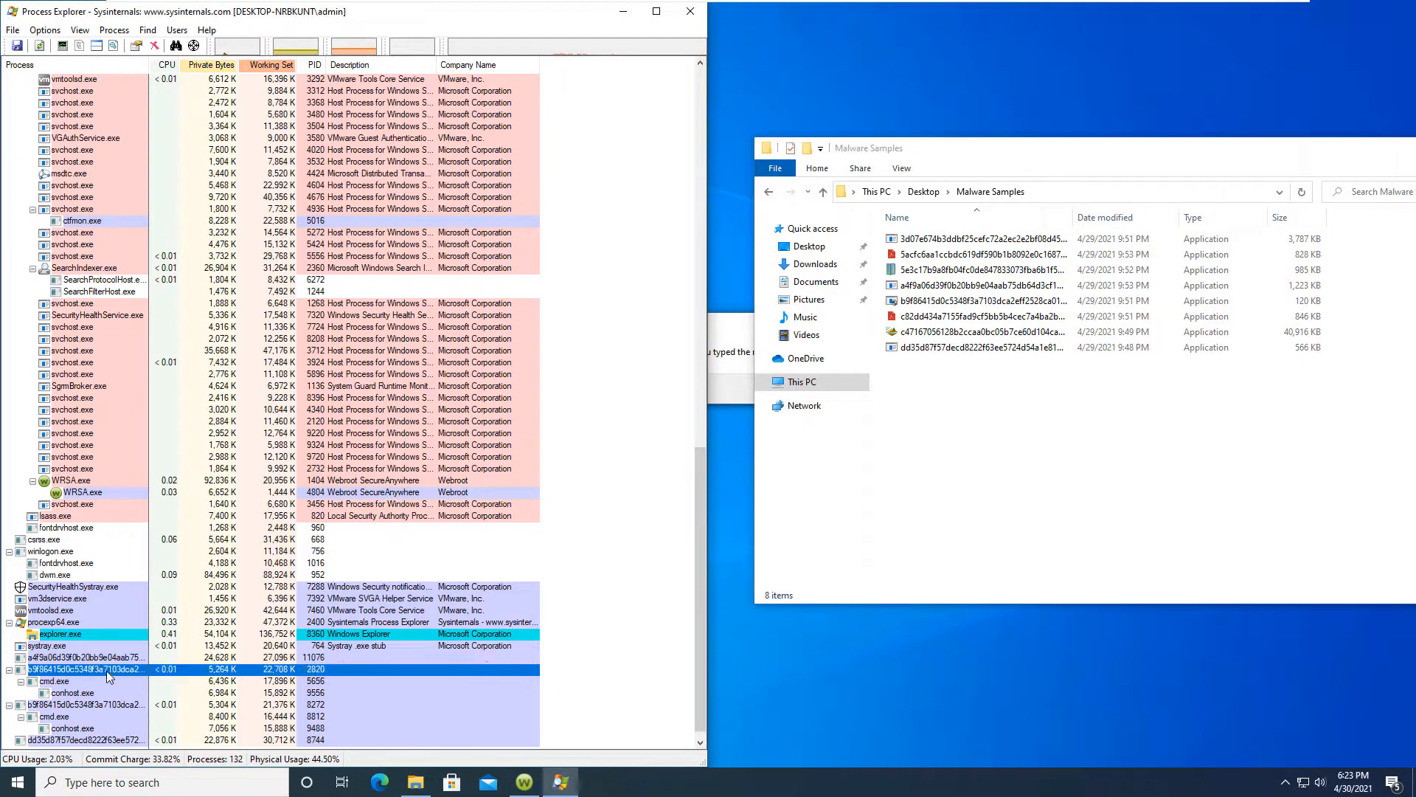
{"action": "left_click", "coordinate": [73, 693]}
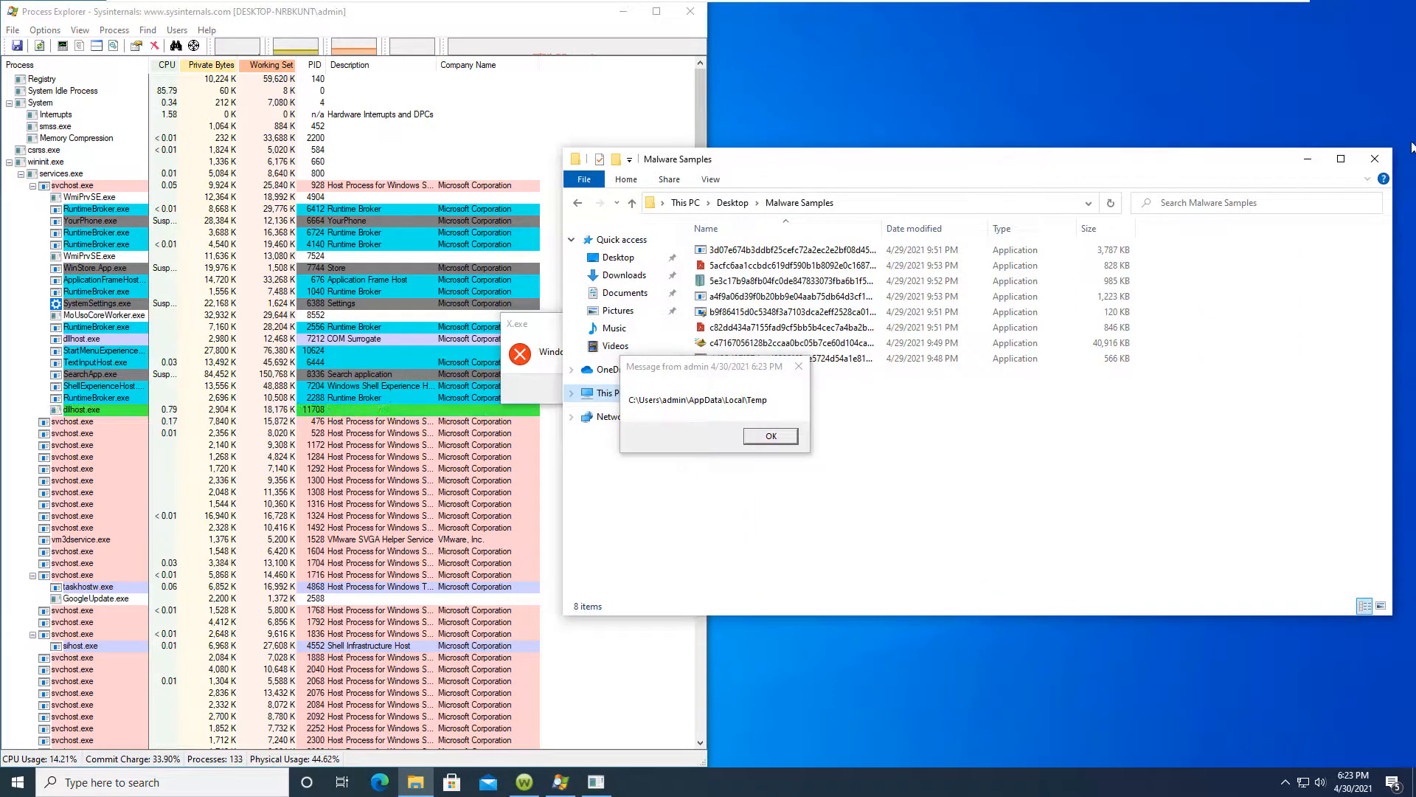
{"action": "left_click", "coordinate": [768, 435]}
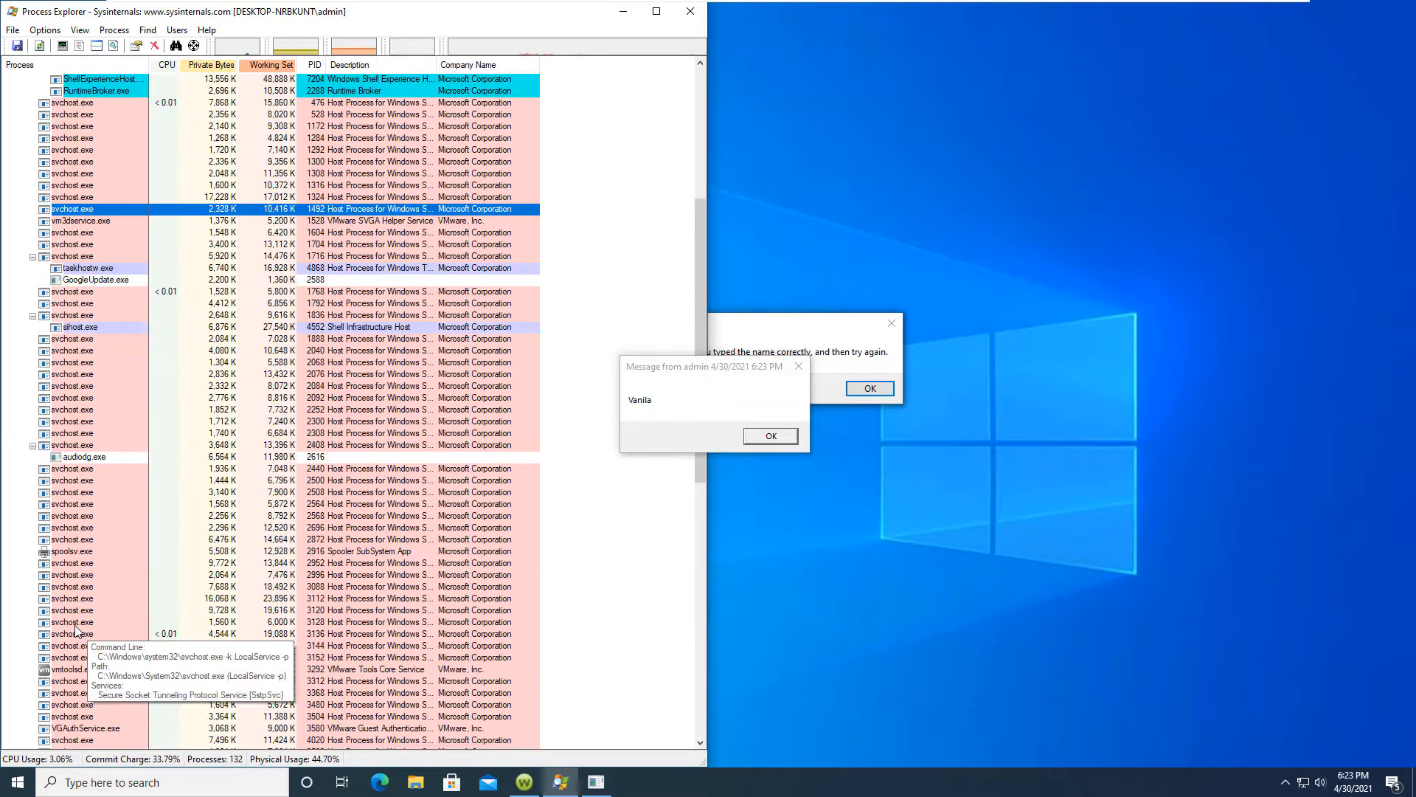
Step: Scroll to Explorer's suspicious child process and bring the X.exe error message forward
{"action": "scroll", "scroll_direction": "down", "scroll_amount": 3}
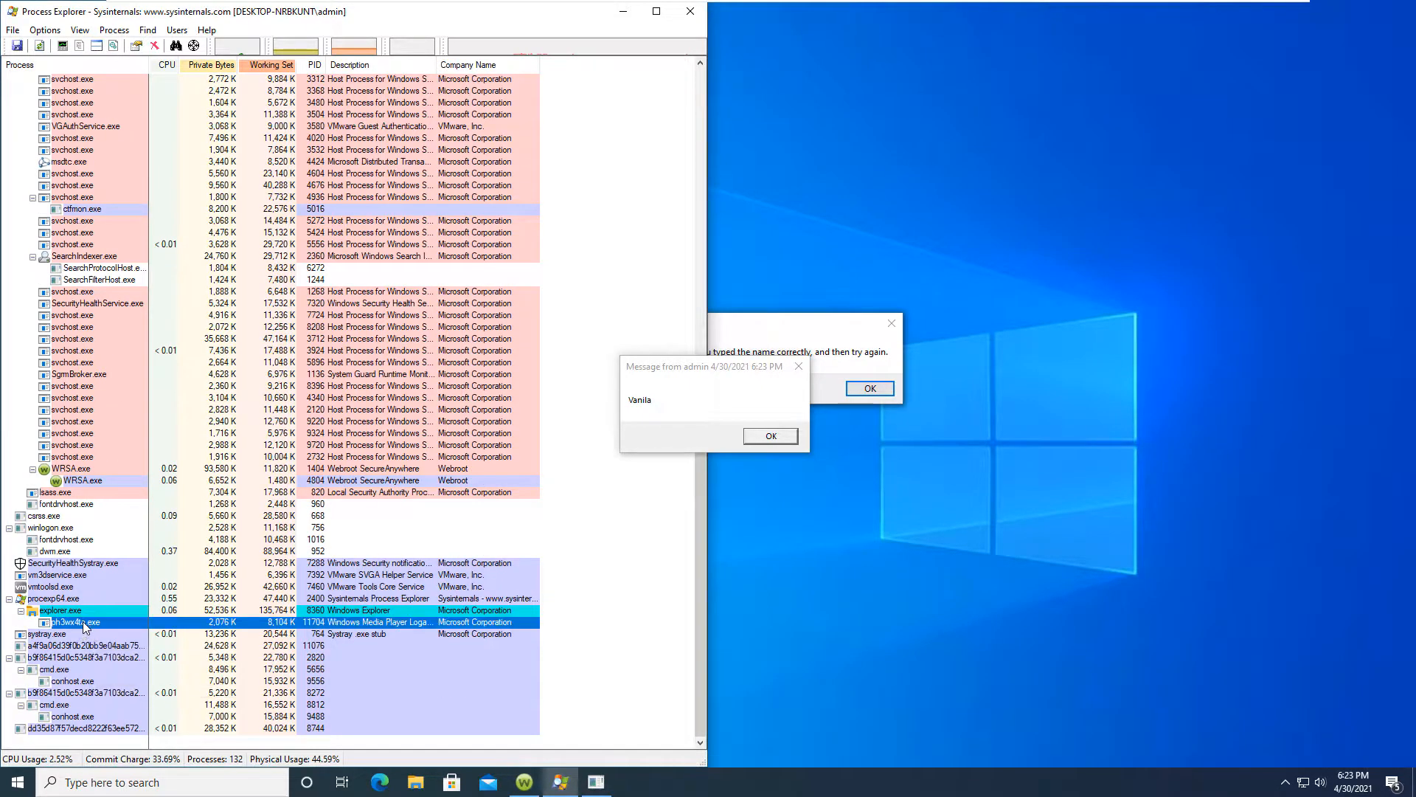
{"action": "mouse_move", "coordinate": [90, 621]}
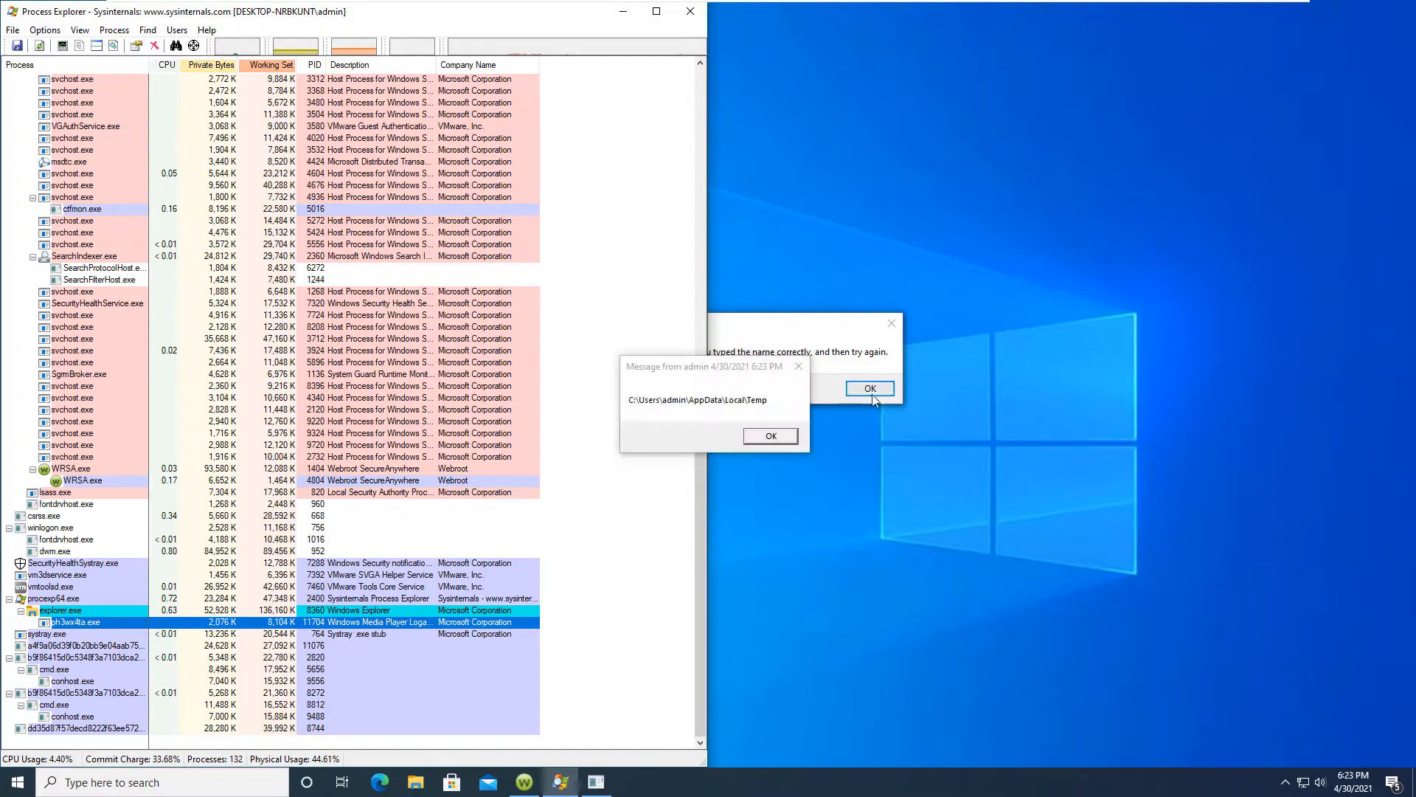
{"action": "left_click", "coordinate": [868, 387]}
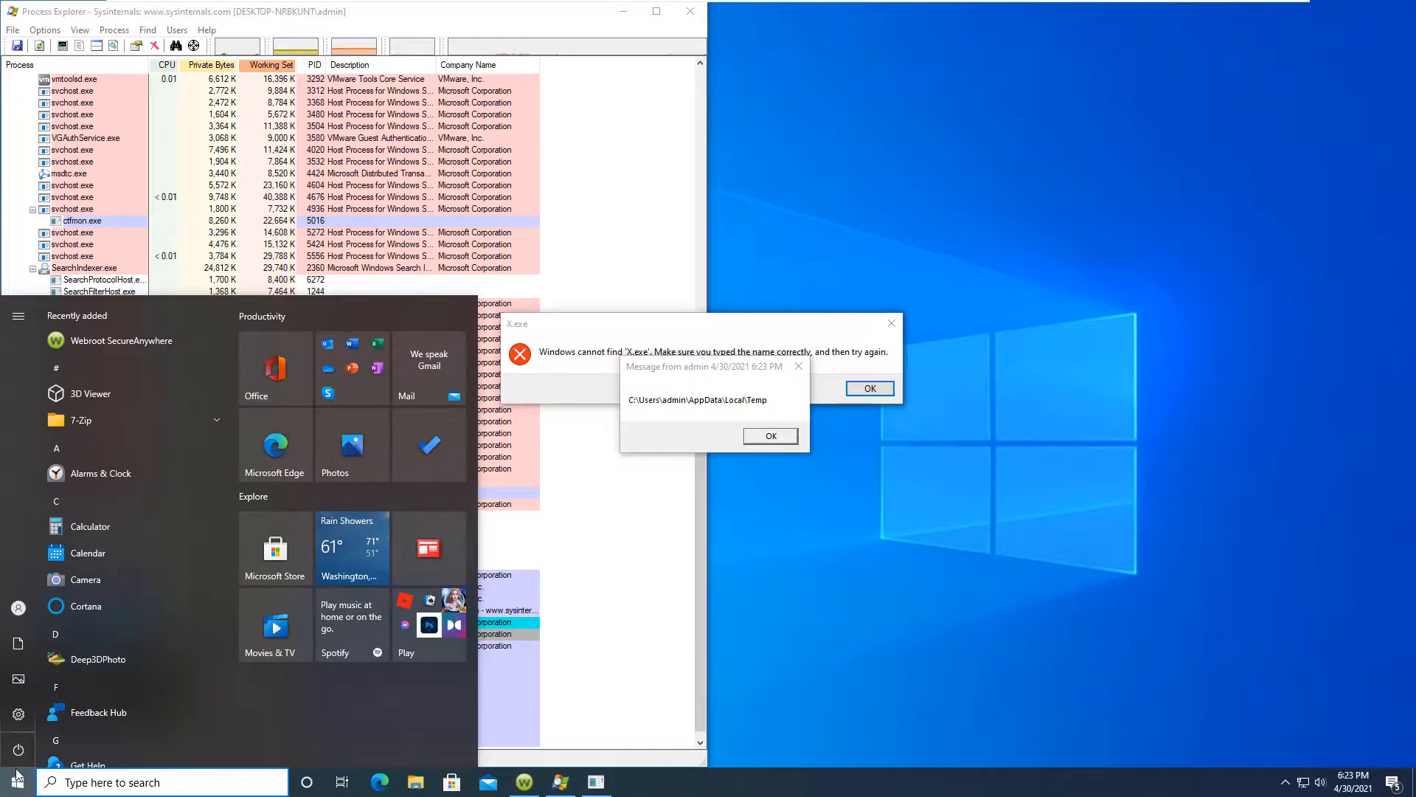
Step: Run 'shutdown /r /f' from an administrator Command Prompt and dismiss the sign-out warning
{"action": "type", "text": "cmd"}
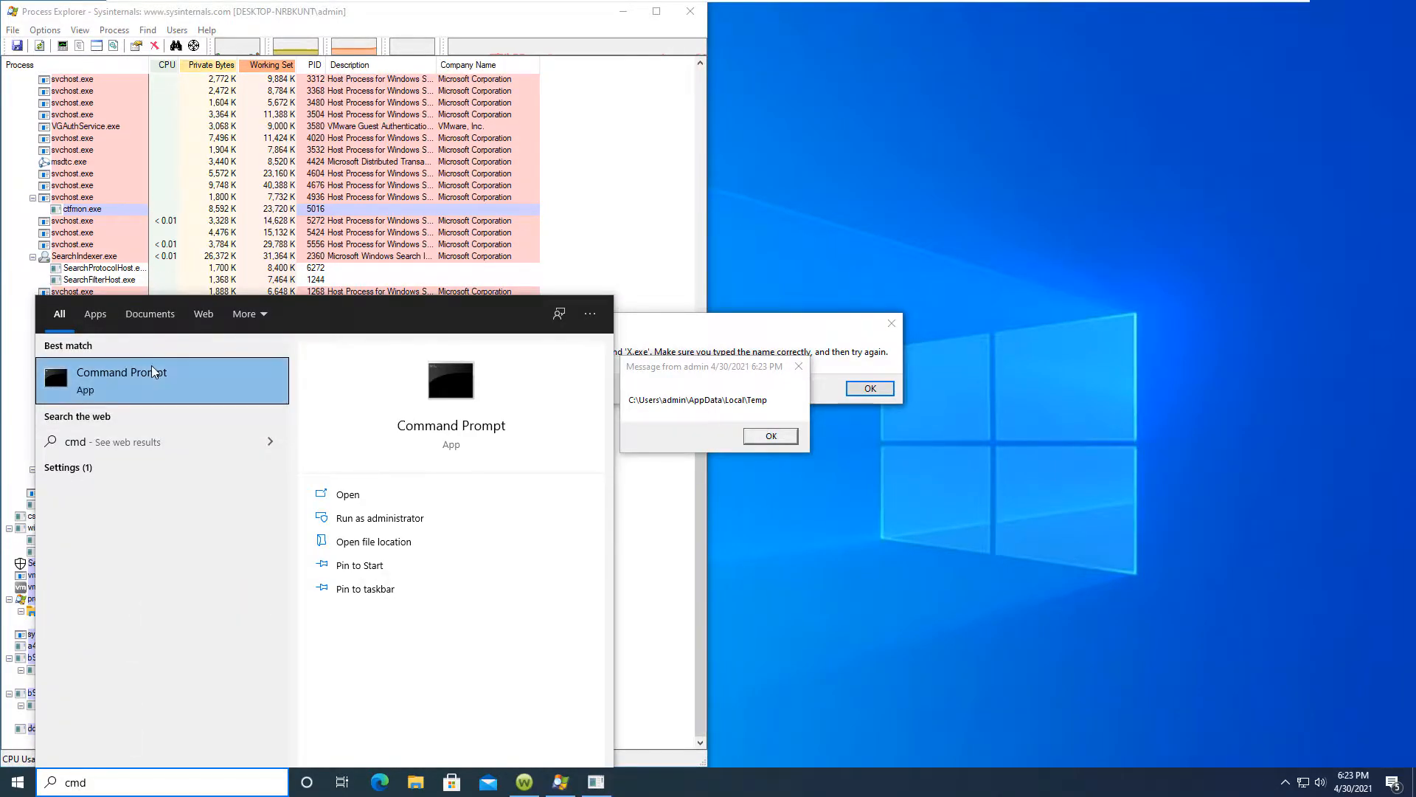
{"action": "left_click", "coordinate": [379, 518]}
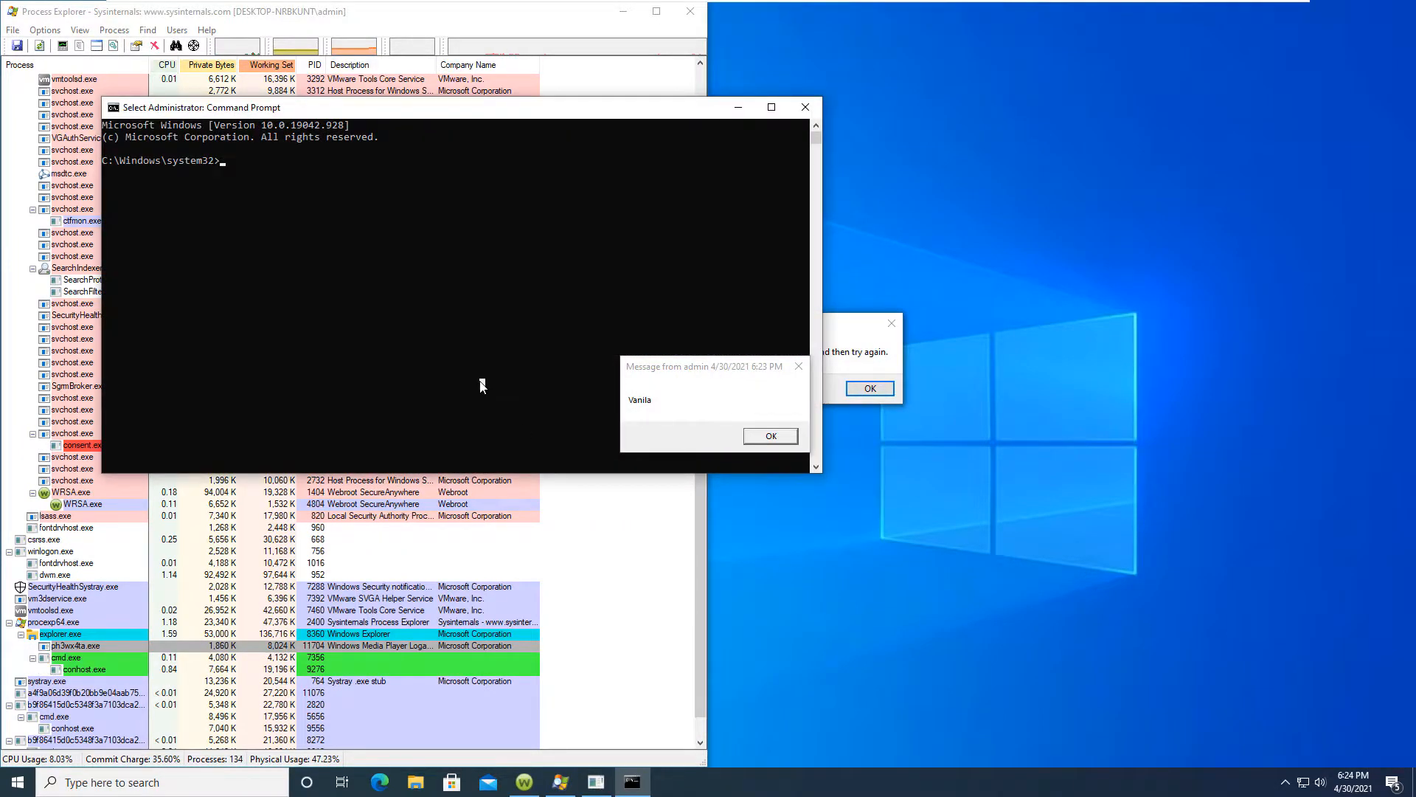
{"action": "type", "text": "shut"}
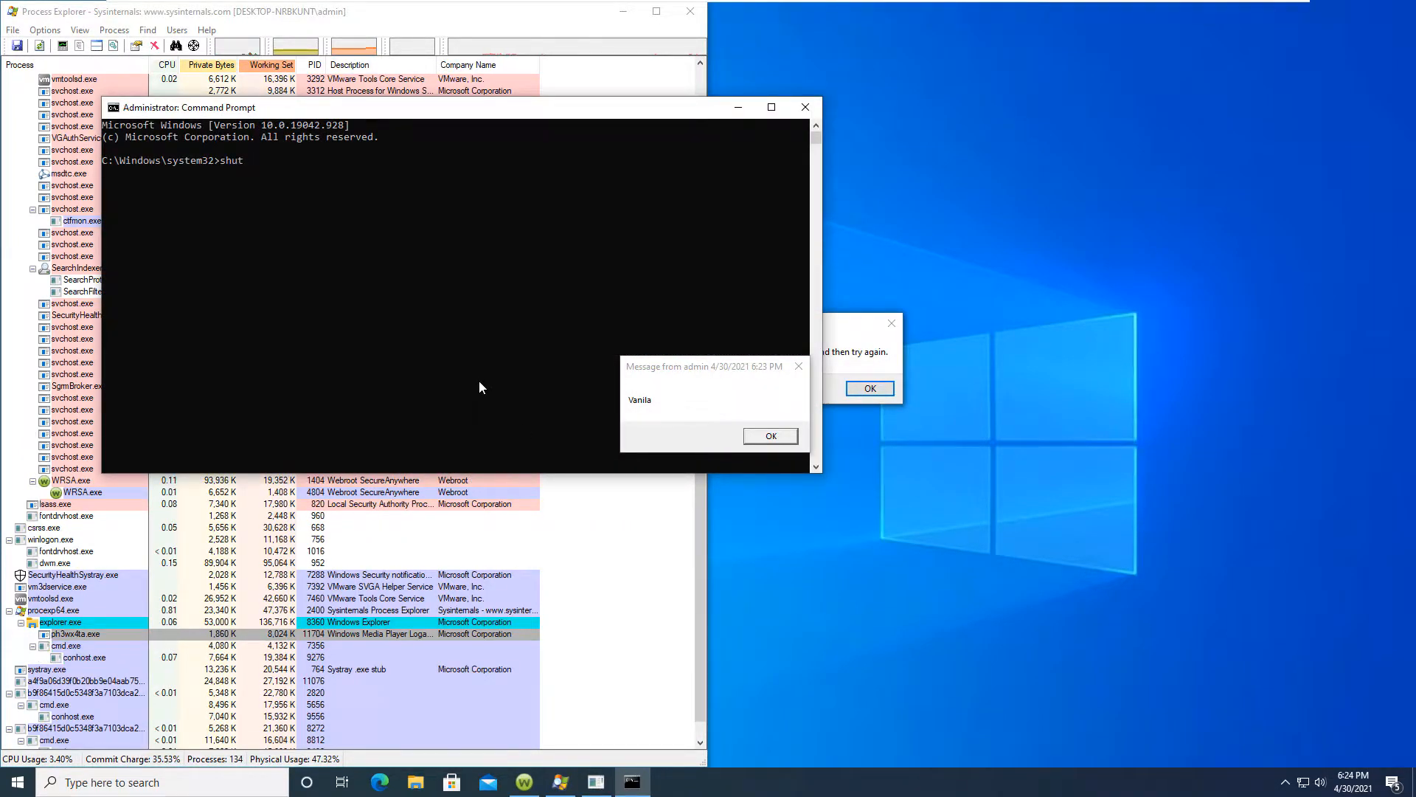
{"action": "type", "text": "down /"}
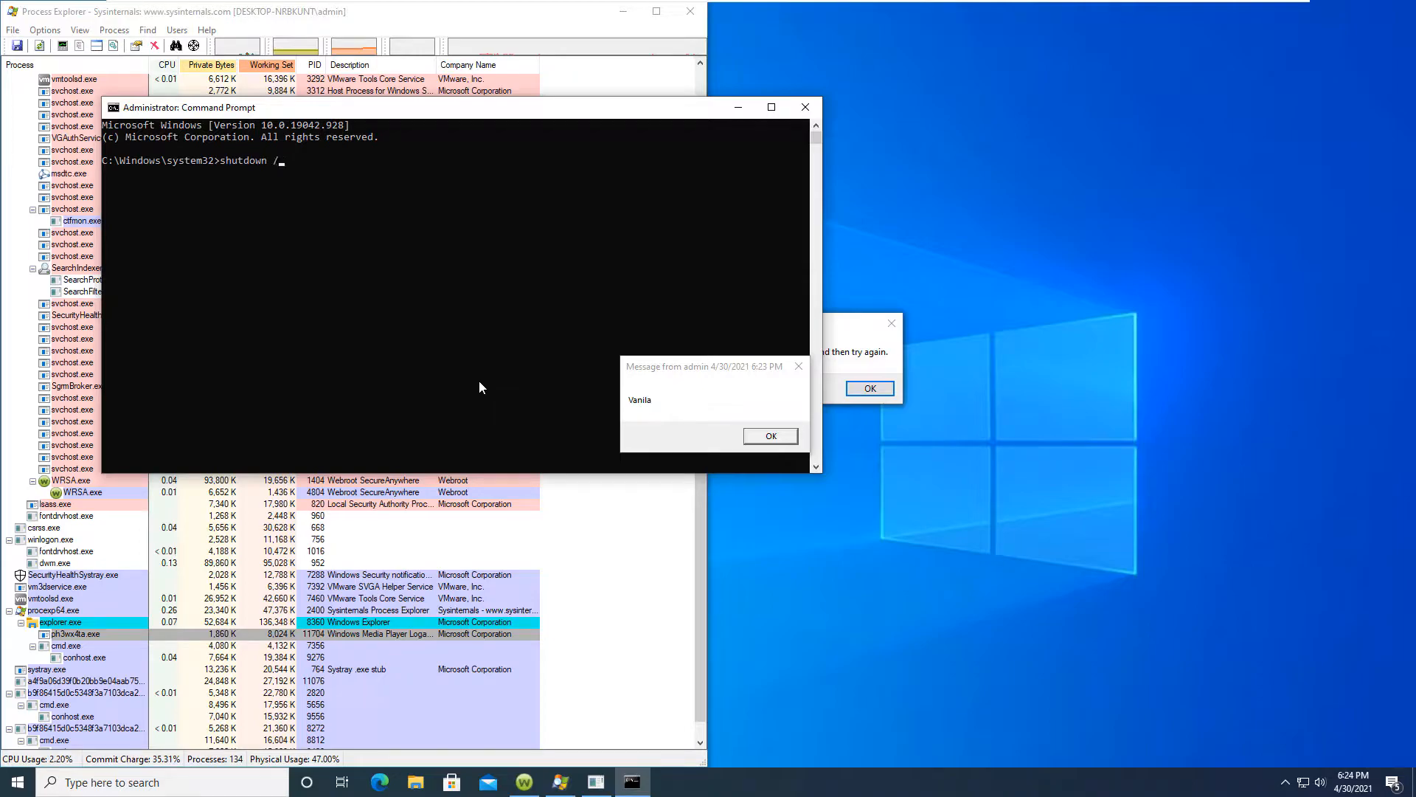
{"action": "type", "text": "r /f"}
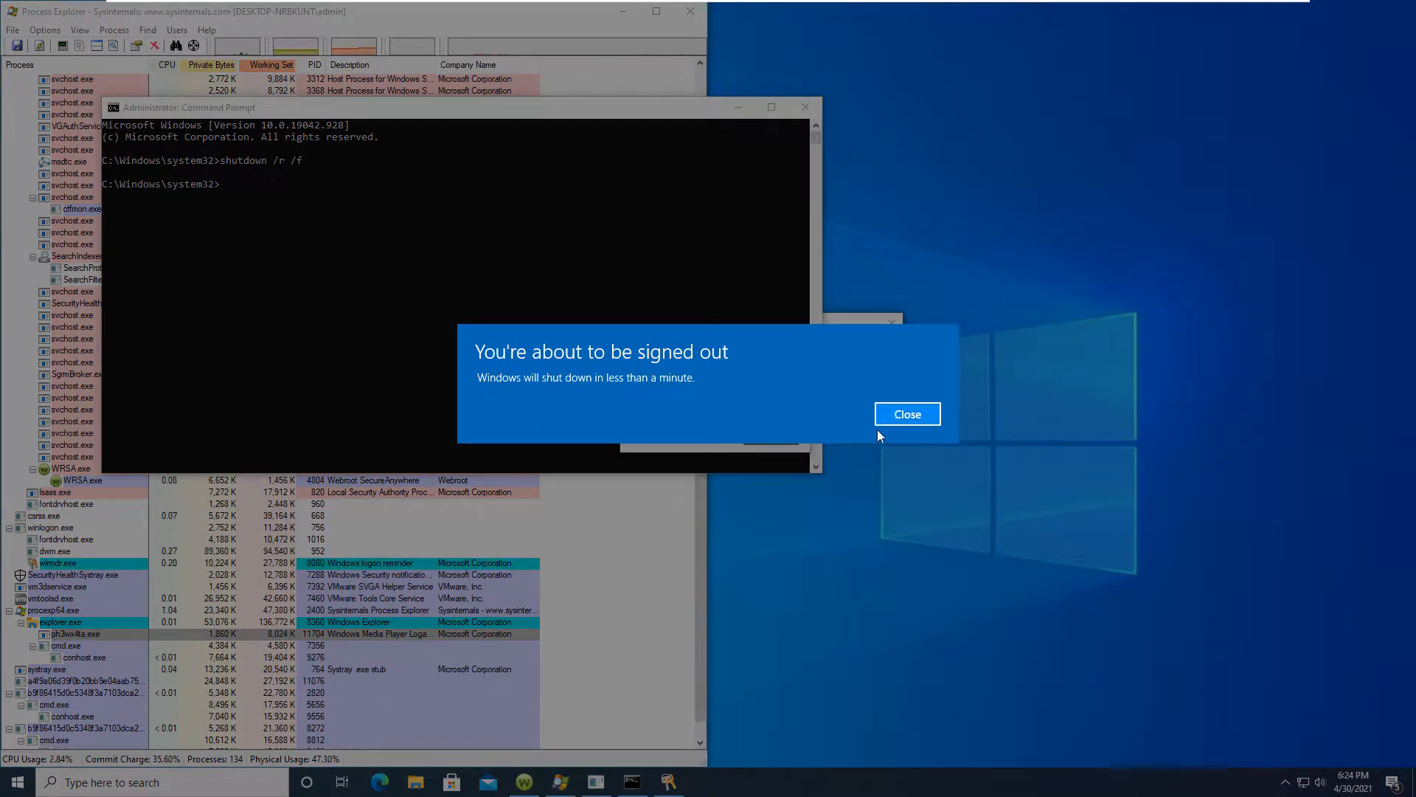
{"action": "left_click", "coordinate": [907, 413]}
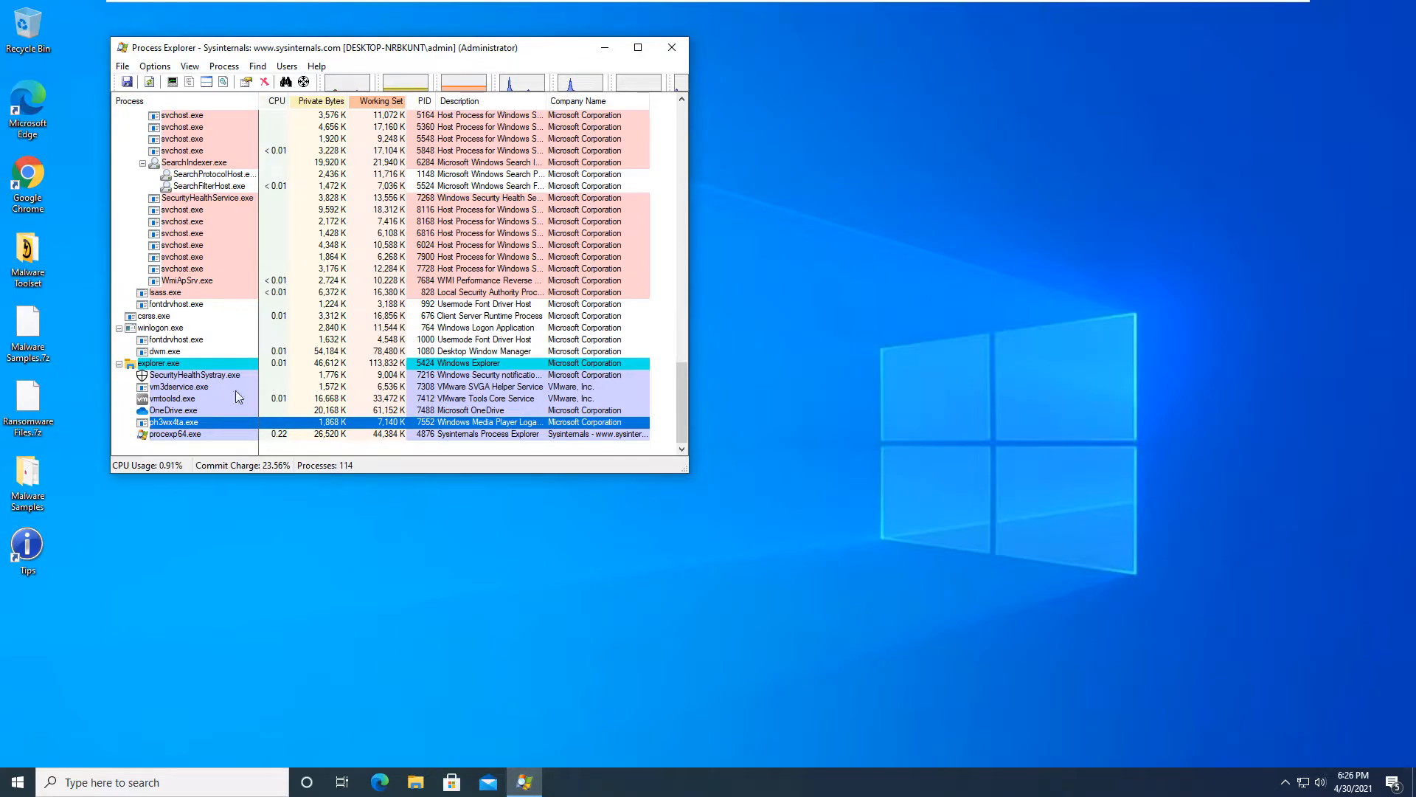
{"action": "mouse_move", "coordinate": [177, 422]}
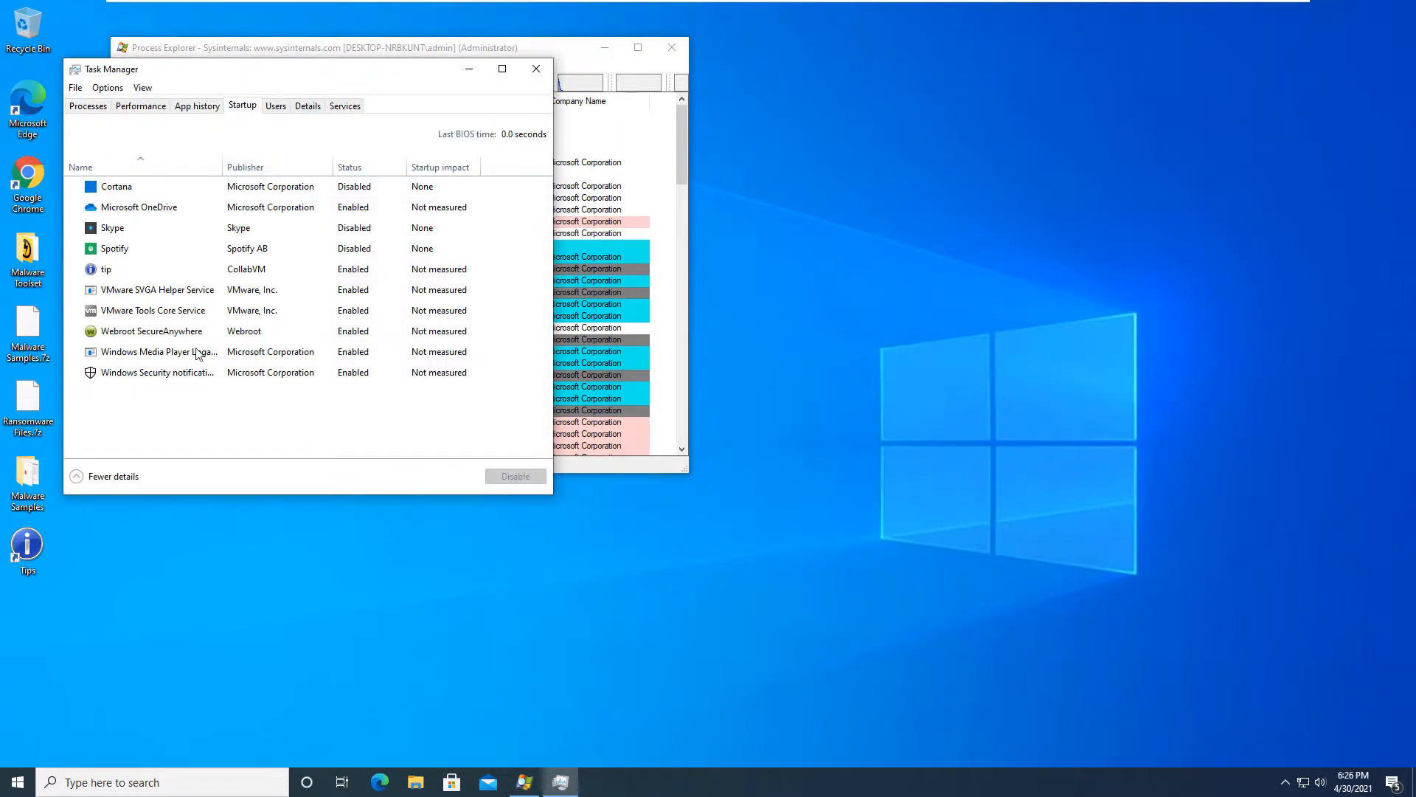
Step: Select the enabled Windows Media Player Loader entry in Task Manager's Startup list
{"action": "left_click", "coordinate": [108, 268]}
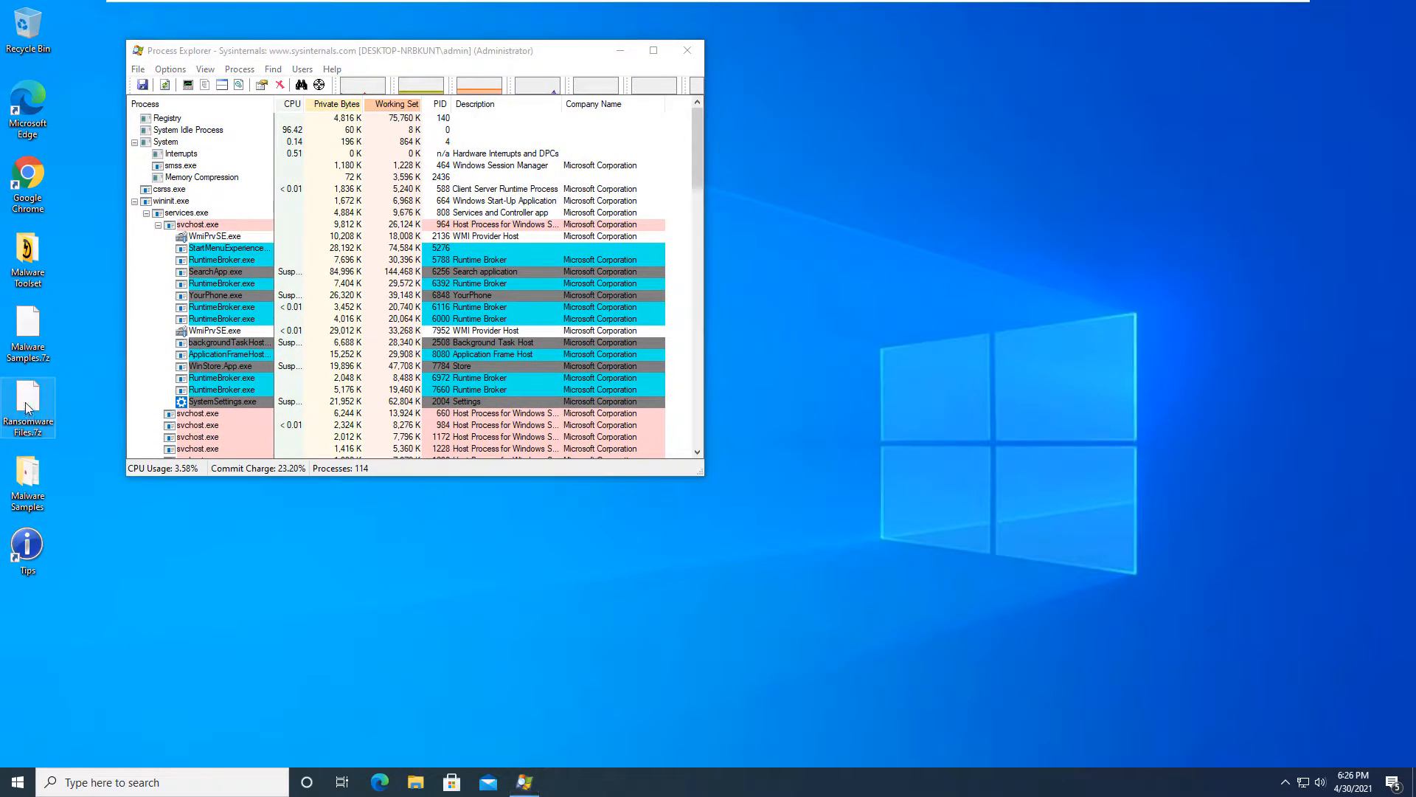
Step: Open Ransomware Files and run Client as administrator, accepting the UAC prompt
{"action": "right_click", "coordinate": [28, 407]}
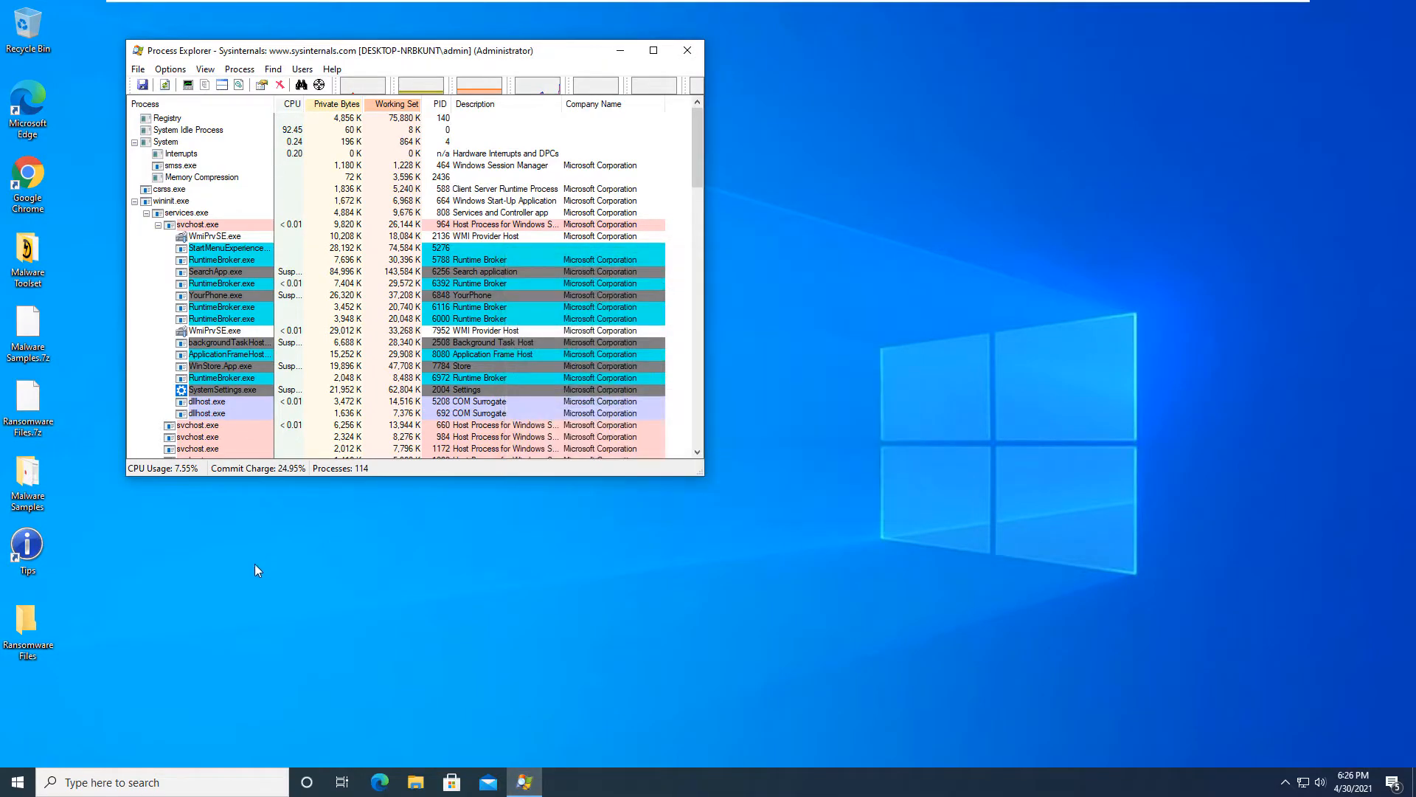
{"action": "left_click", "coordinate": [415, 782]}
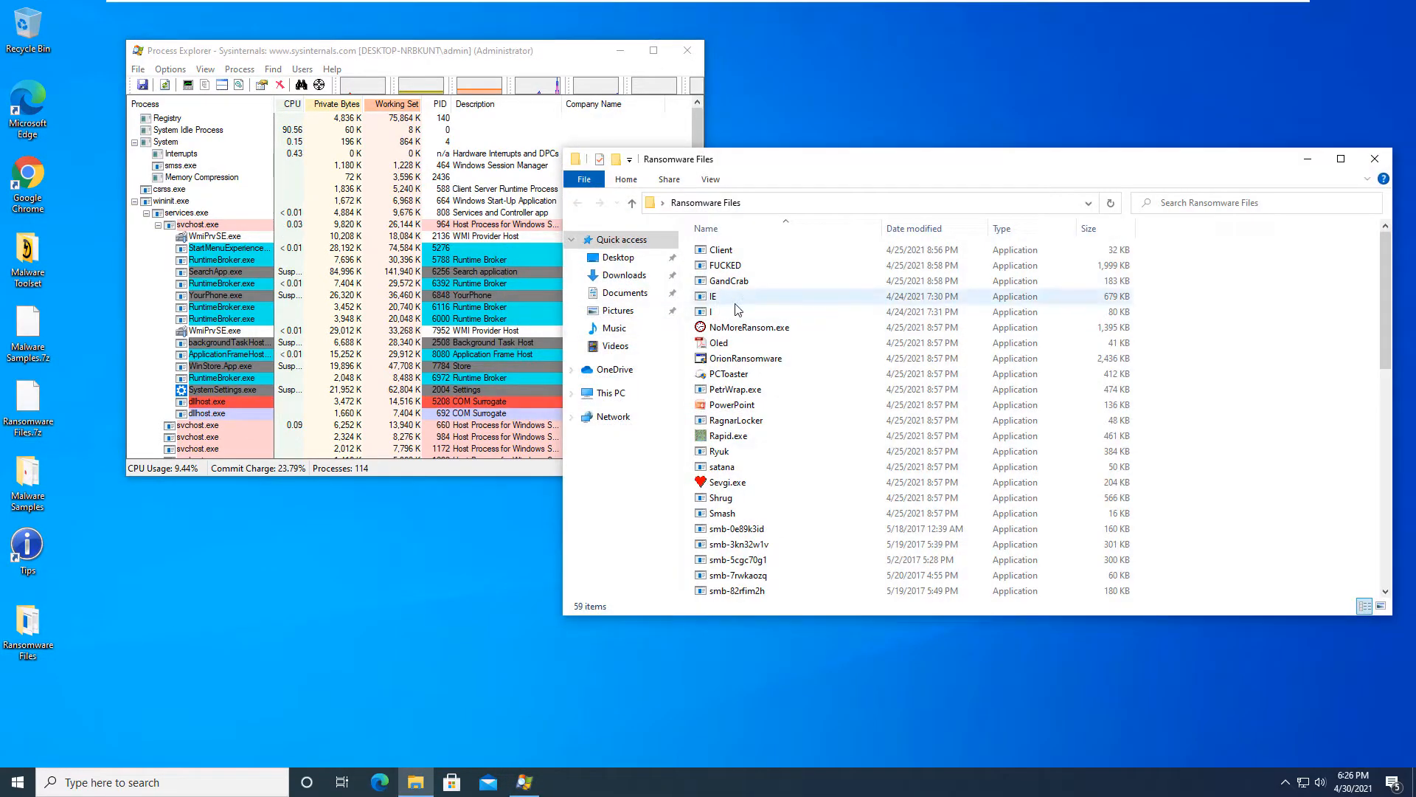
{"action": "right_click", "coordinate": [716, 249]}
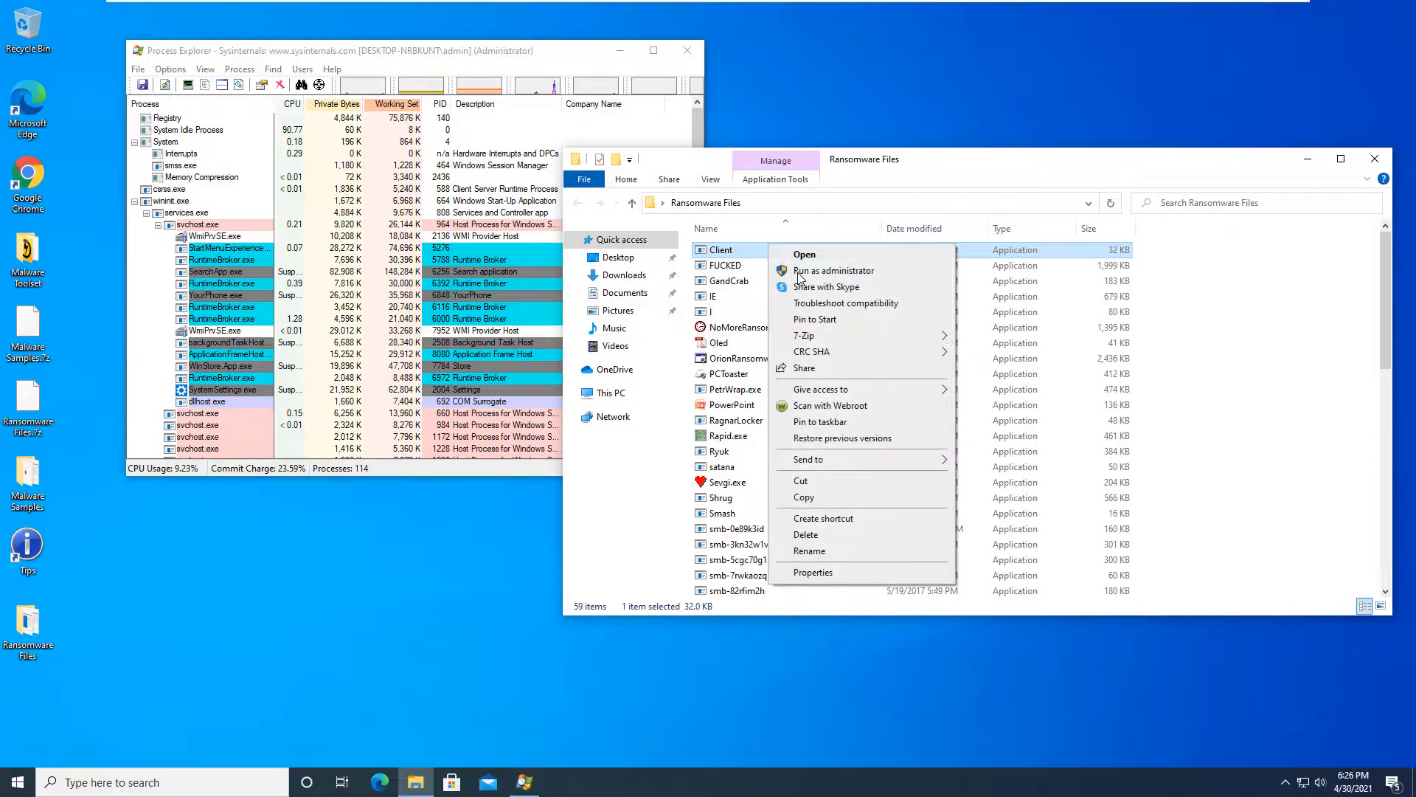
{"action": "left_click", "coordinate": [832, 270]}
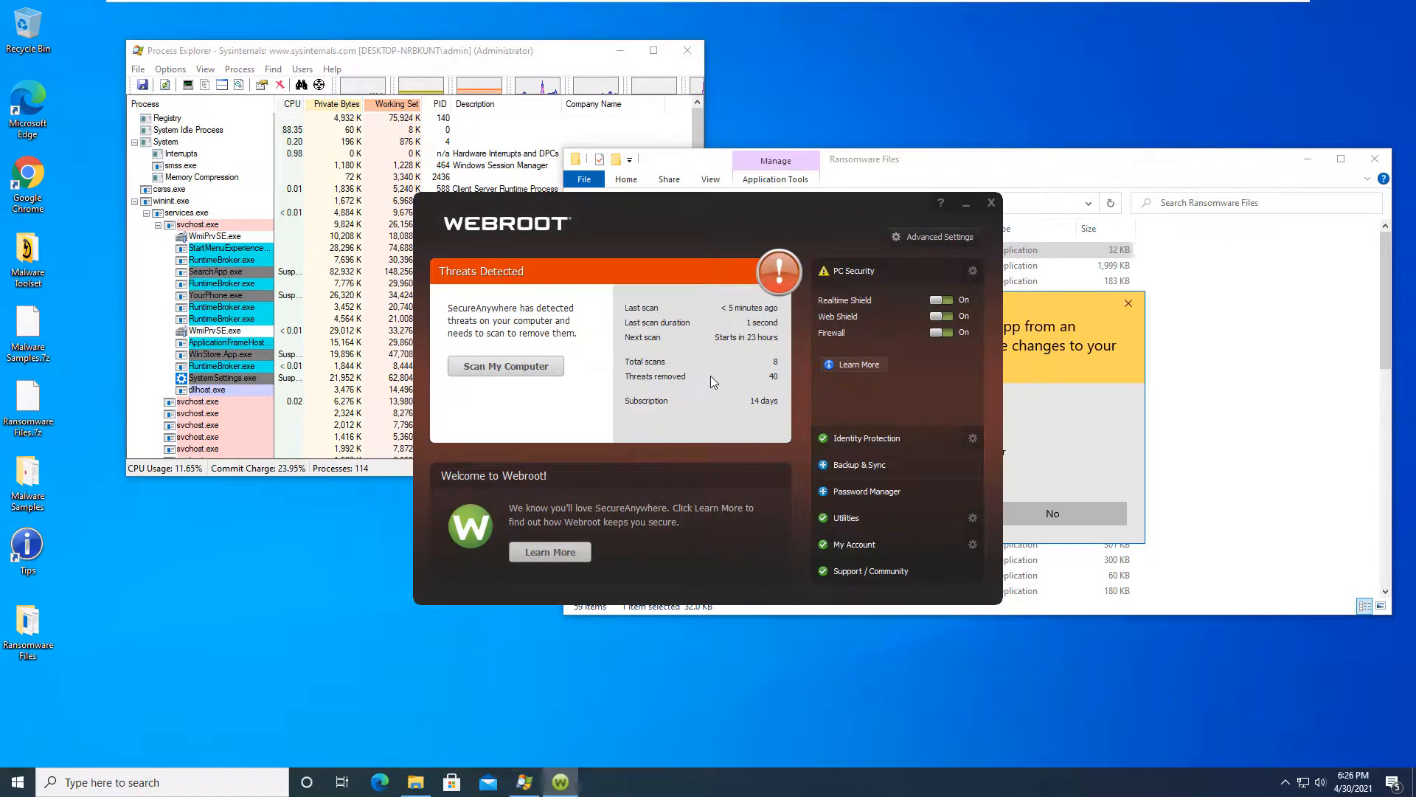
{"action": "left_click", "coordinate": [505, 366]}
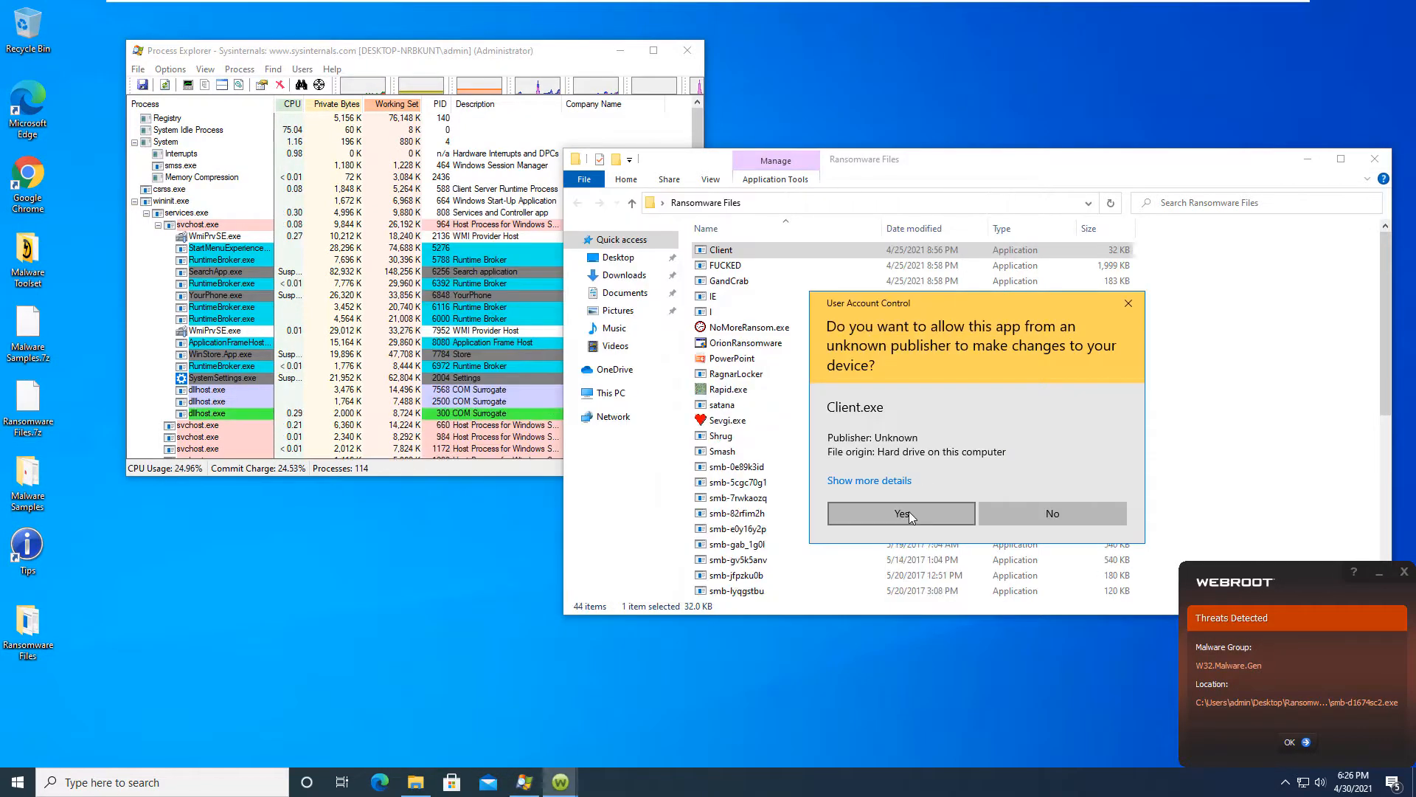
{"action": "left_click", "coordinate": [900, 513]}
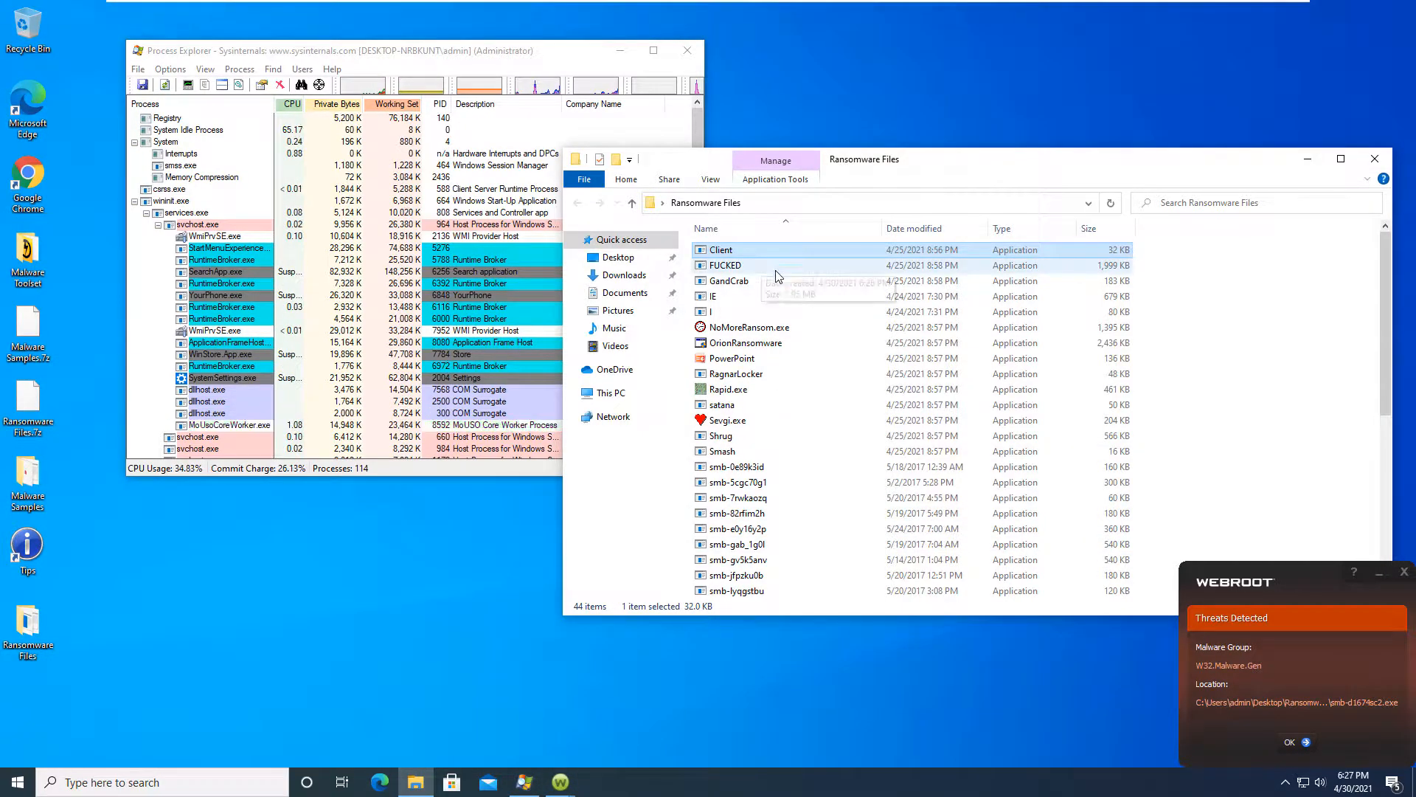
Step: Scroll Process Explorer and select the running Client process
{"action": "scroll", "scroll_direction": "down", "scroll_amount": 3}
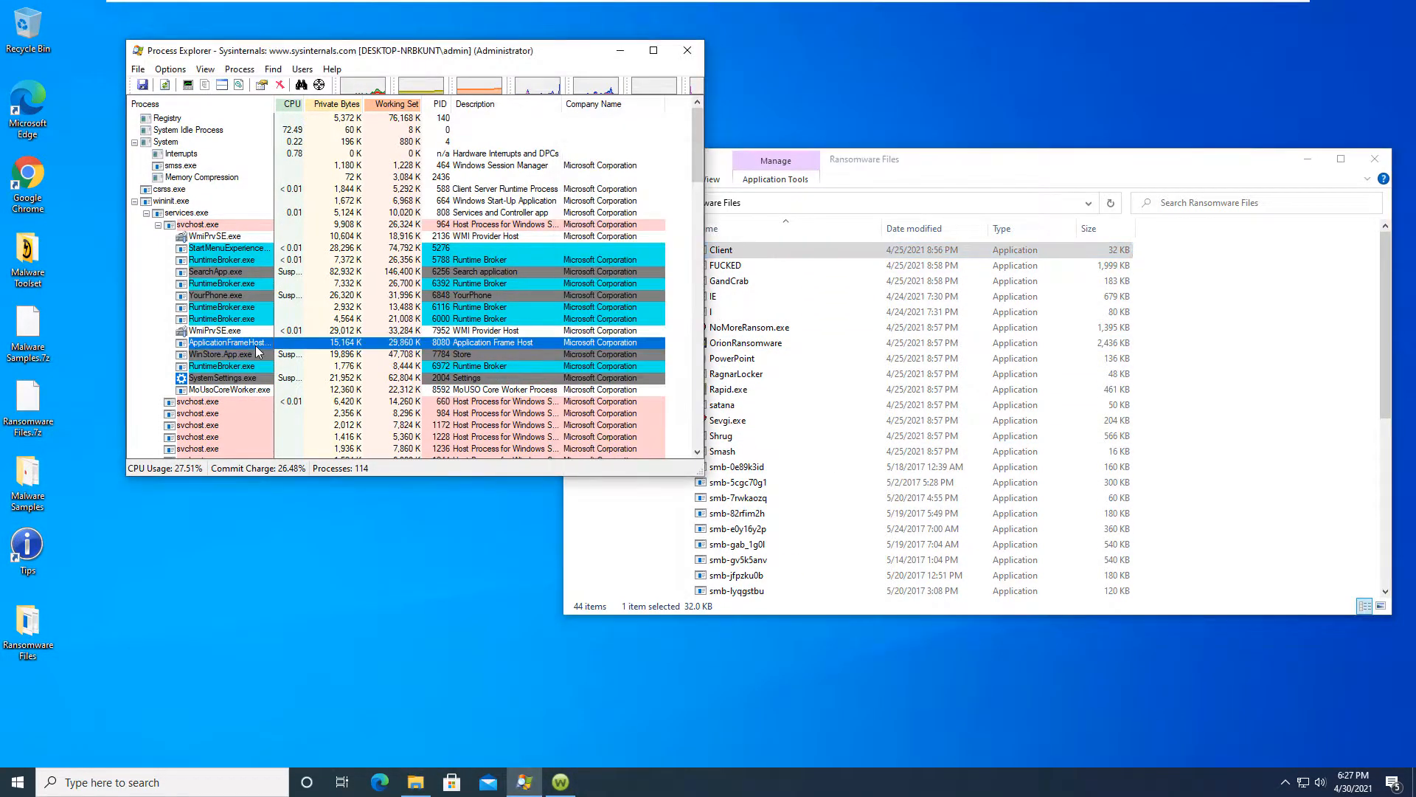
{"action": "scroll", "scroll_direction": "down", "scroll_amount": 3}
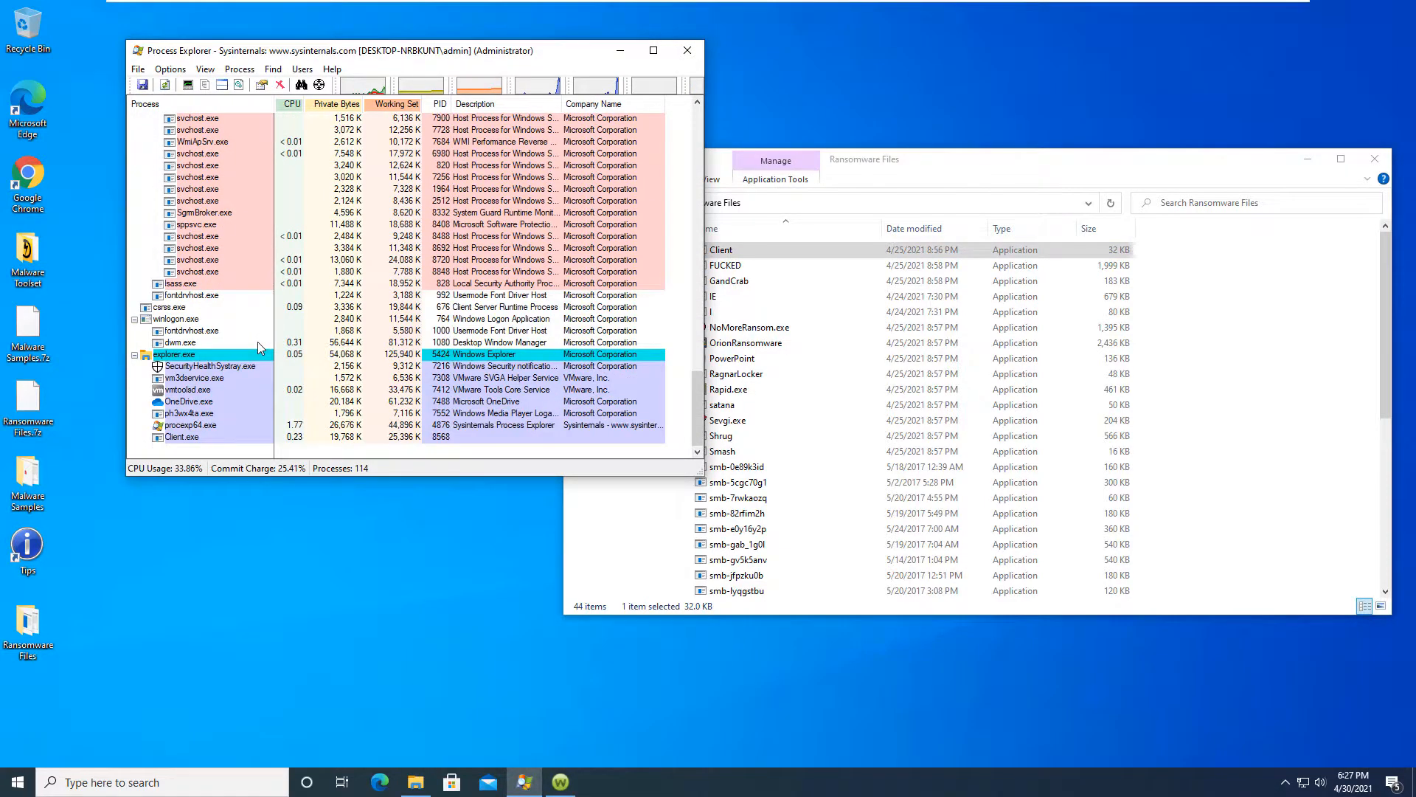
{"action": "left_click", "coordinate": [183, 436]}
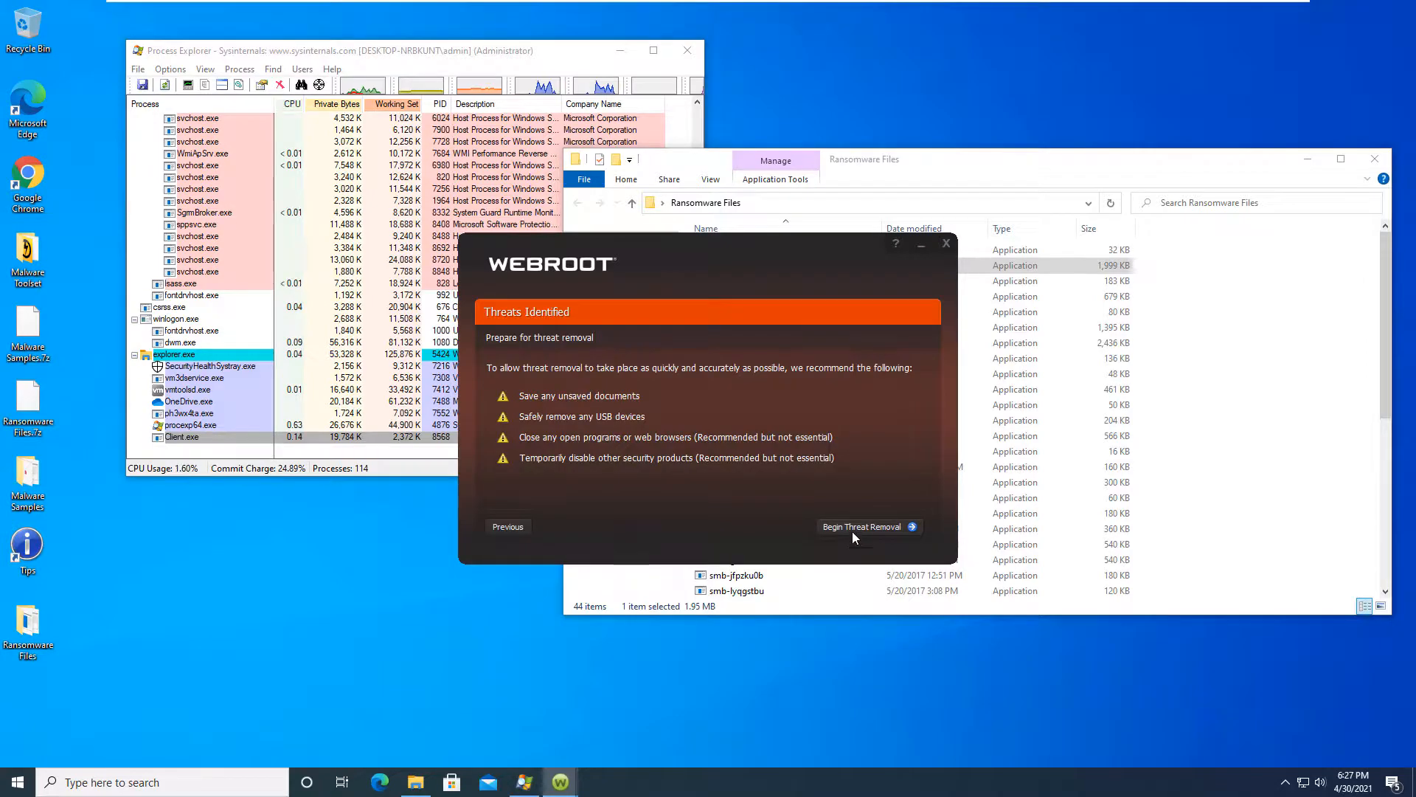
Step: Begin Webroot threat removal, then launch NoMoreRansom.exe and accept its warning prompts
{"action": "left_click", "coordinate": [865, 526]}
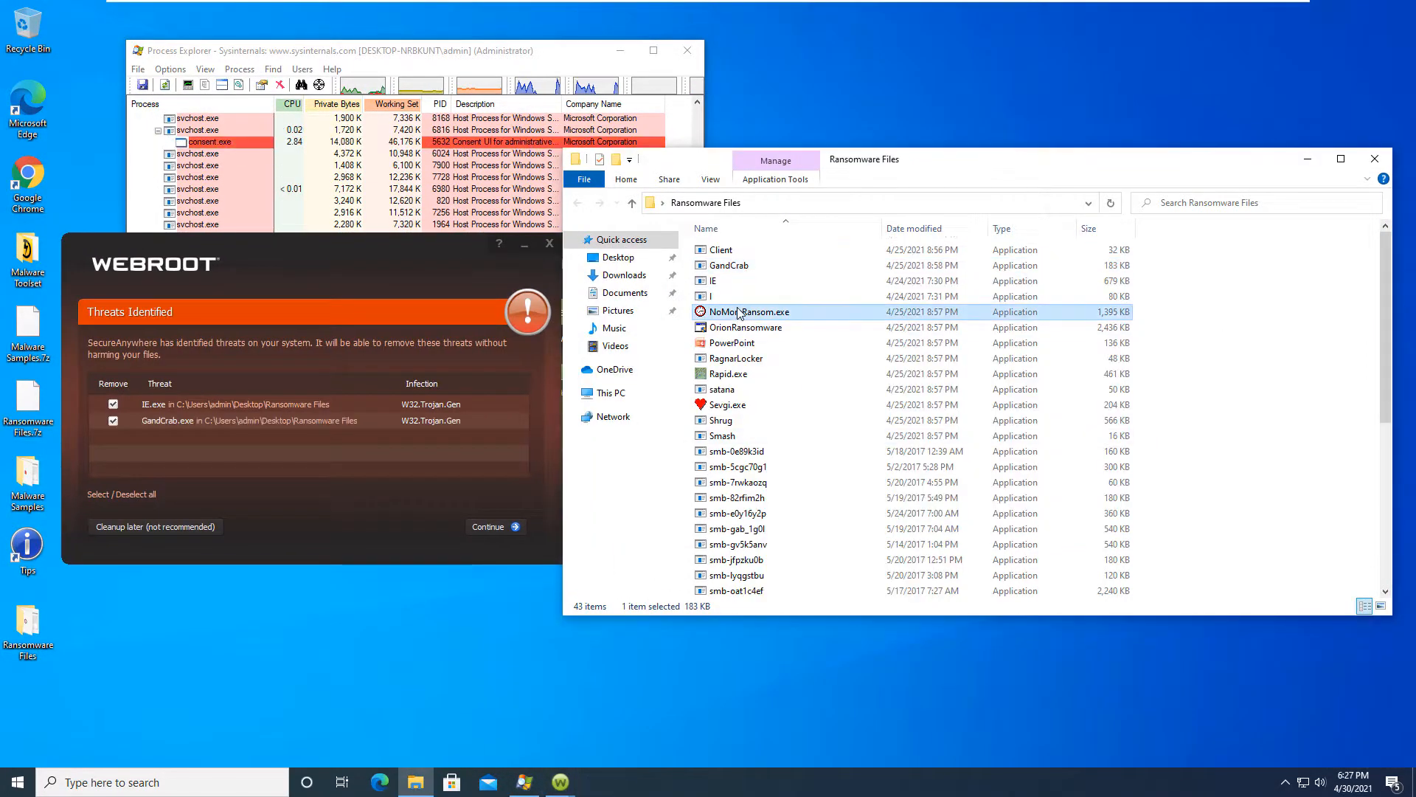
{"action": "double_click", "coordinate": [749, 311]}
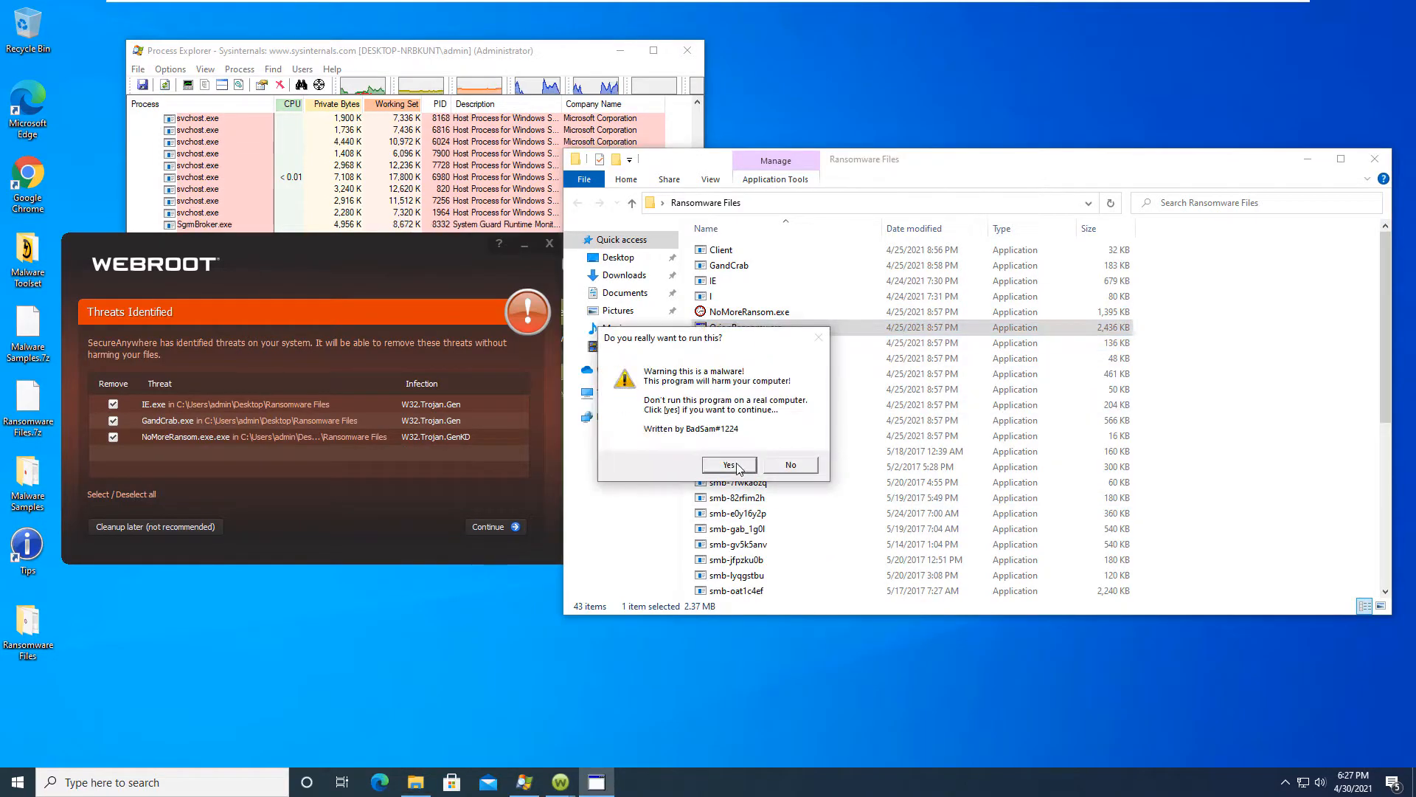
{"action": "left_click", "coordinate": [729, 464]}
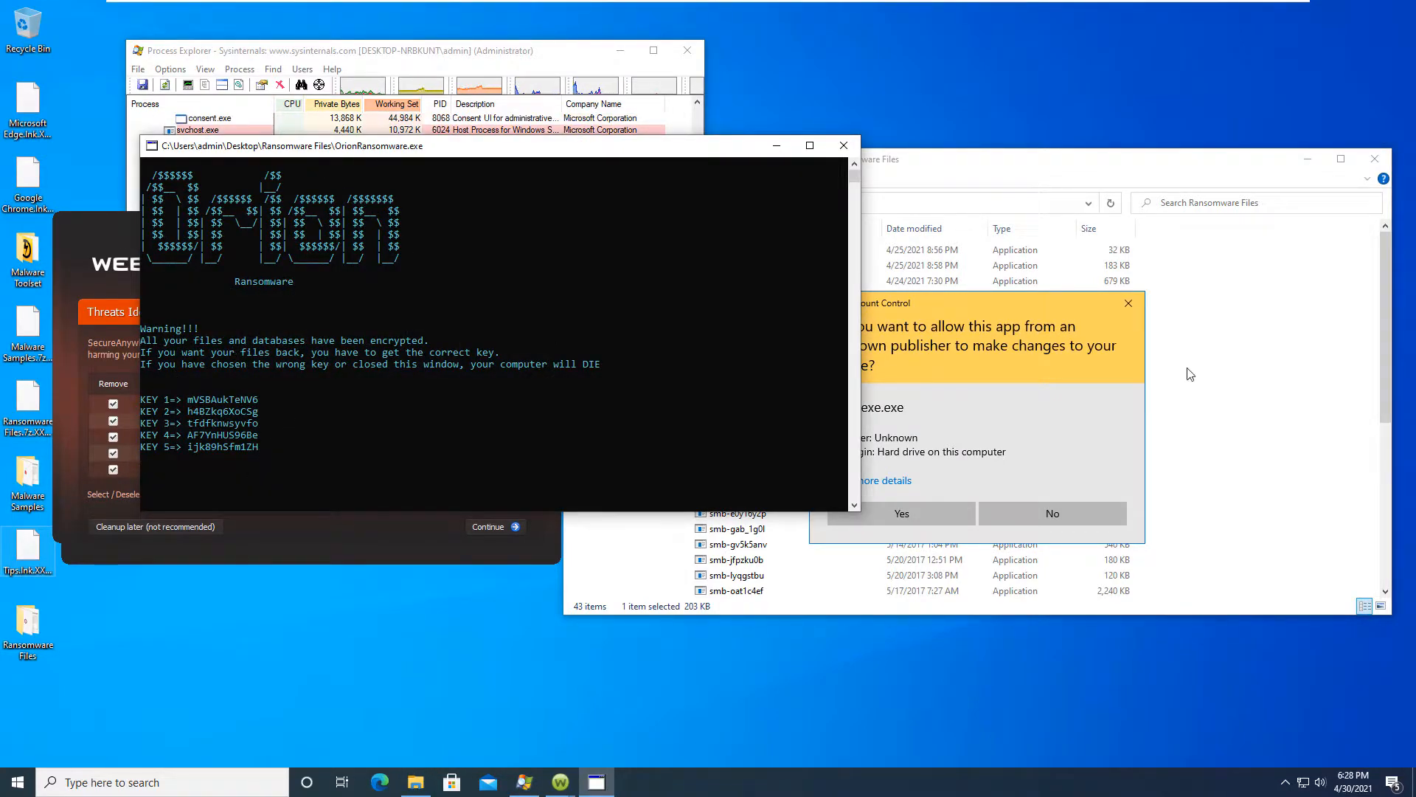
{"action": "left_click", "coordinate": [900, 514]}
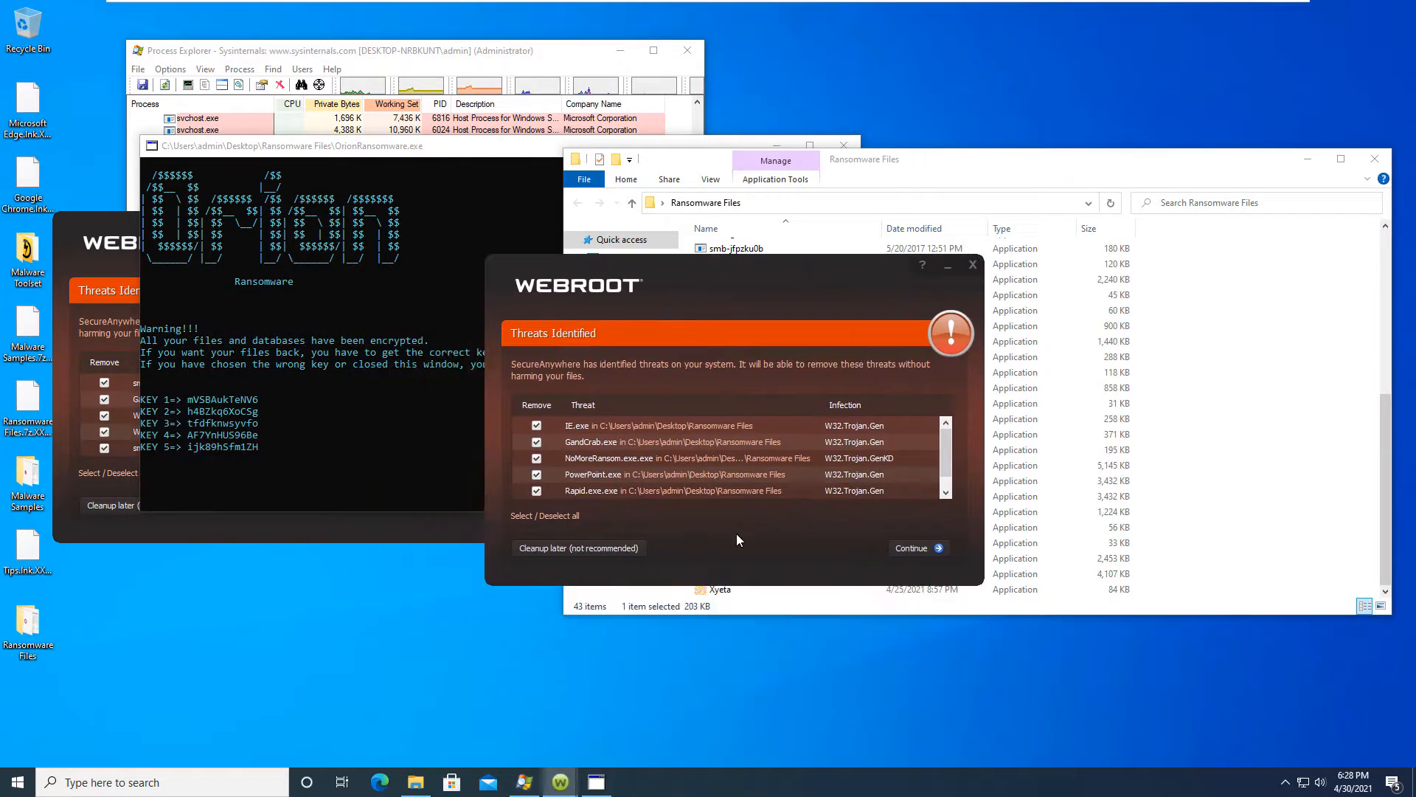
{"action": "left_click", "coordinate": [917, 547]}
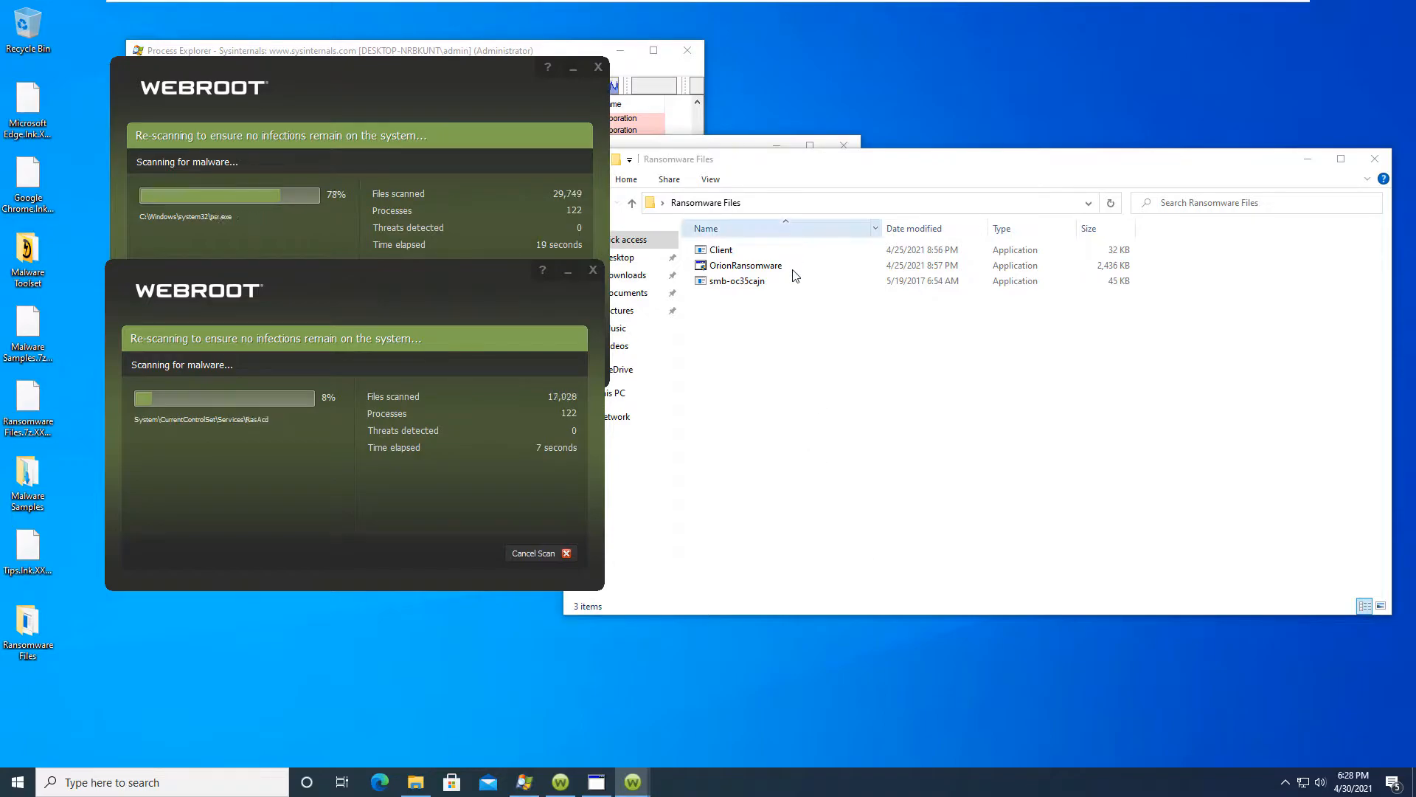
Step: Let Webroot's threat removal and rescan run until Close and Scan again appear
{"action": "left_click", "coordinate": [753, 281]}
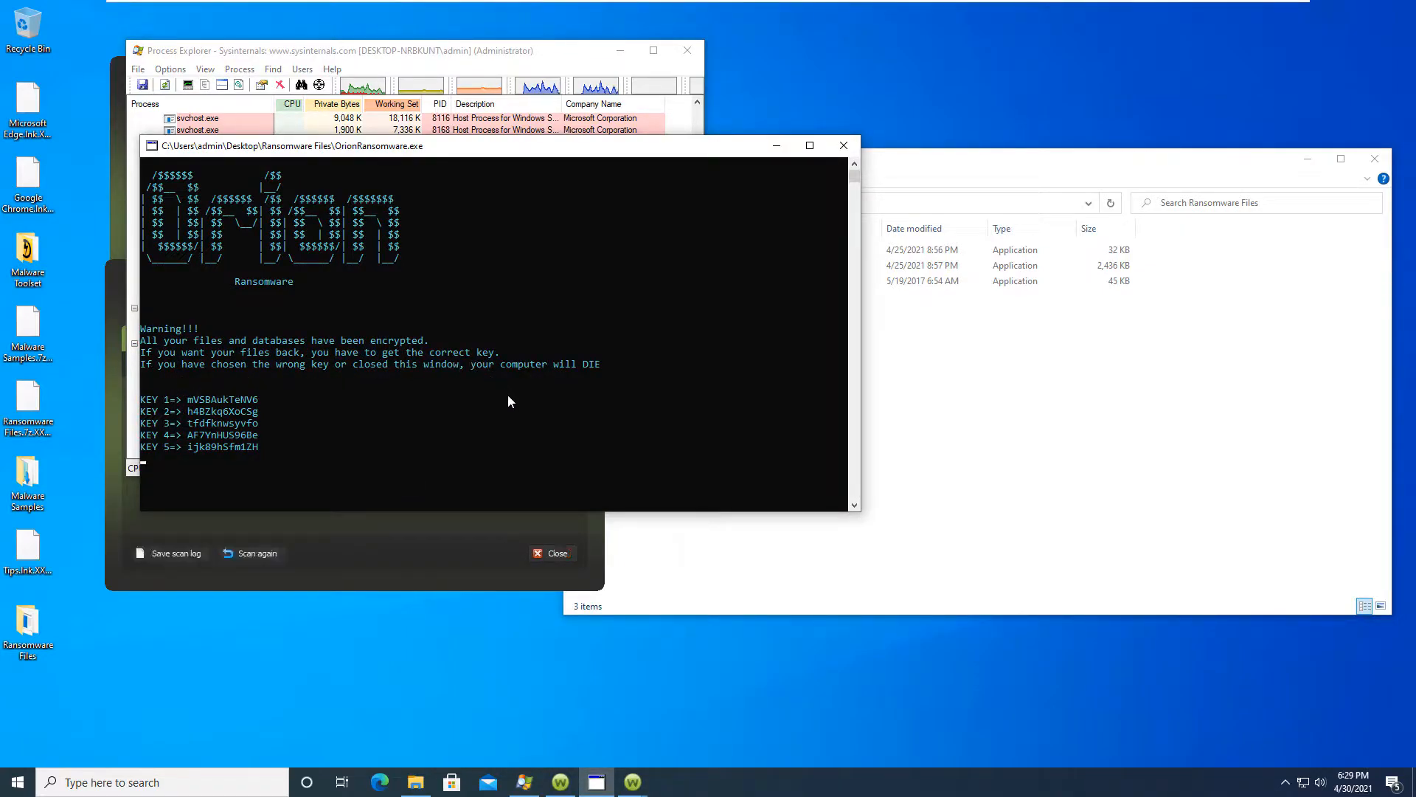
{"action": "mouse_move", "coordinate": [605, 455]}
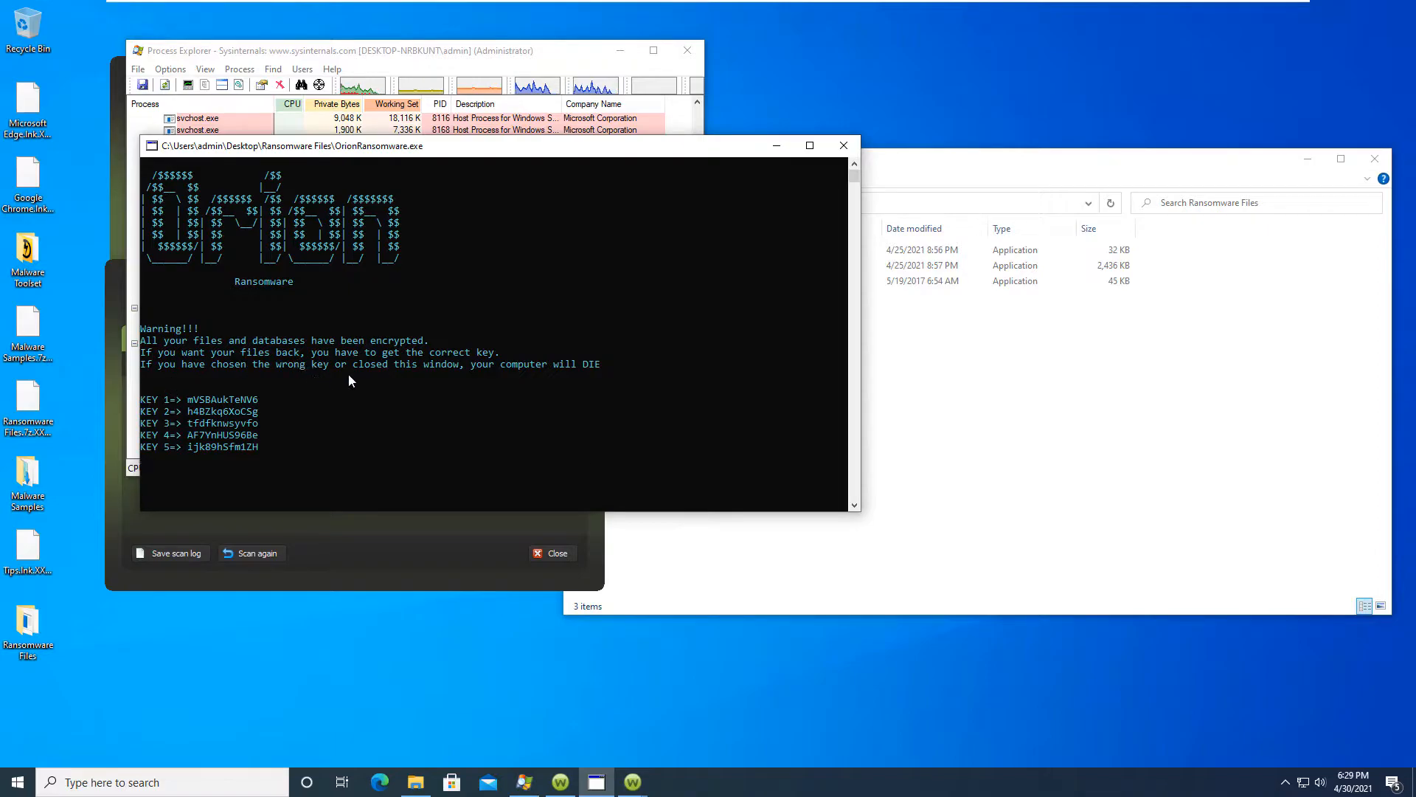
{"action": "mouse_move", "coordinate": [339, 500]}
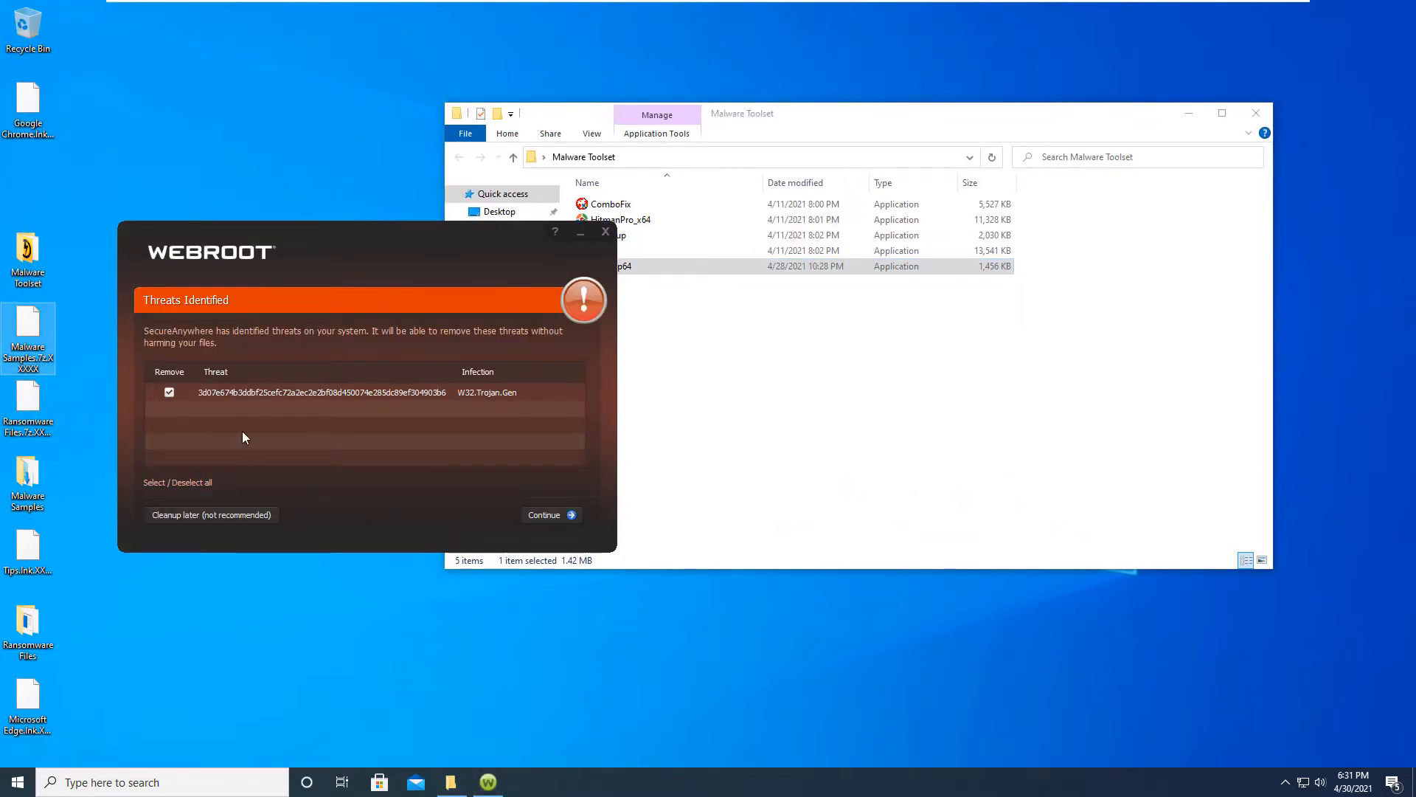
Step: Continue past Threats Identified and begin removing the W32.Trojan.Gen file
{"action": "left_click", "coordinate": [545, 515]}
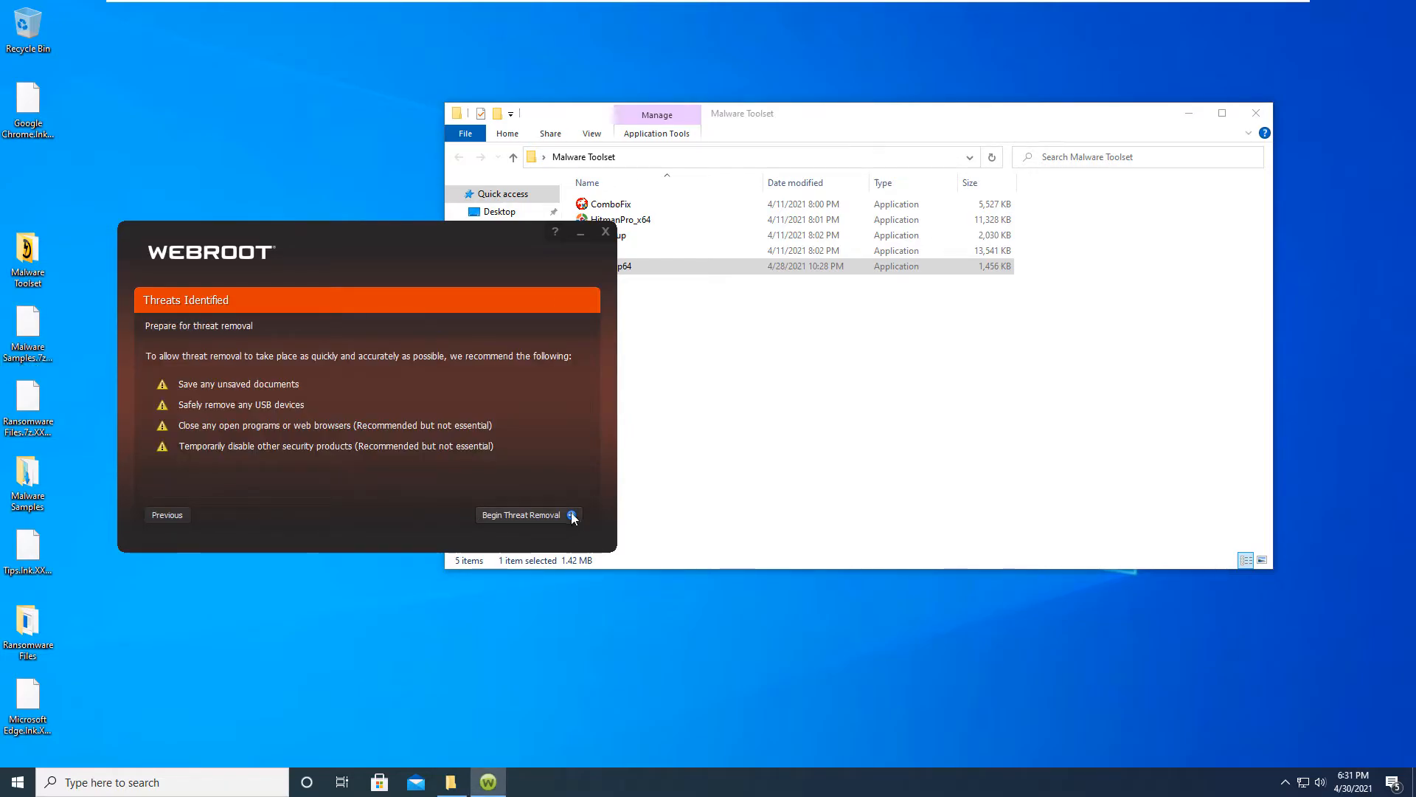
{"action": "left_click", "coordinate": [522, 515]}
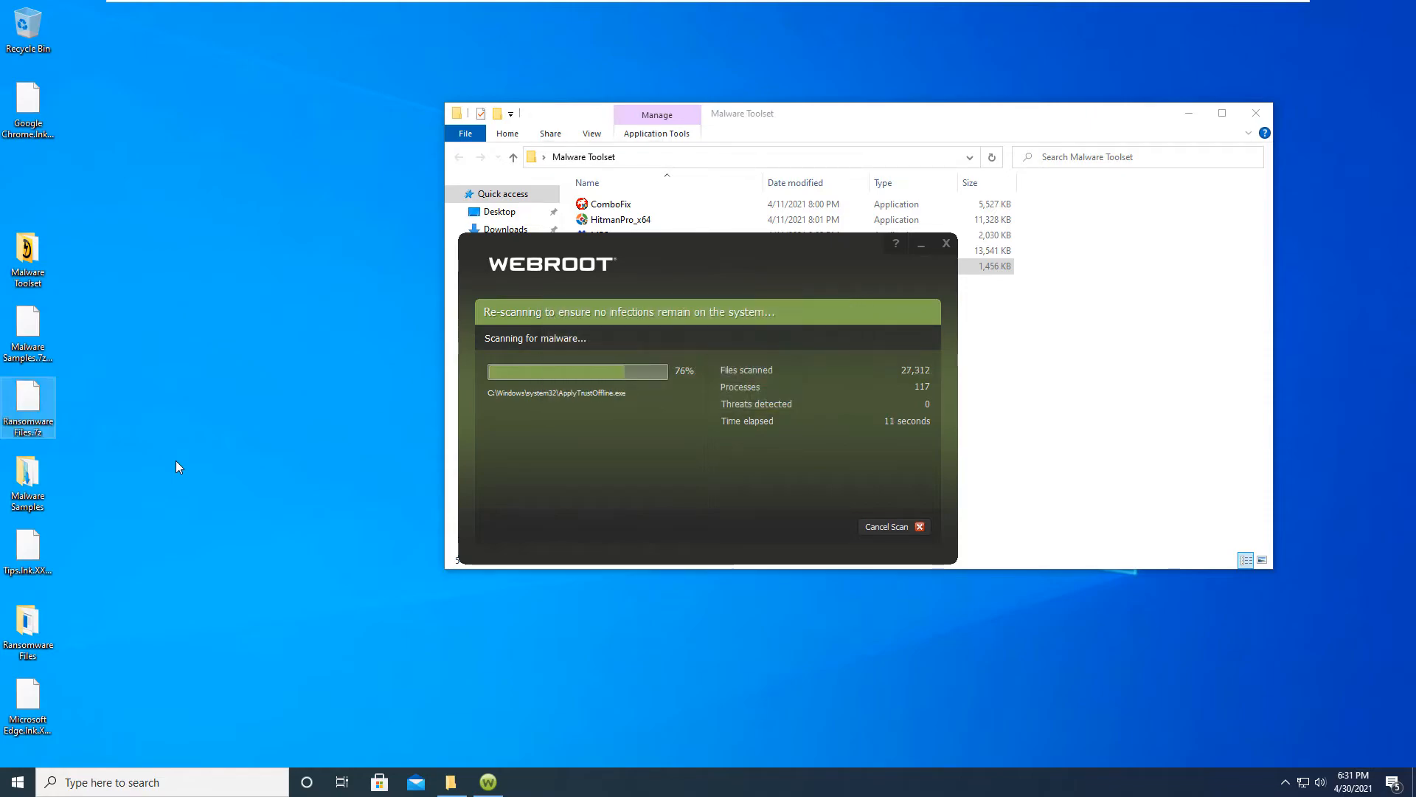
{"action": "right_click", "coordinate": [27, 402]}
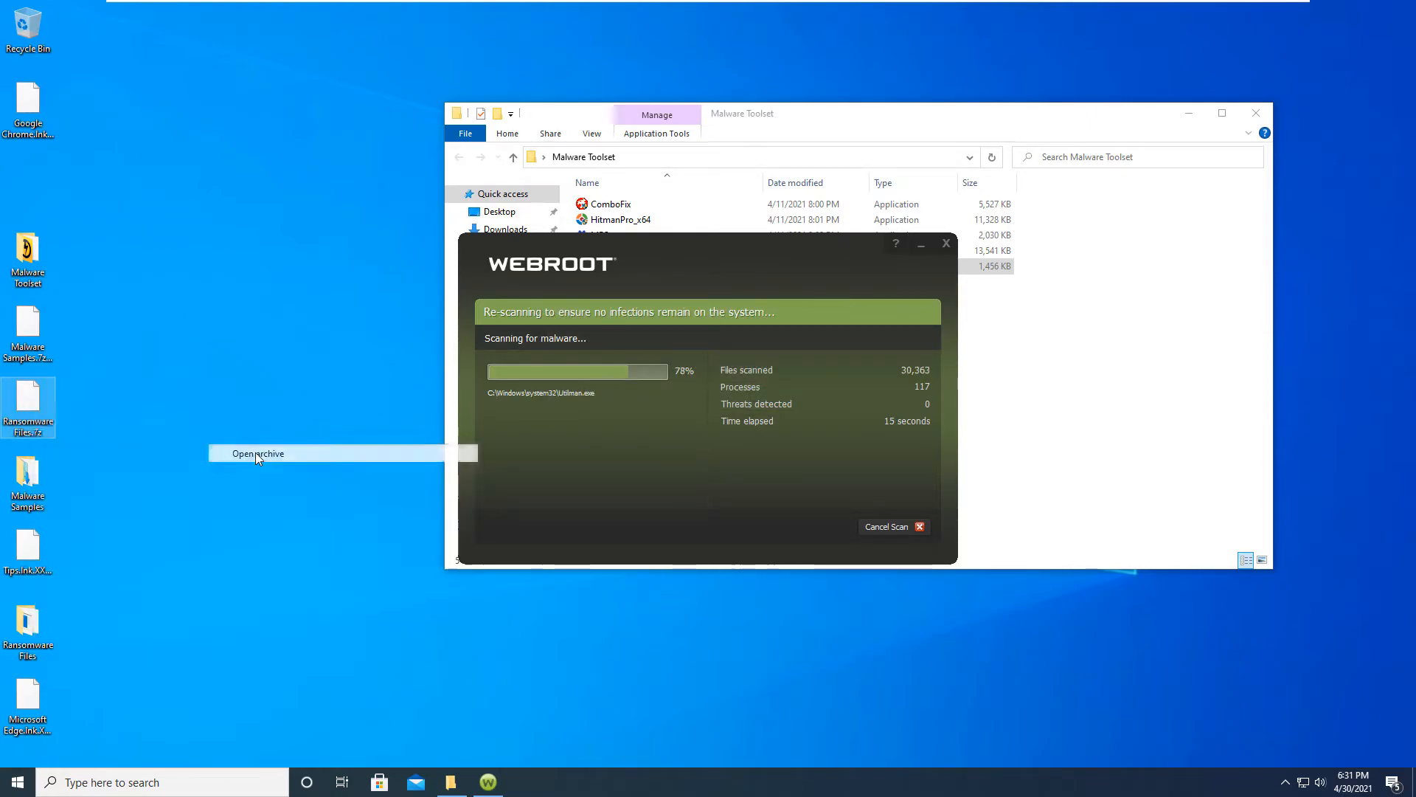
{"action": "left_click", "coordinate": [259, 452]}
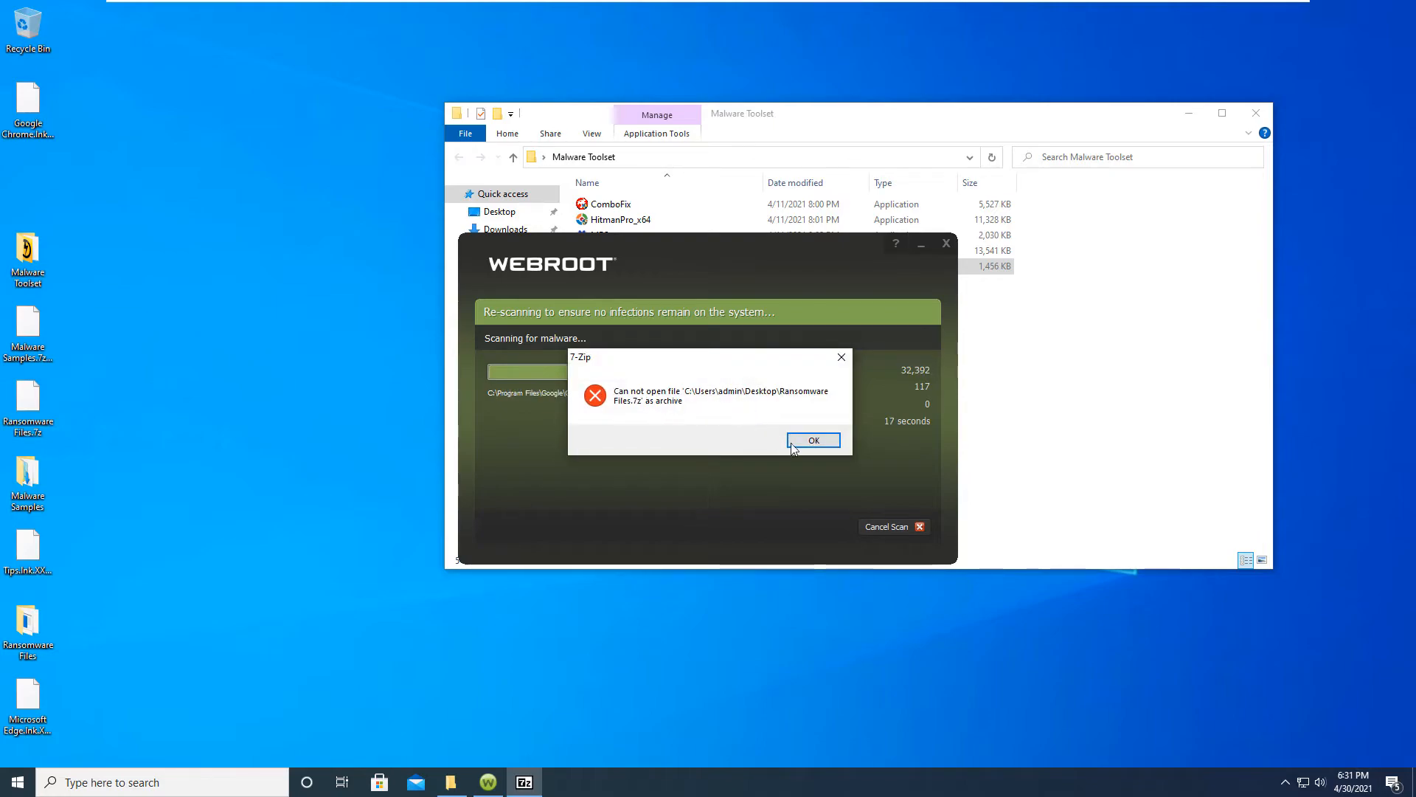
{"action": "left_click", "coordinate": [810, 441]}
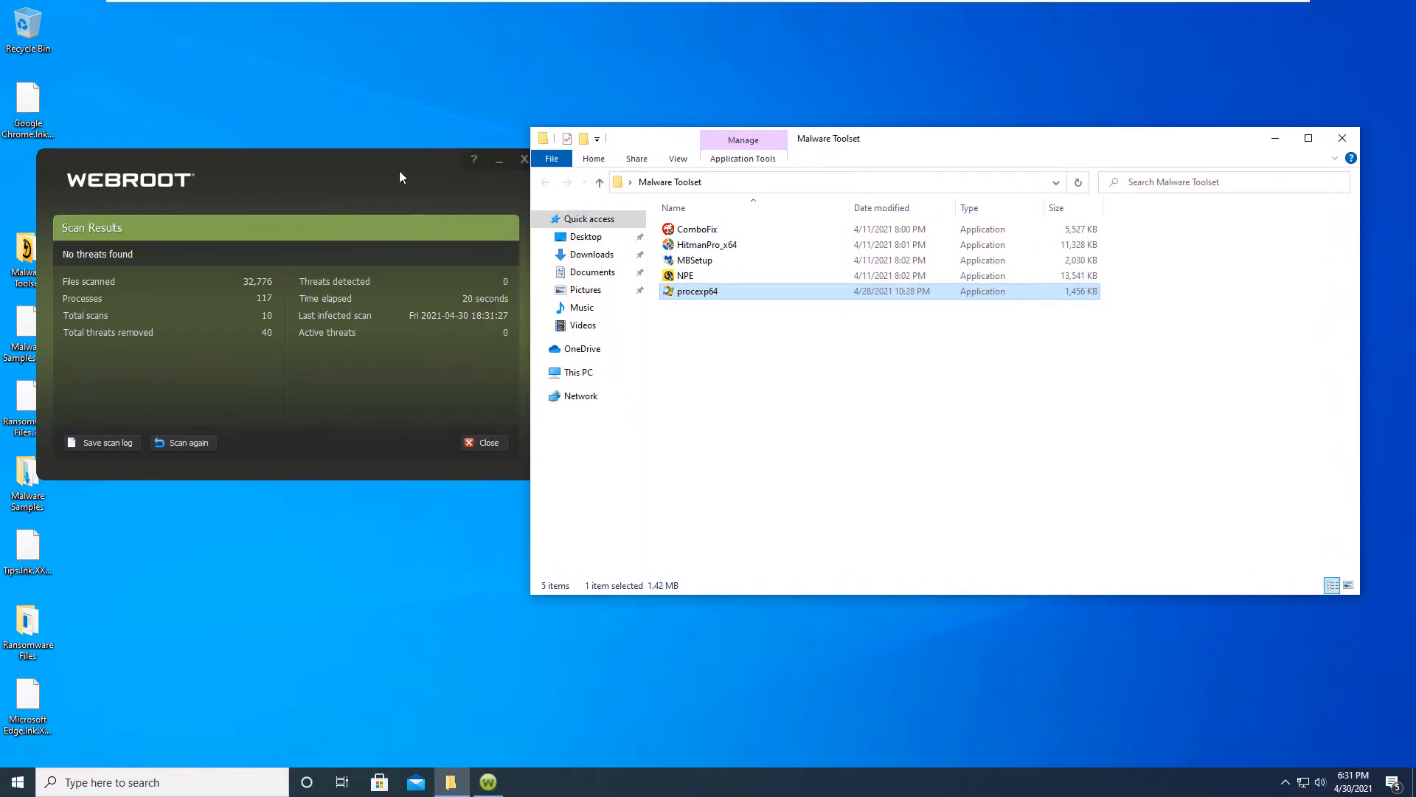
Step: Close the finished Webroot Scan Results window
{"action": "left_click", "coordinate": [482, 442]}
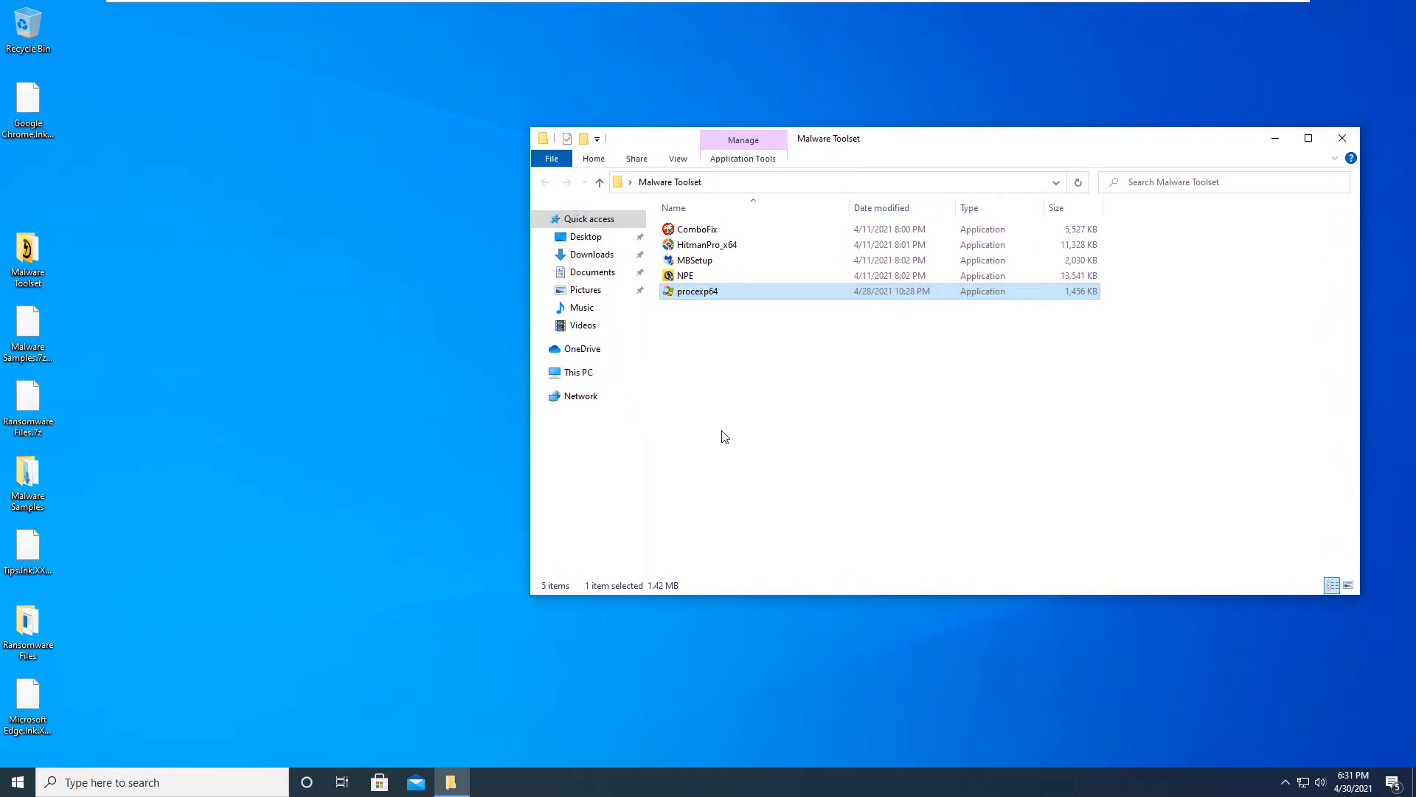
{"action": "mouse_move", "coordinate": [756, 269]}
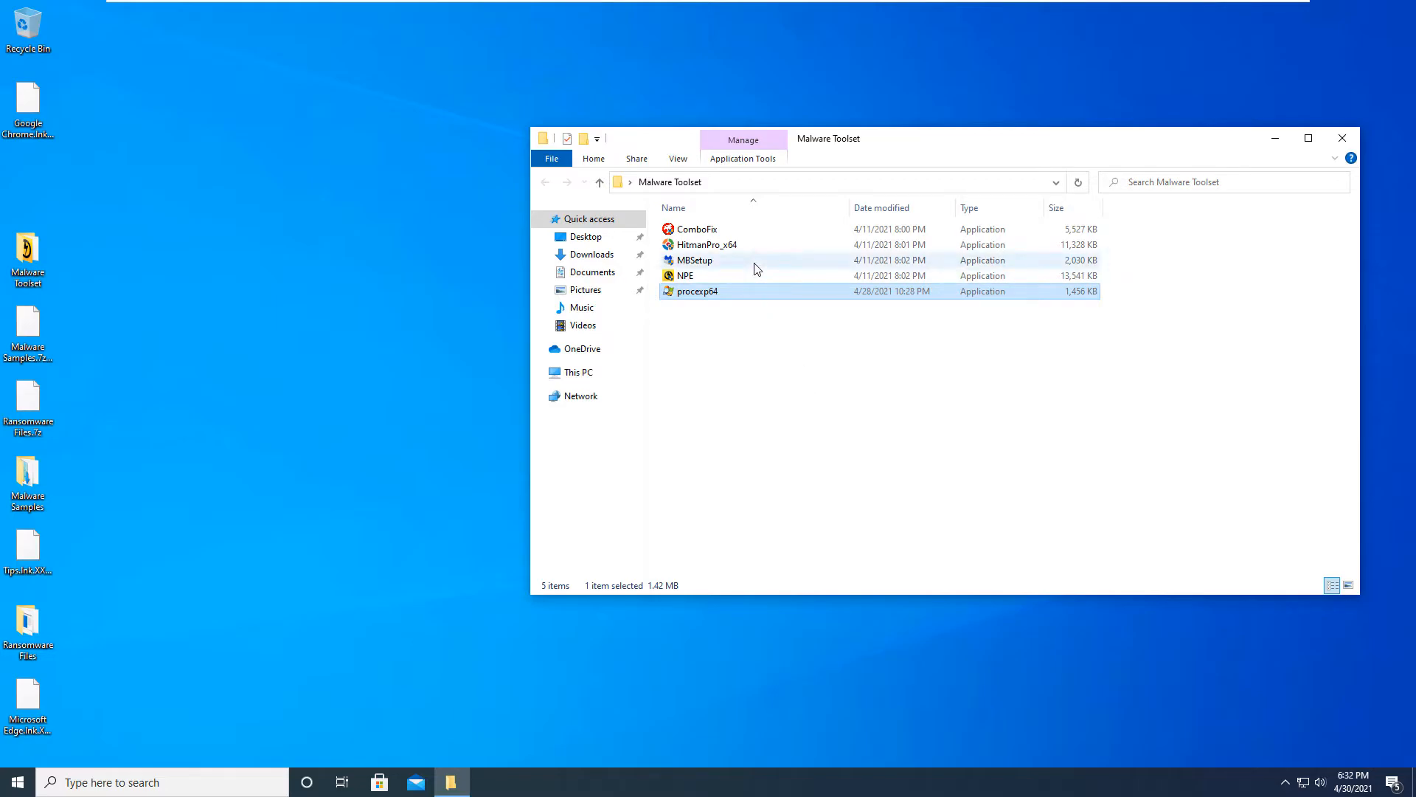
Step: Run MBSetup, approve UAC, and install Malwarebytes for a Personal Computer
{"action": "double_click", "coordinate": [692, 260]}
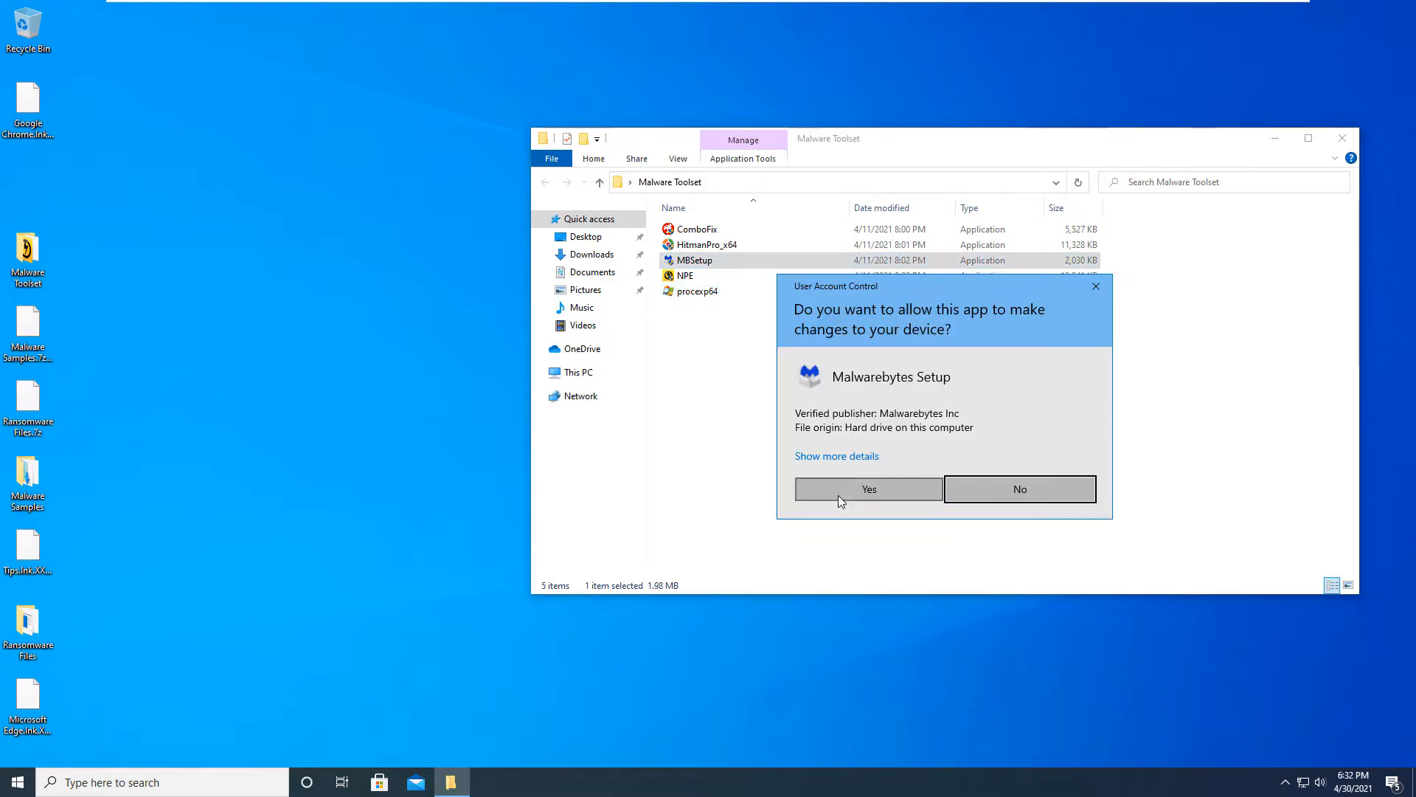
{"action": "left_click", "coordinate": [866, 489]}
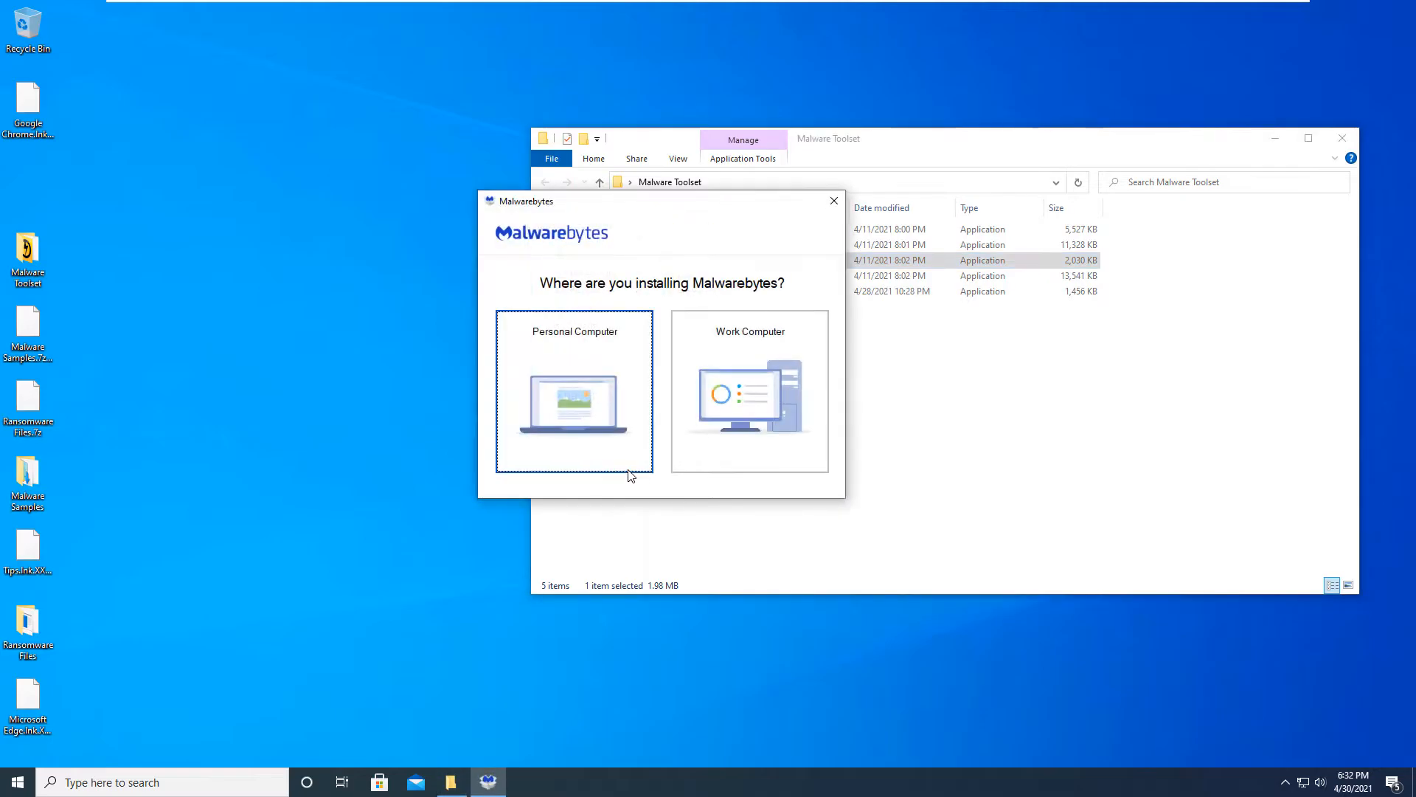
{"action": "left_click", "coordinate": [574, 390]}
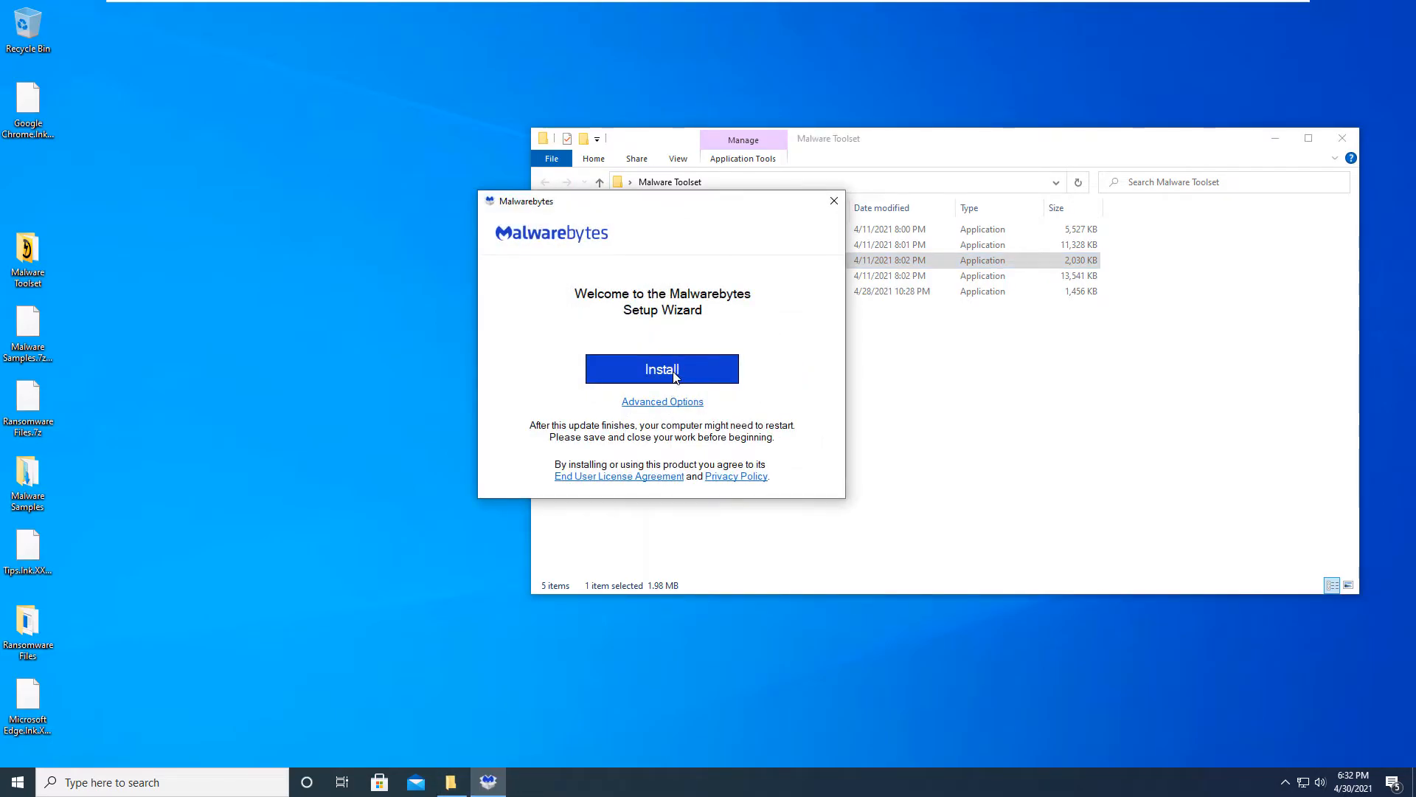
{"action": "left_click", "coordinate": [662, 369]}
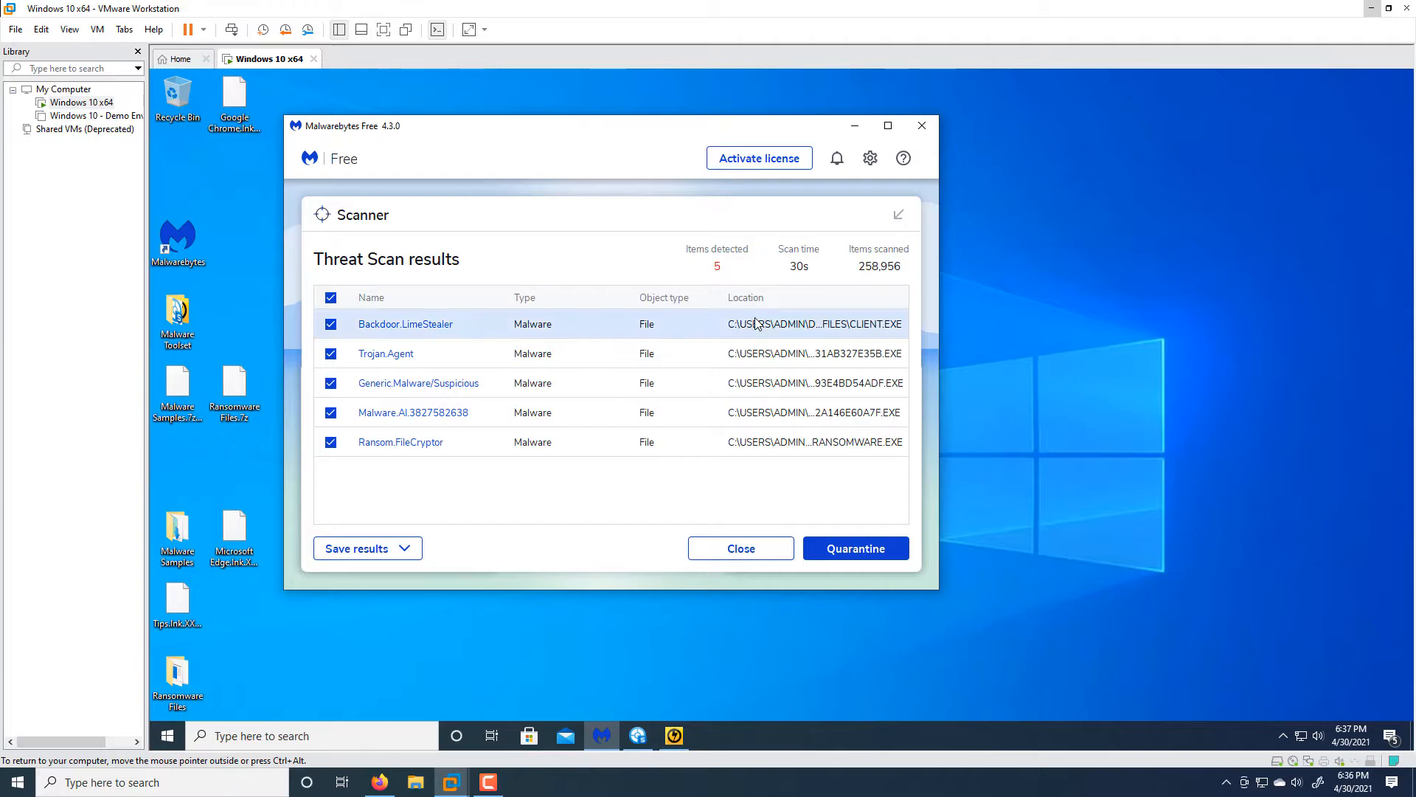
{"action": "mouse_move", "coordinate": [779, 323]}
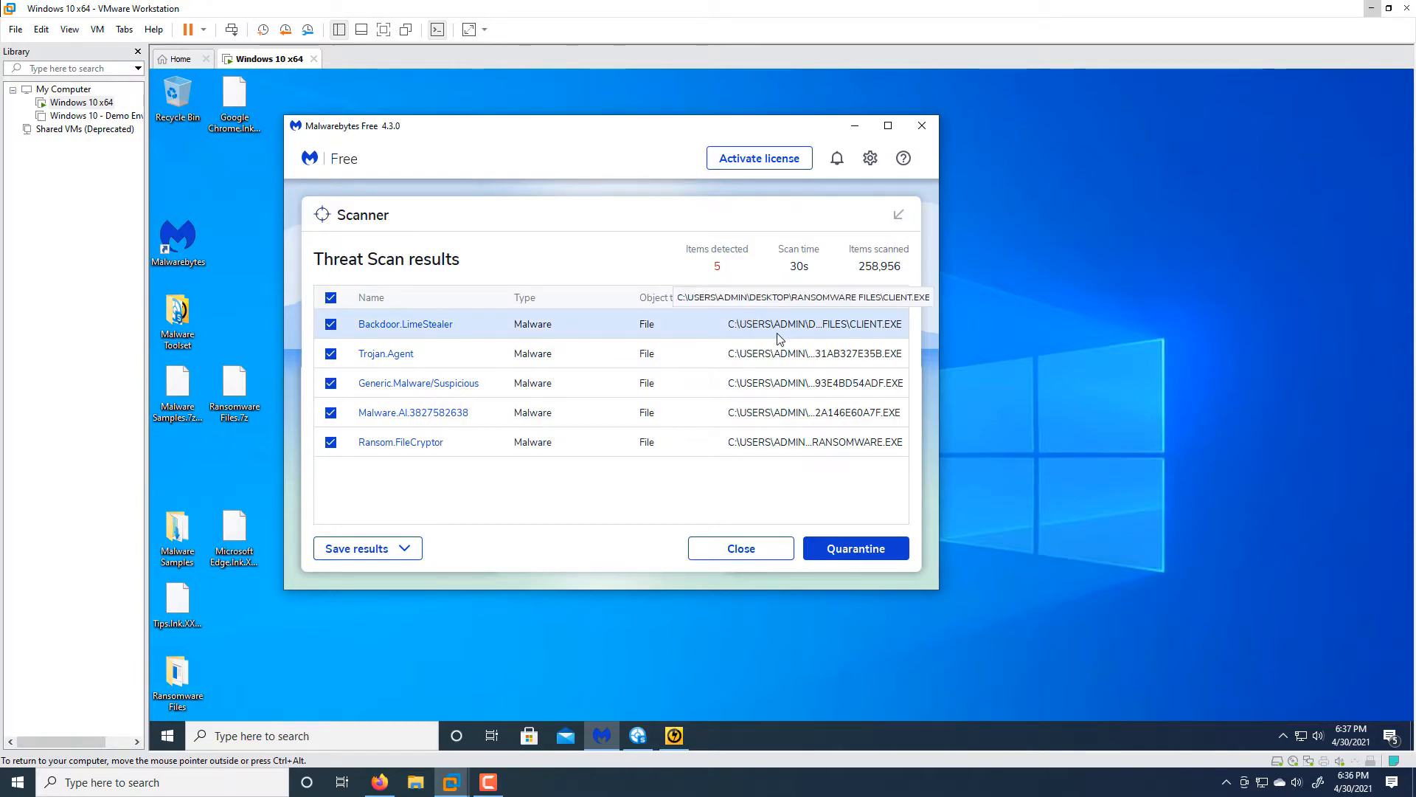
{"action": "mouse_move", "coordinate": [861, 332]}
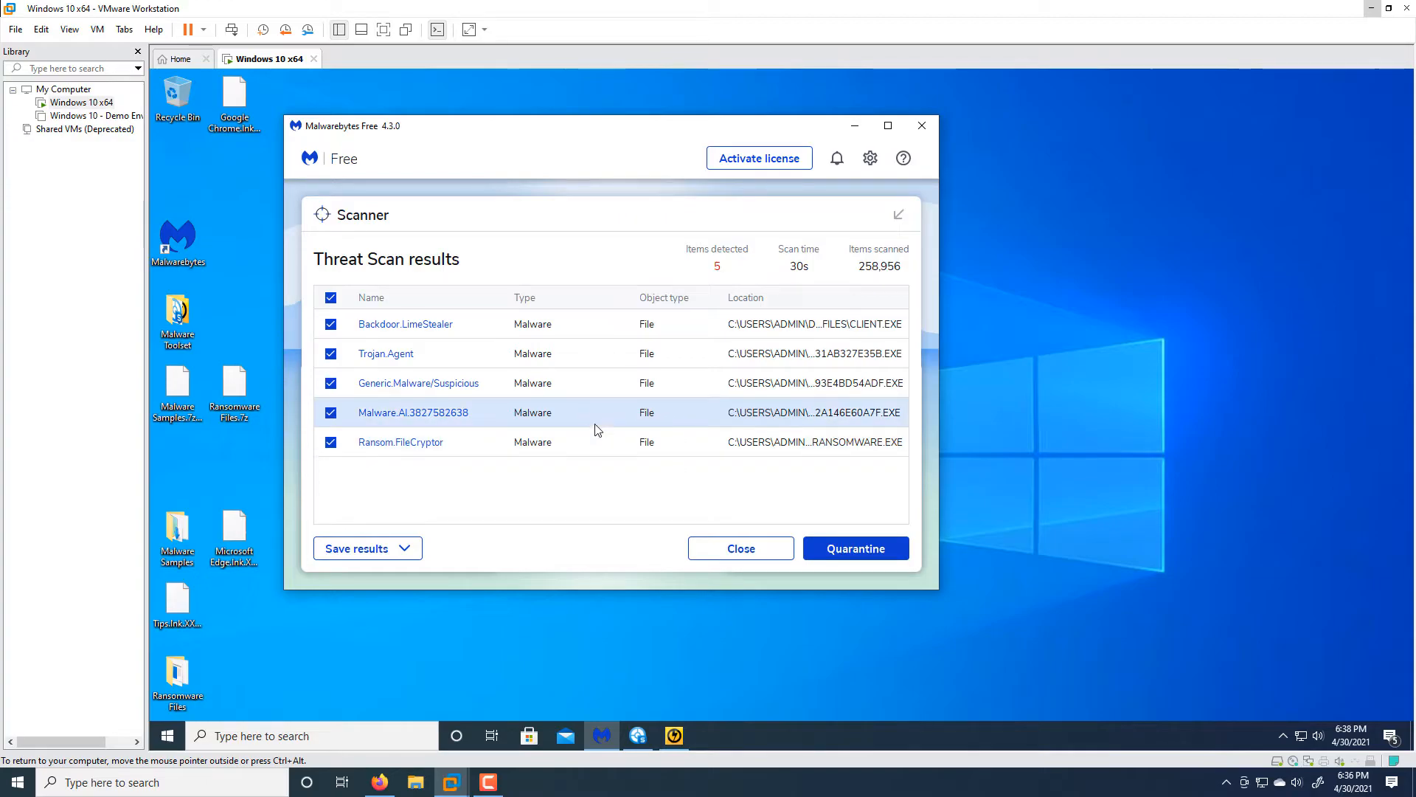
{"action": "mouse_move", "coordinate": [650, 442]}
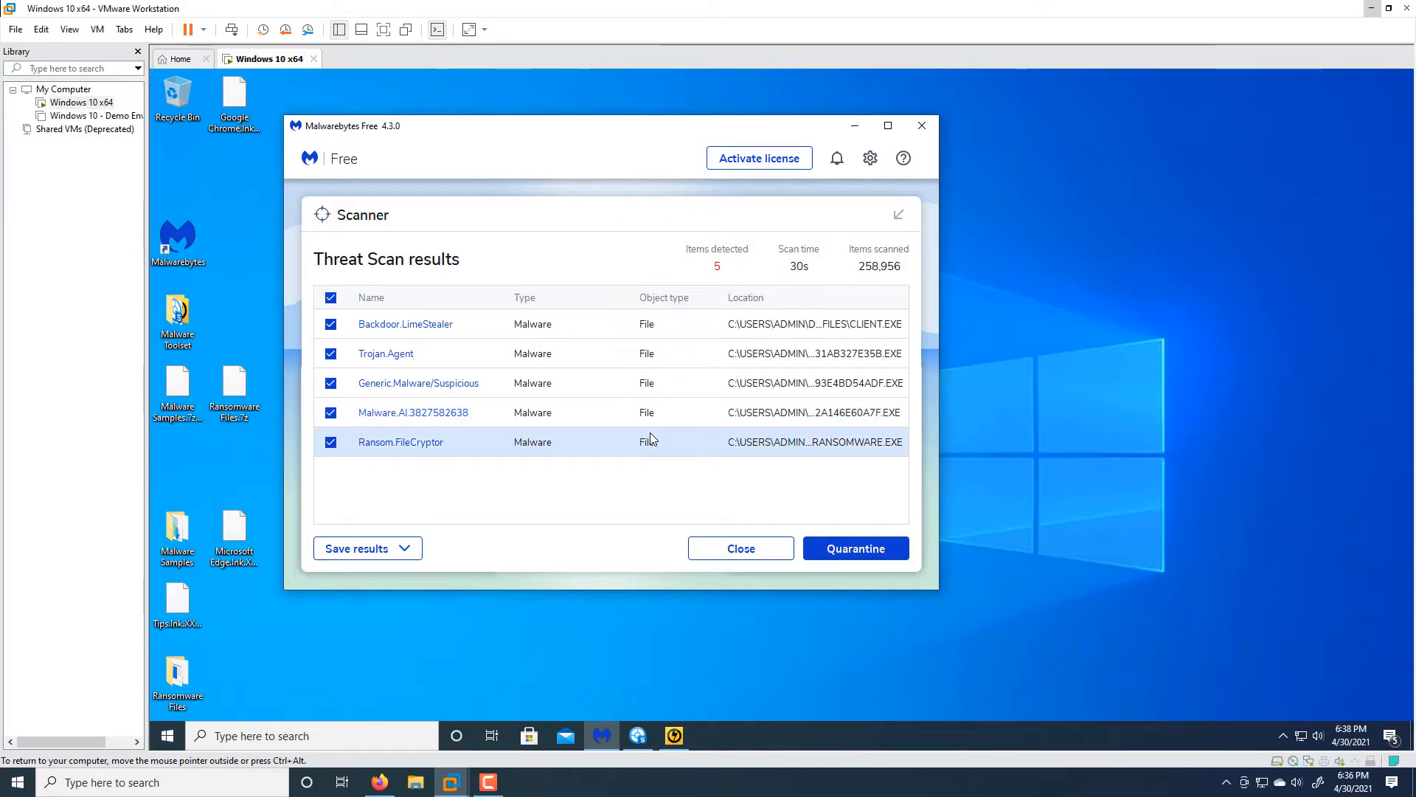
{"action": "mouse_move", "coordinate": [1283, 733]}
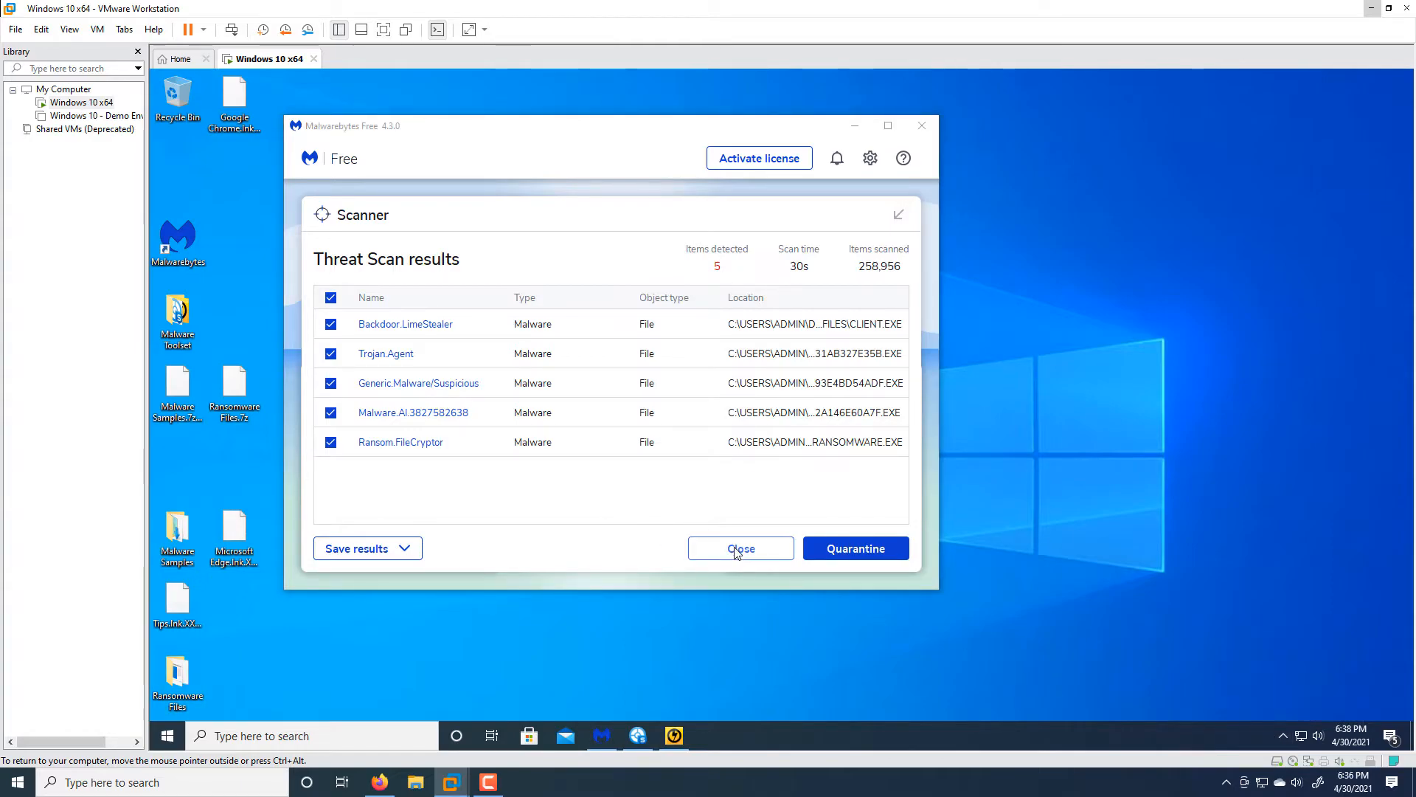
Step: Close Malwarebytes' five-item scan results without quarantining, then switch via the taskbar
{"action": "left_click", "coordinate": [740, 548]}
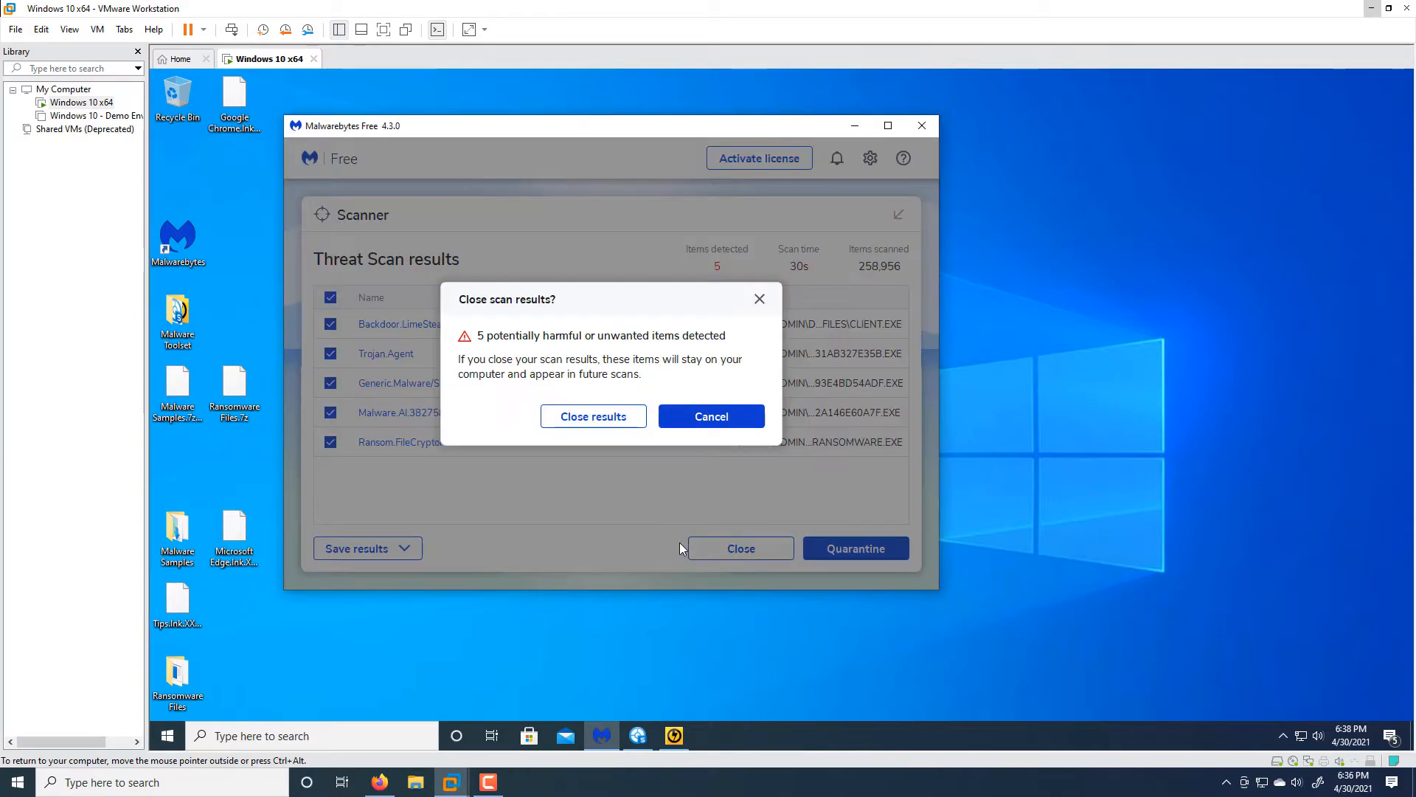
{"action": "left_click", "coordinate": [592, 416]}
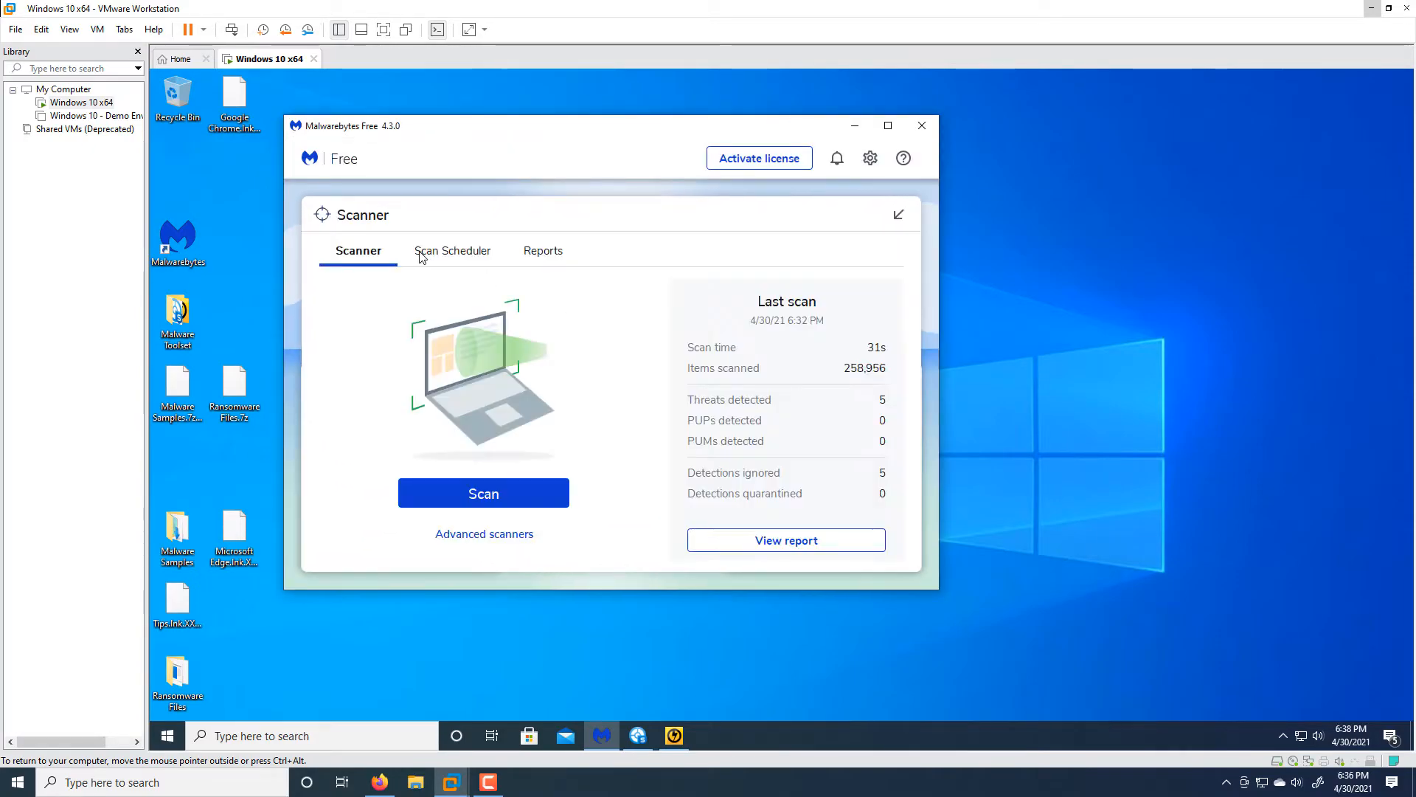
{"action": "left_click", "coordinate": [600, 736]}
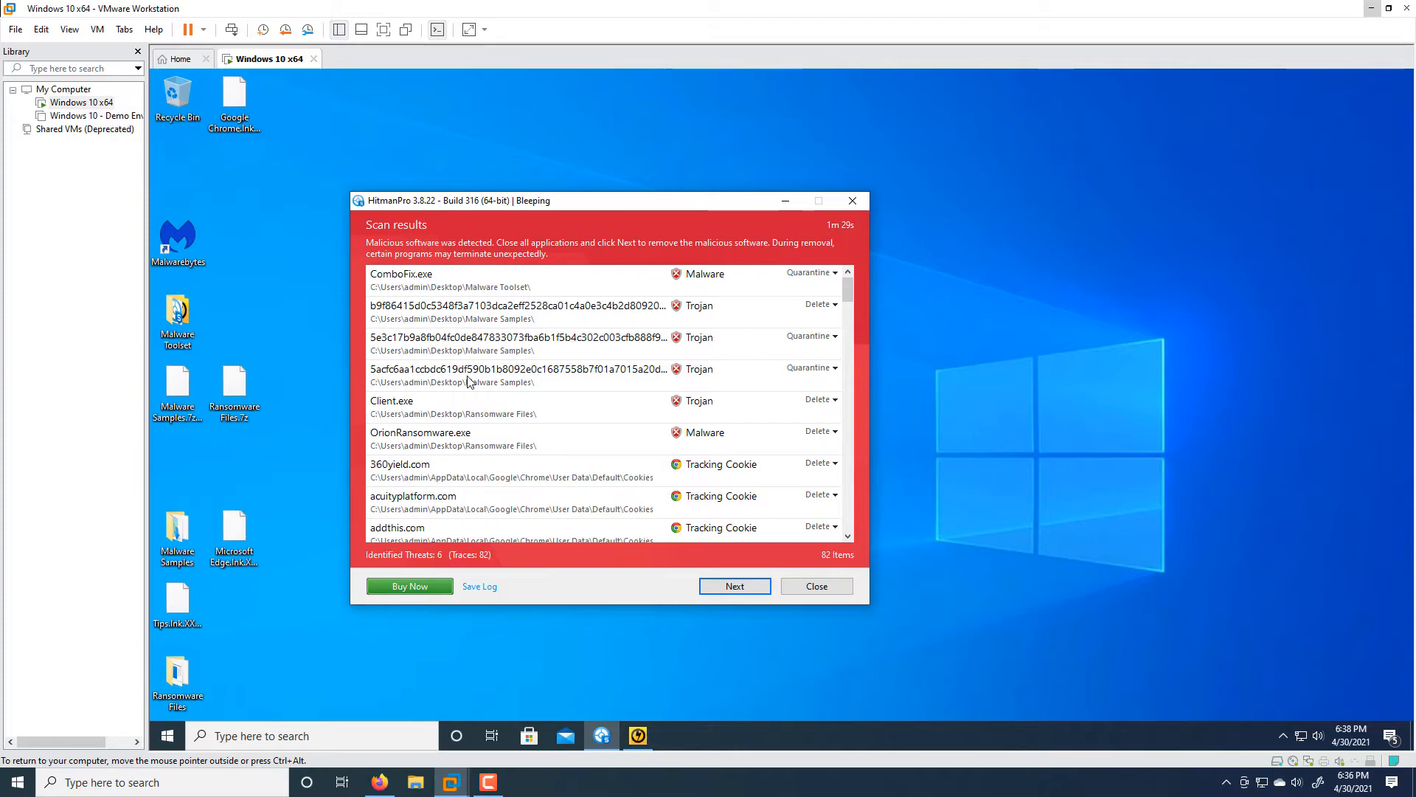
{"action": "mouse_move", "coordinate": [514, 426]}
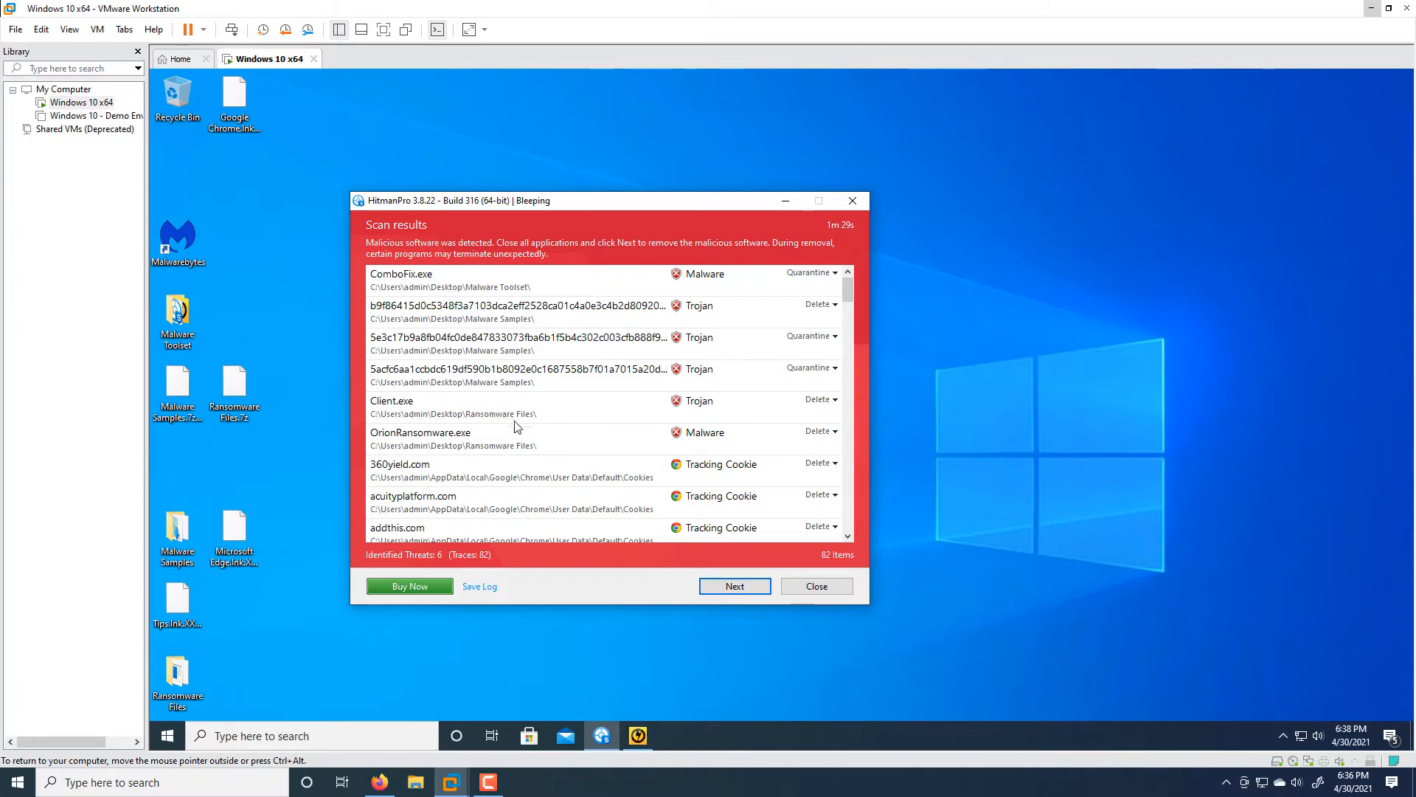
{"action": "mouse_move", "coordinate": [377, 431]}
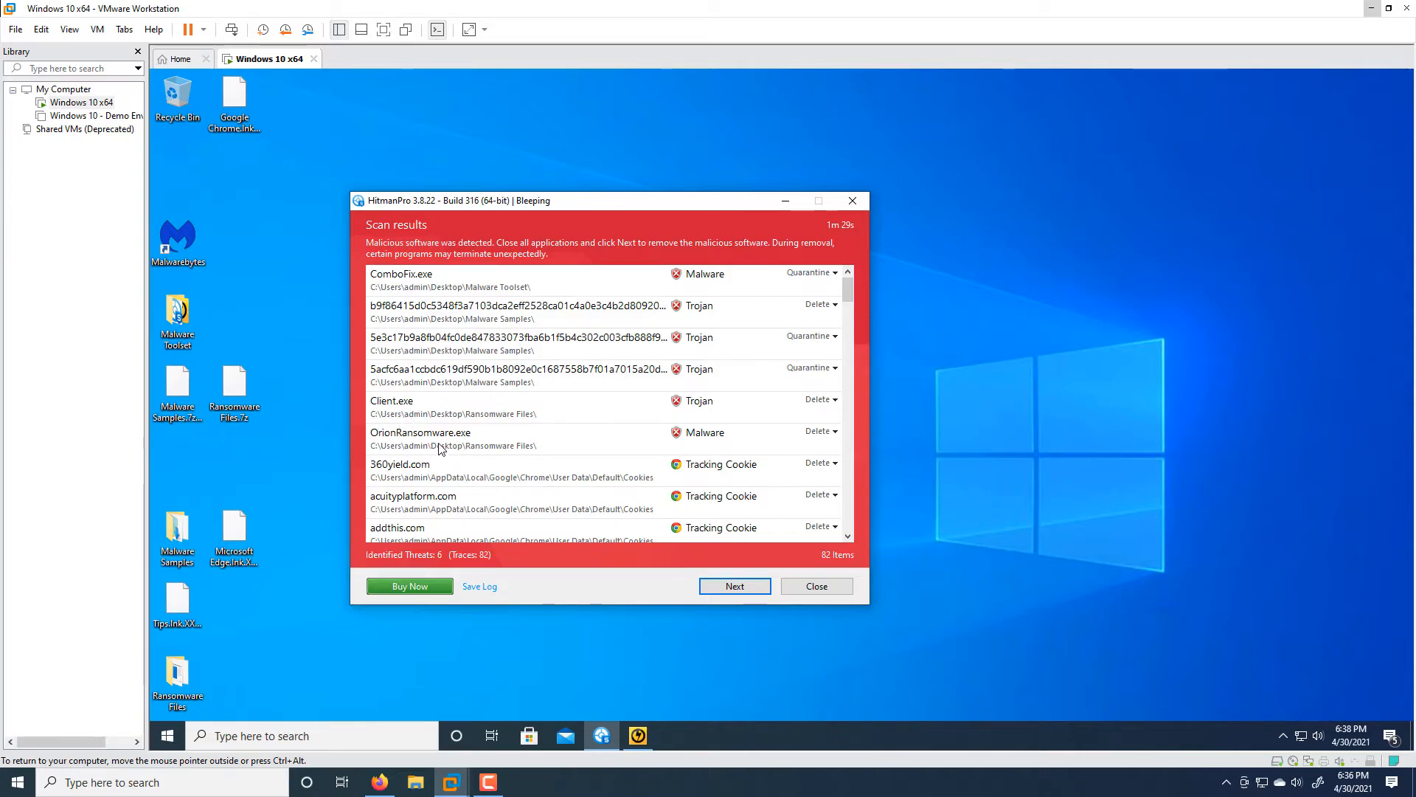
{"action": "mouse_move", "coordinate": [718, 470]}
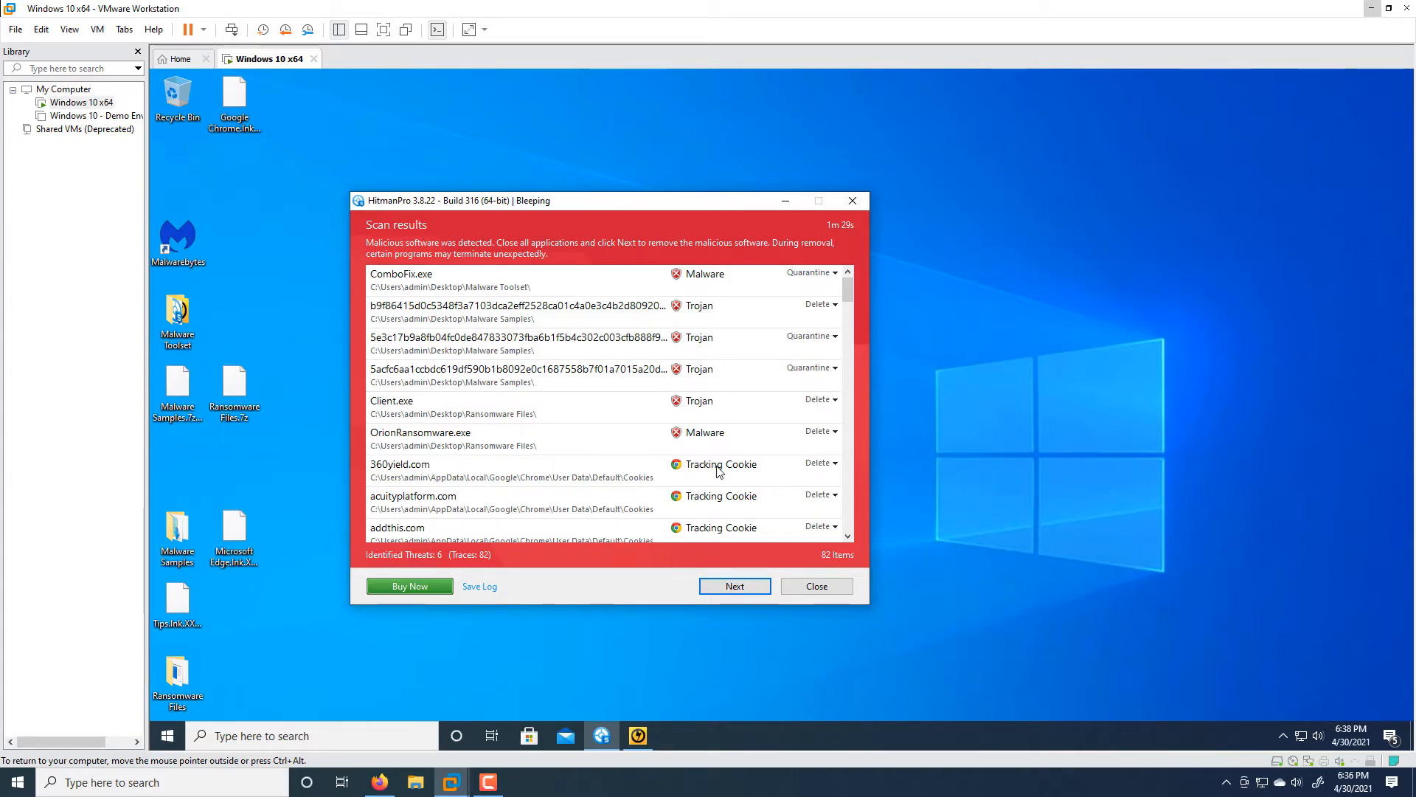
{"action": "mouse_move", "coordinate": [723, 560]}
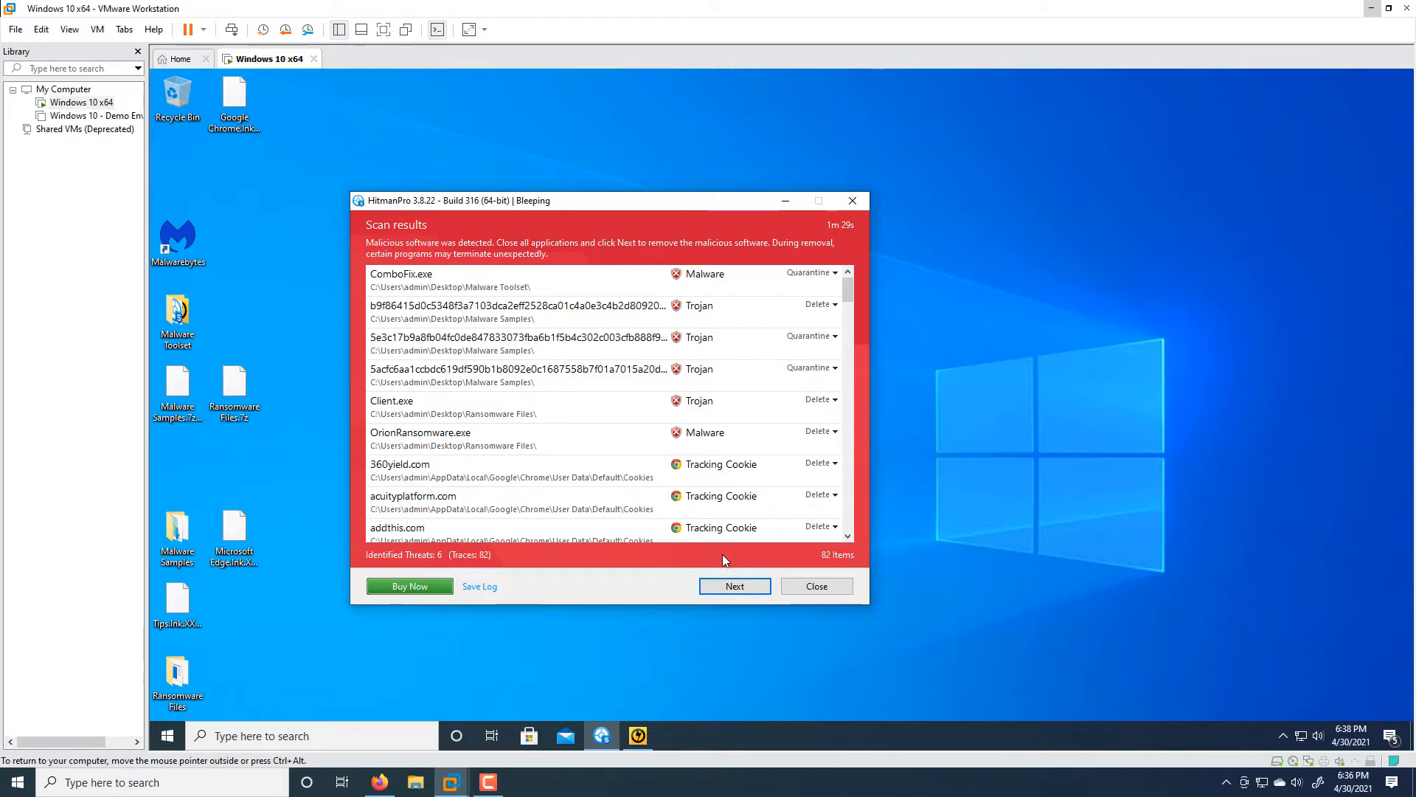
Step: Review HitmanPro's six threats and 82 traces, then close without removing
{"action": "scroll", "scroll_direction": "down", "scroll_amount": 3}
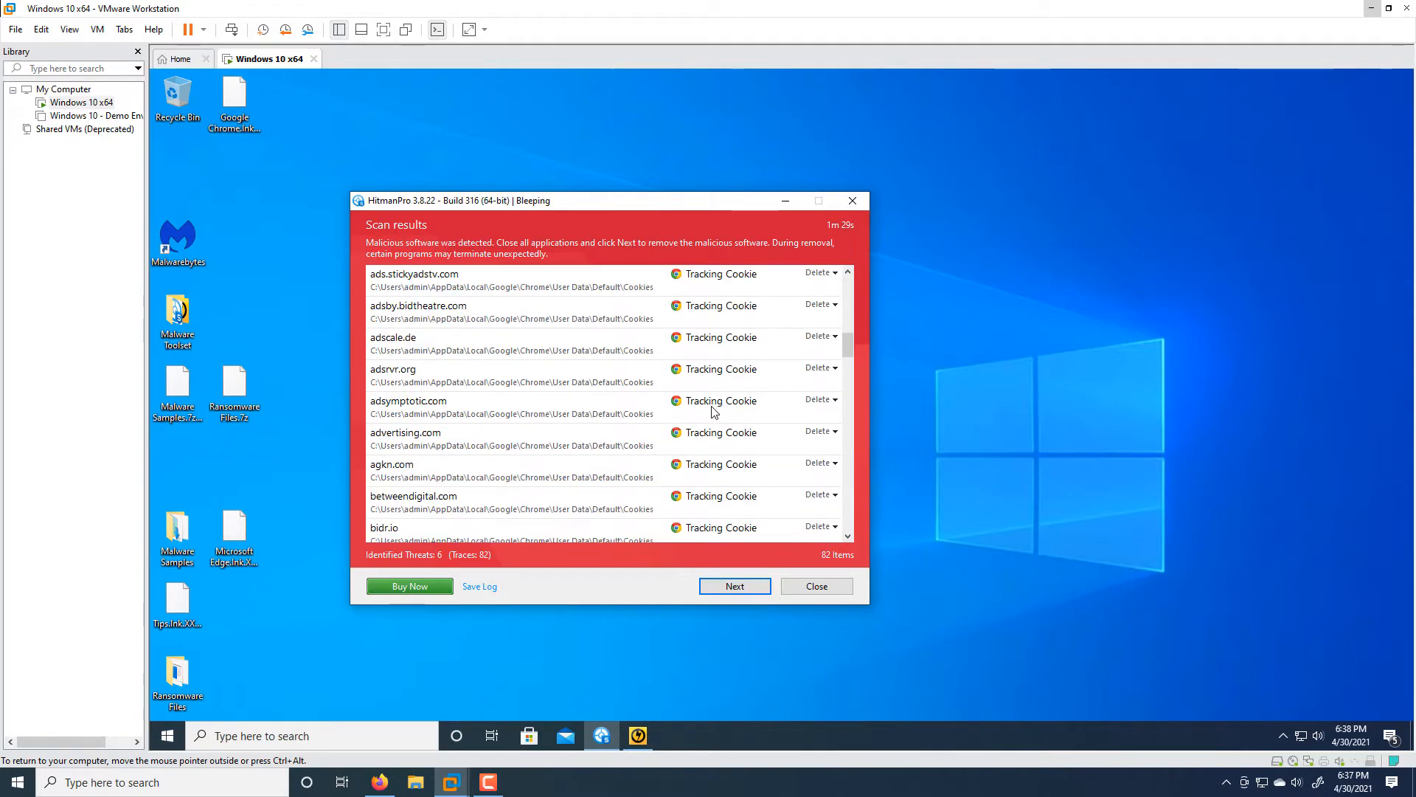
{"action": "scroll", "scroll_direction": "down", "scroll_amount": 3}
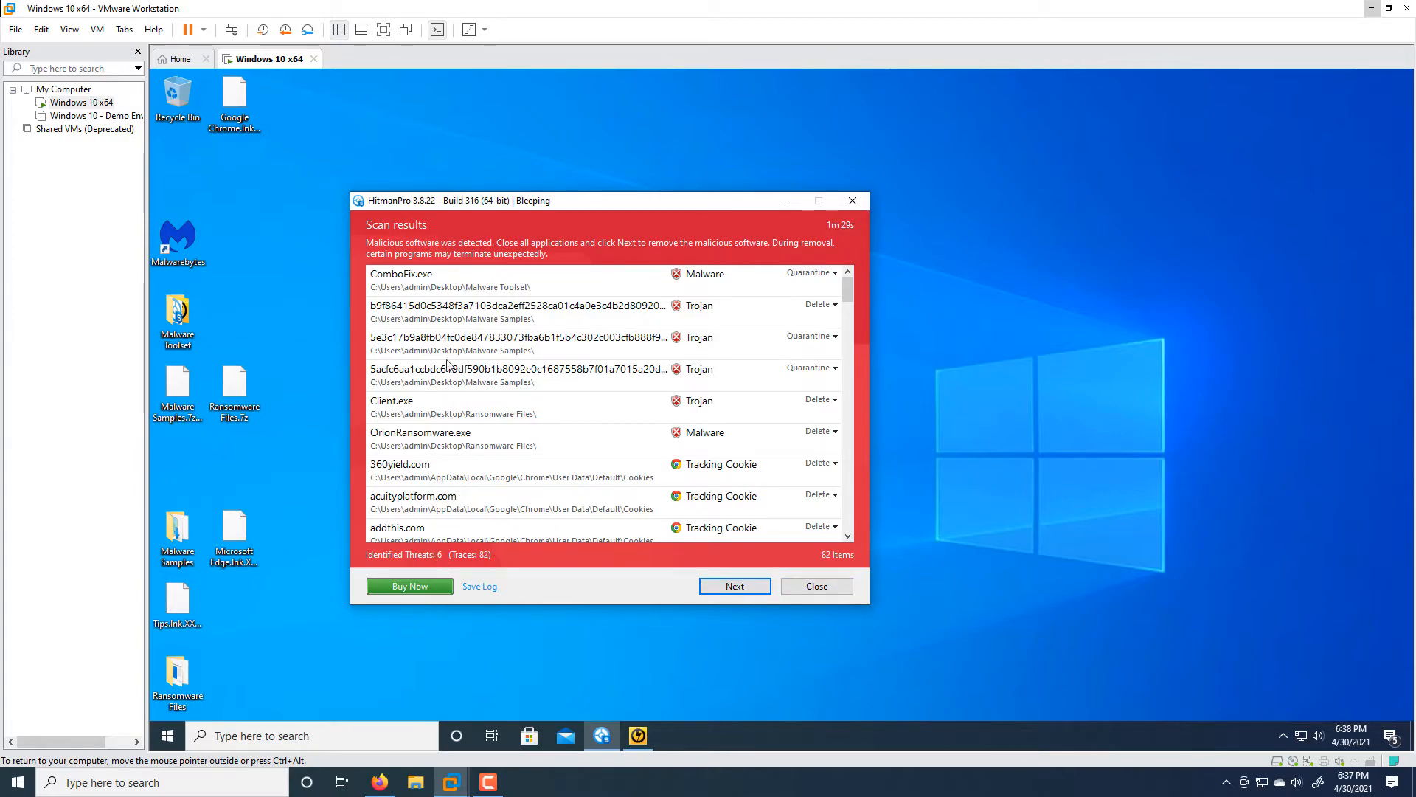
{"action": "mouse_move", "coordinate": [816, 585]}
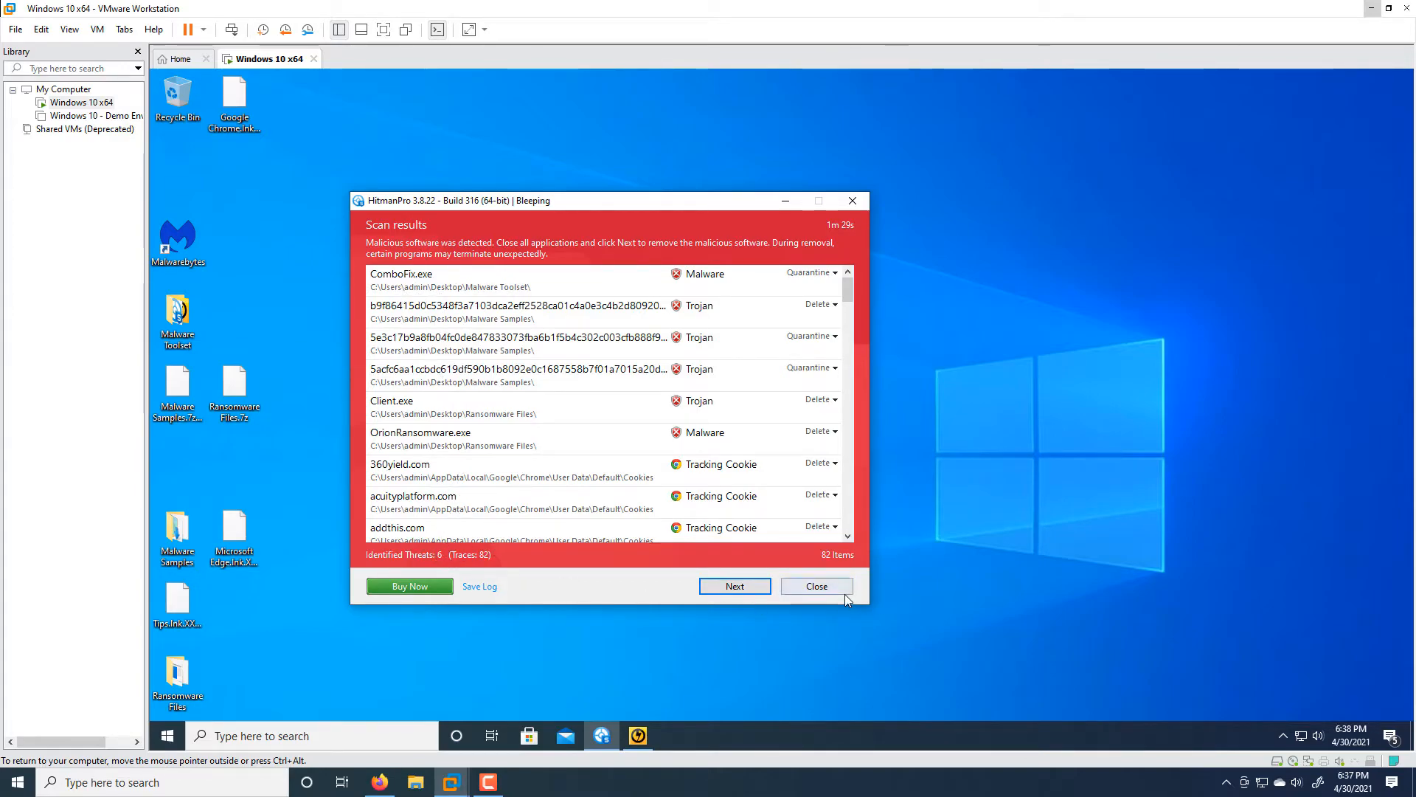
{"action": "left_click", "coordinate": [814, 585]}
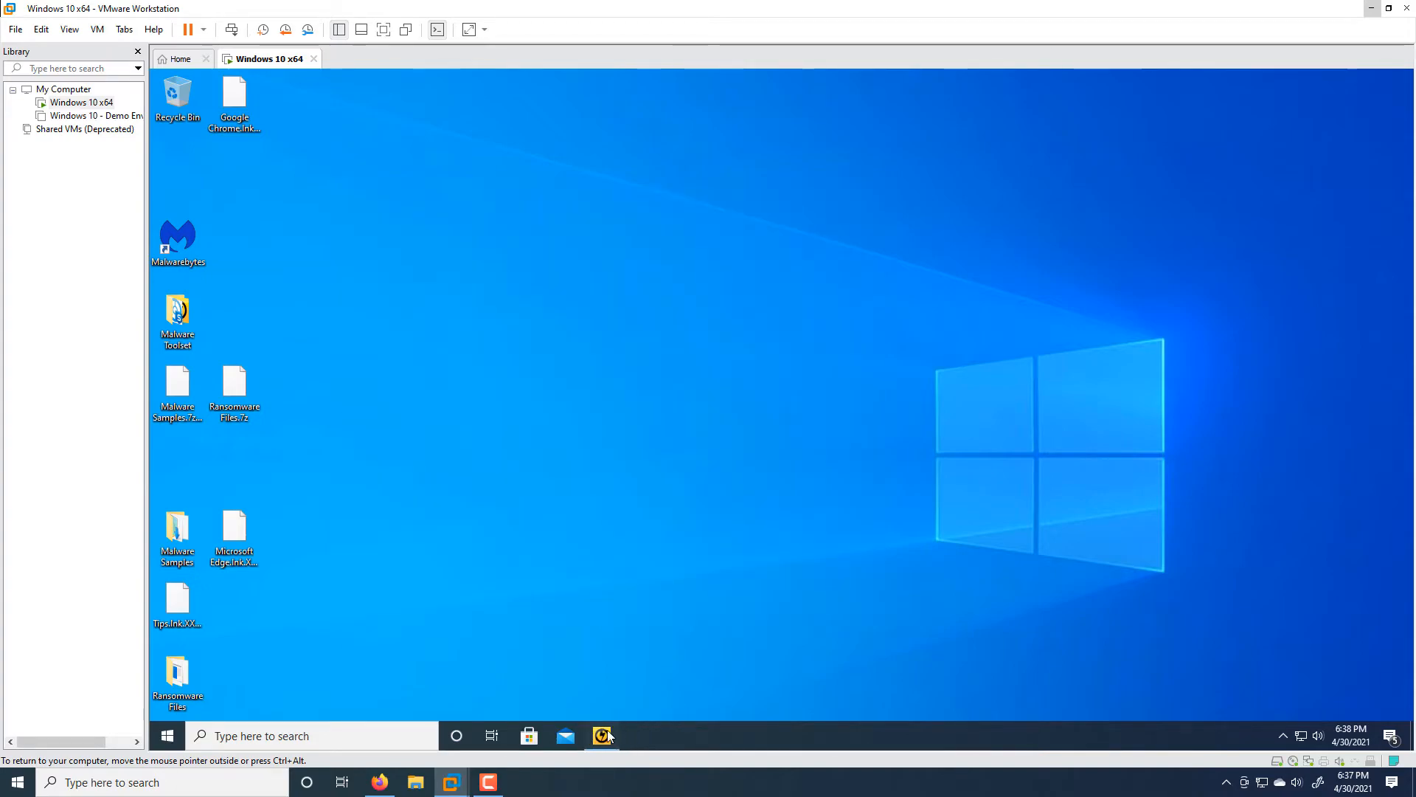
Step: Show Norton Power Eraser's single medium-severity detection, then close the window unfixed
{"action": "left_click", "coordinate": [602, 735]}
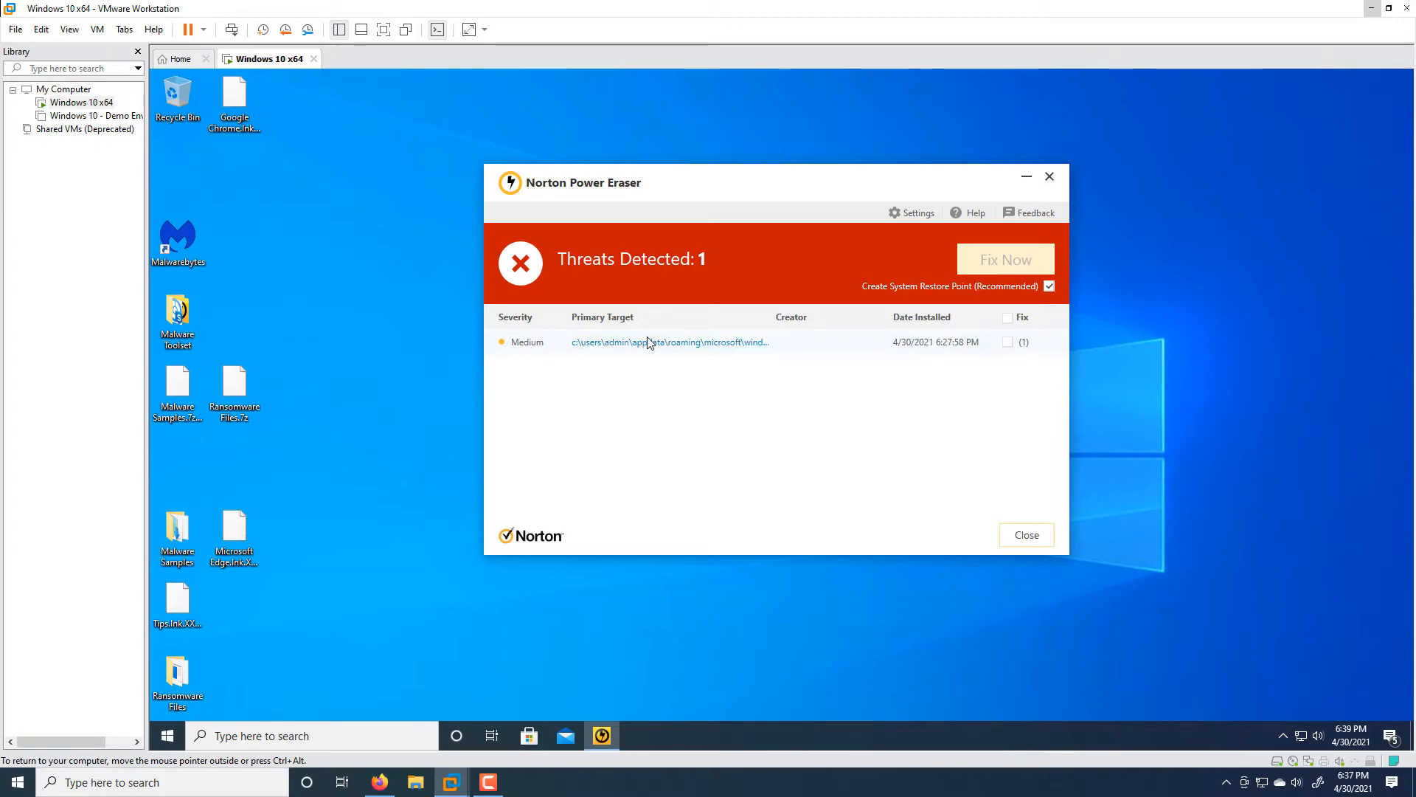
{"action": "mouse_move", "coordinate": [317, 471]}
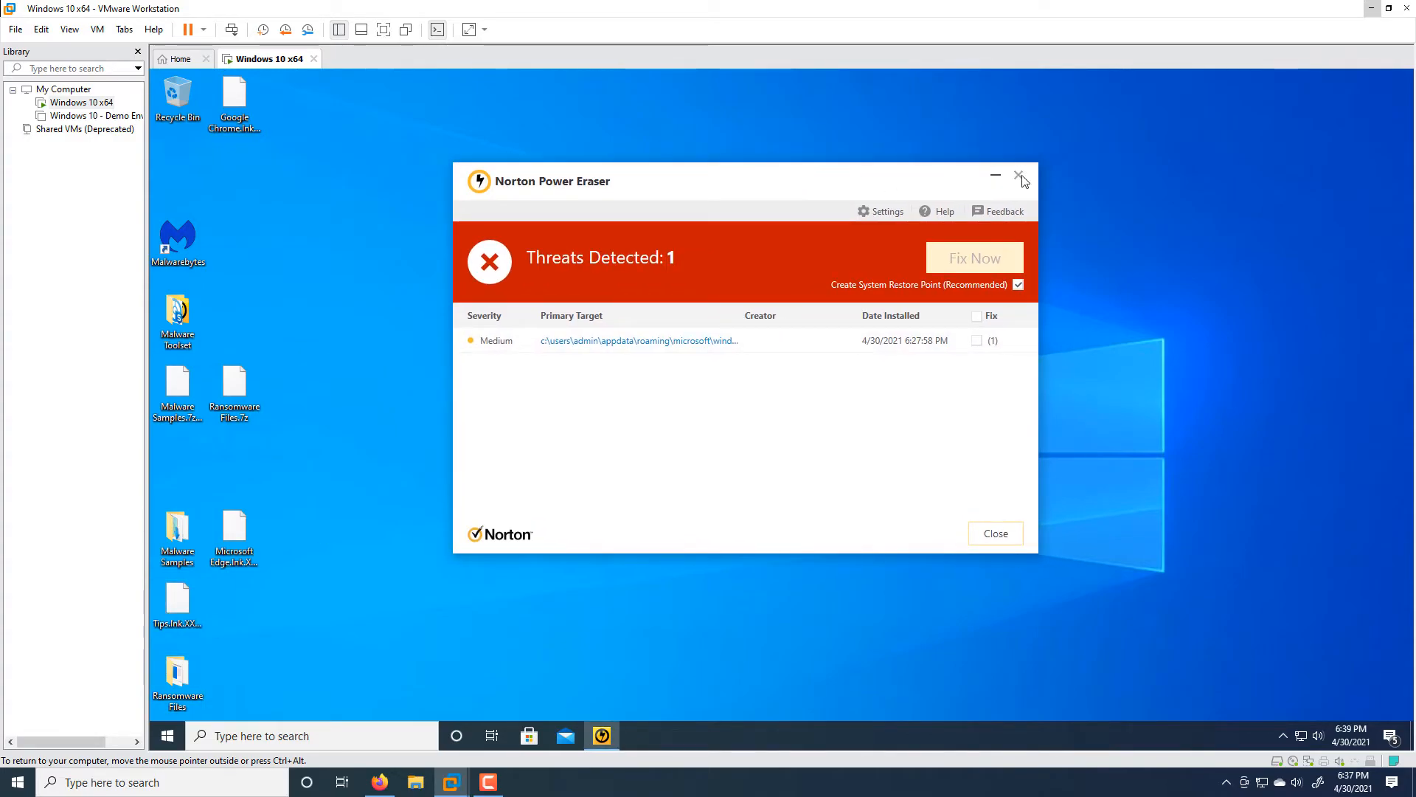
{"action": "left_click", "coordinate": [1019, 174]}
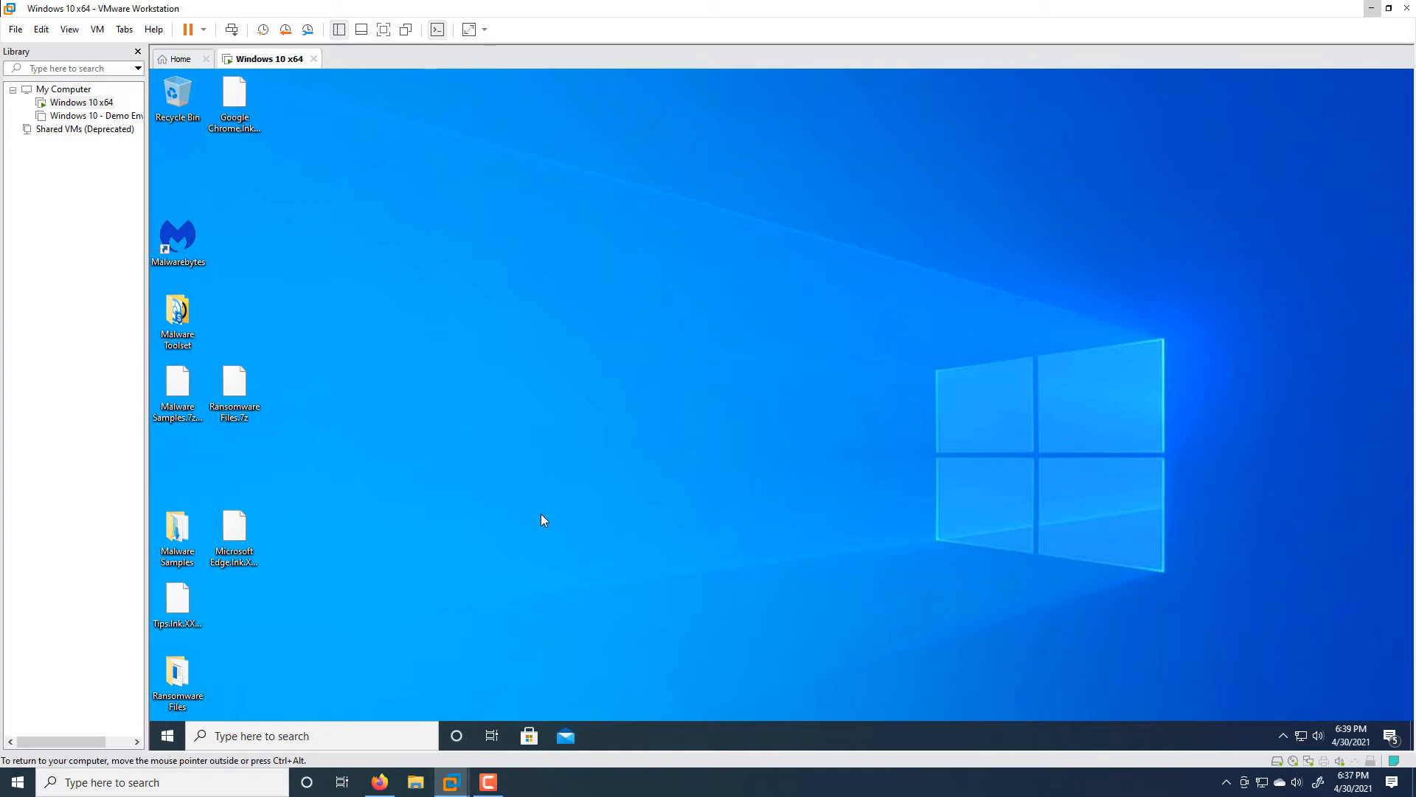
{"action": "mouse_move", "coordinate": [341, 151]}
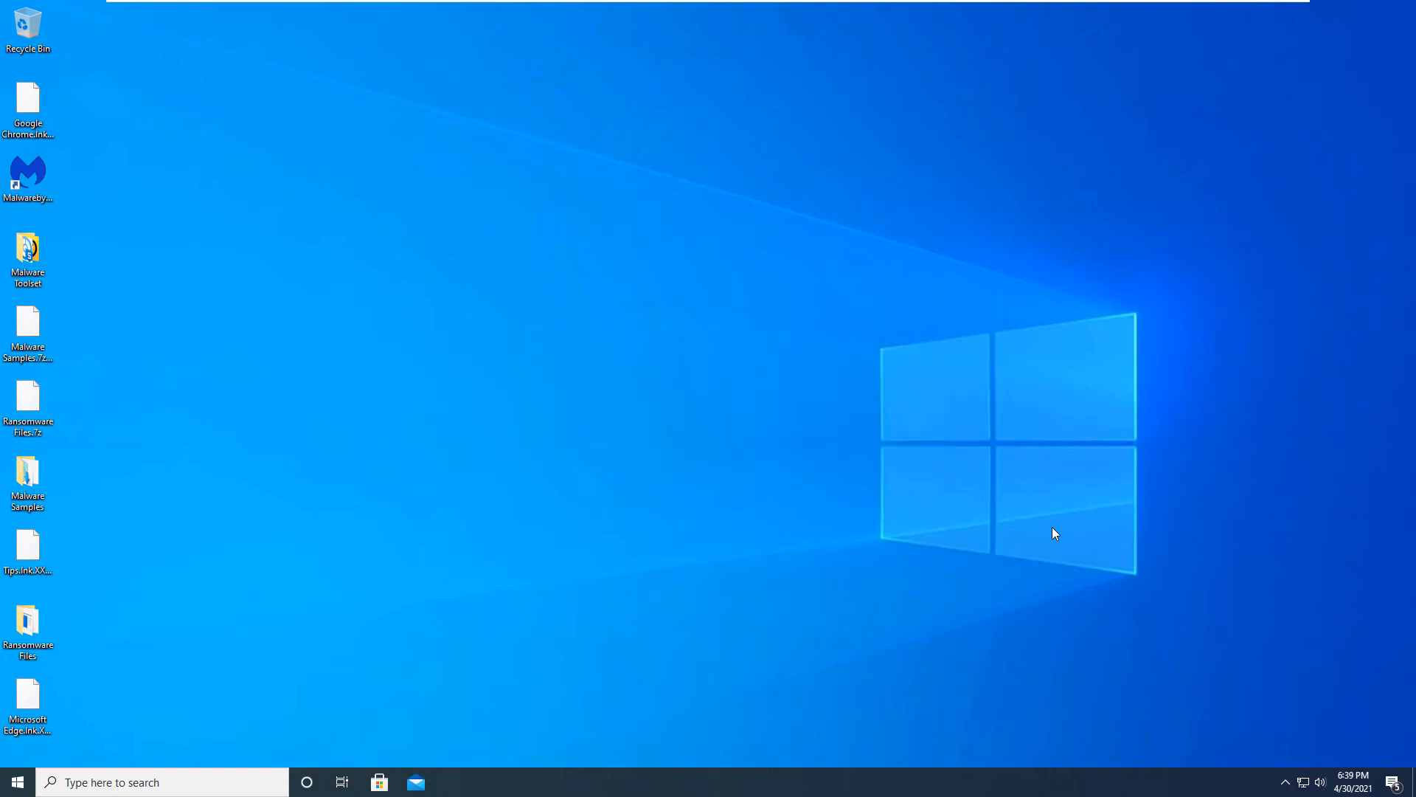
Step: Open the Malware Samples folder from the desktop
{"action": "left_click", "coordinate": [27, 402]}
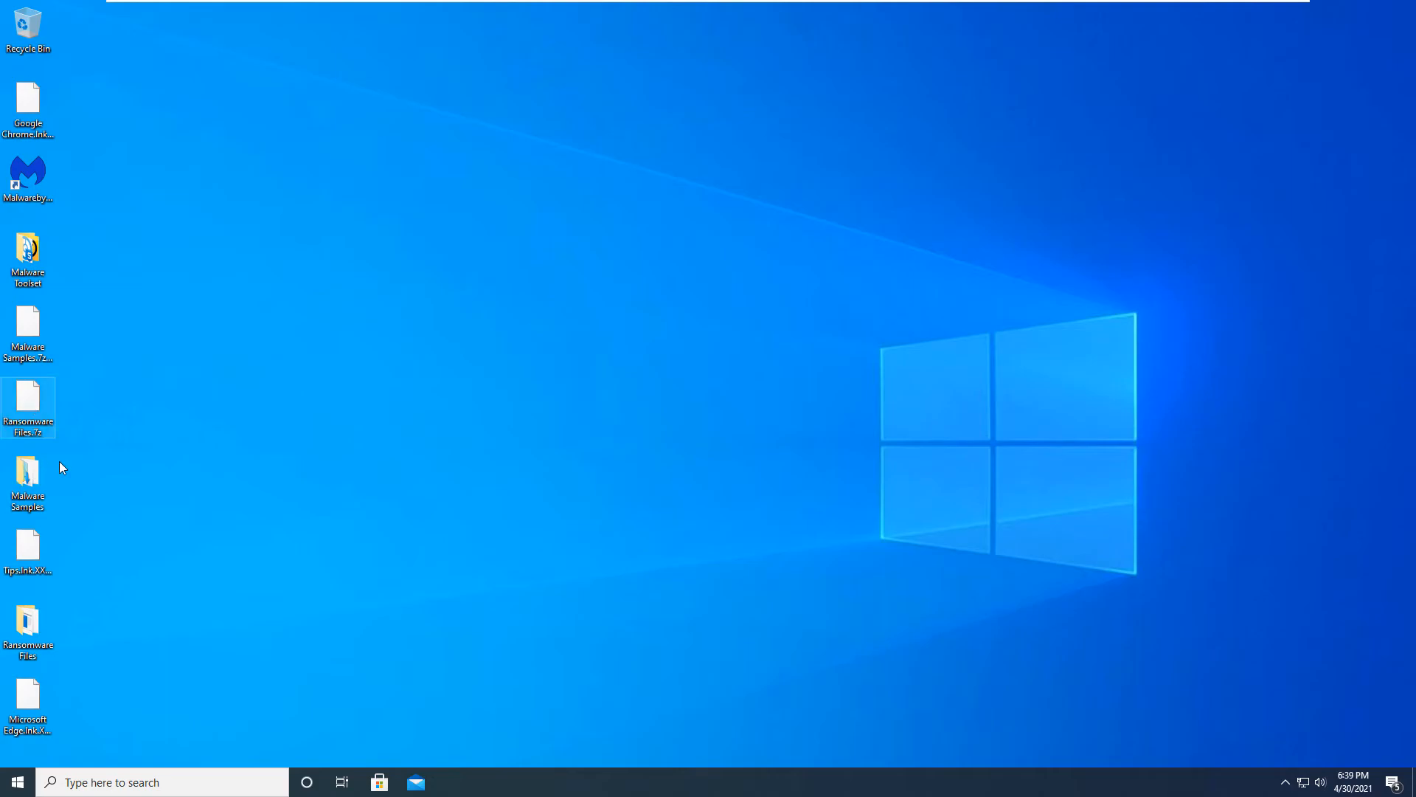
{"action": "double_click", "coordinate": [28, 477]}
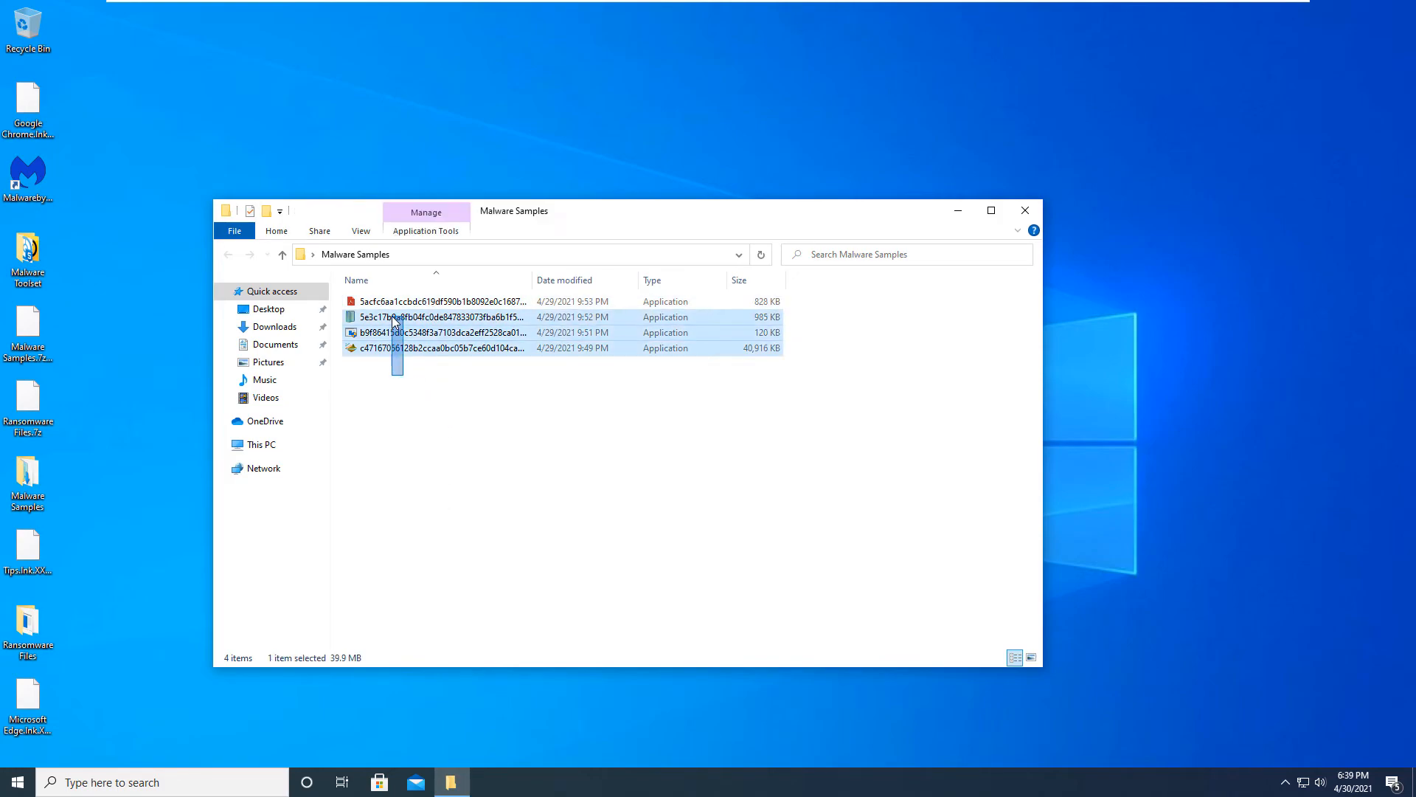
Step: Open Ransomware Files to confirm three remaining files, then close both Explorer windows
{"action": "left_click", "coordinate": [393, 402]}
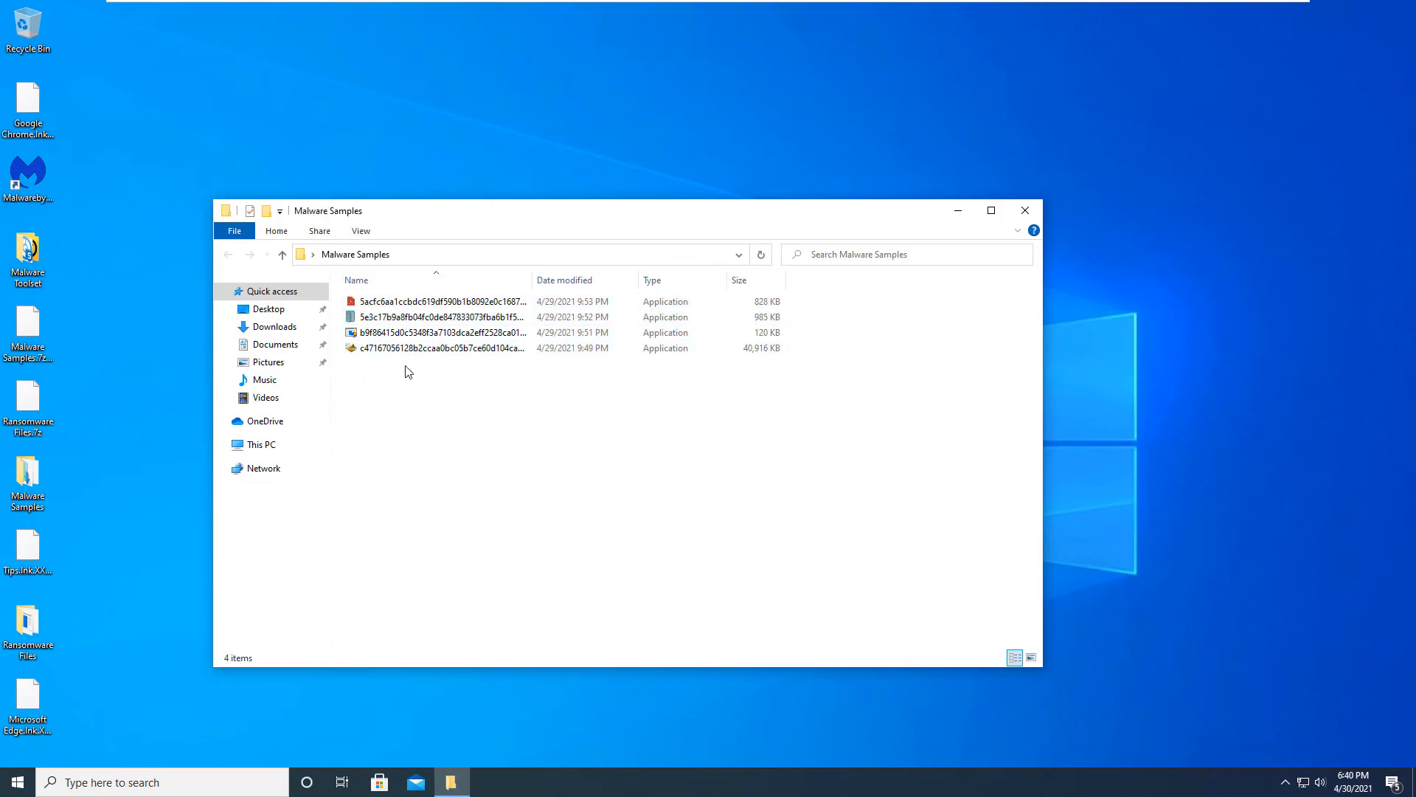
{"action": "mouse_move", "coordinate": [427, 365]}
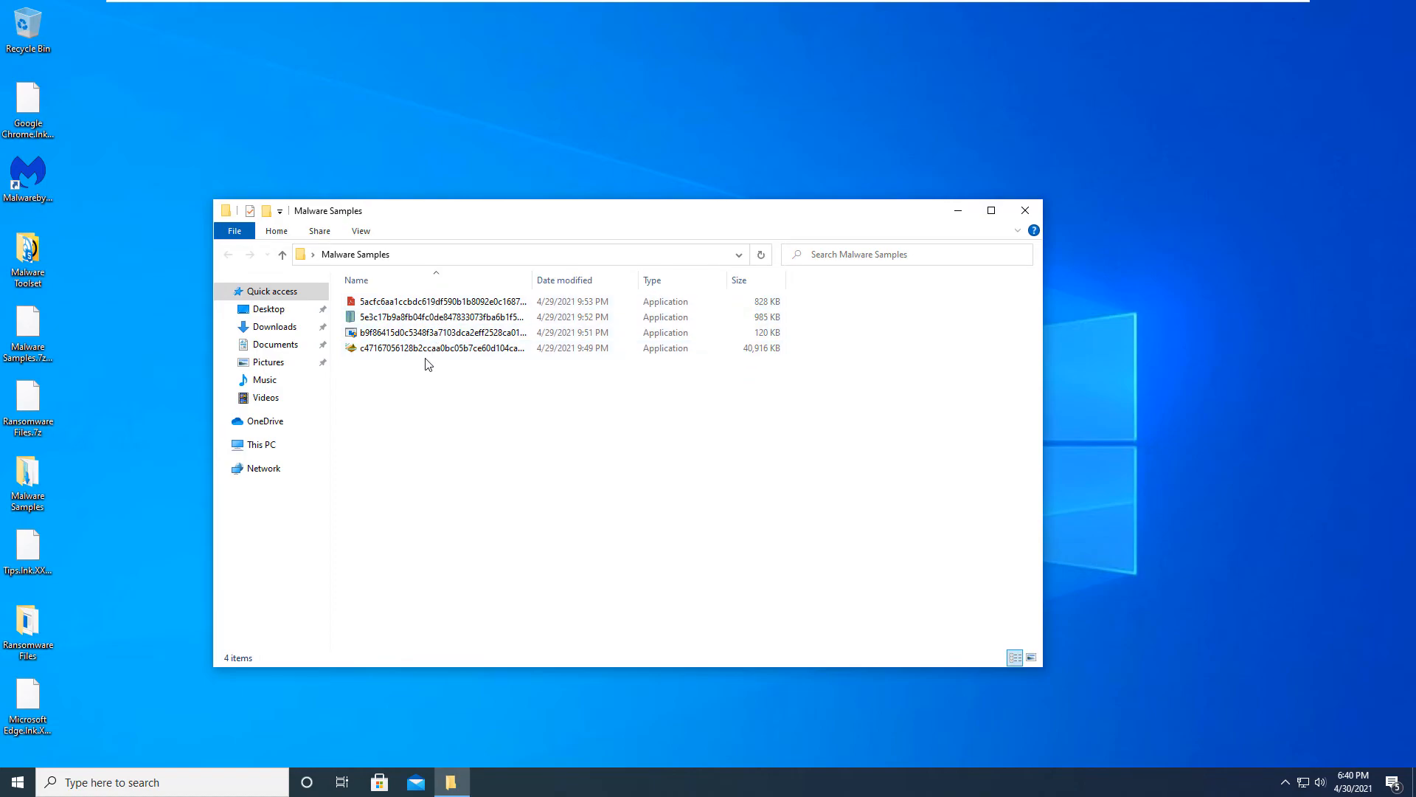
{"action": "left_click", "coordinate": [28, 623]}
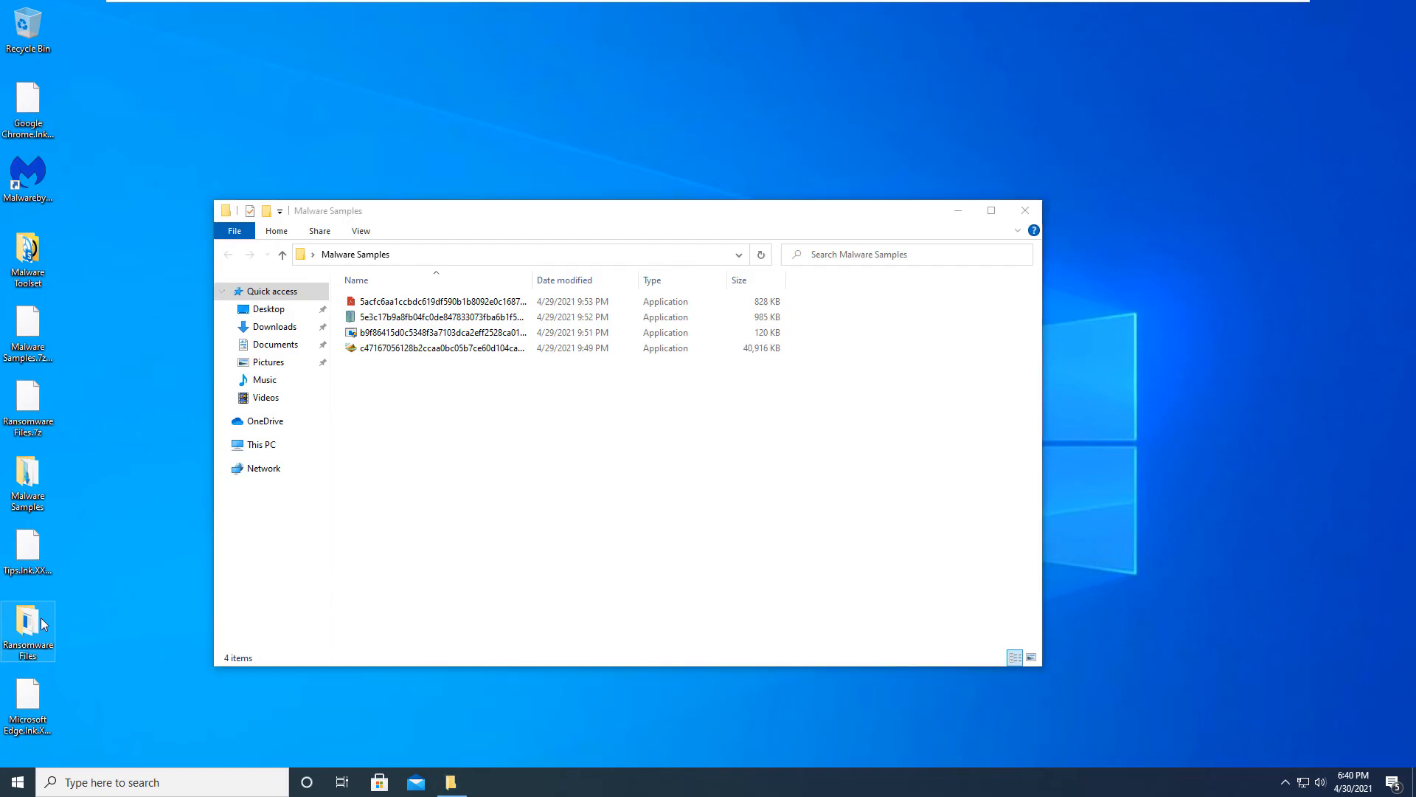
{"action": "double_click", "coordinate": [28, 623]}
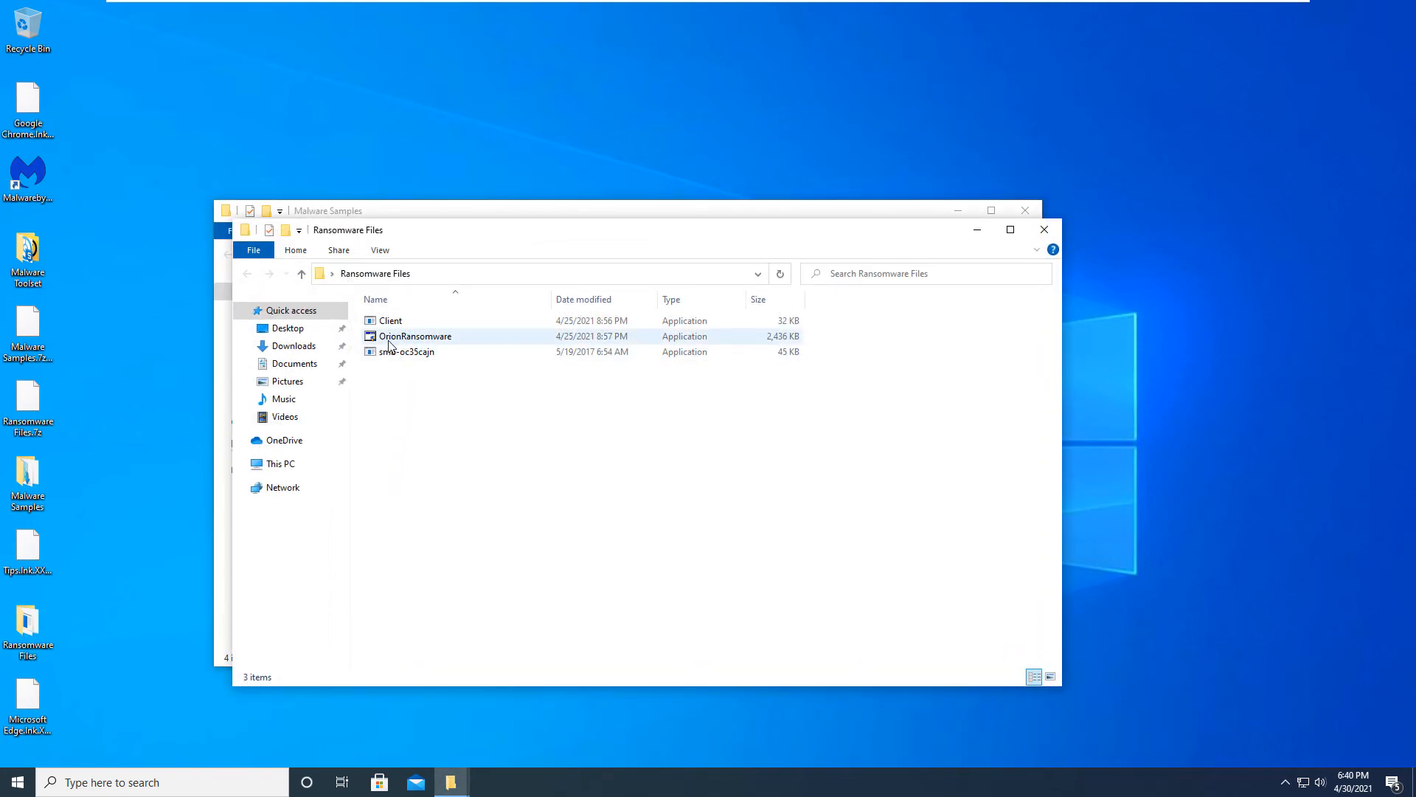
{"action": "mouse_move", "coordinate": [390, 336]}
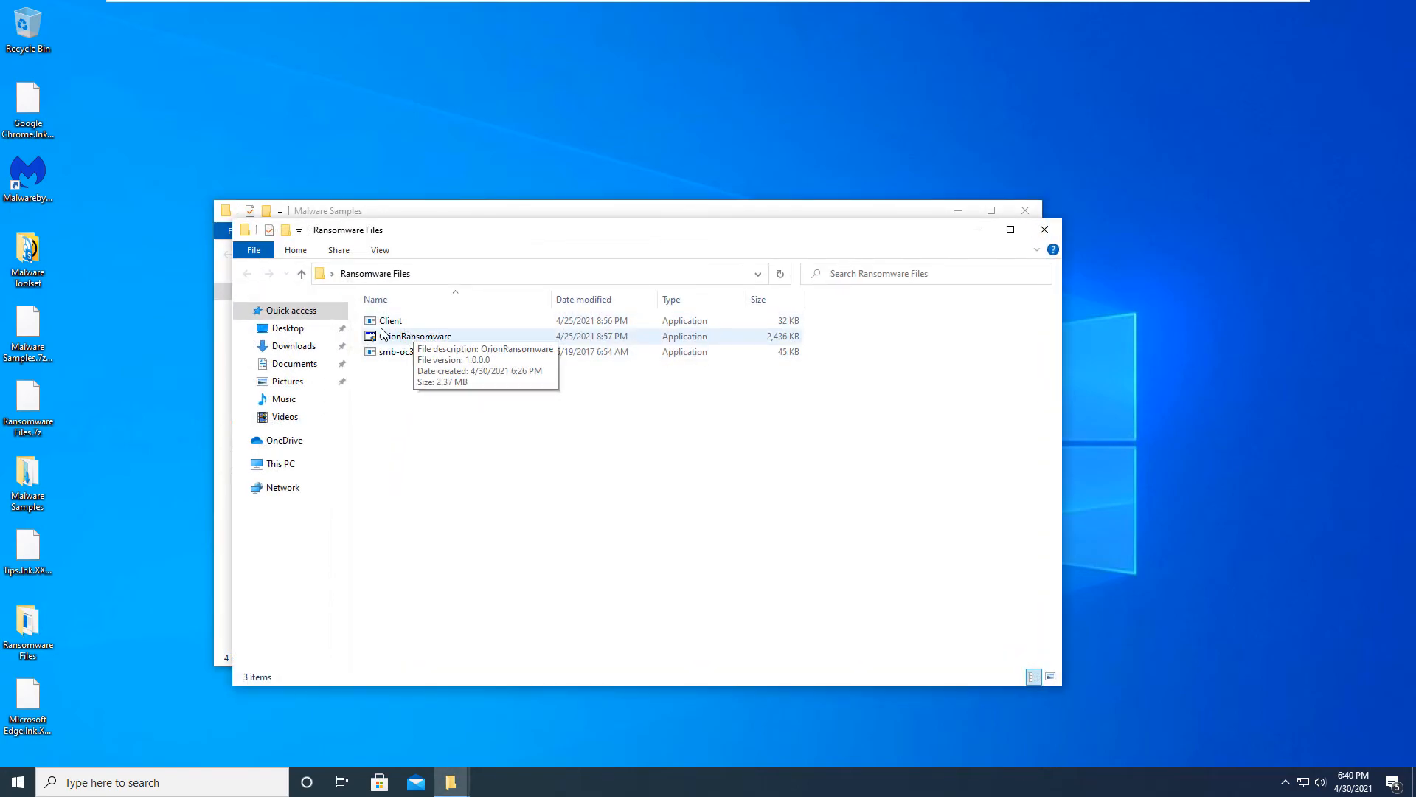
{"action": "left_click", "coordinate": [1045, 228]}
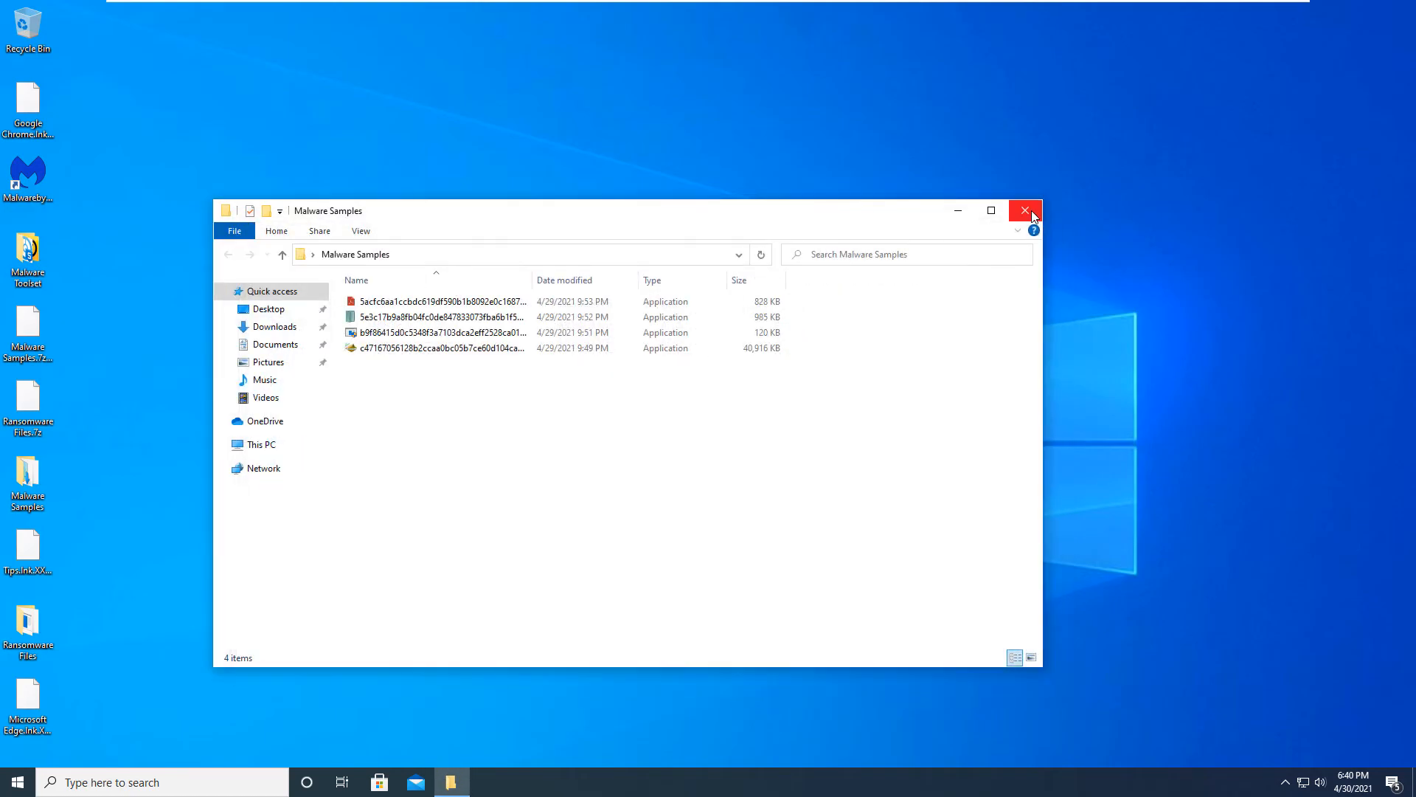
{"action": "left_click", "coordinate": [1025, 210]}
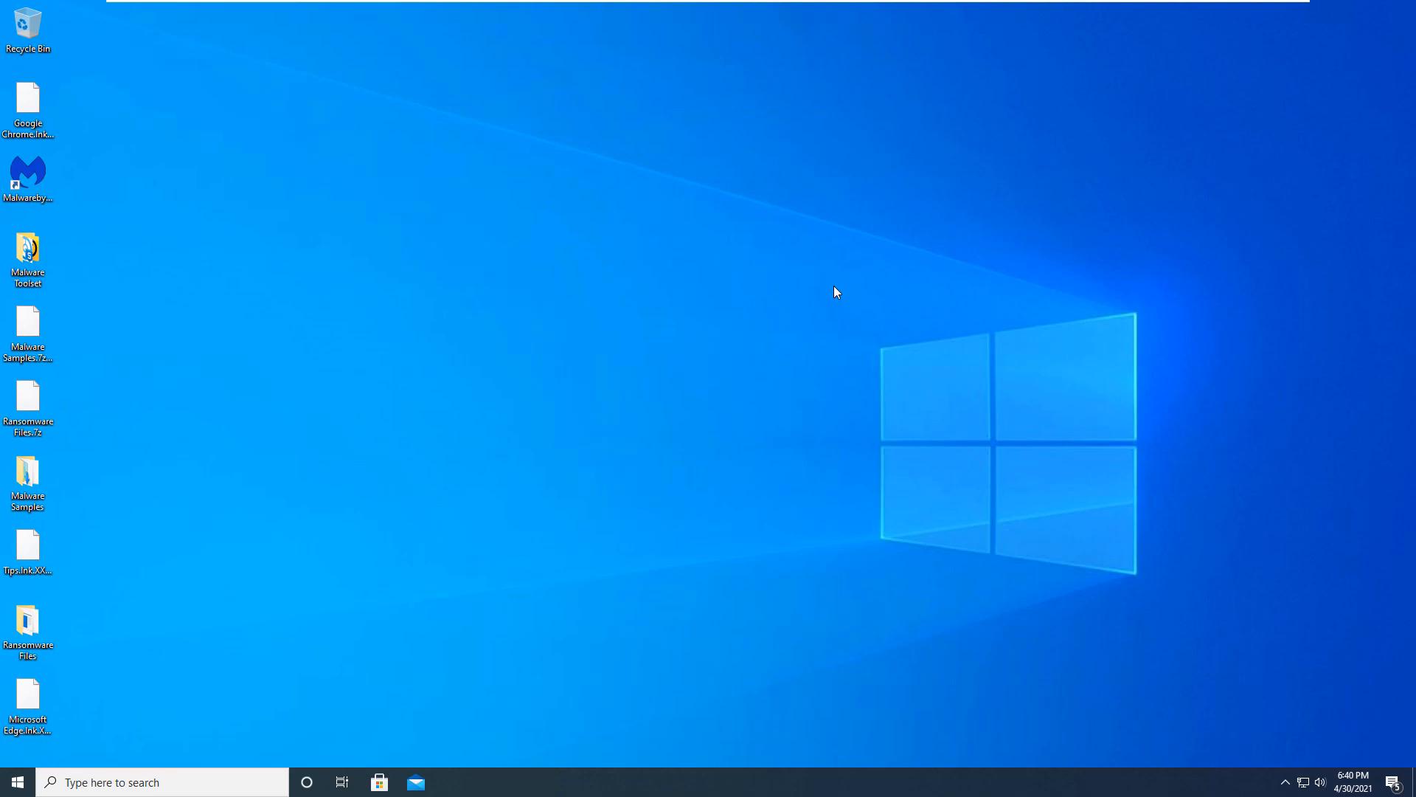
{"action": "mouse_move", "coordinate": [50, 564]}
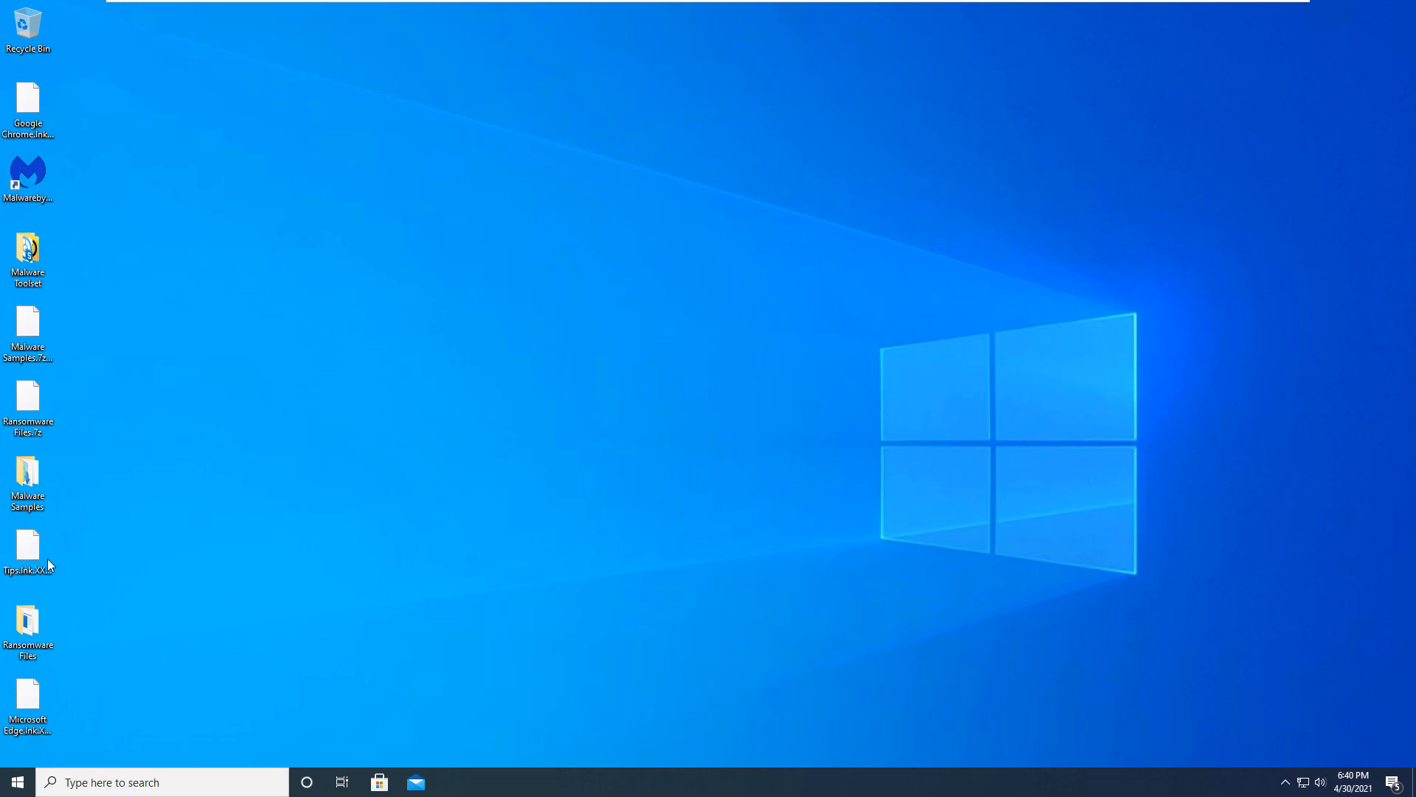